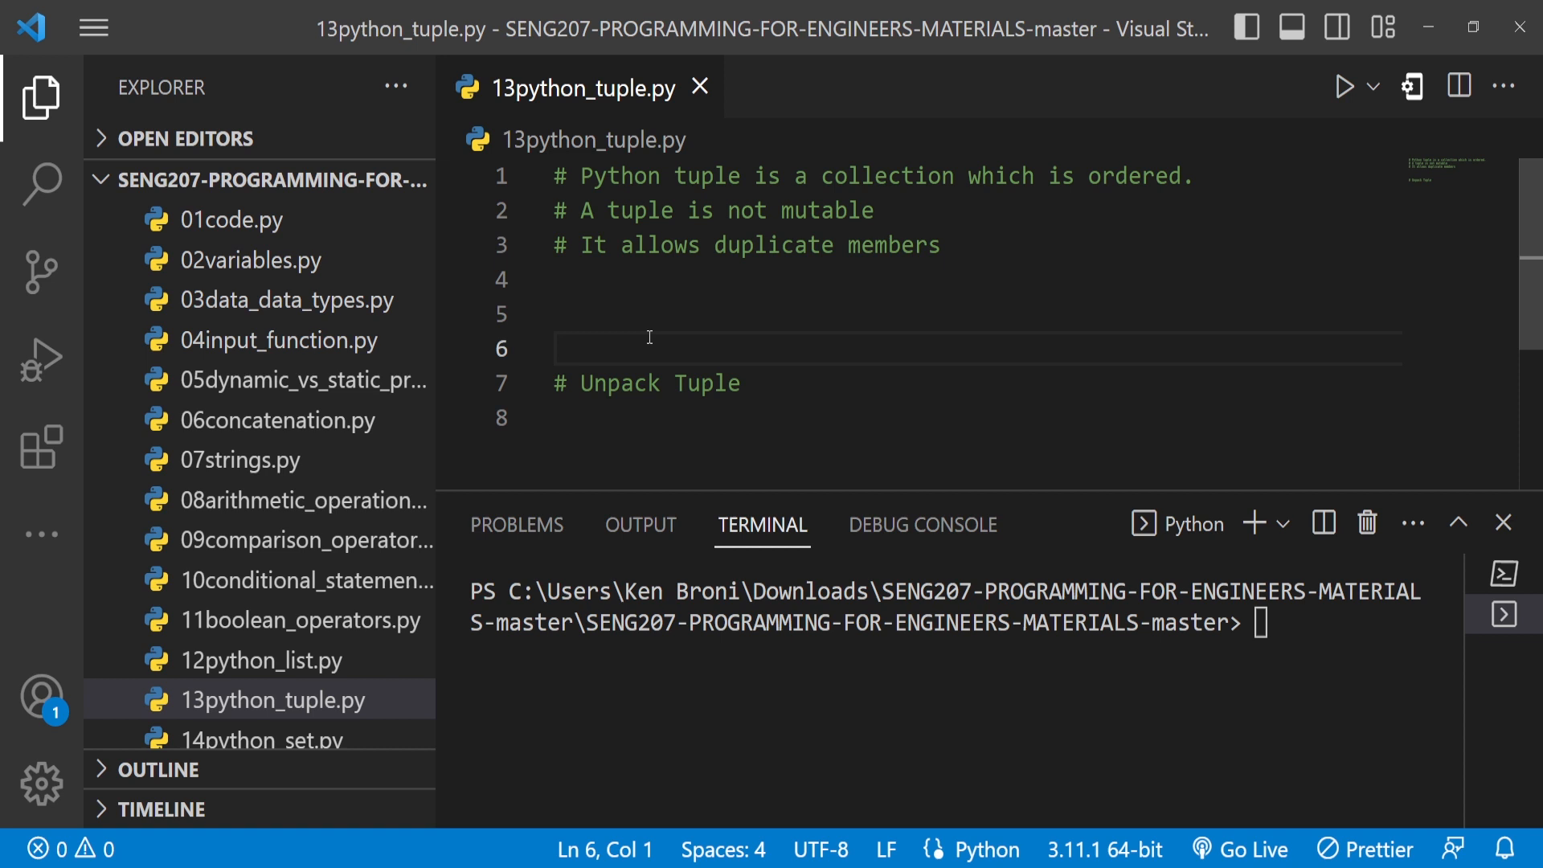
mouse_move(613, 309)
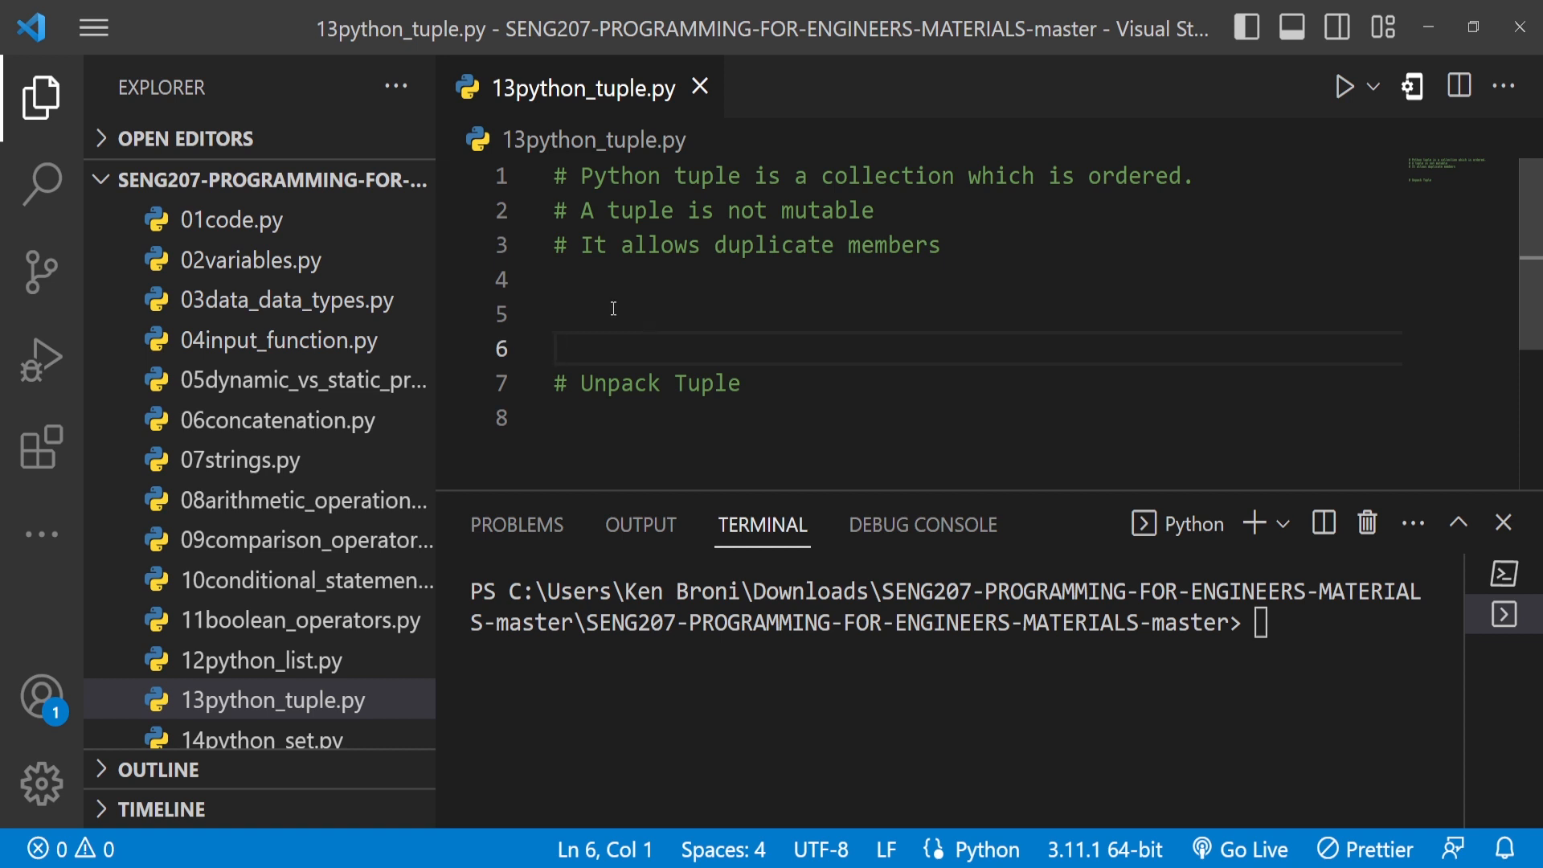
mouse_move(300, 630)
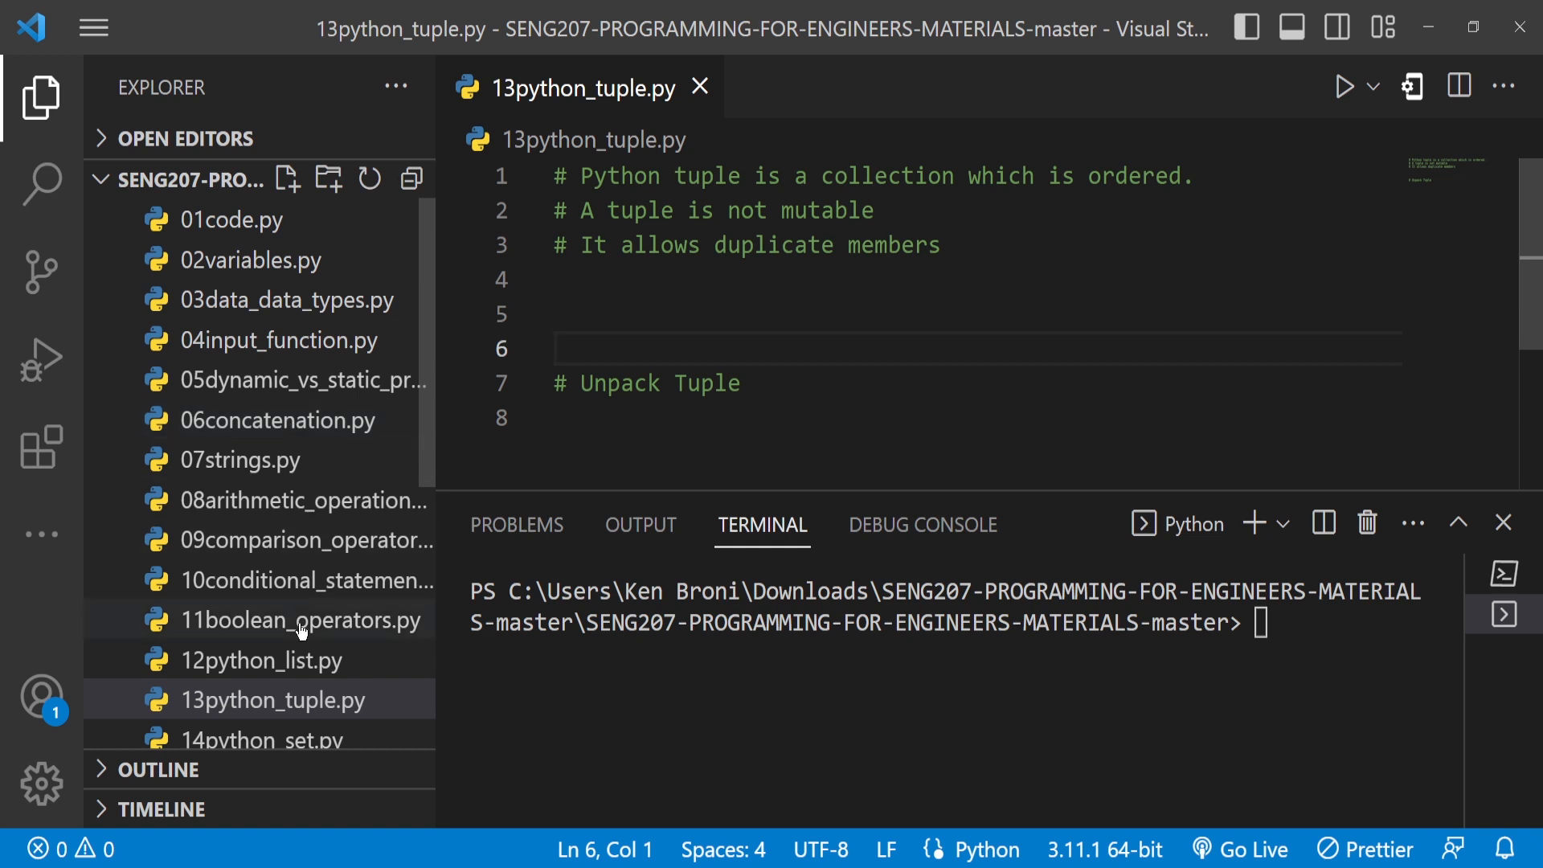
mouse_move(301, 316)
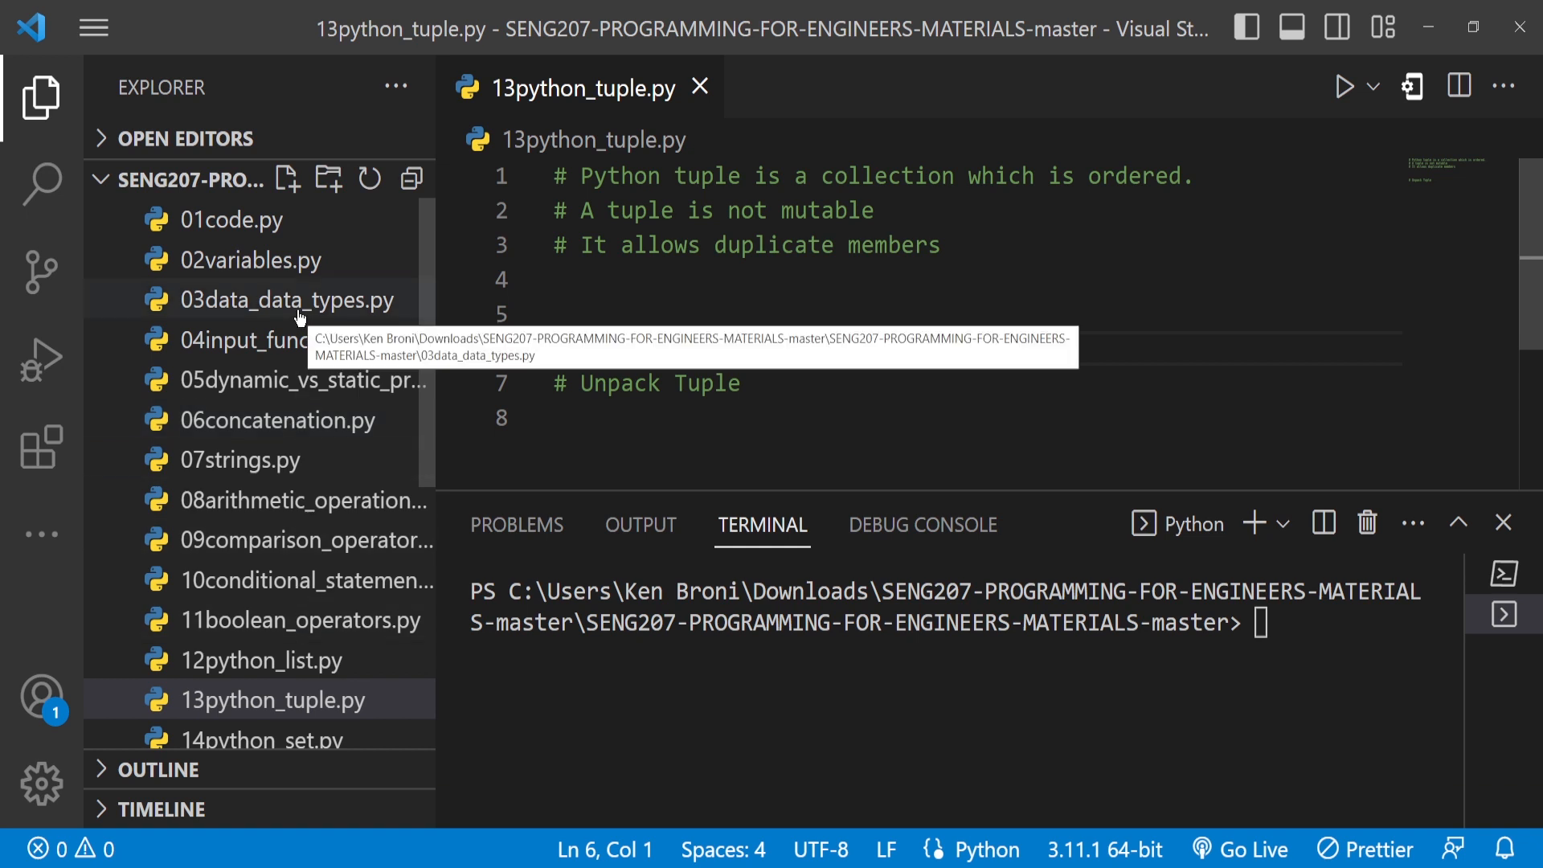
mouse_move(232, 221)
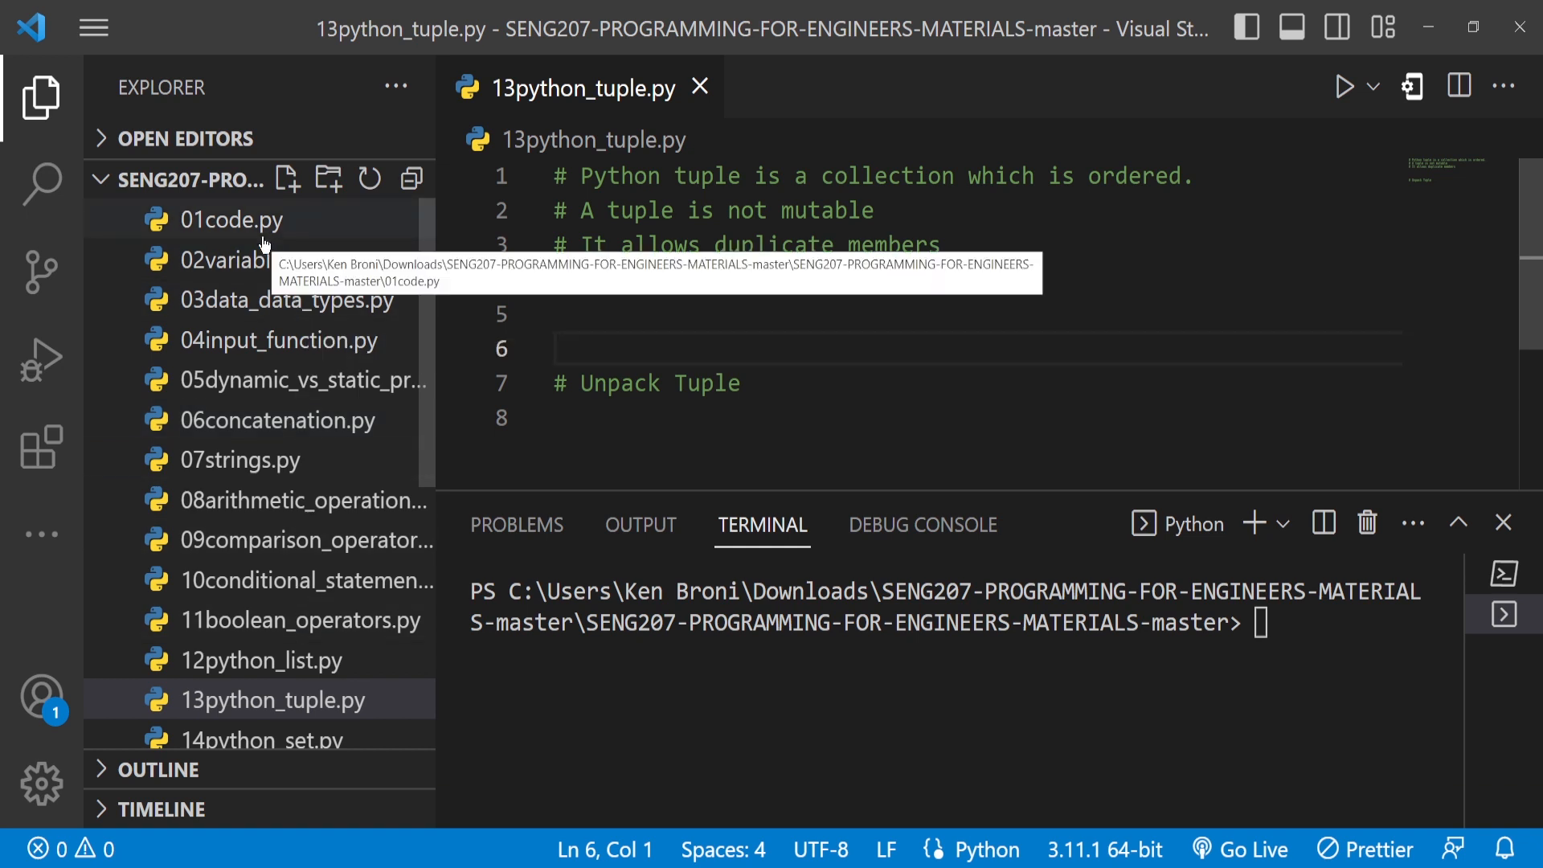
mouse_move(288, 699)
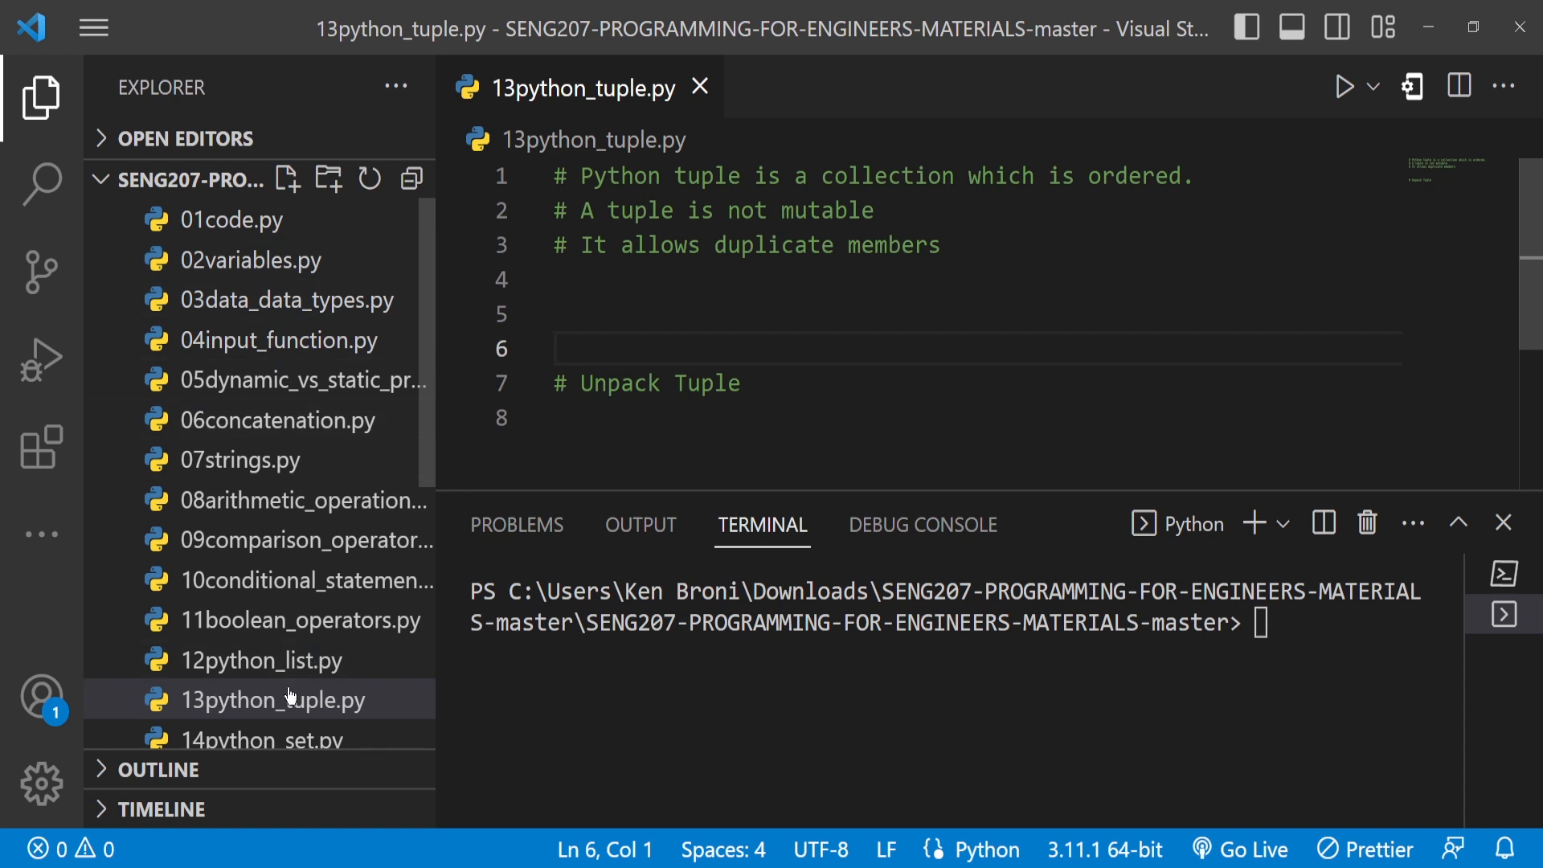
mouse_move(286, 700)
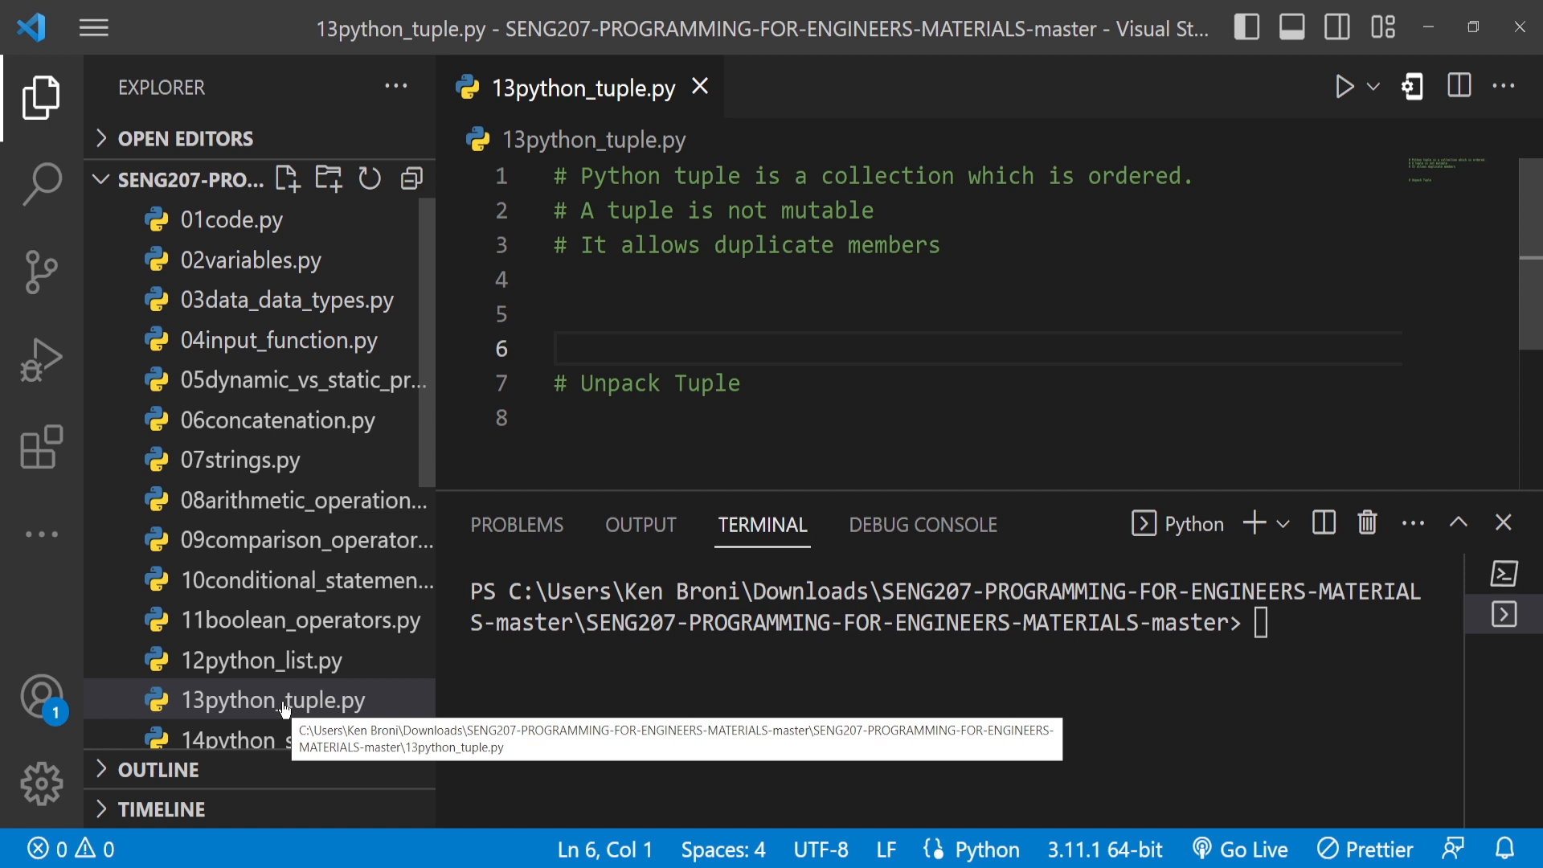
mouse_move(389, 463)
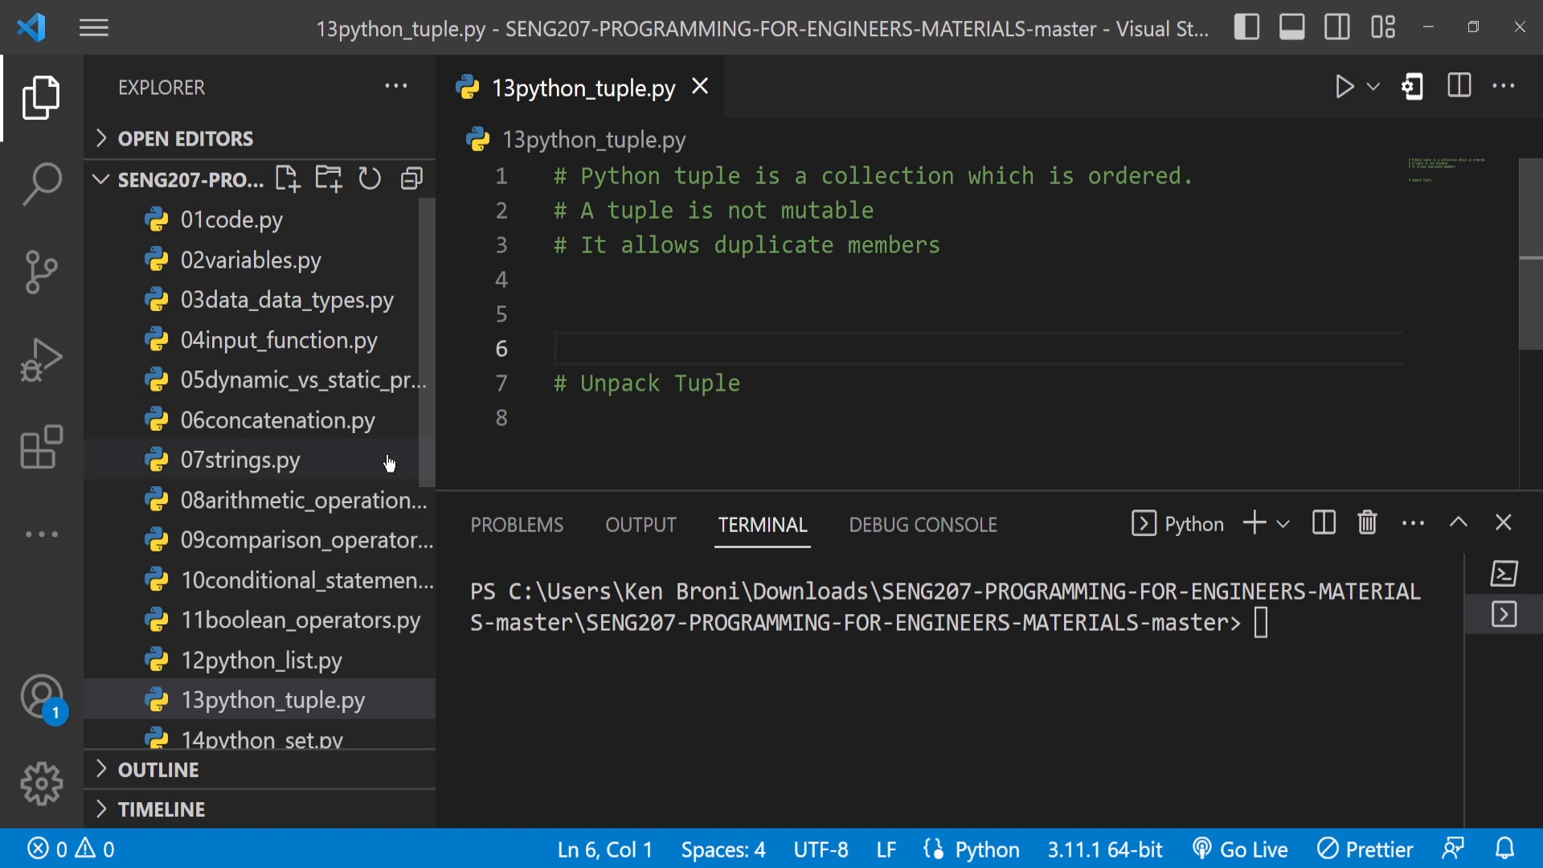
mouse_move(601, 226)
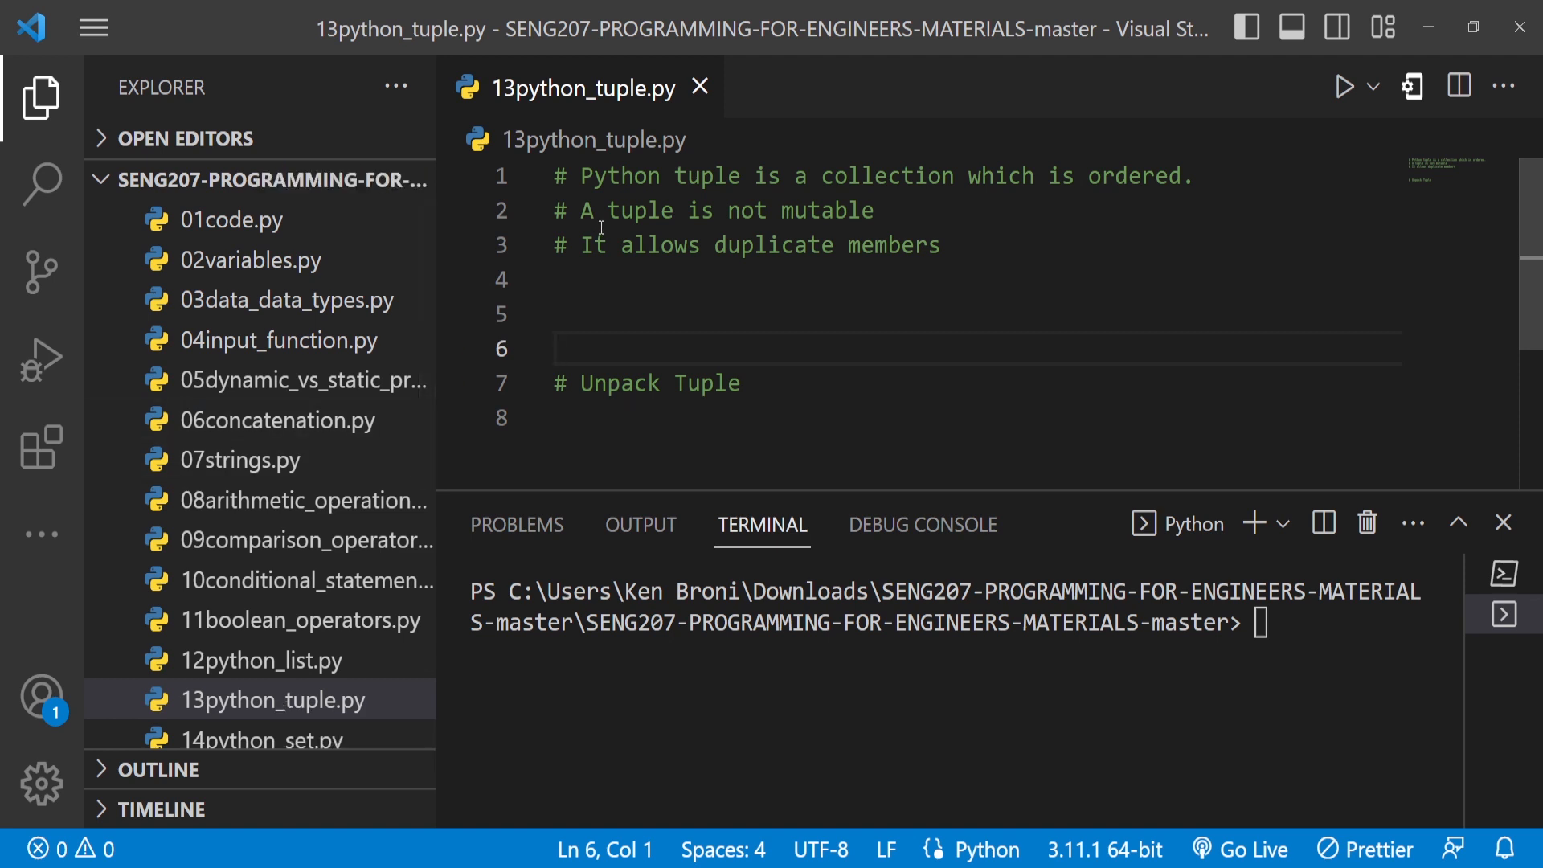
mouse_move(714, 181)
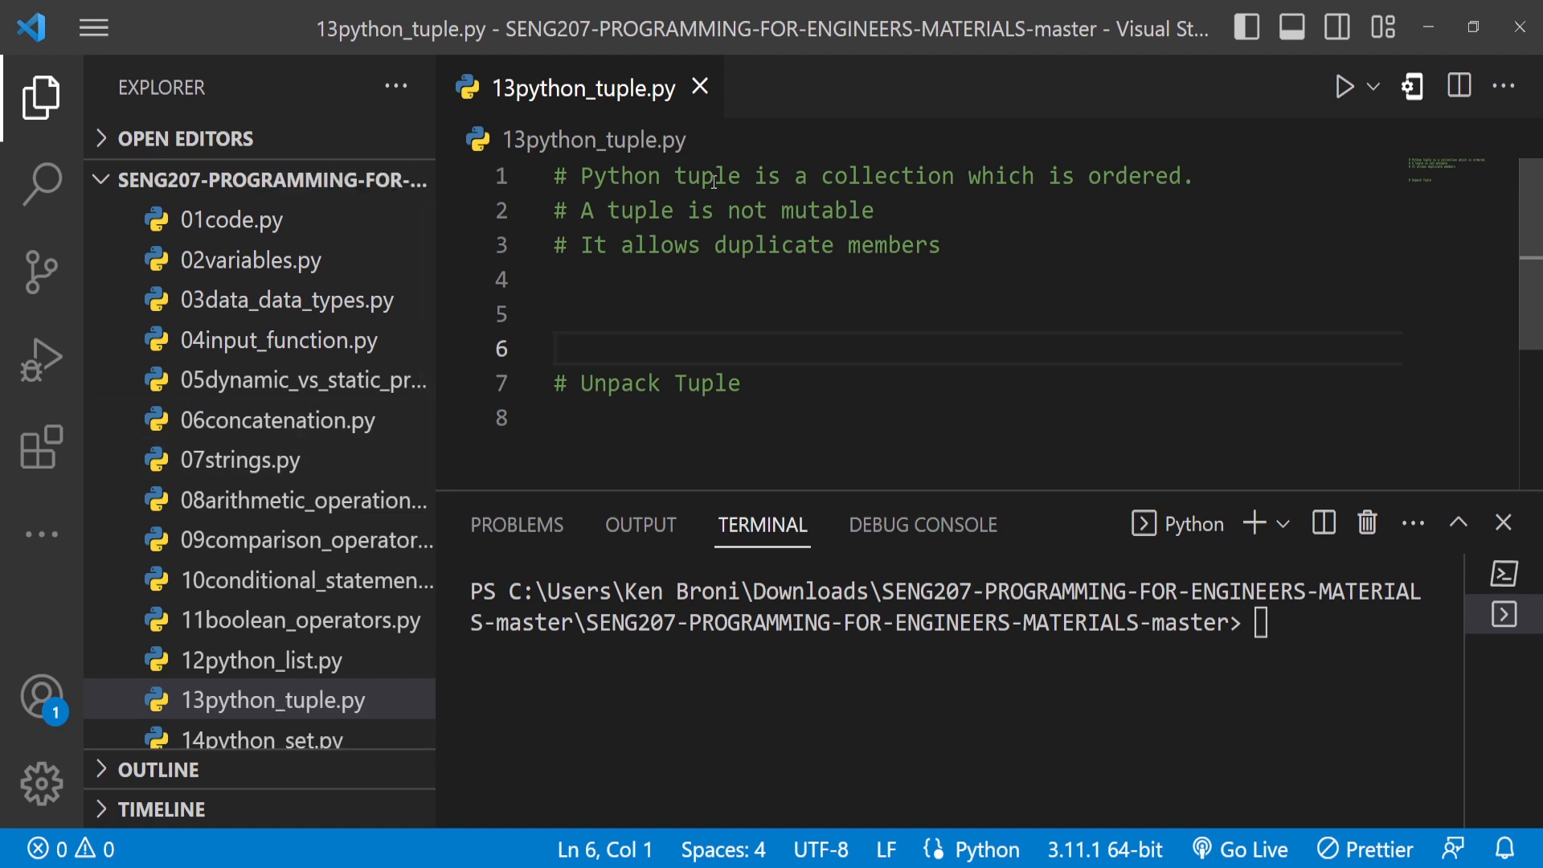
mouse_move(1003, 185)
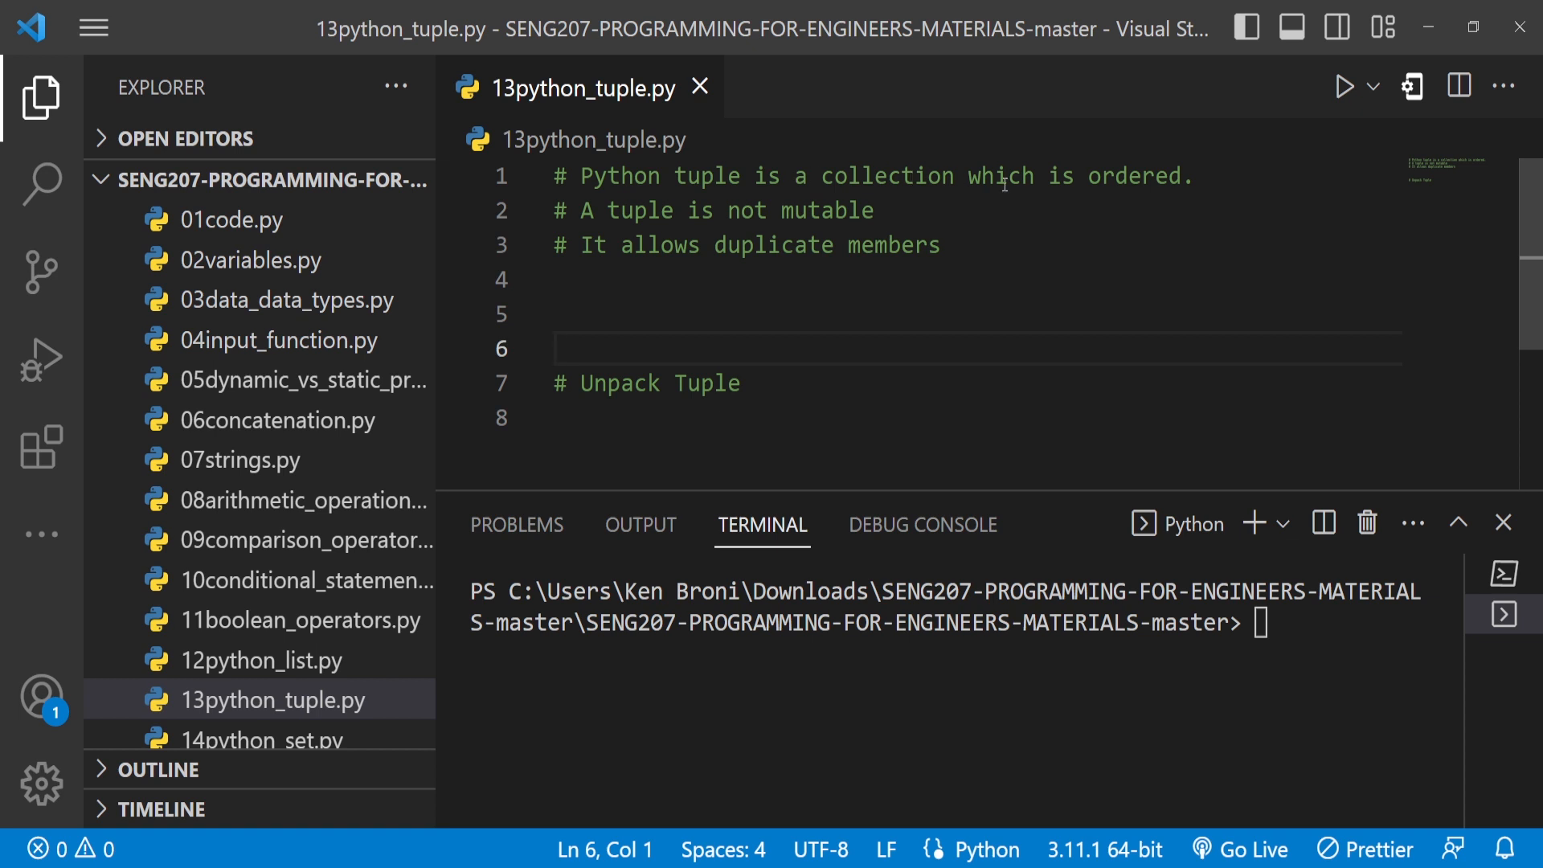
mouse_move(605, 223)
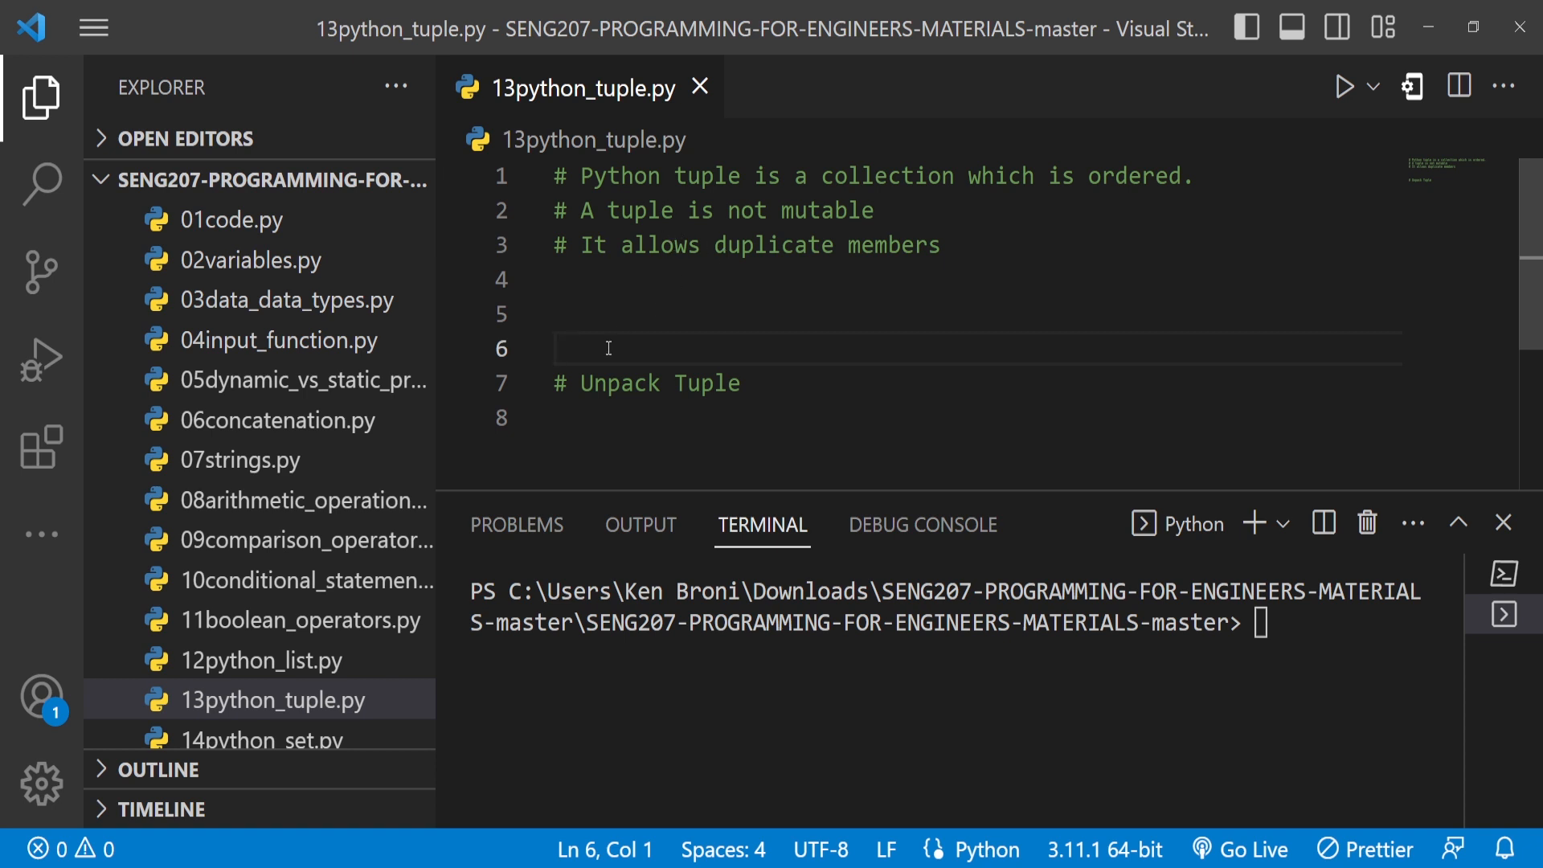
- Define a variable on line 4 with parentheses and rename it from countries to fruits
left_click(595, 280)
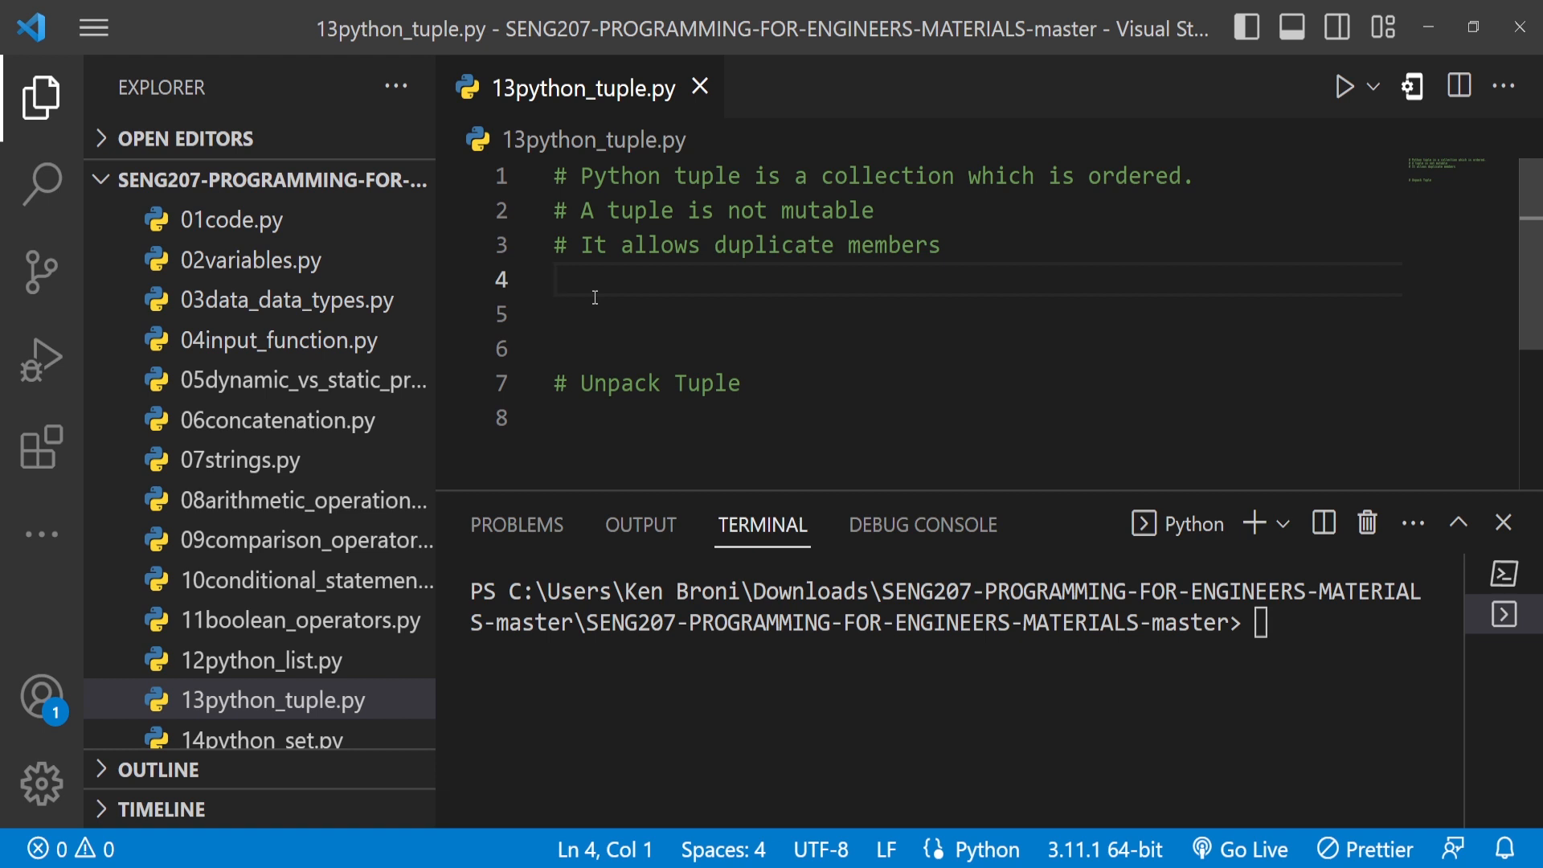
type("countey")
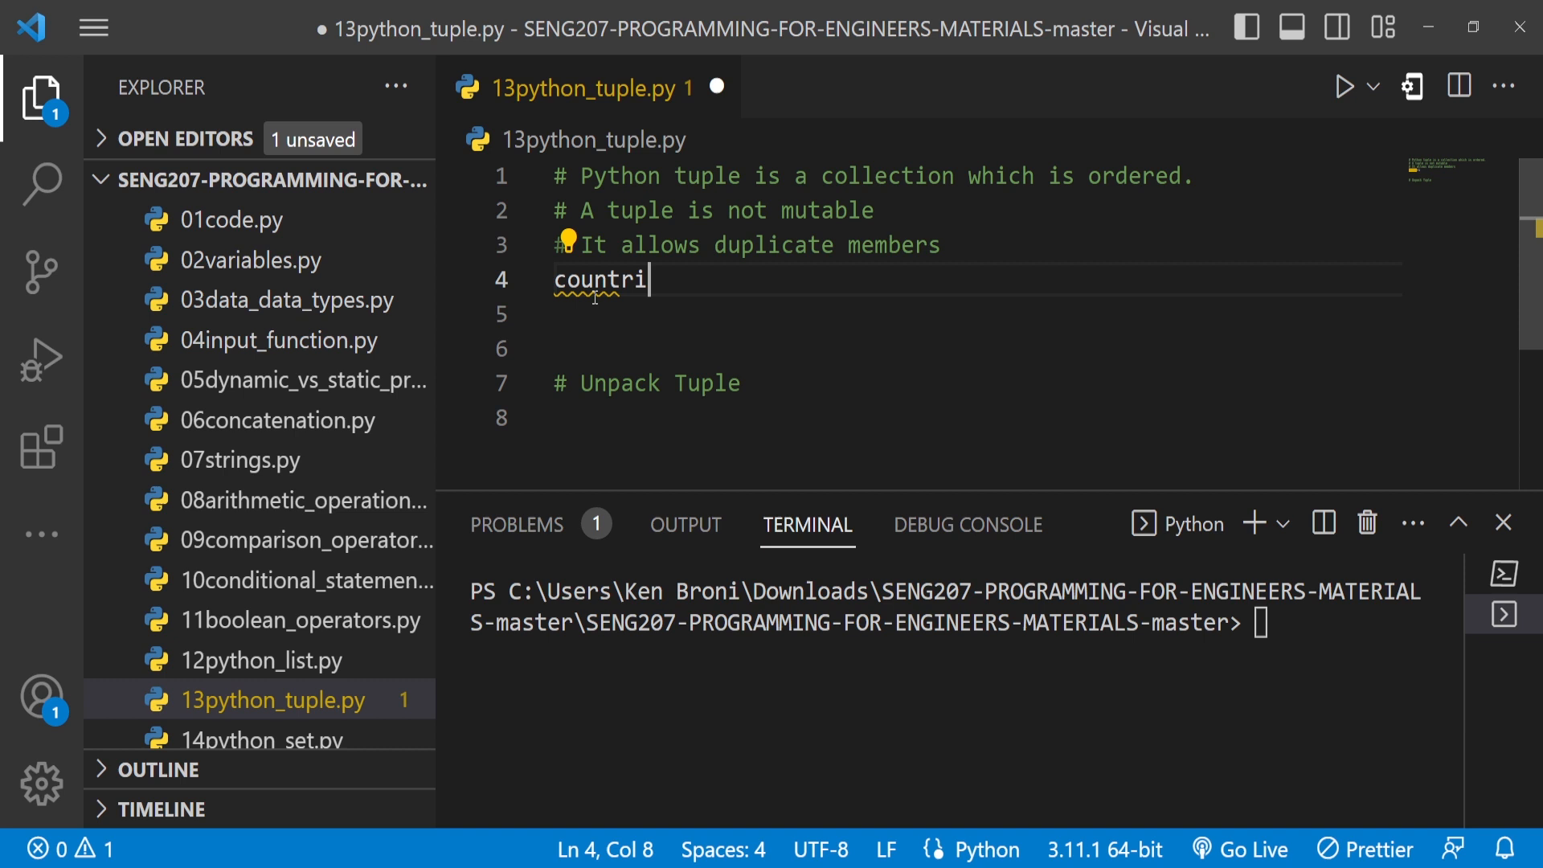
type("es")
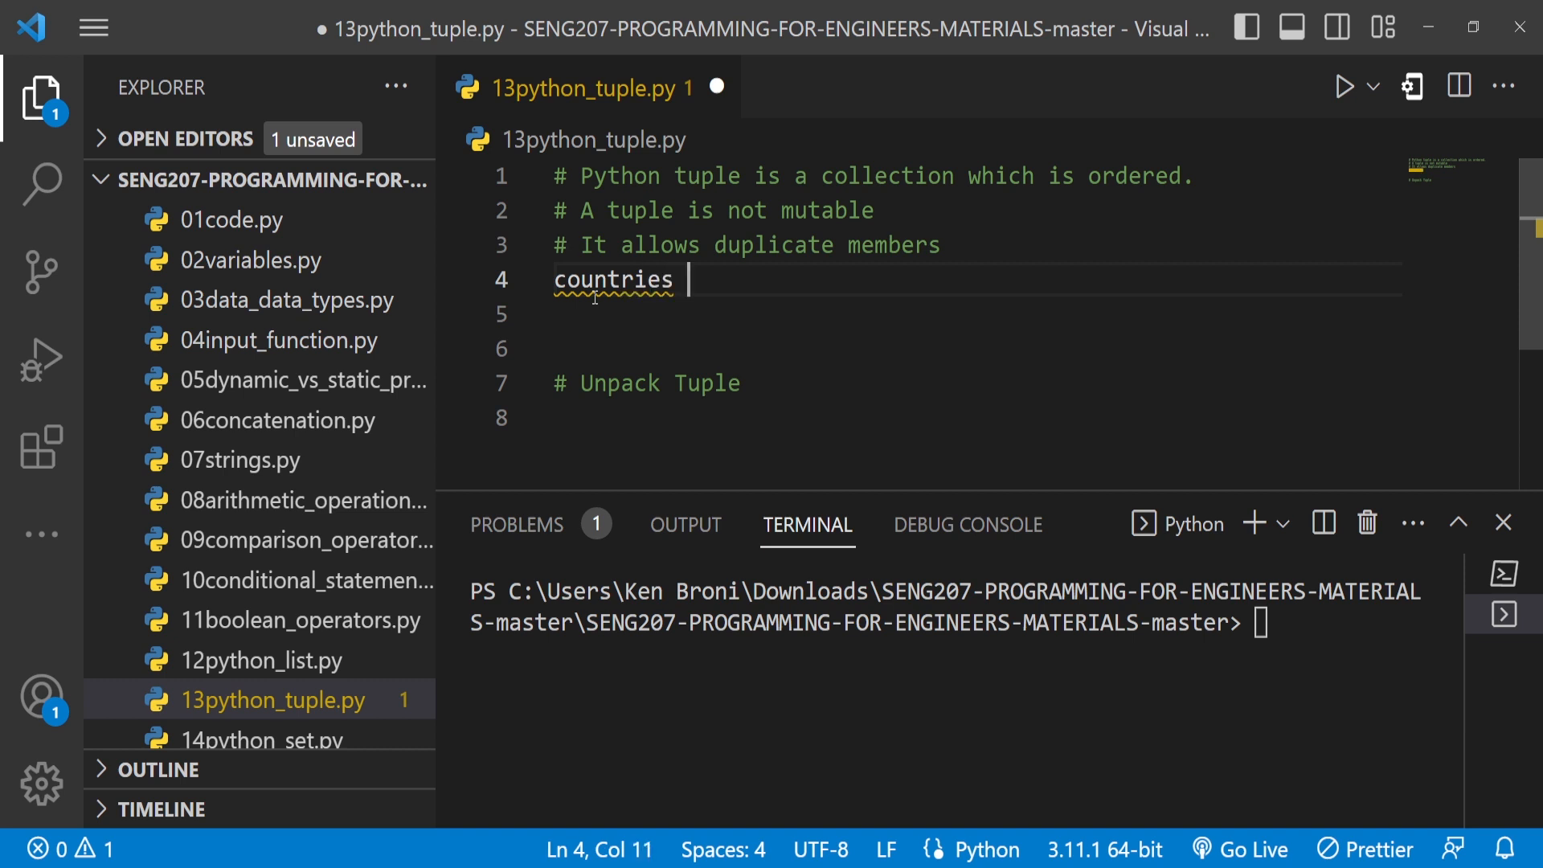
type("= []")
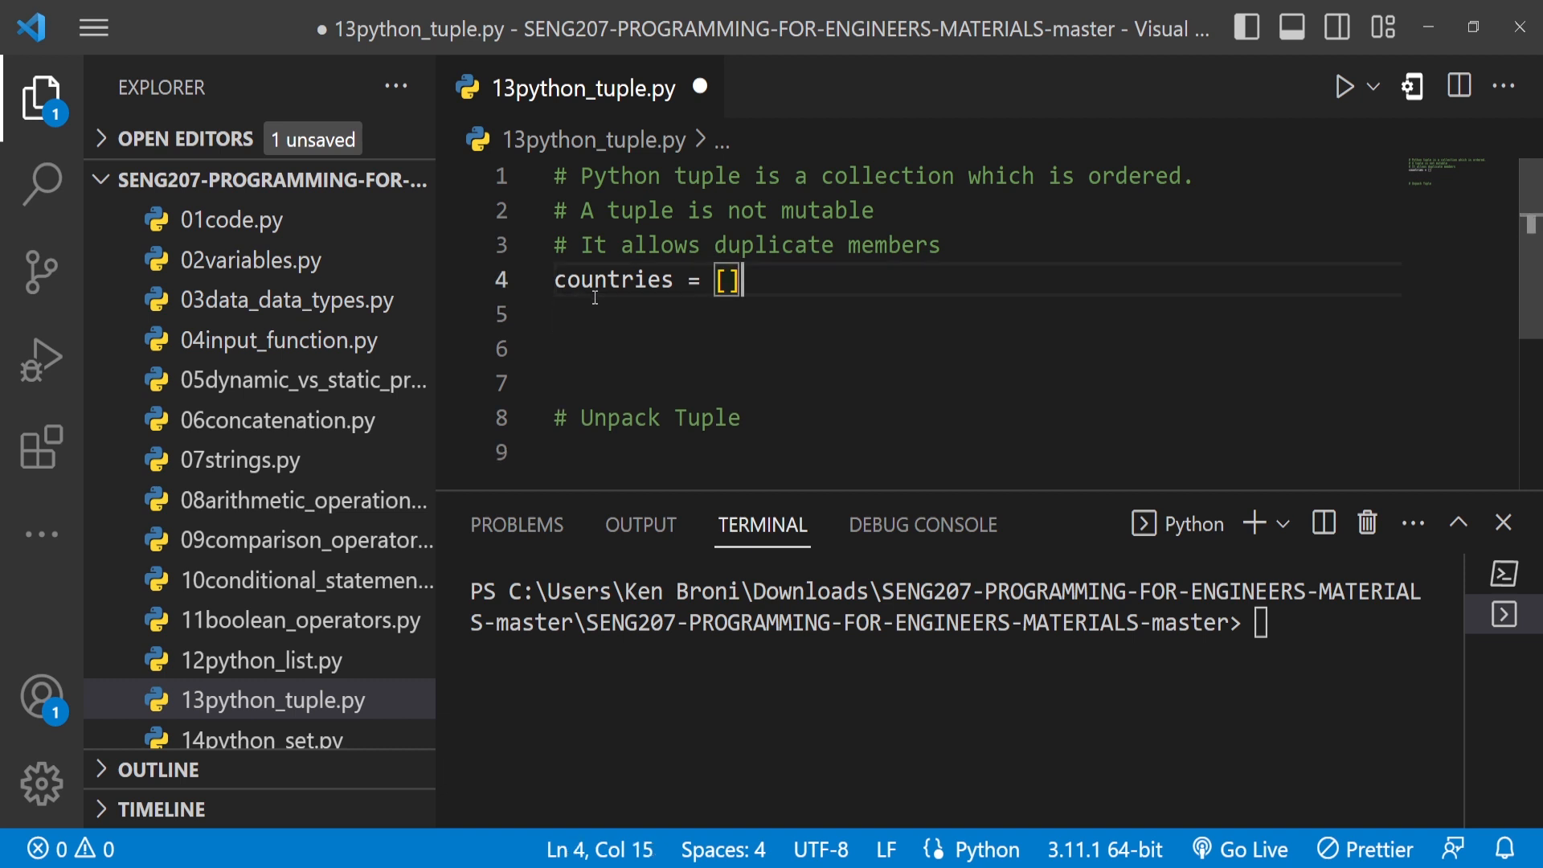
type("(")
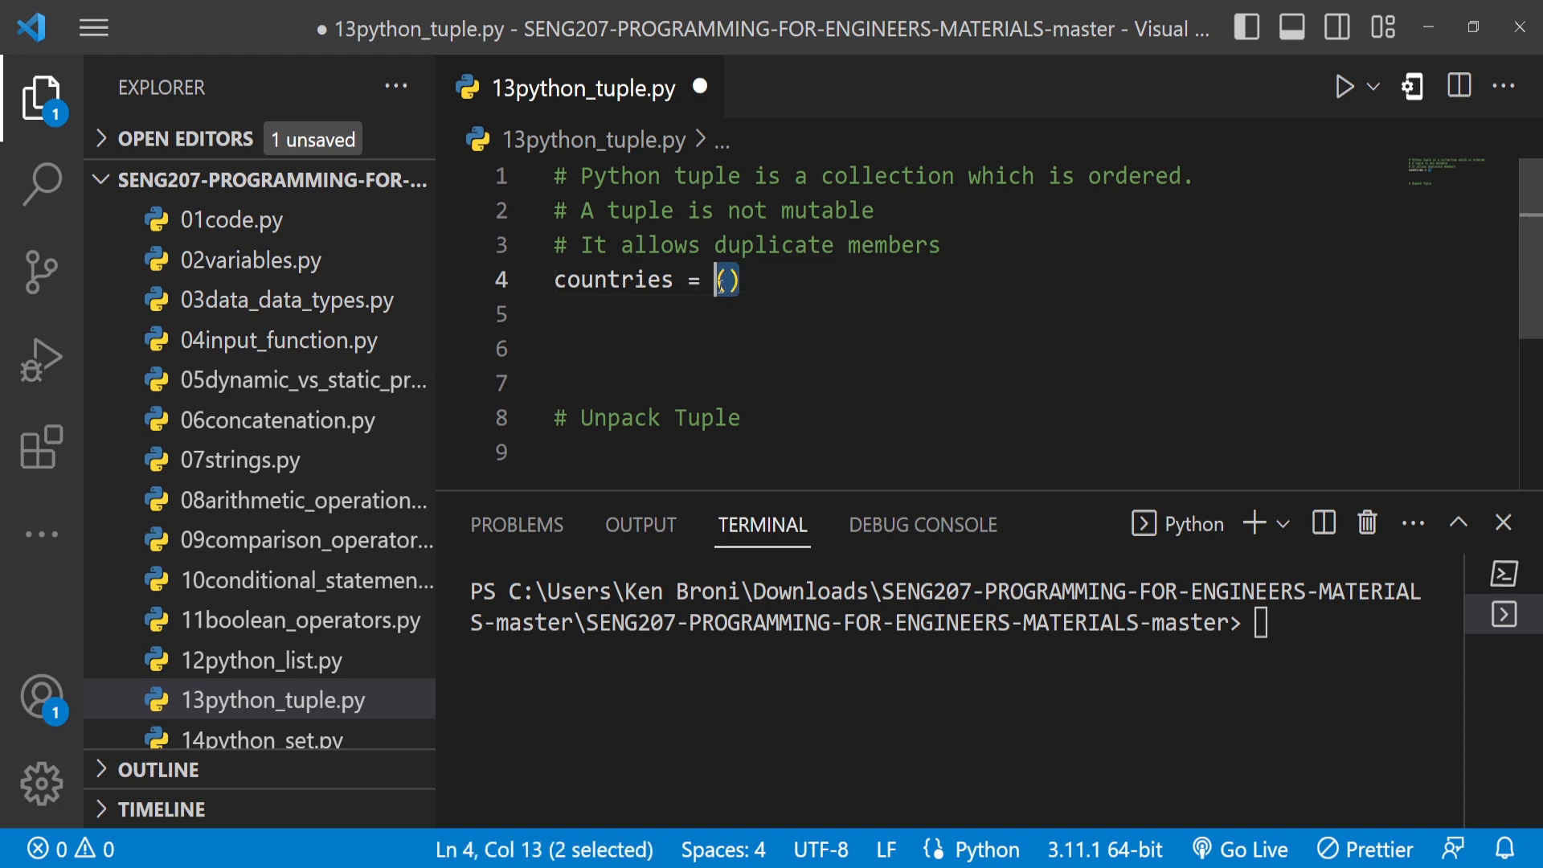
mouse_move(775, 292)
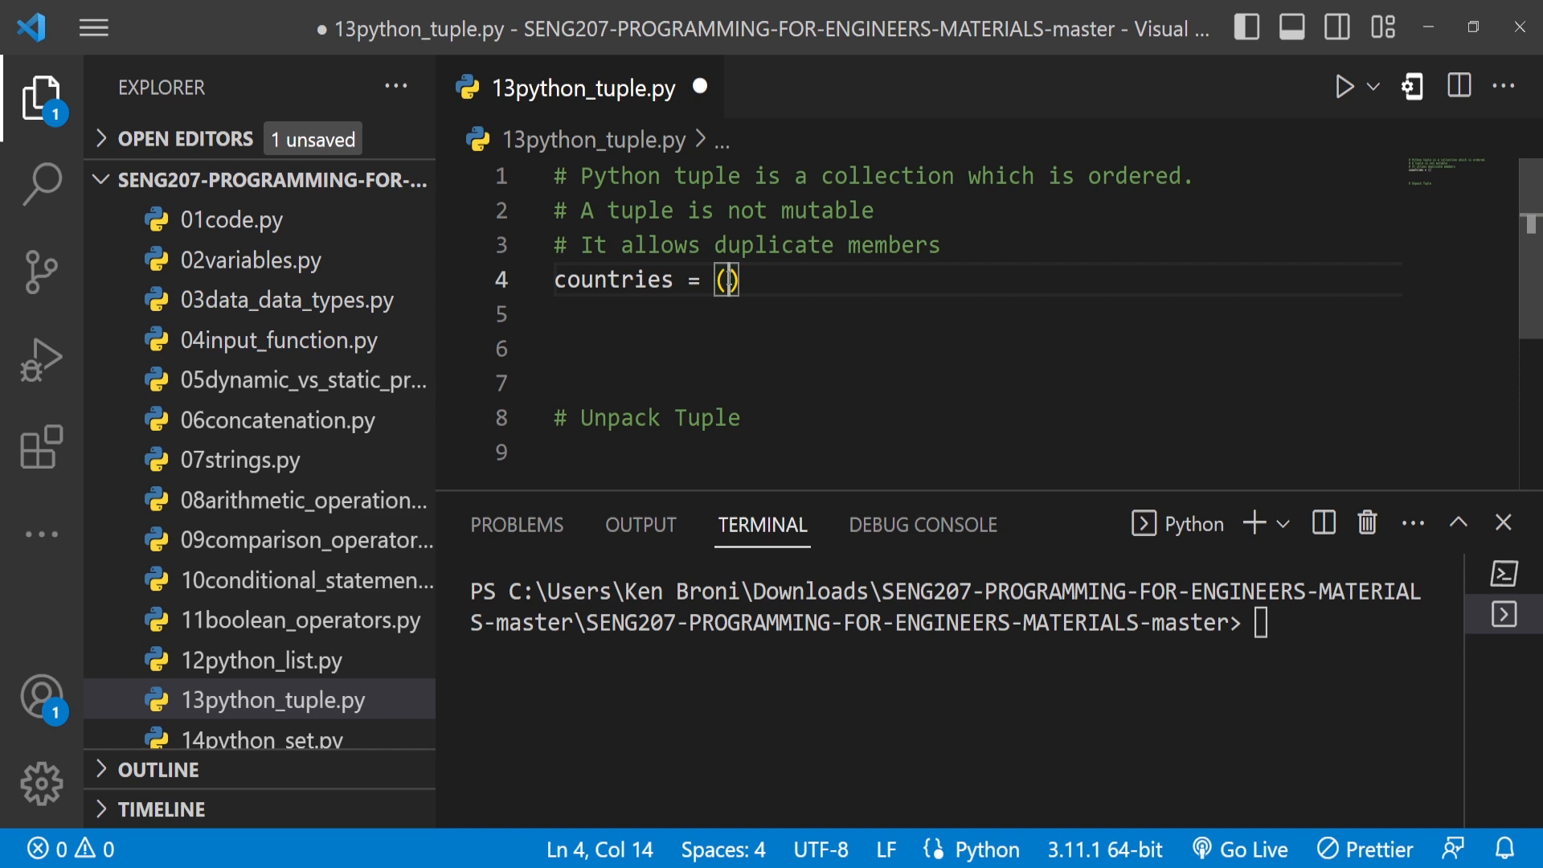
double_click(612, 280)
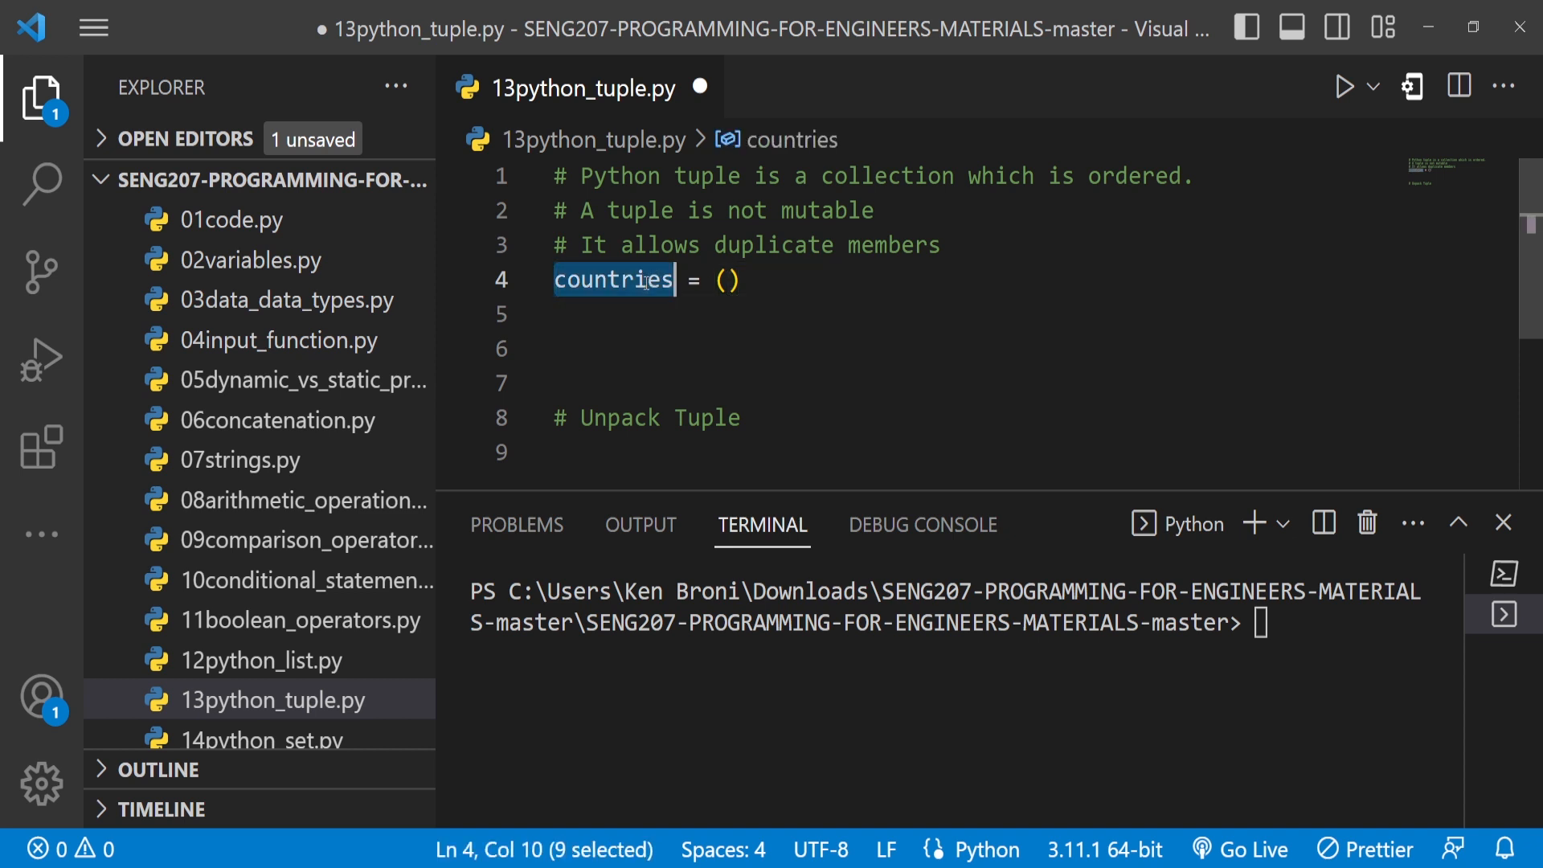
type("fruits")
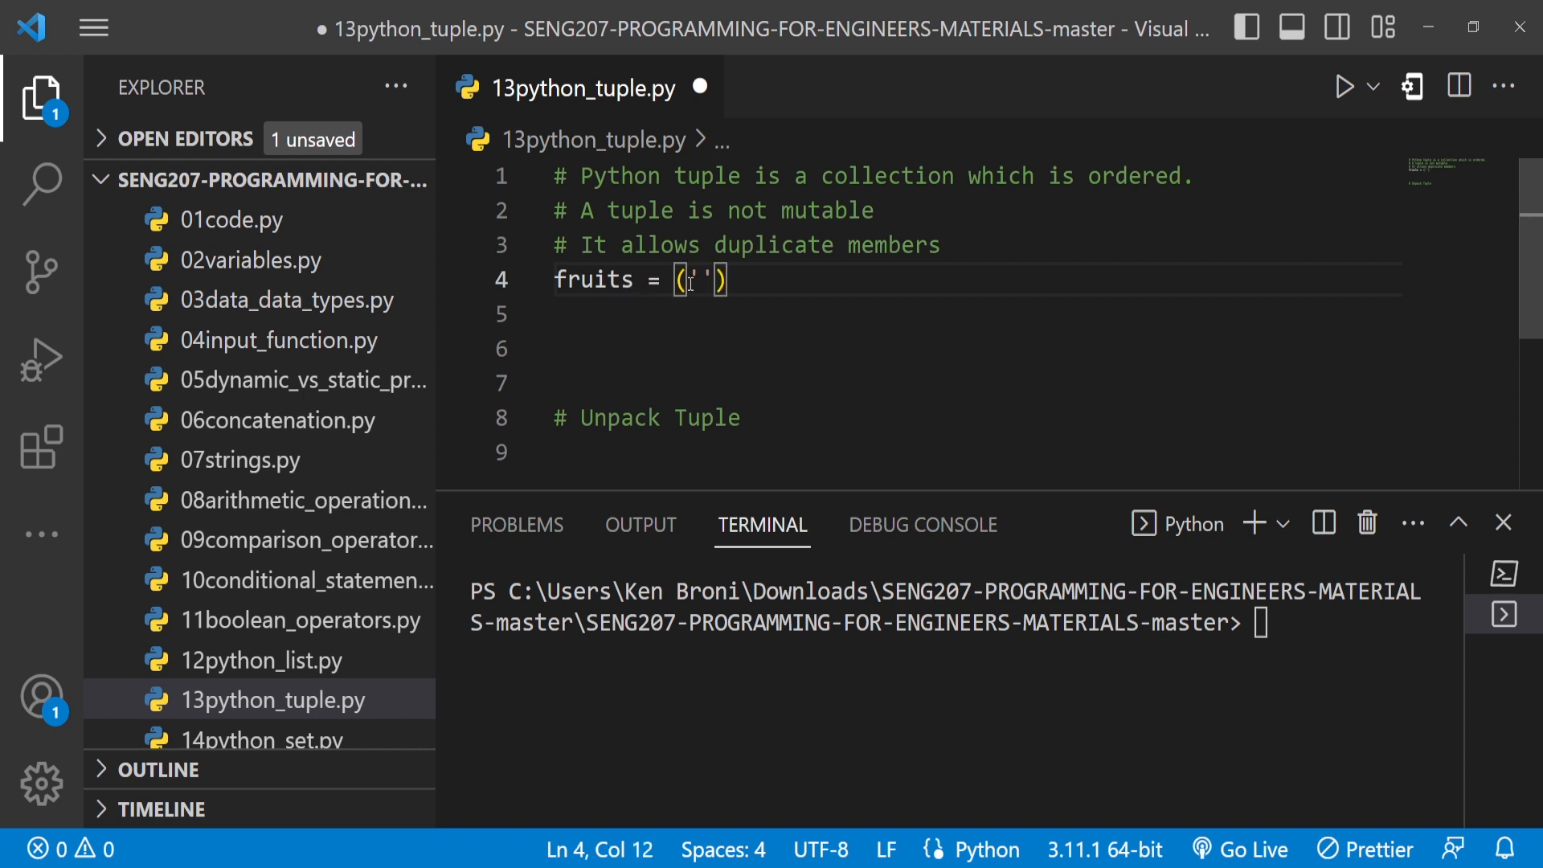
- Fill the fruits tuple with 'Mango', 'Apple', 'Banana' and begin a print call below
type("Mango")
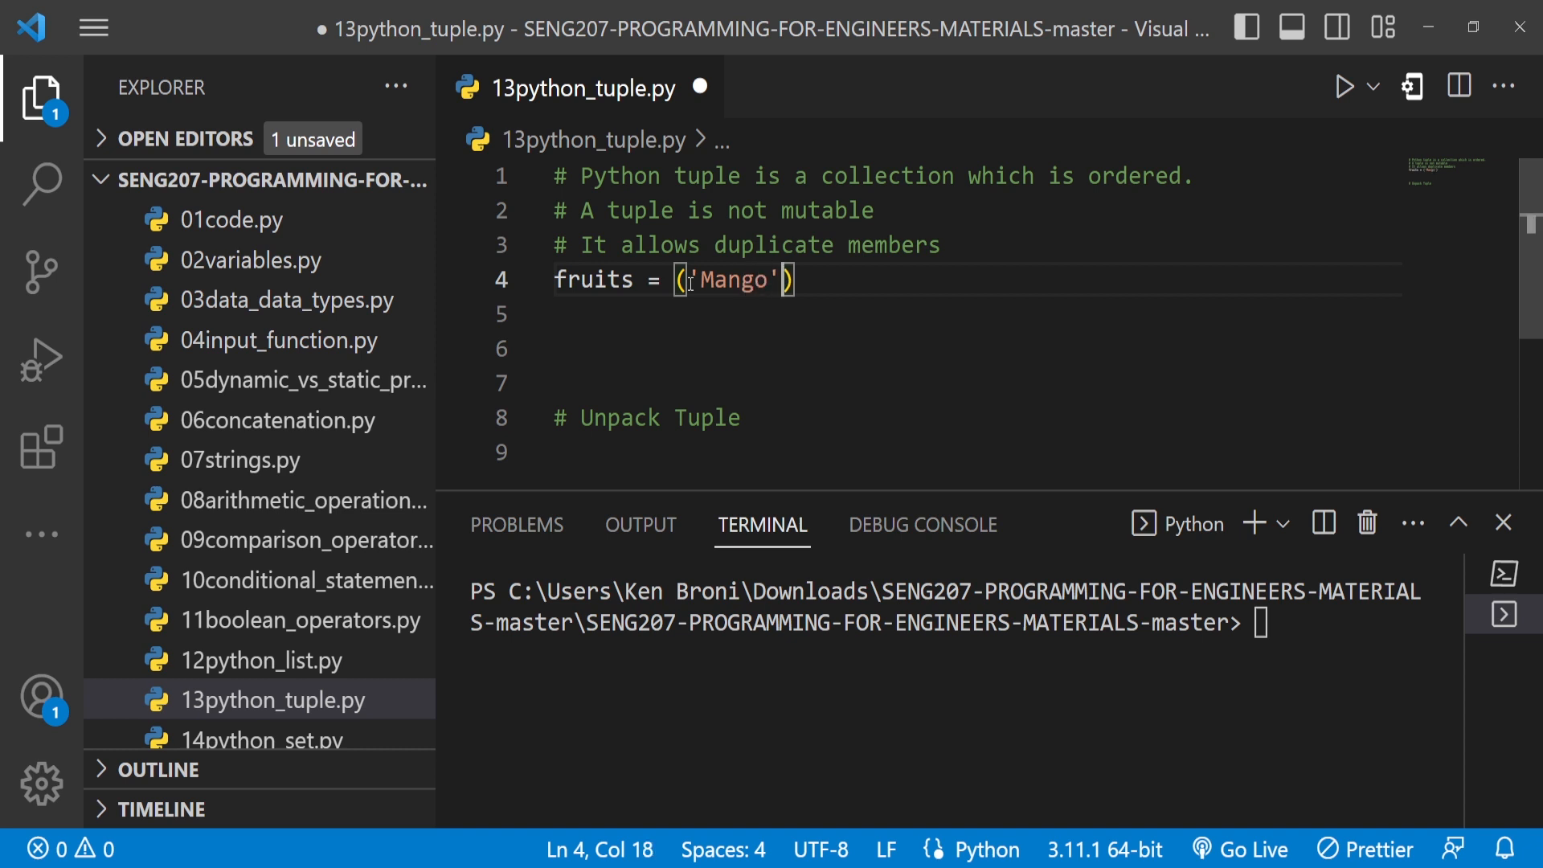
type(", 'Ap'")
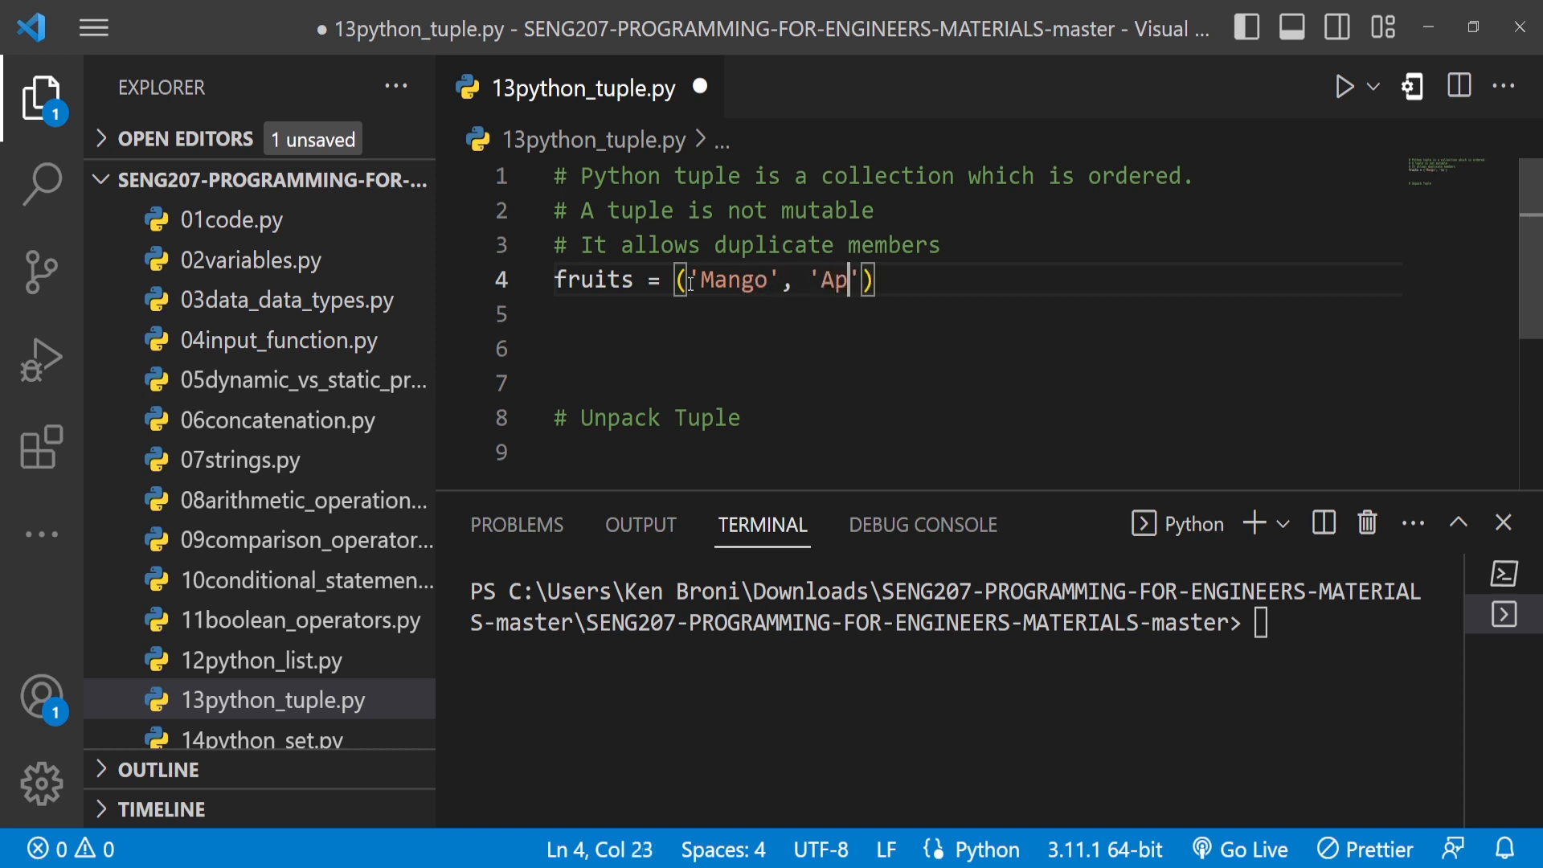
type("ple")
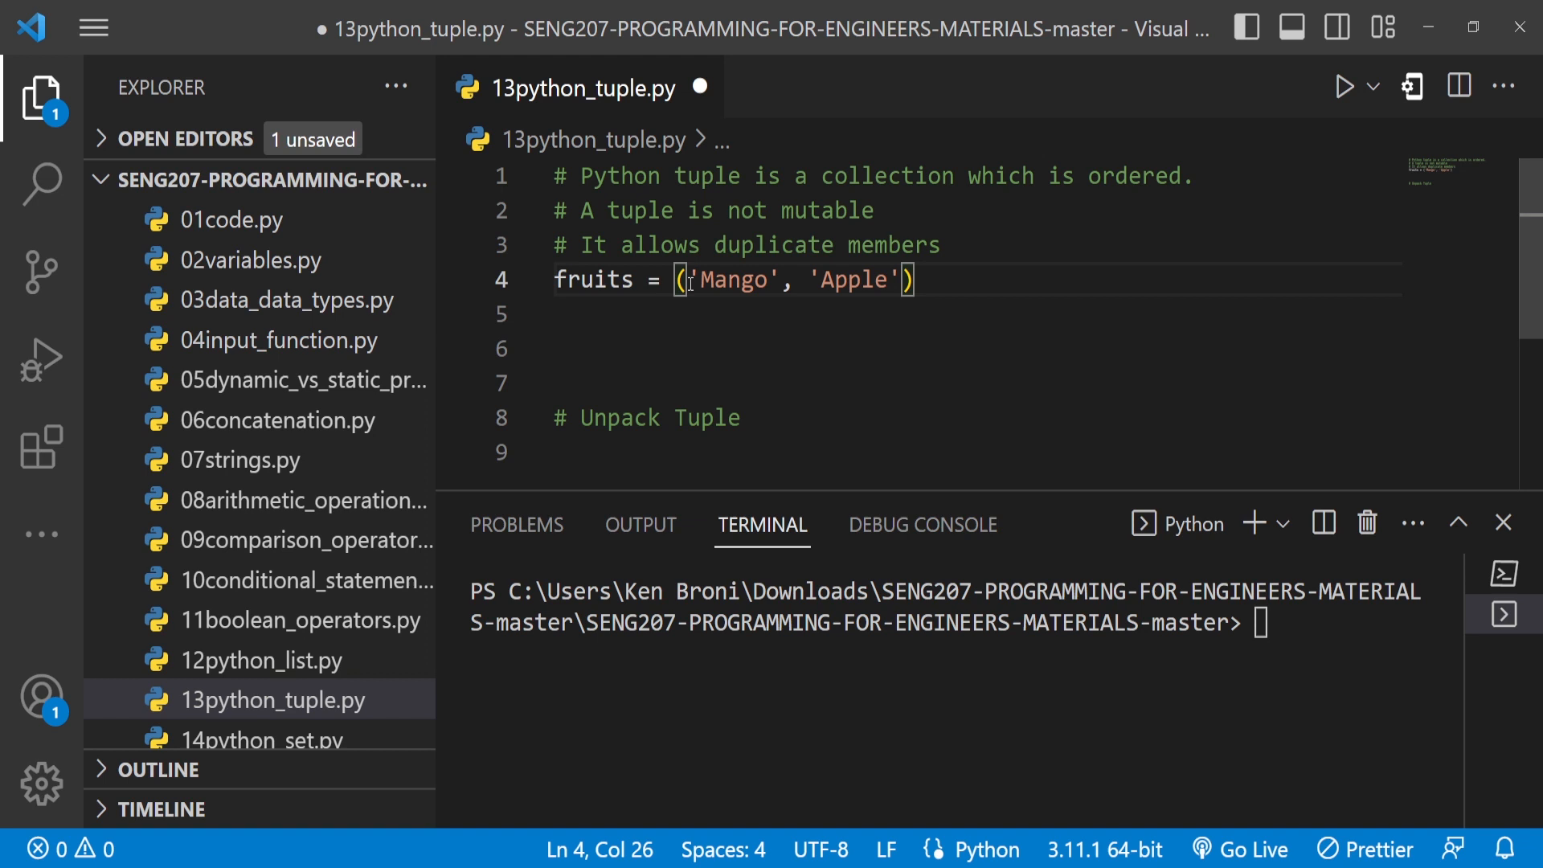
type(", '")
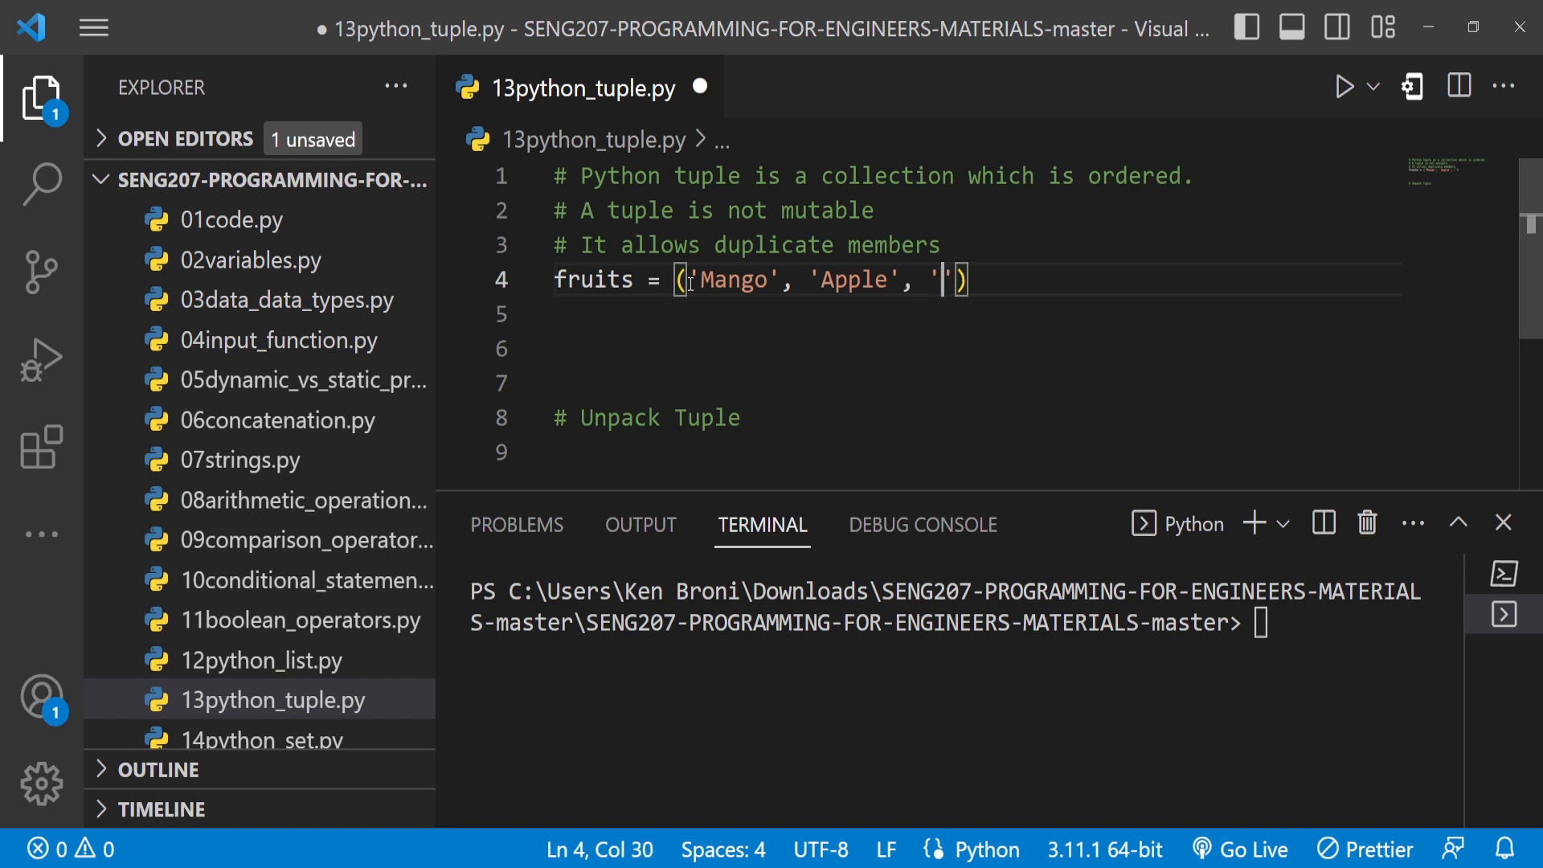
type("Banana")
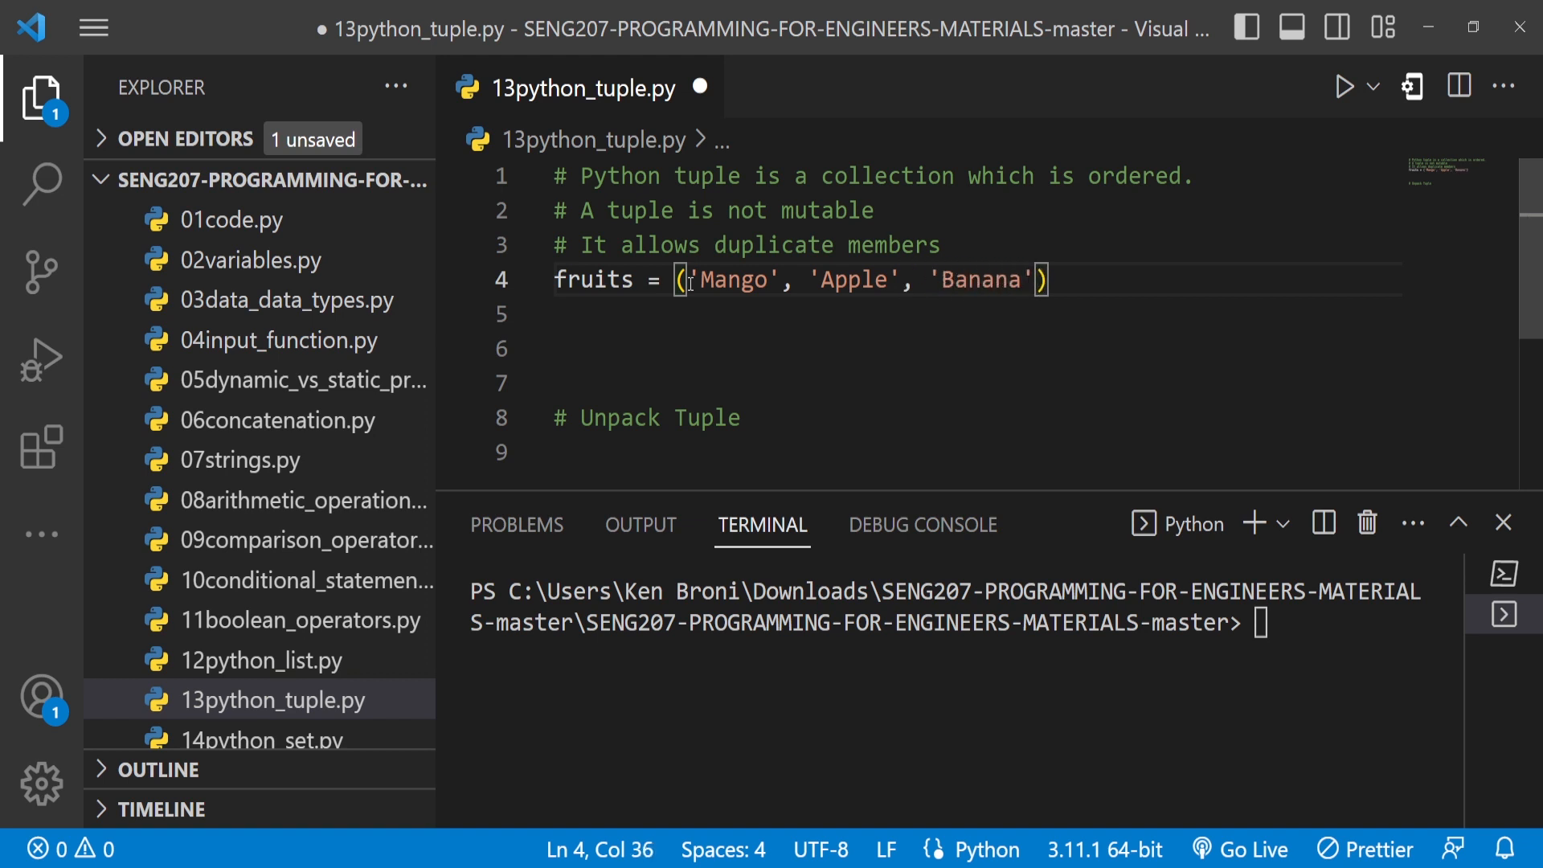
type("print(")
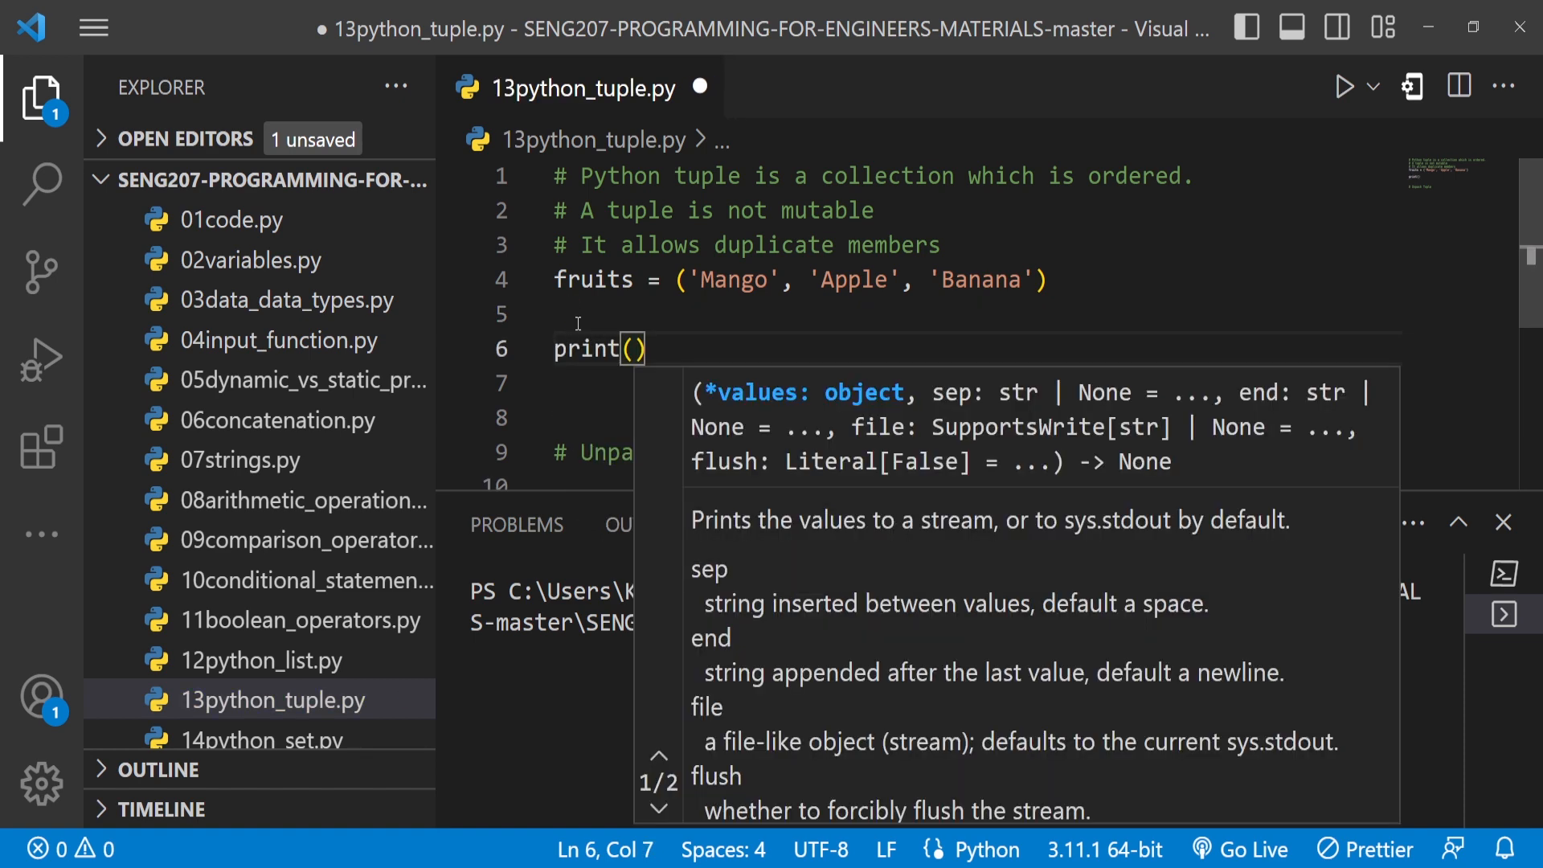
- Print fruits and run the file so the terminal shows ('Mango', 'Apple', 'Banana')
type("fruits")
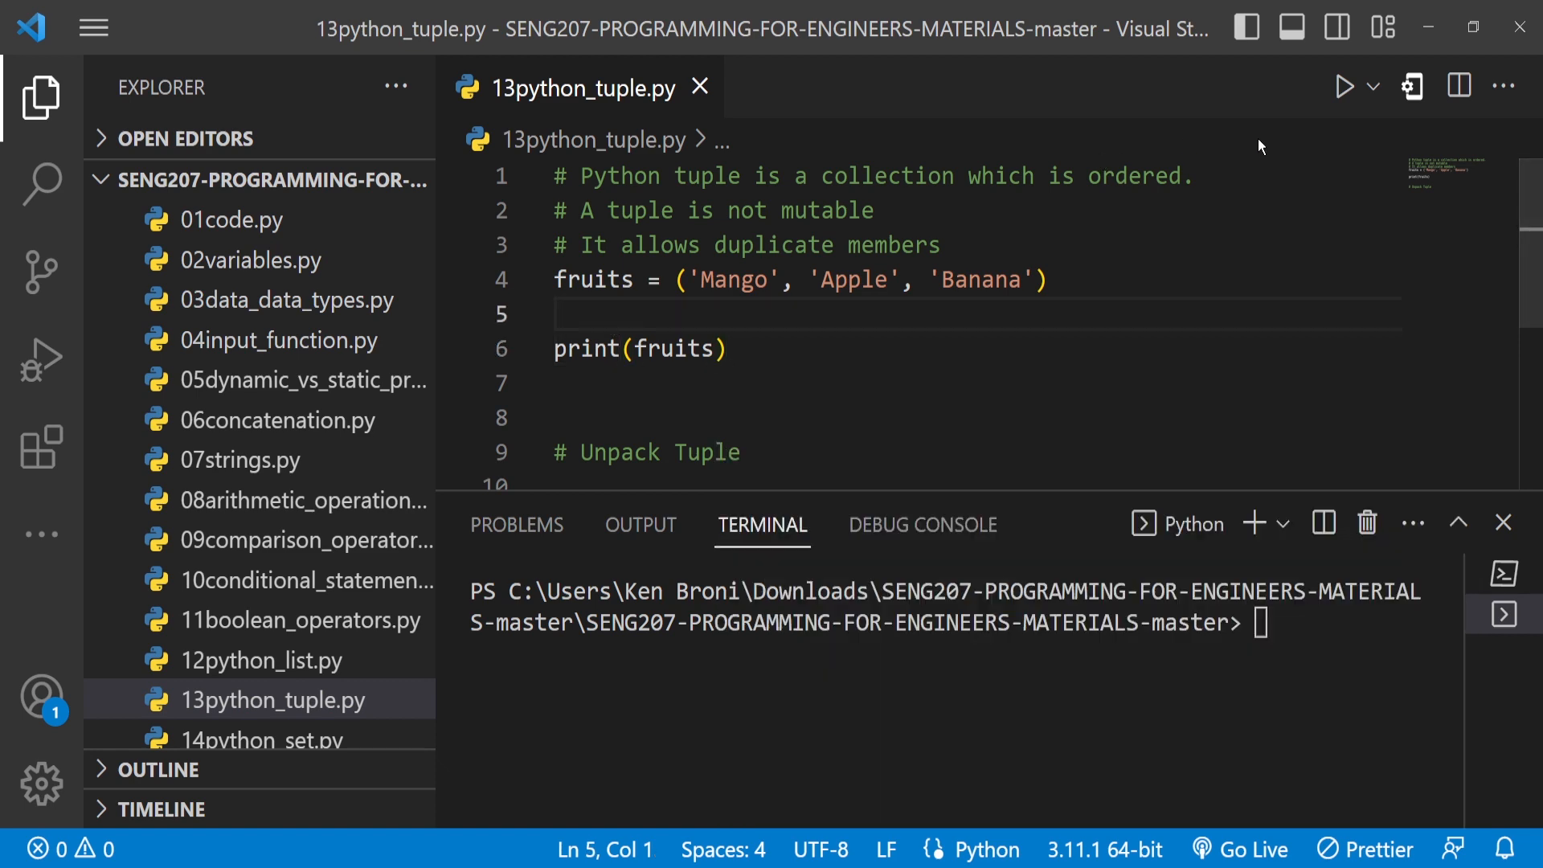
left_click(1346, 87)
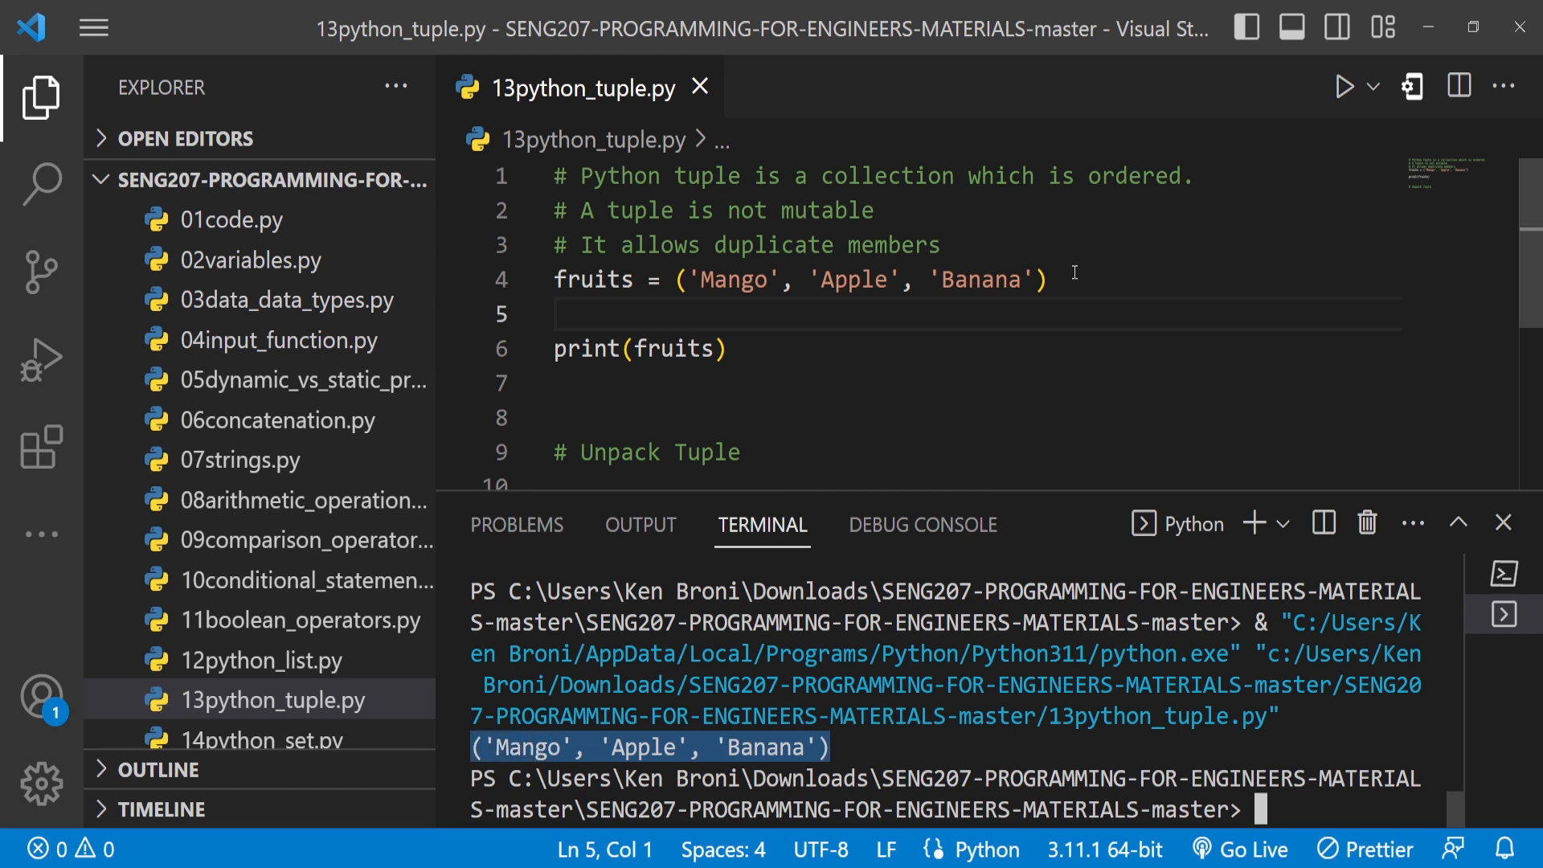
left_click(726, 348)
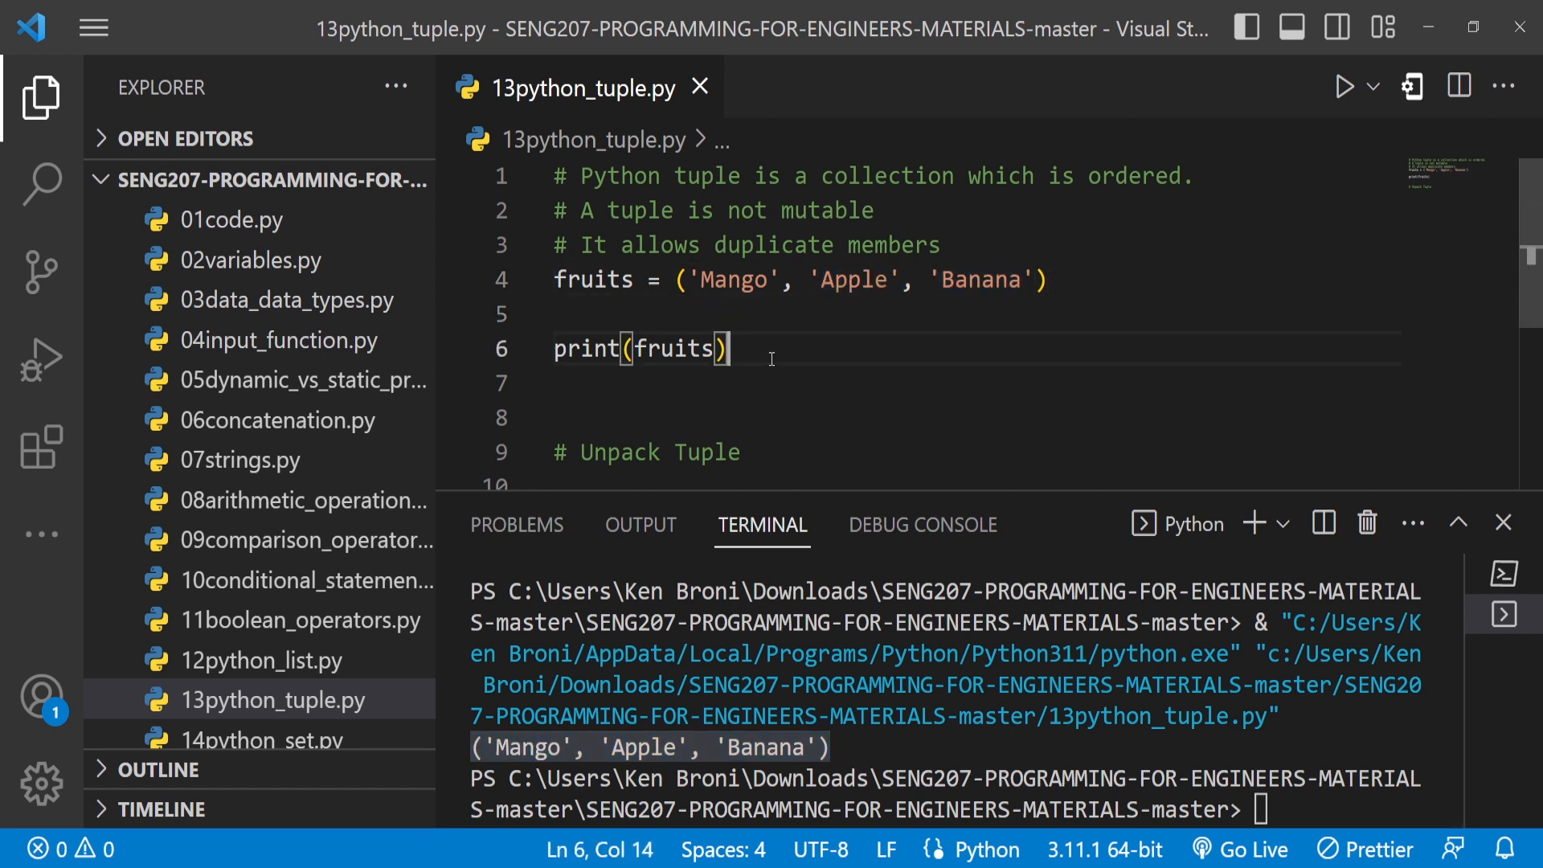
- Add print(type(fruits)) on line 7 to report <class 'tuple'>
type("print")
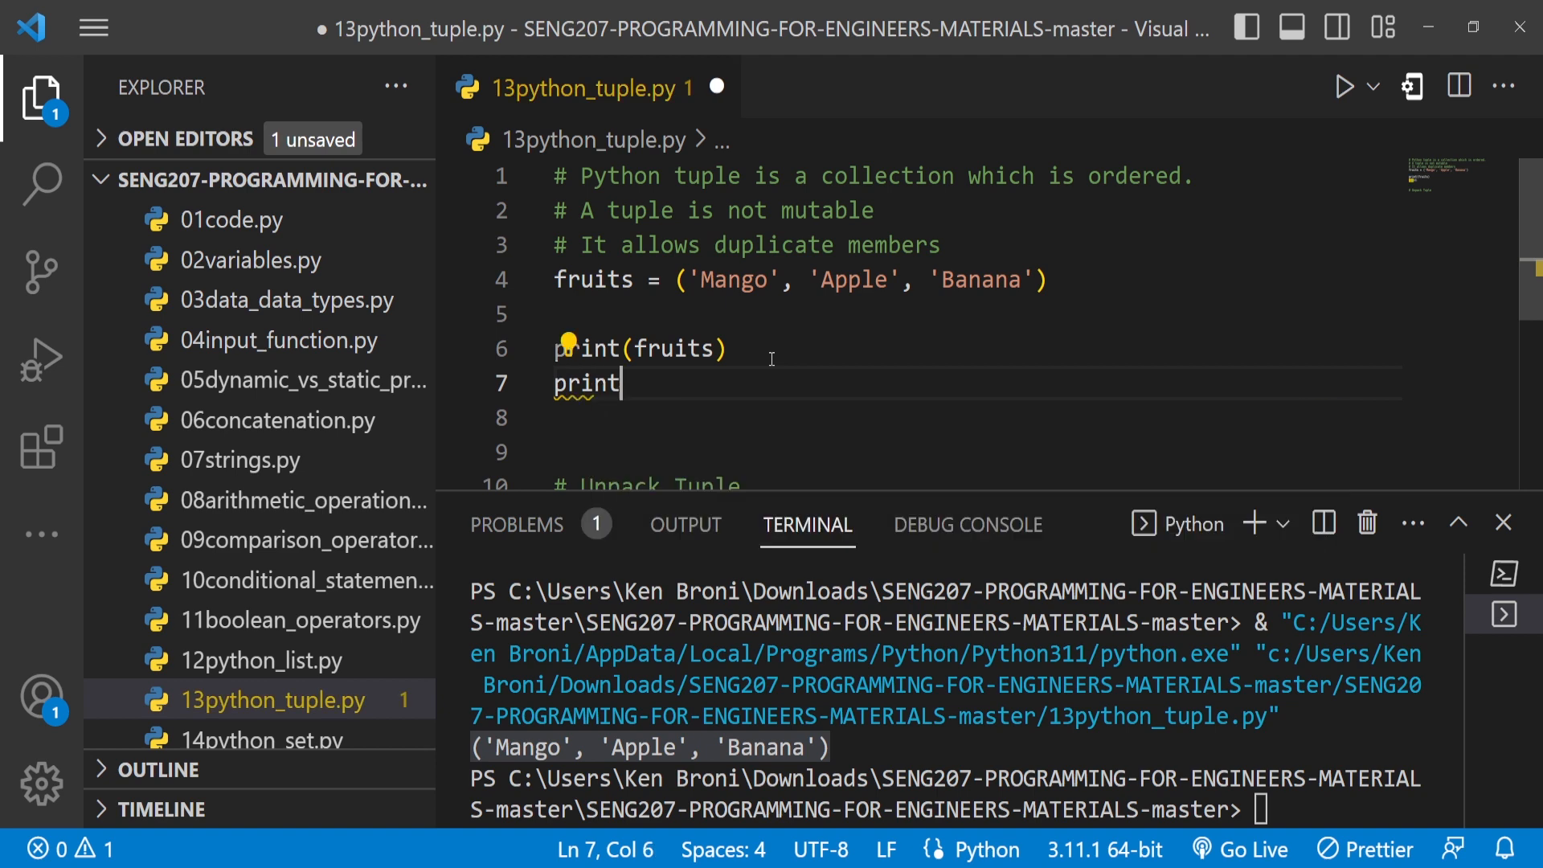
type("(")
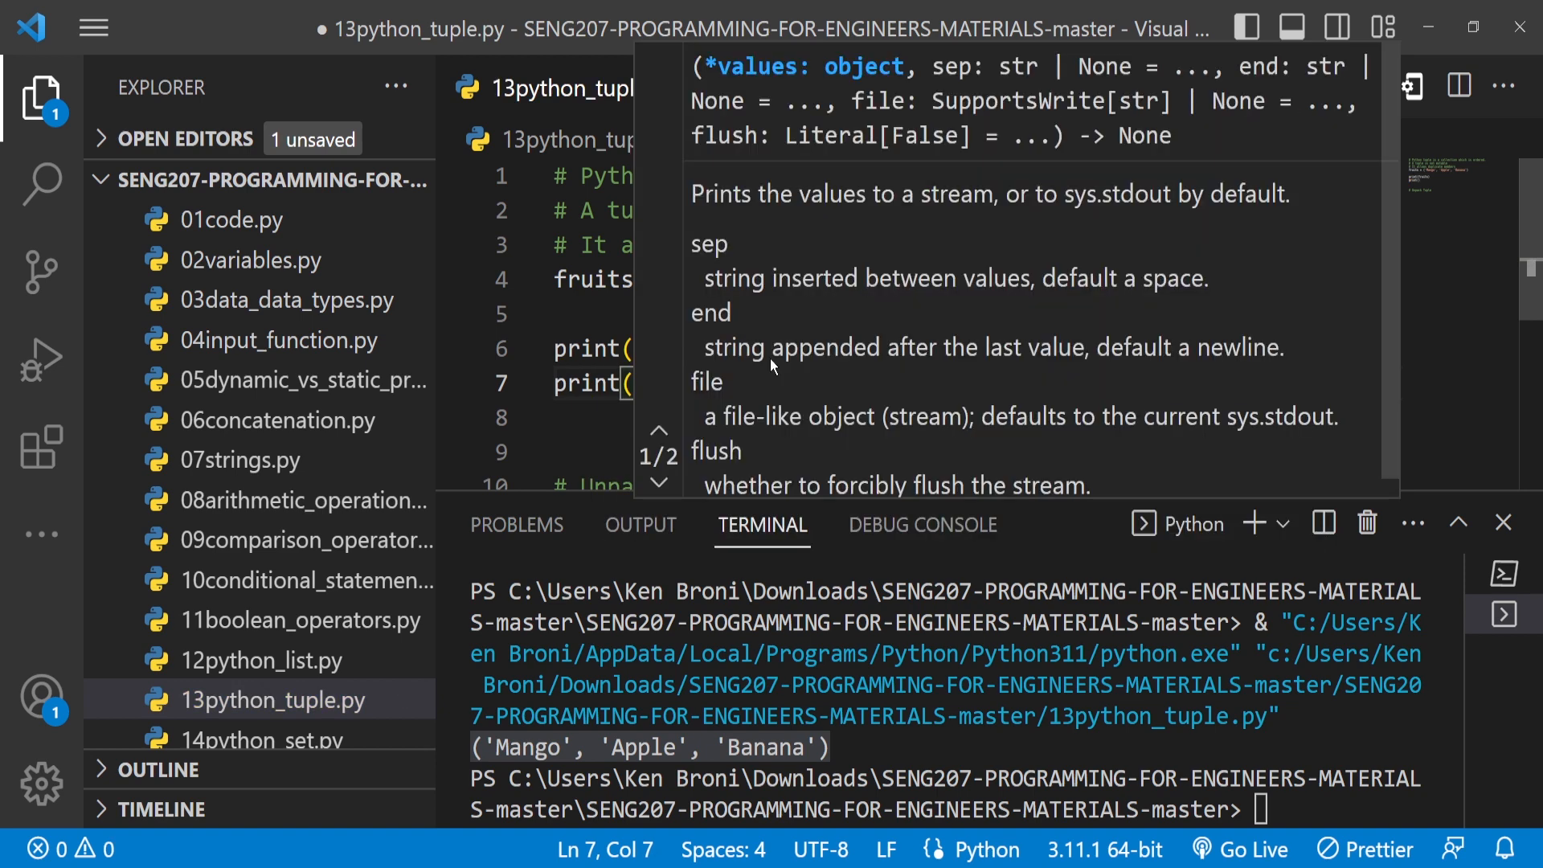
type("type")
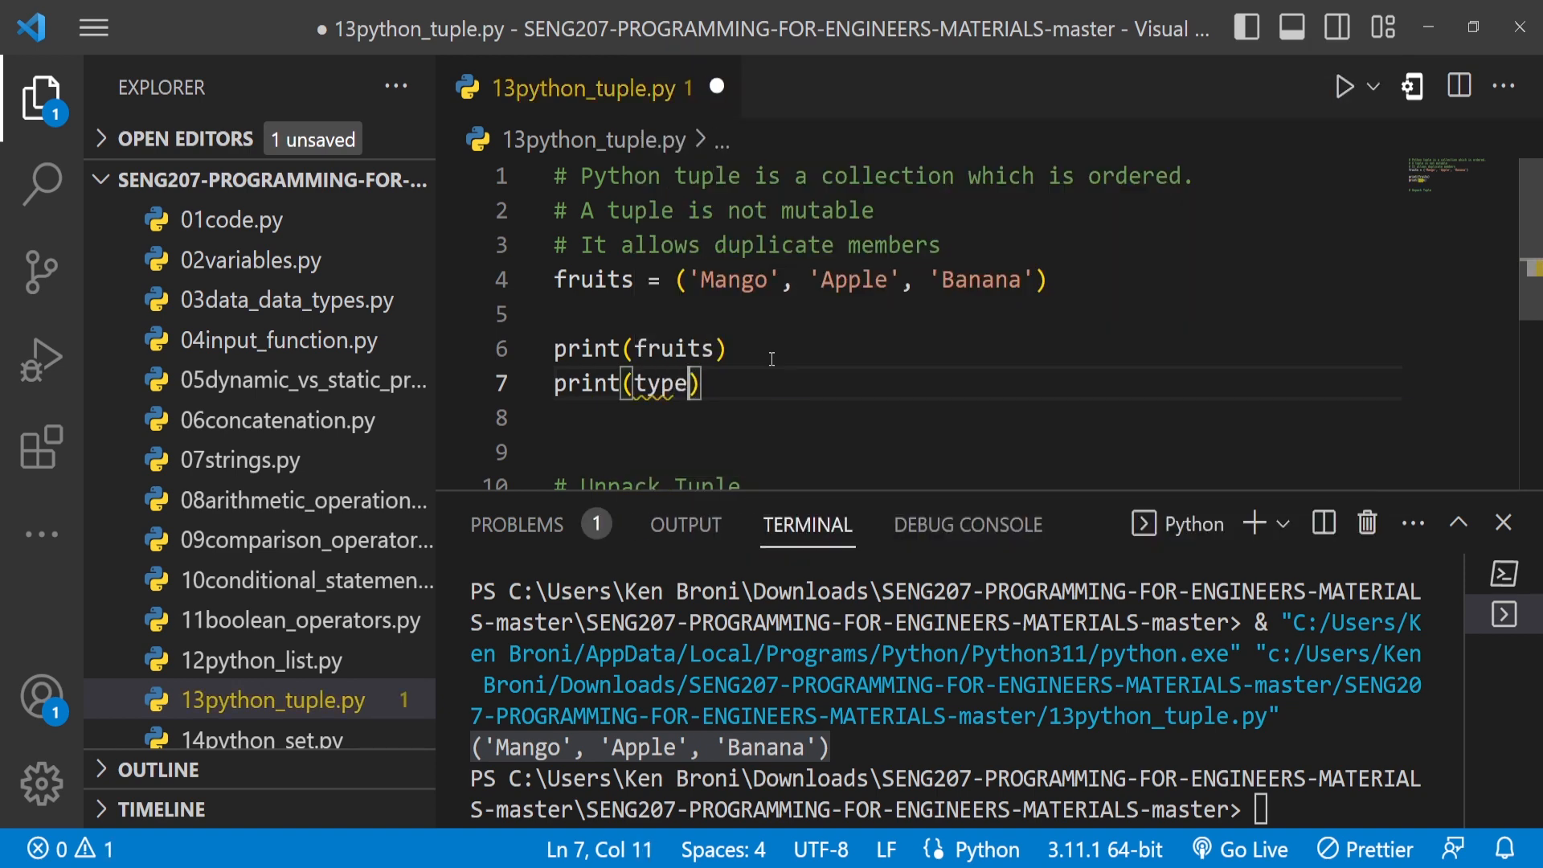
type("(fi")
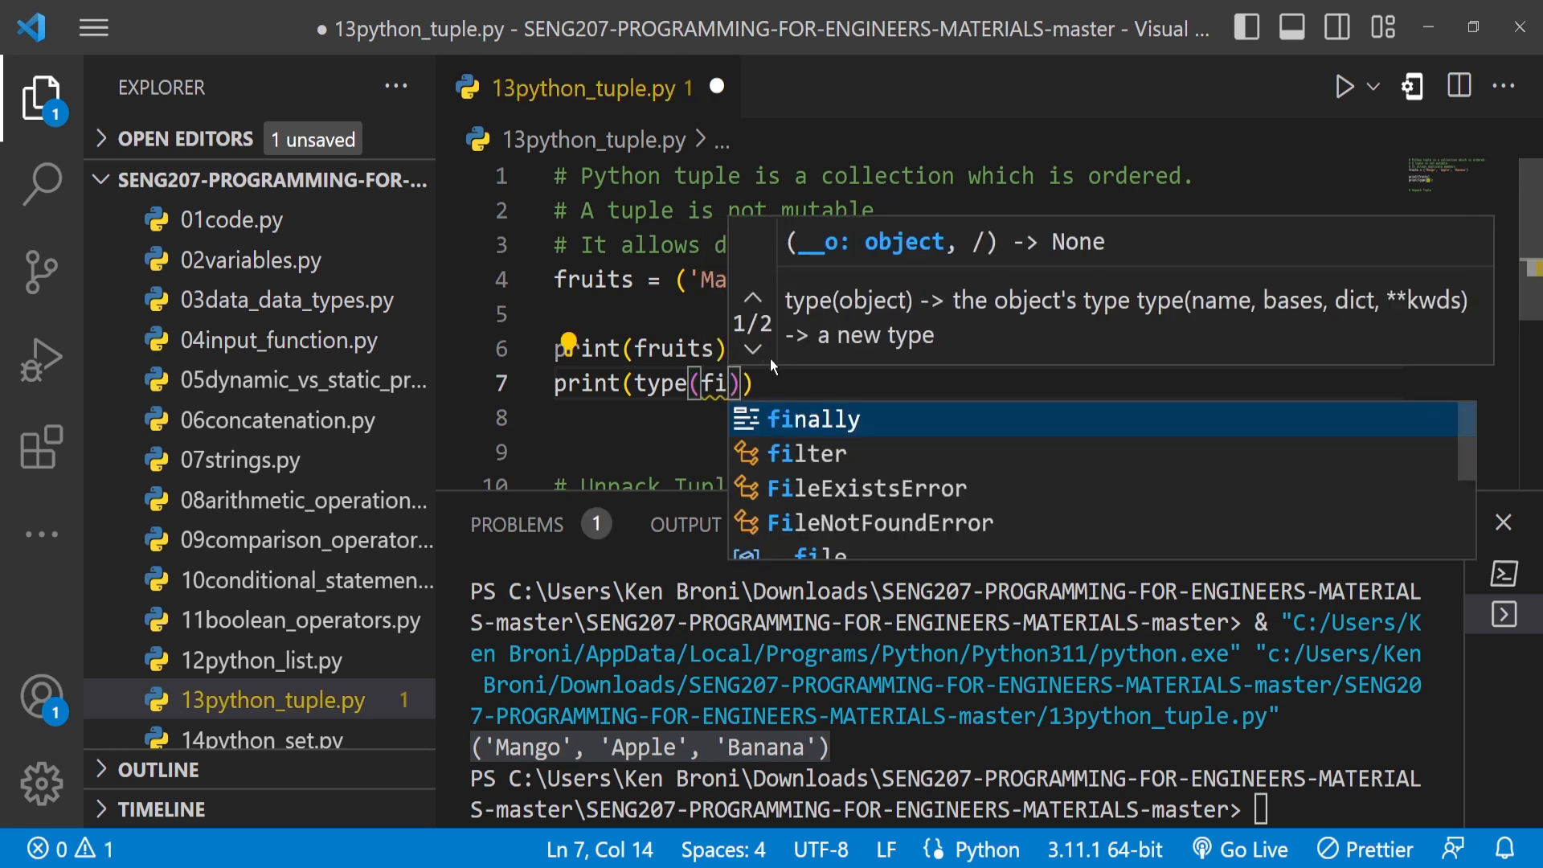
type("ruits")
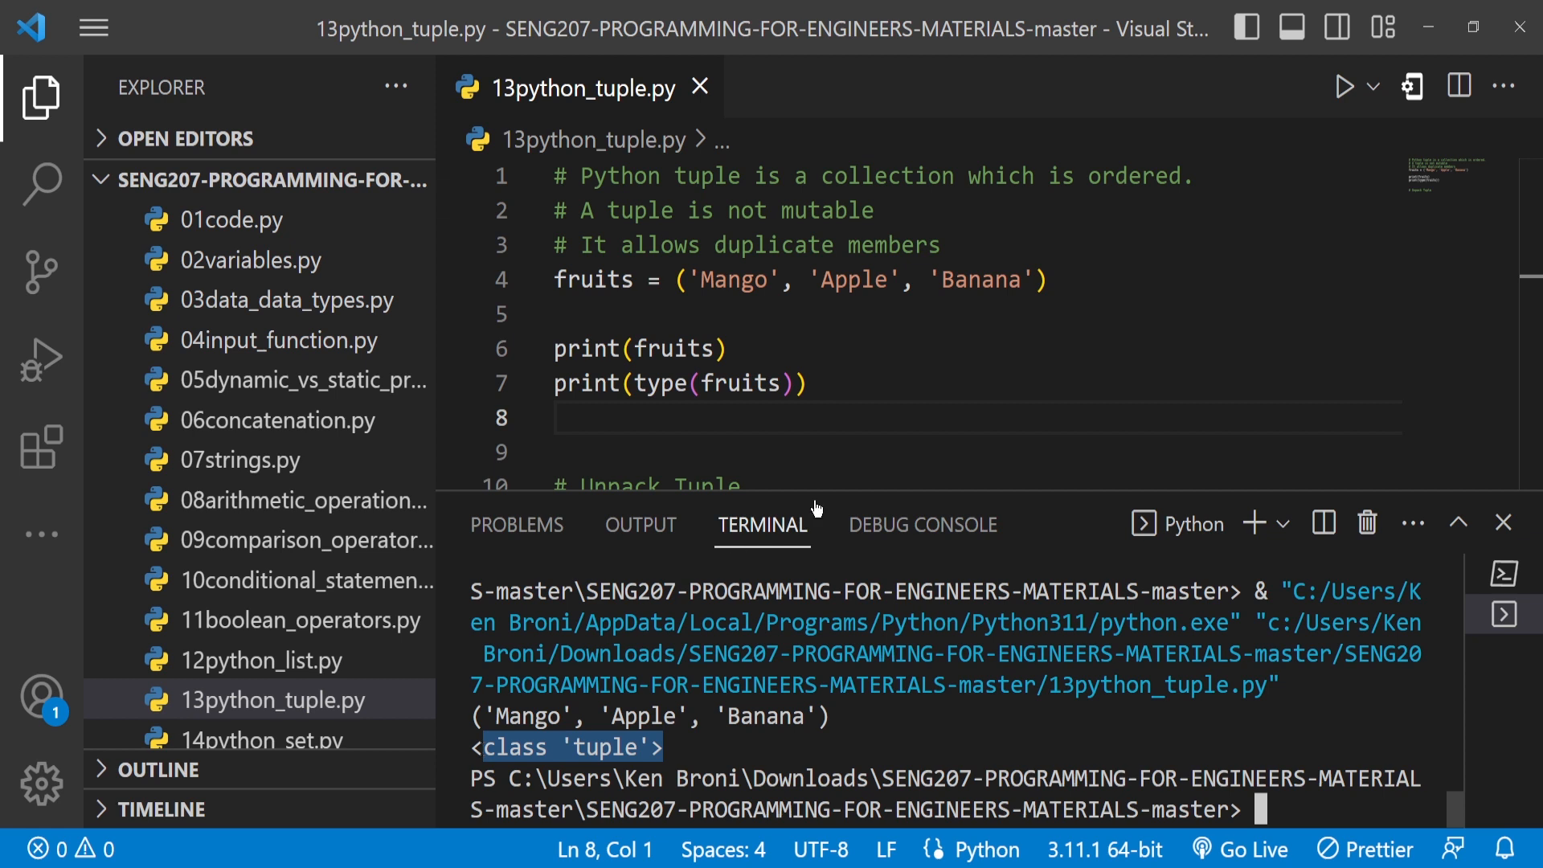
mouse_move(817, 402)
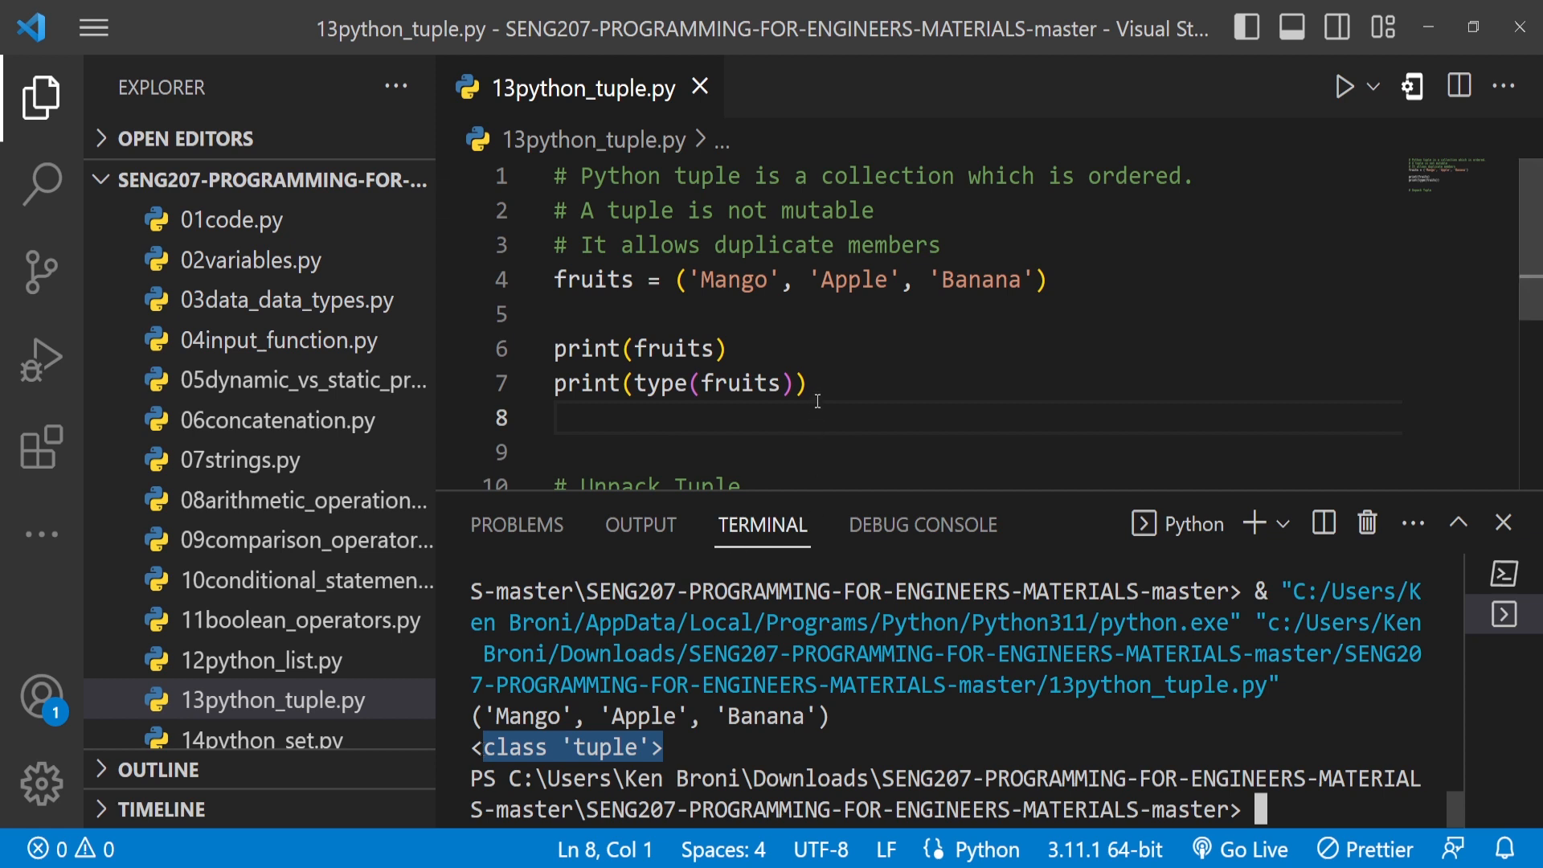
mouse_move(901, 280)
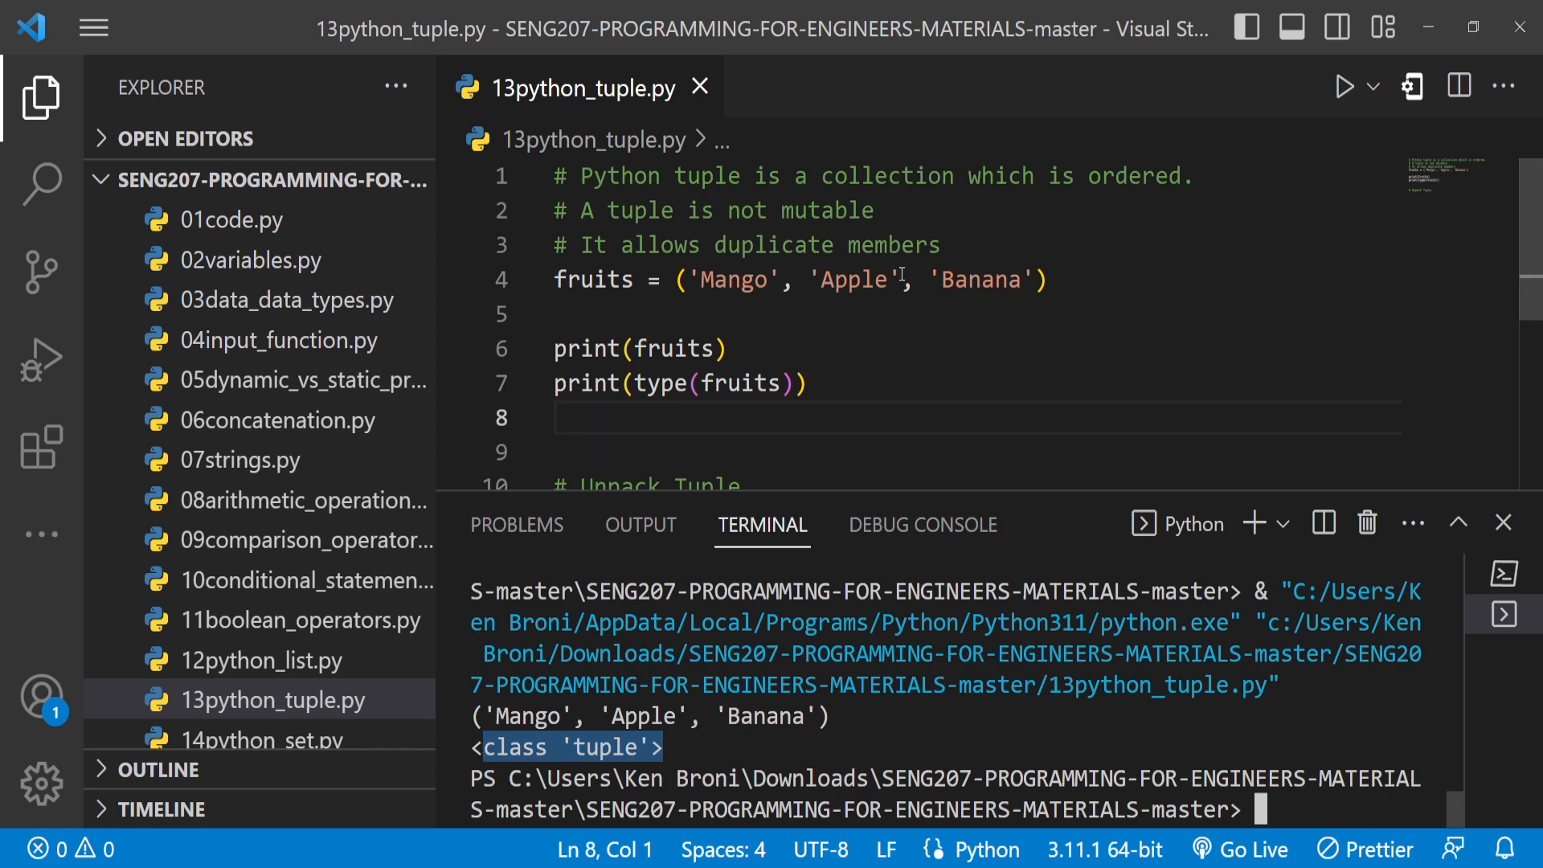
mouse_move(809, 245)
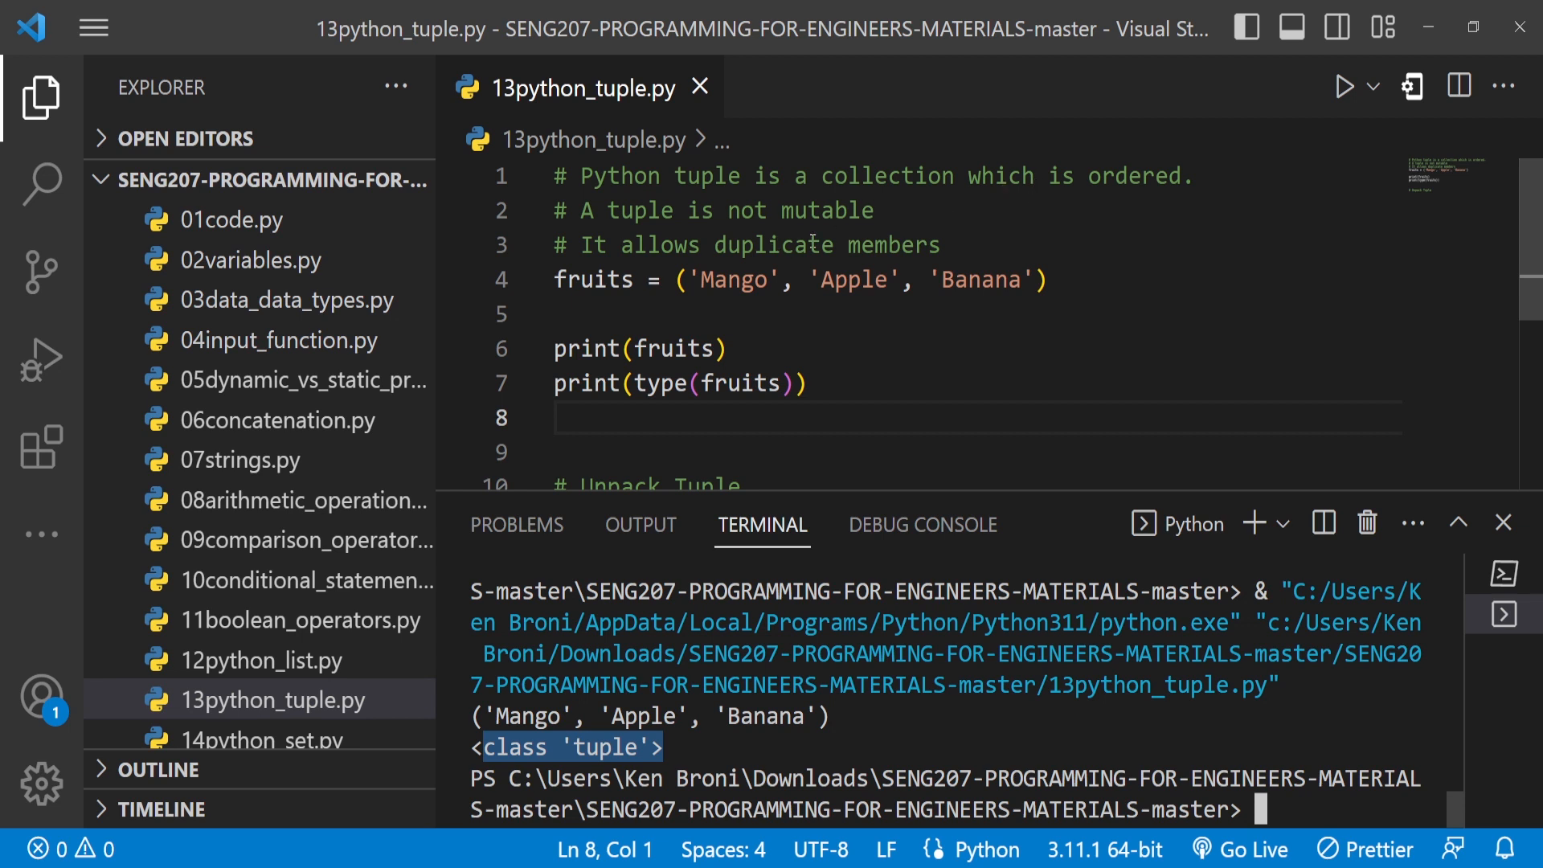
- Append a duplicate 'Banana' to the tuple, show it printing, then revert to three fruits
double_click(981, 280)
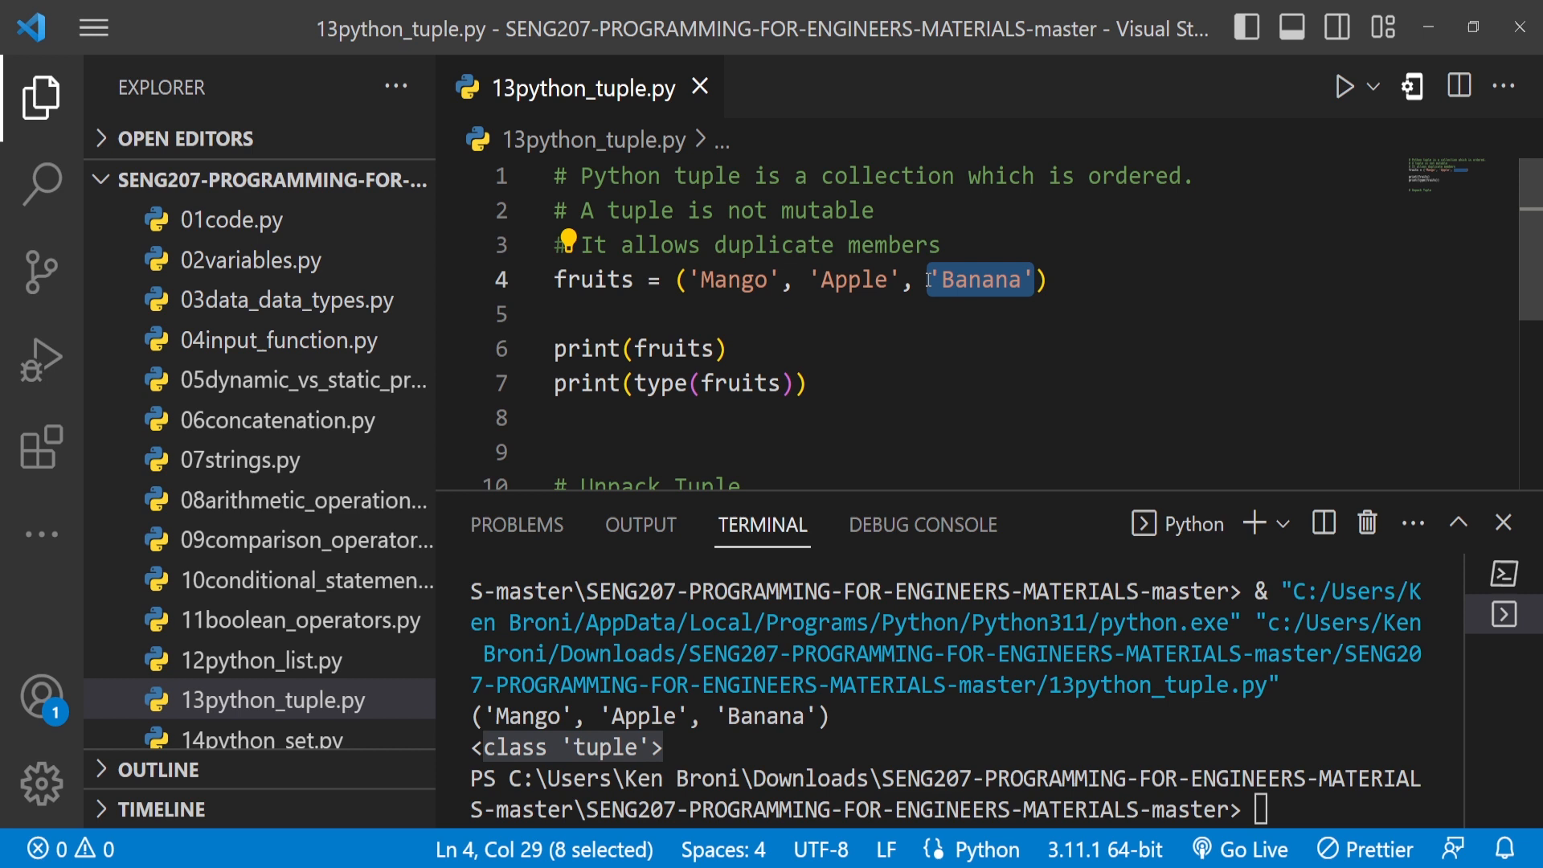
left_click(1037, 279)
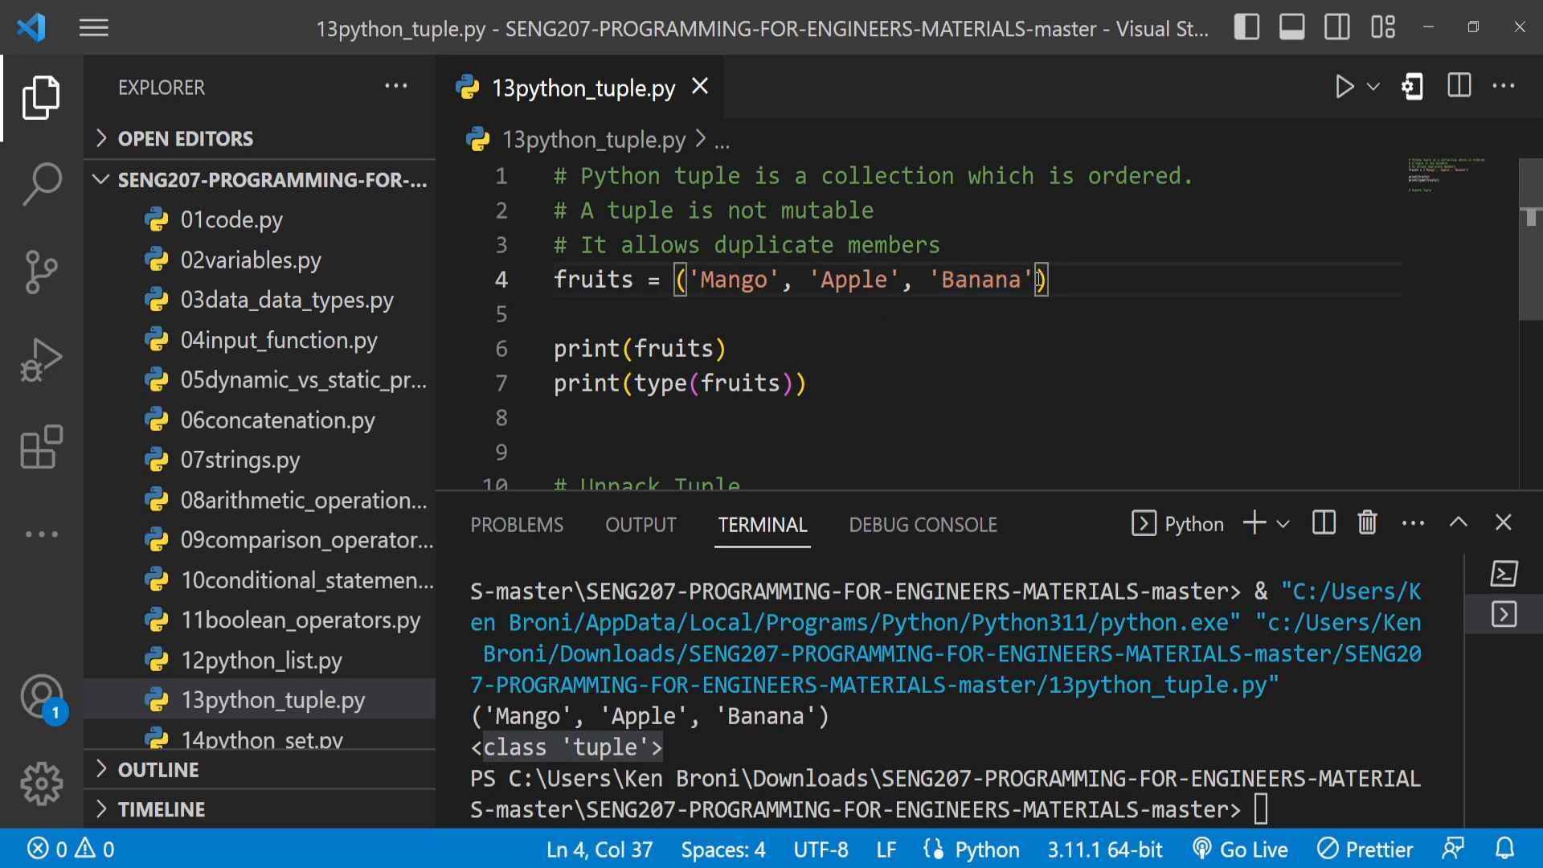
type(", 'Banana'")
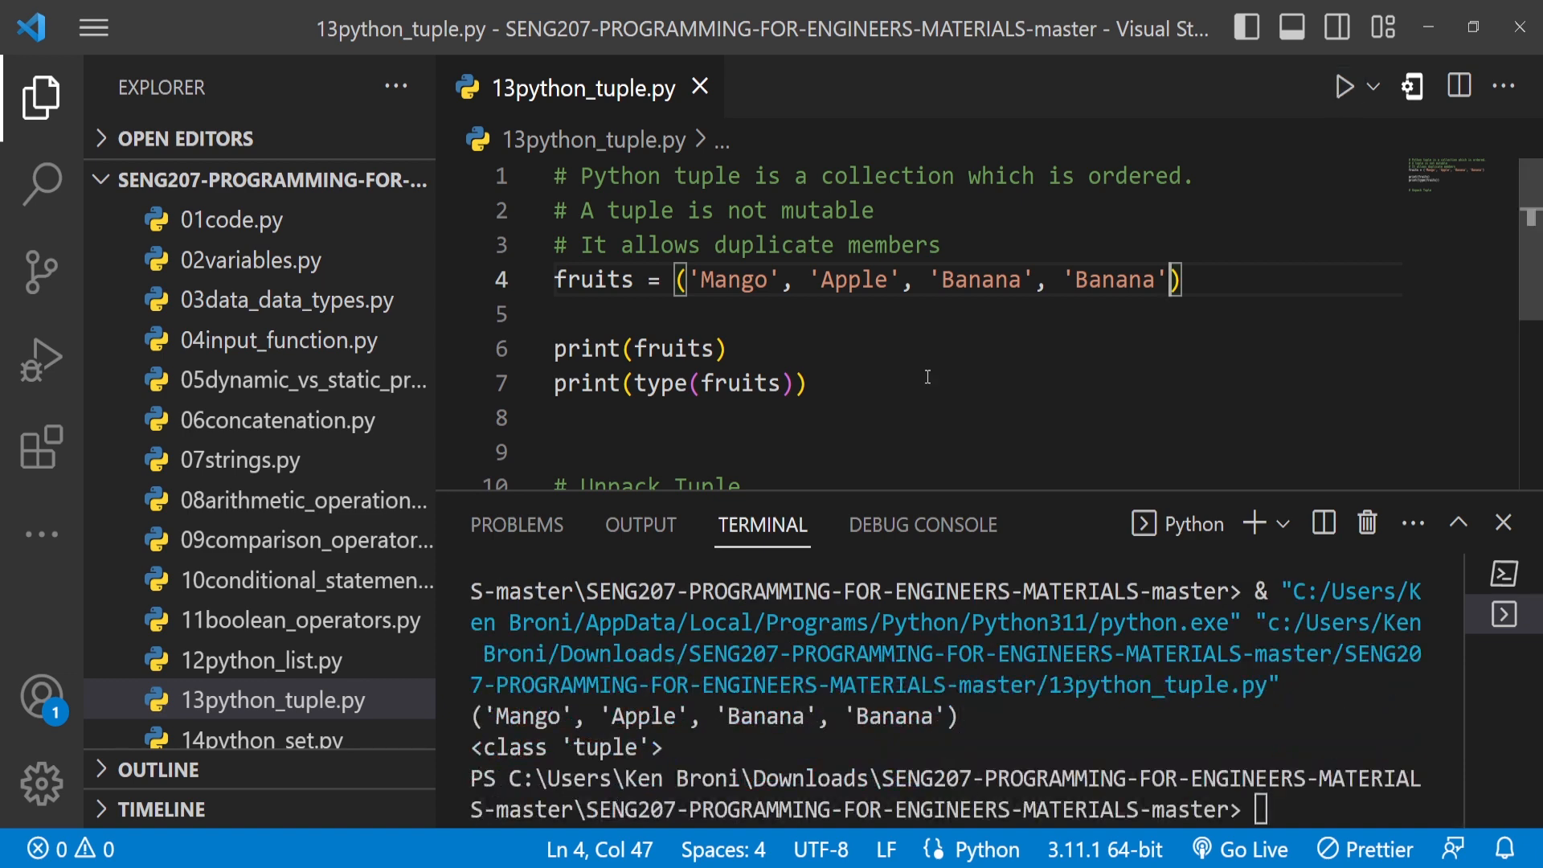
key("Backspace")
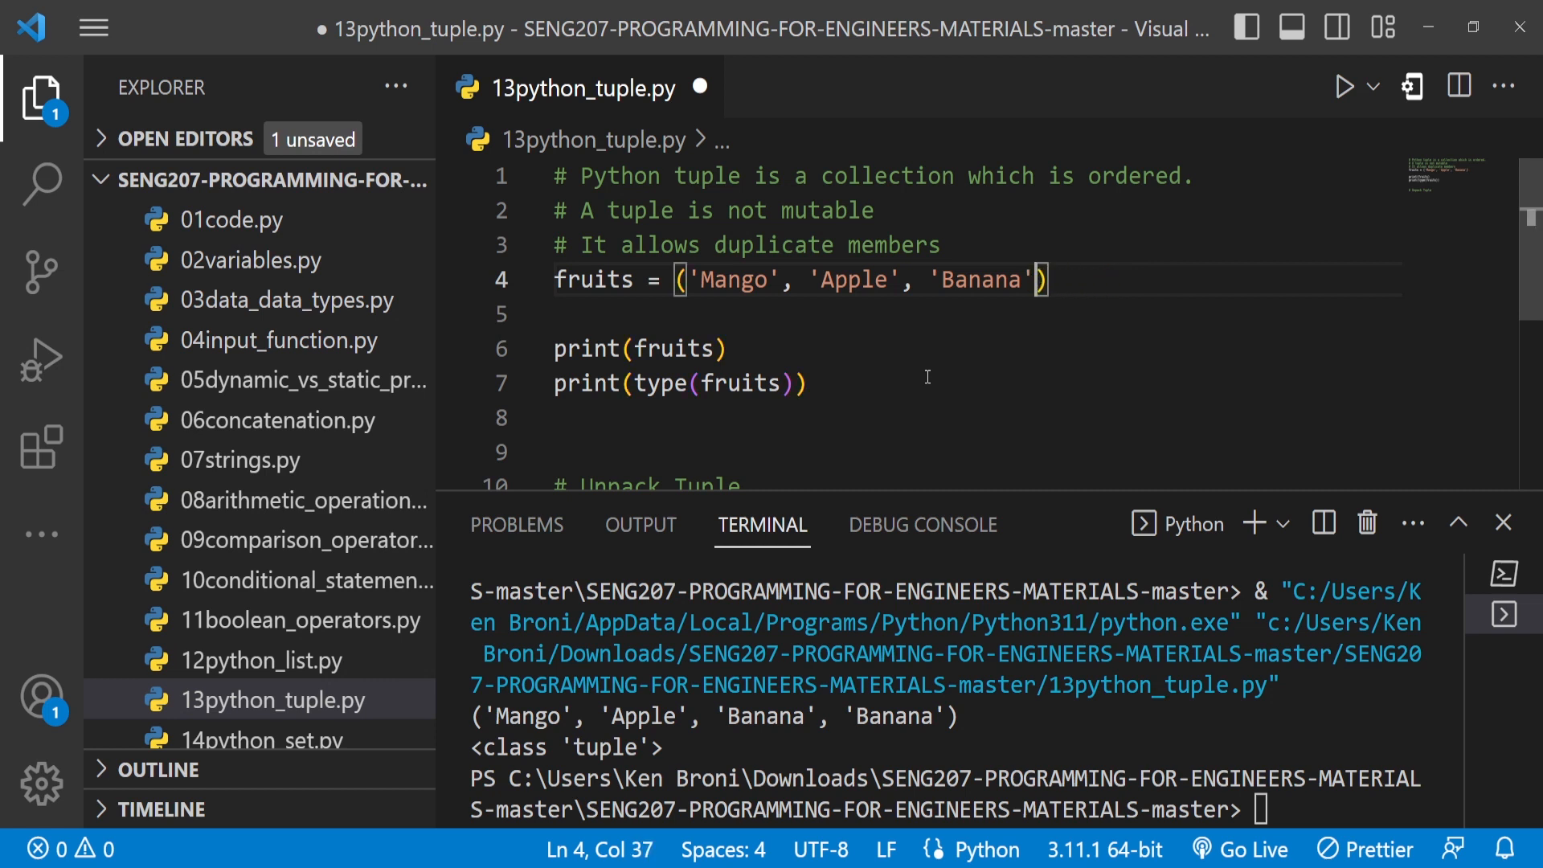
key("ctrl+s")
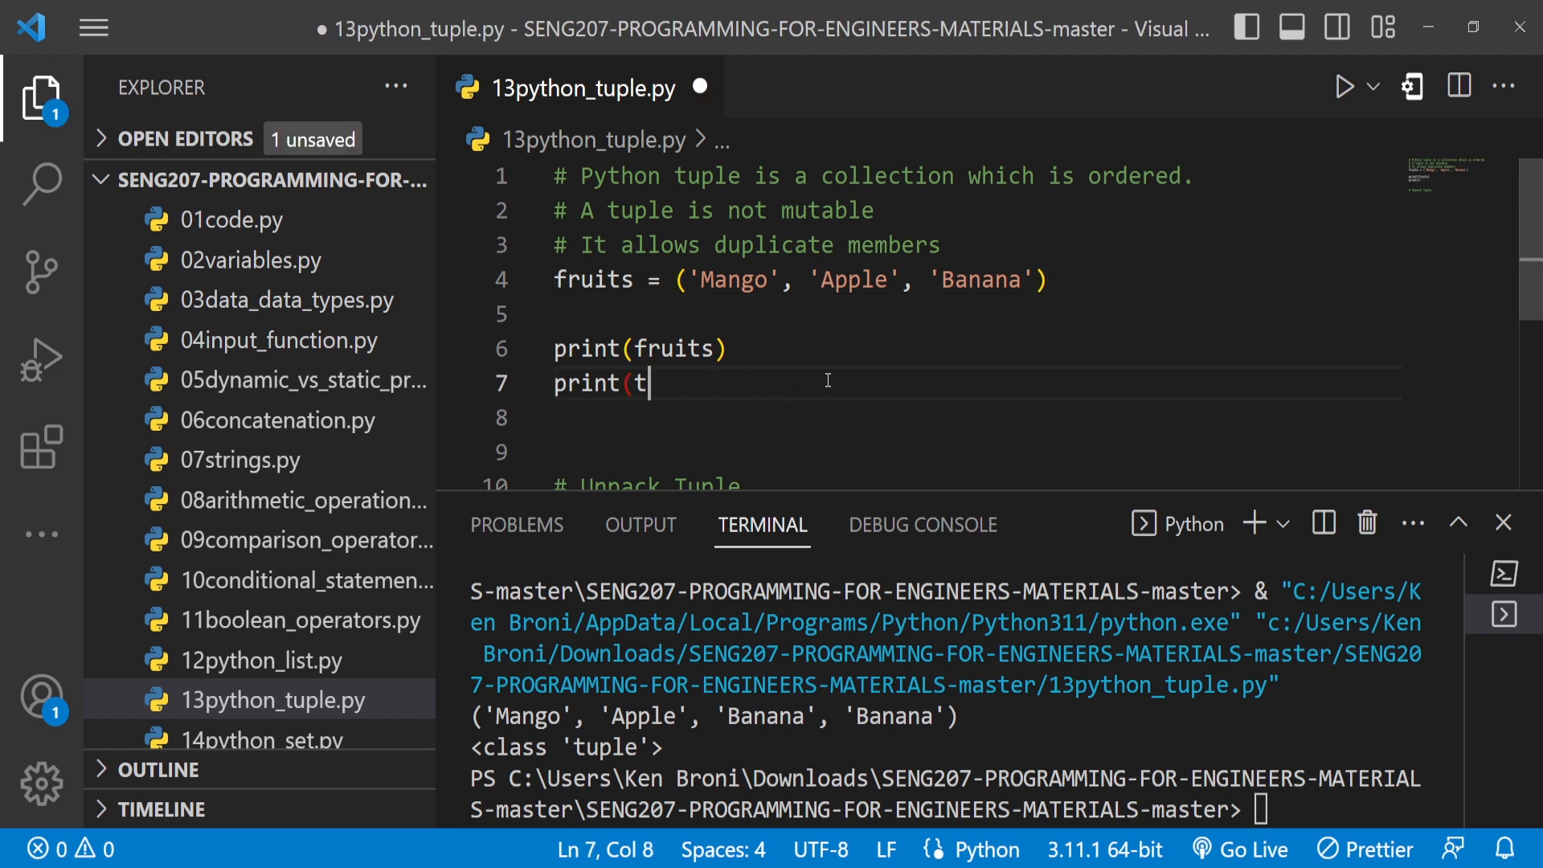
- Change the print to fruits[0] and run it to output Mango
key("ctrl+z")
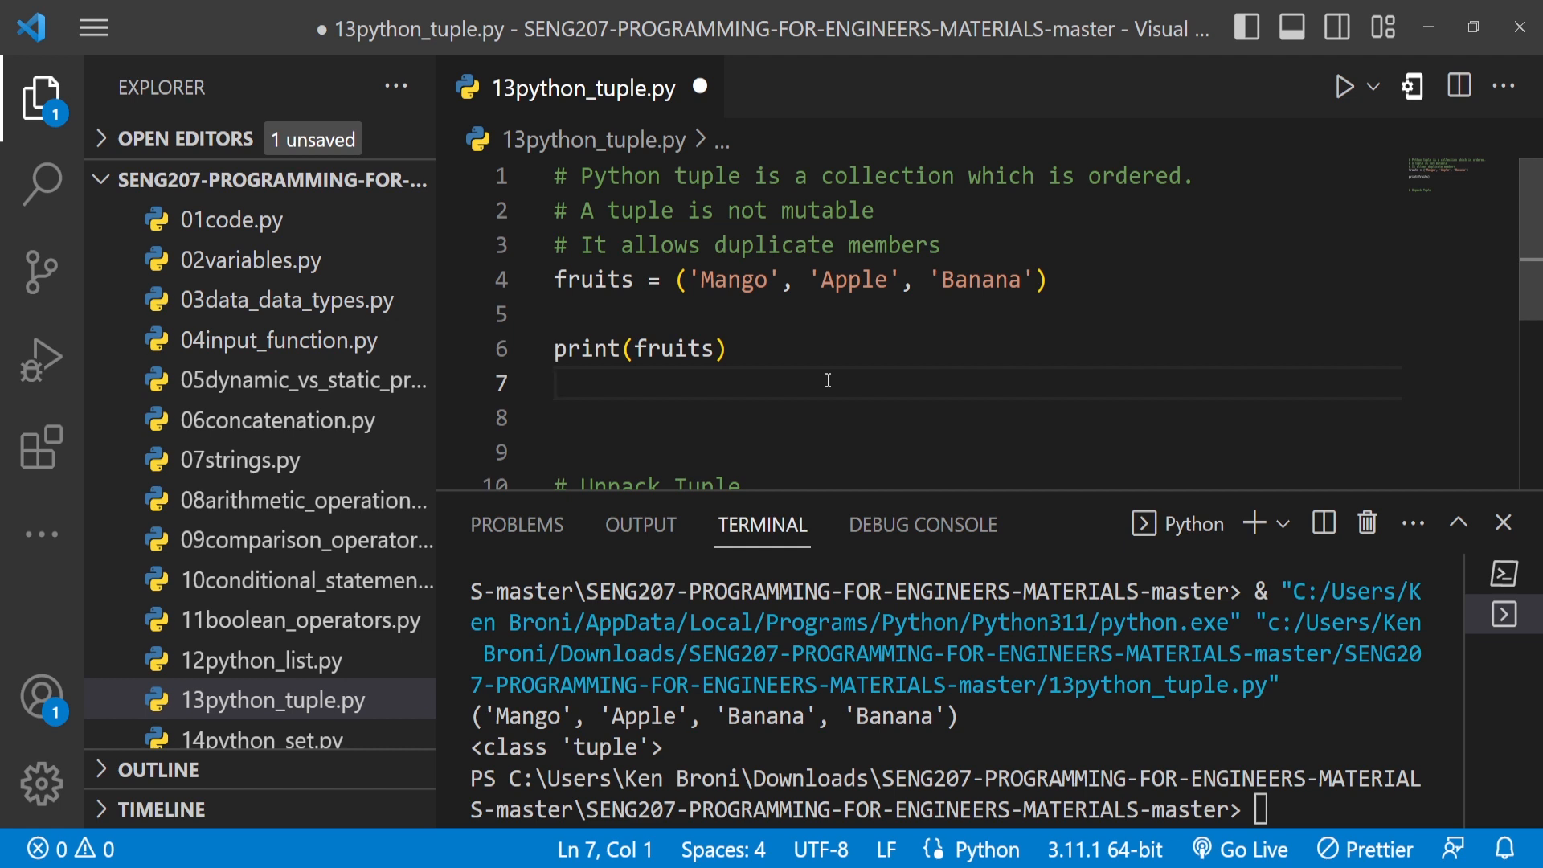
left_click(707, 349)
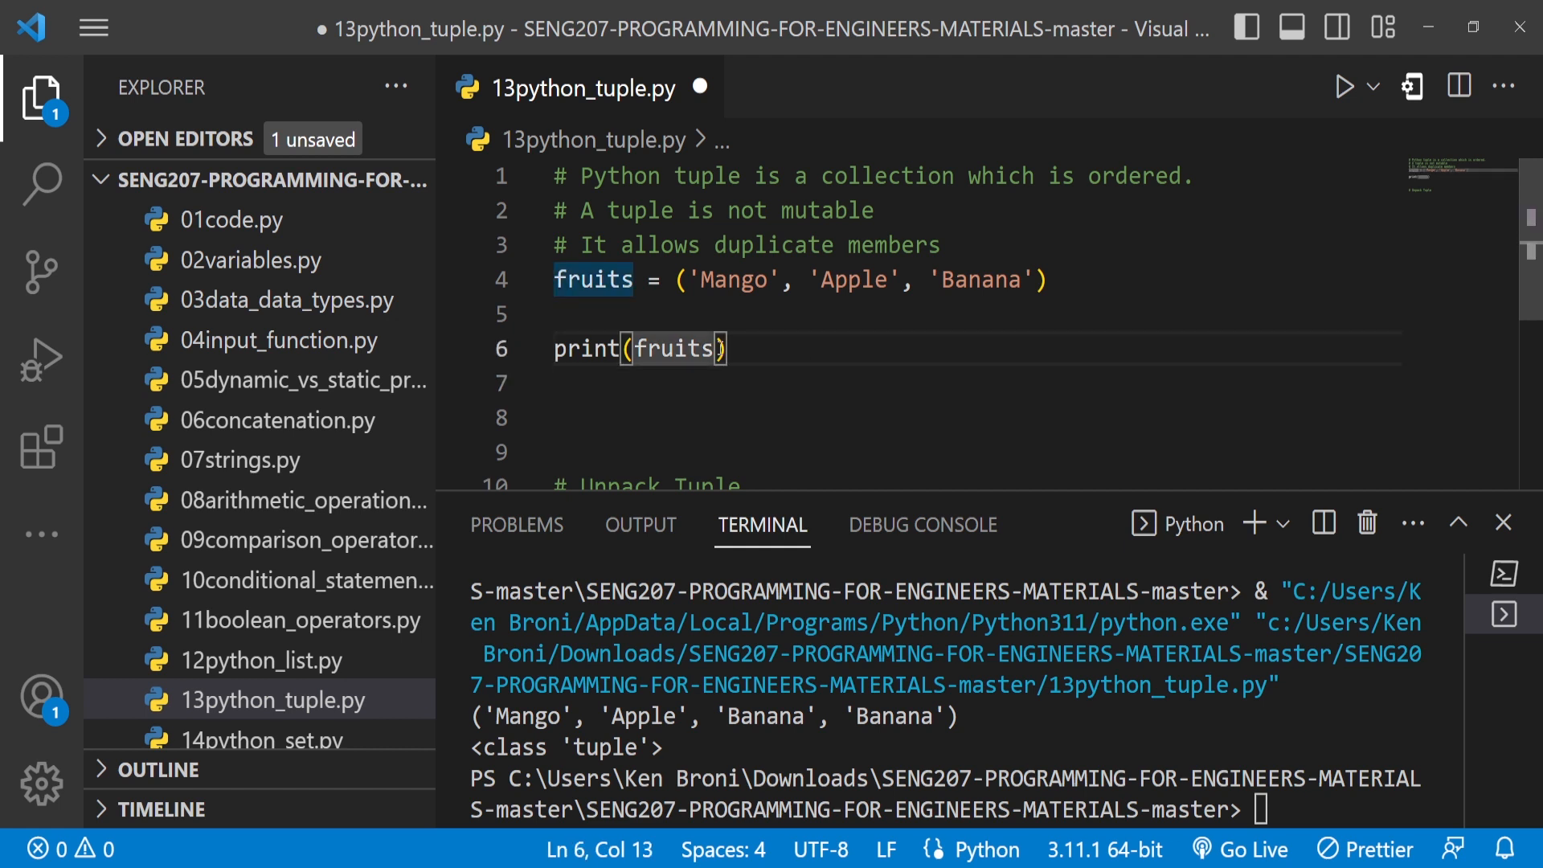
type("[0]")
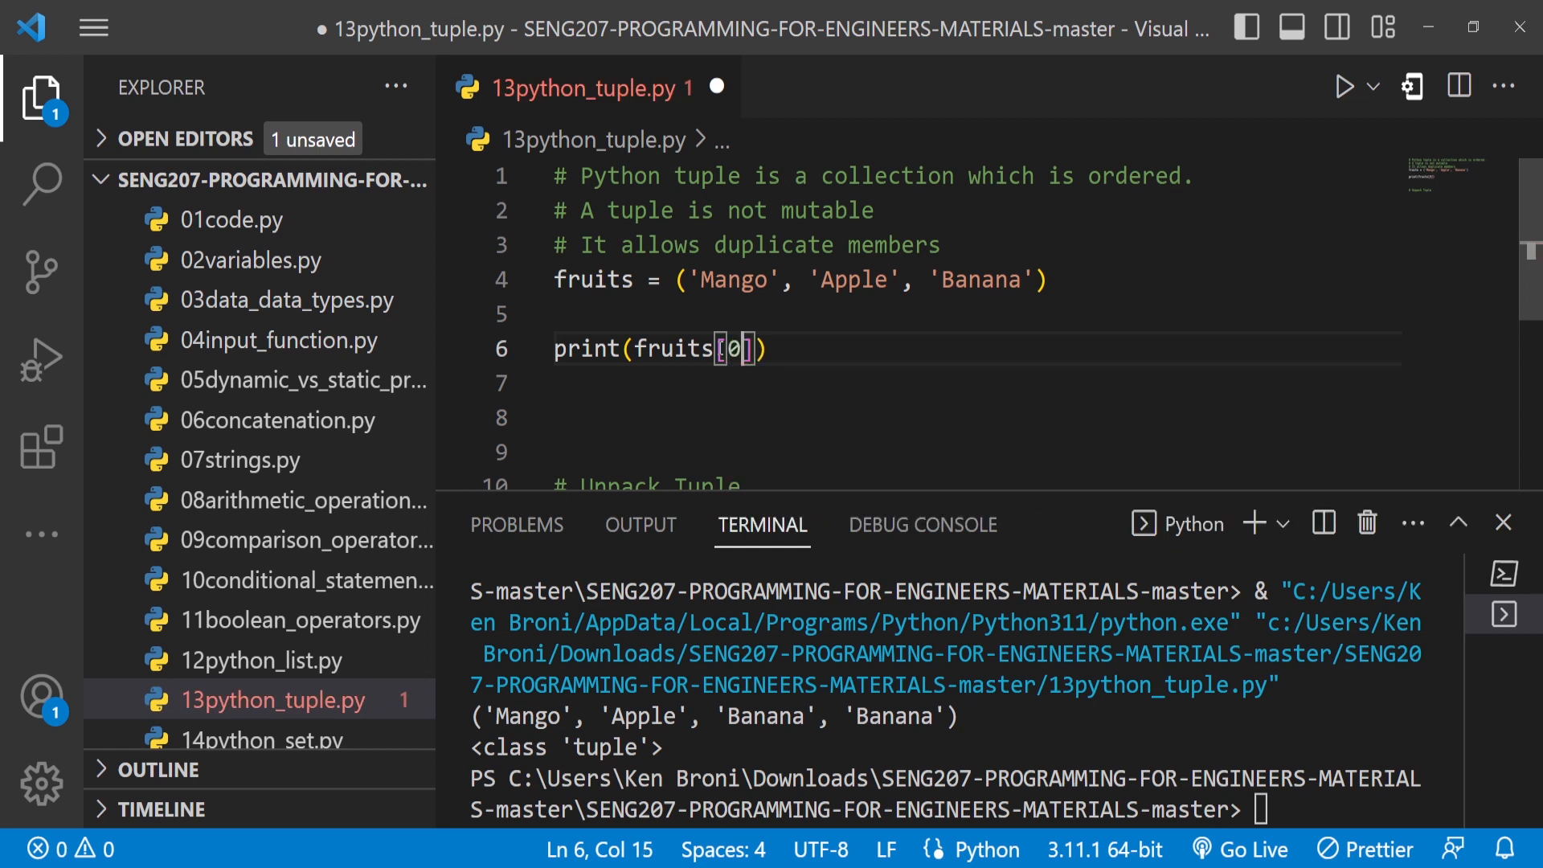
key("ctrl+s")
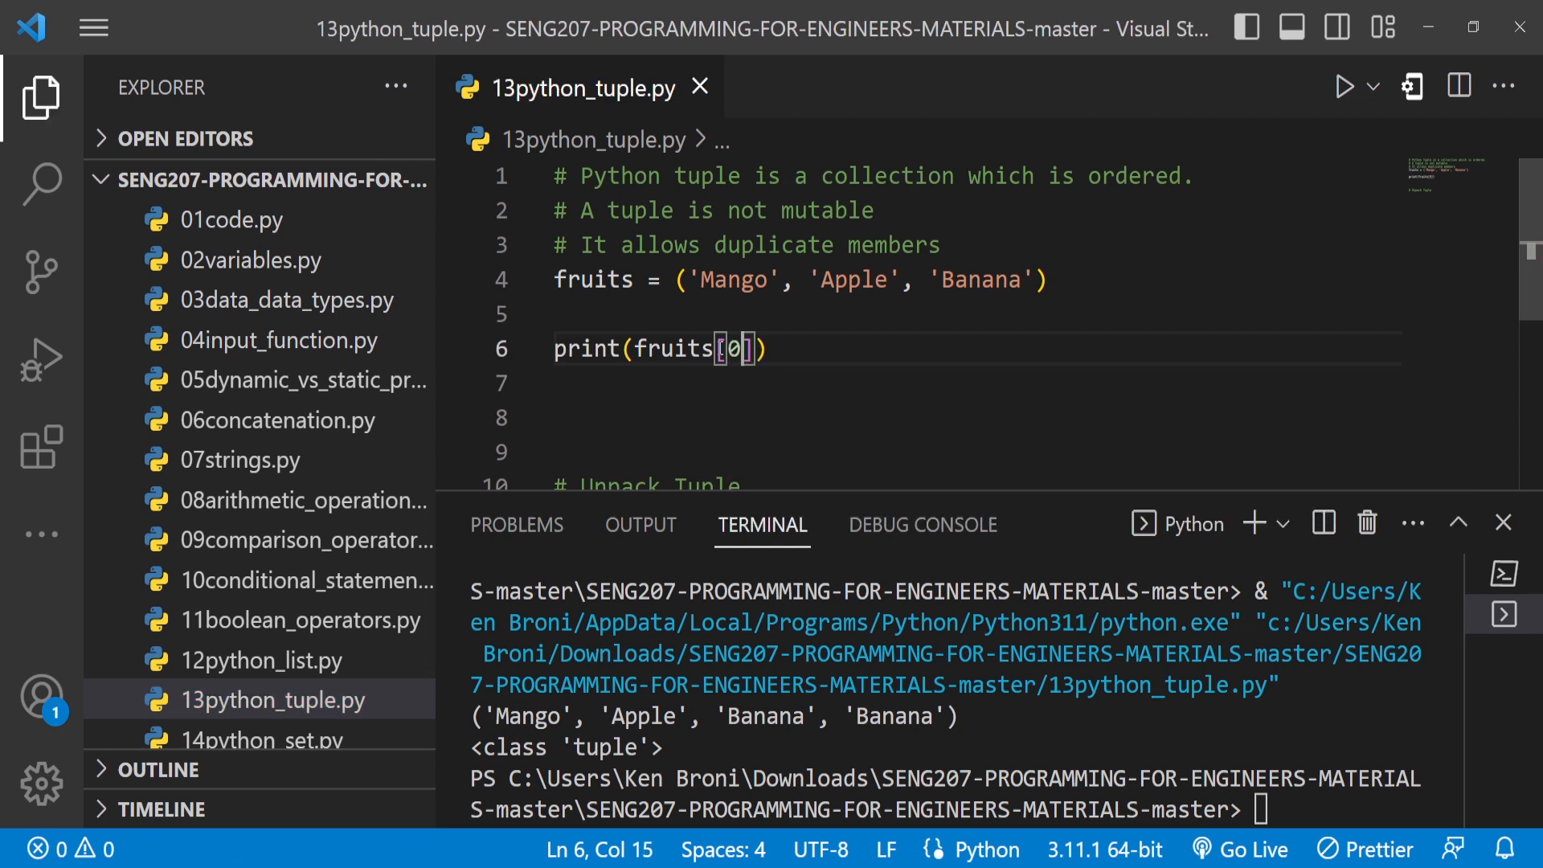
mouse_move(713, 291)
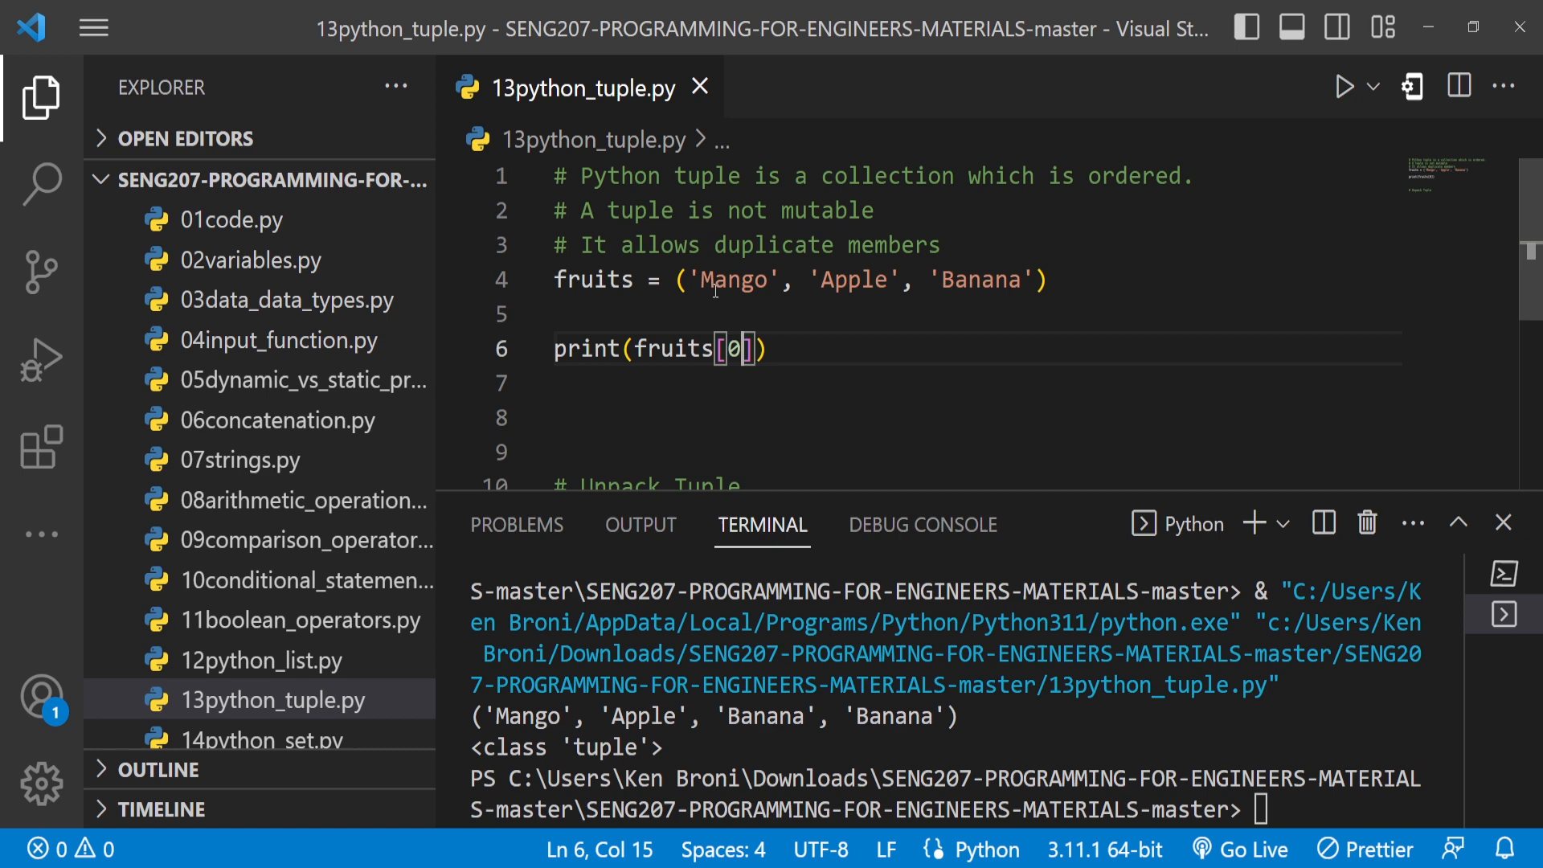
left_click(1344, 87)
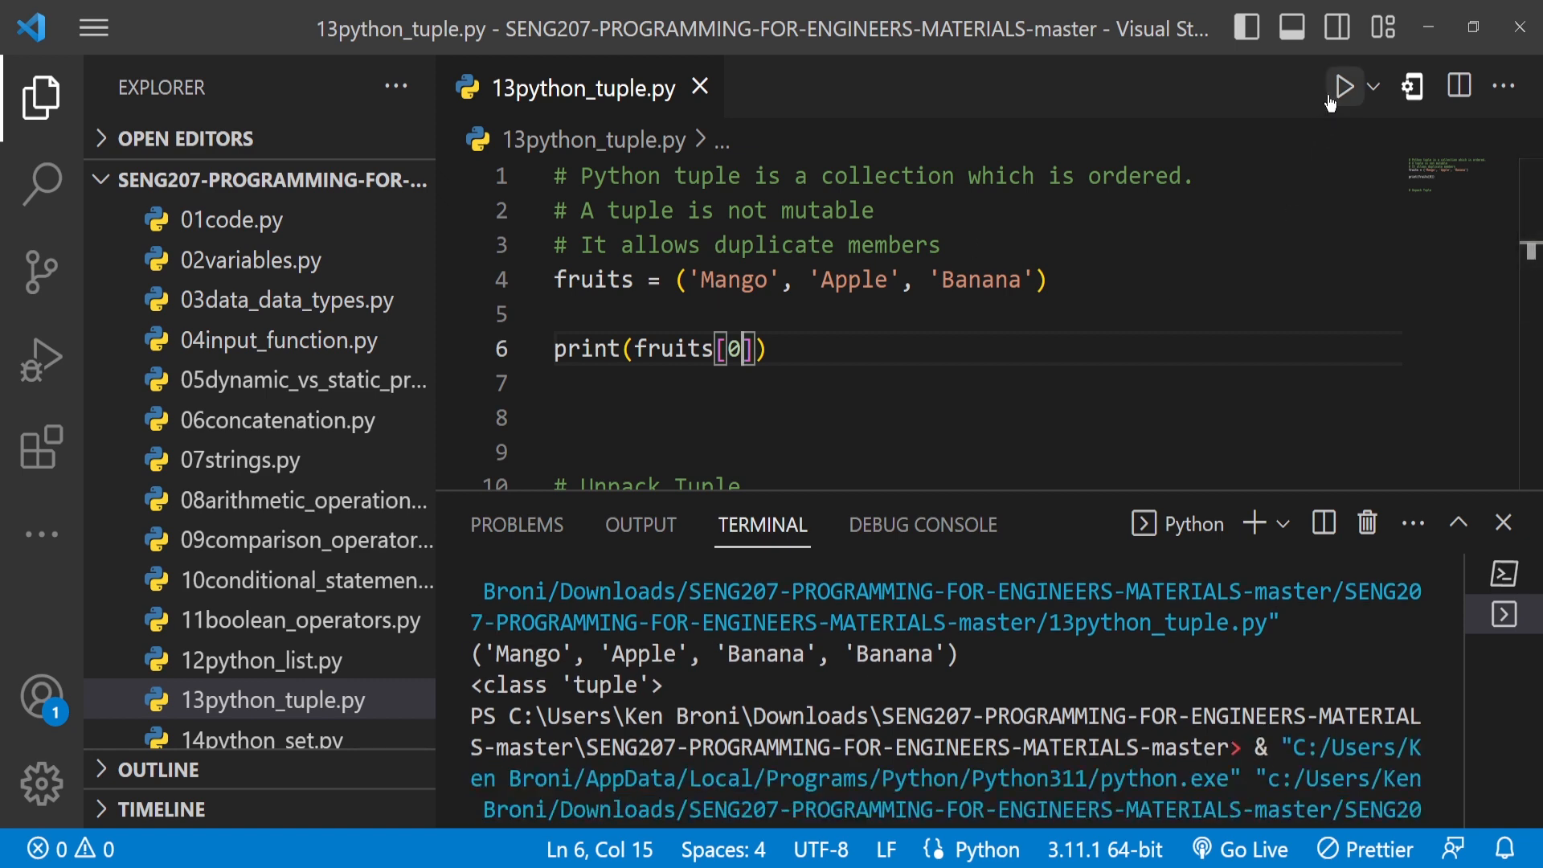
left_click(1344, 87)
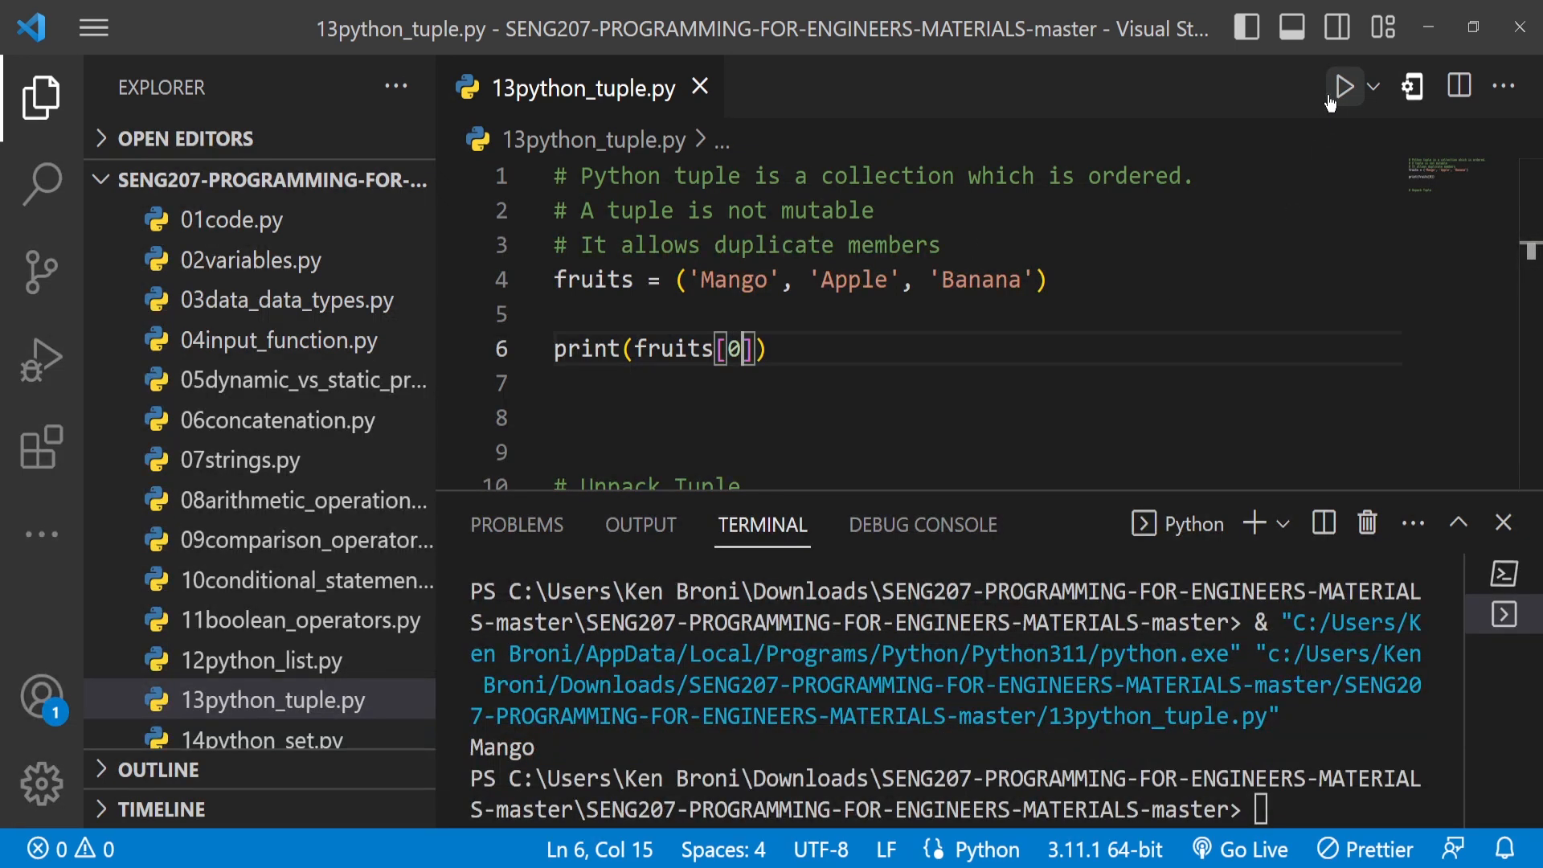
- Rerun with indexes 1, 2 and -1, printing Apple and Banana
type("1")
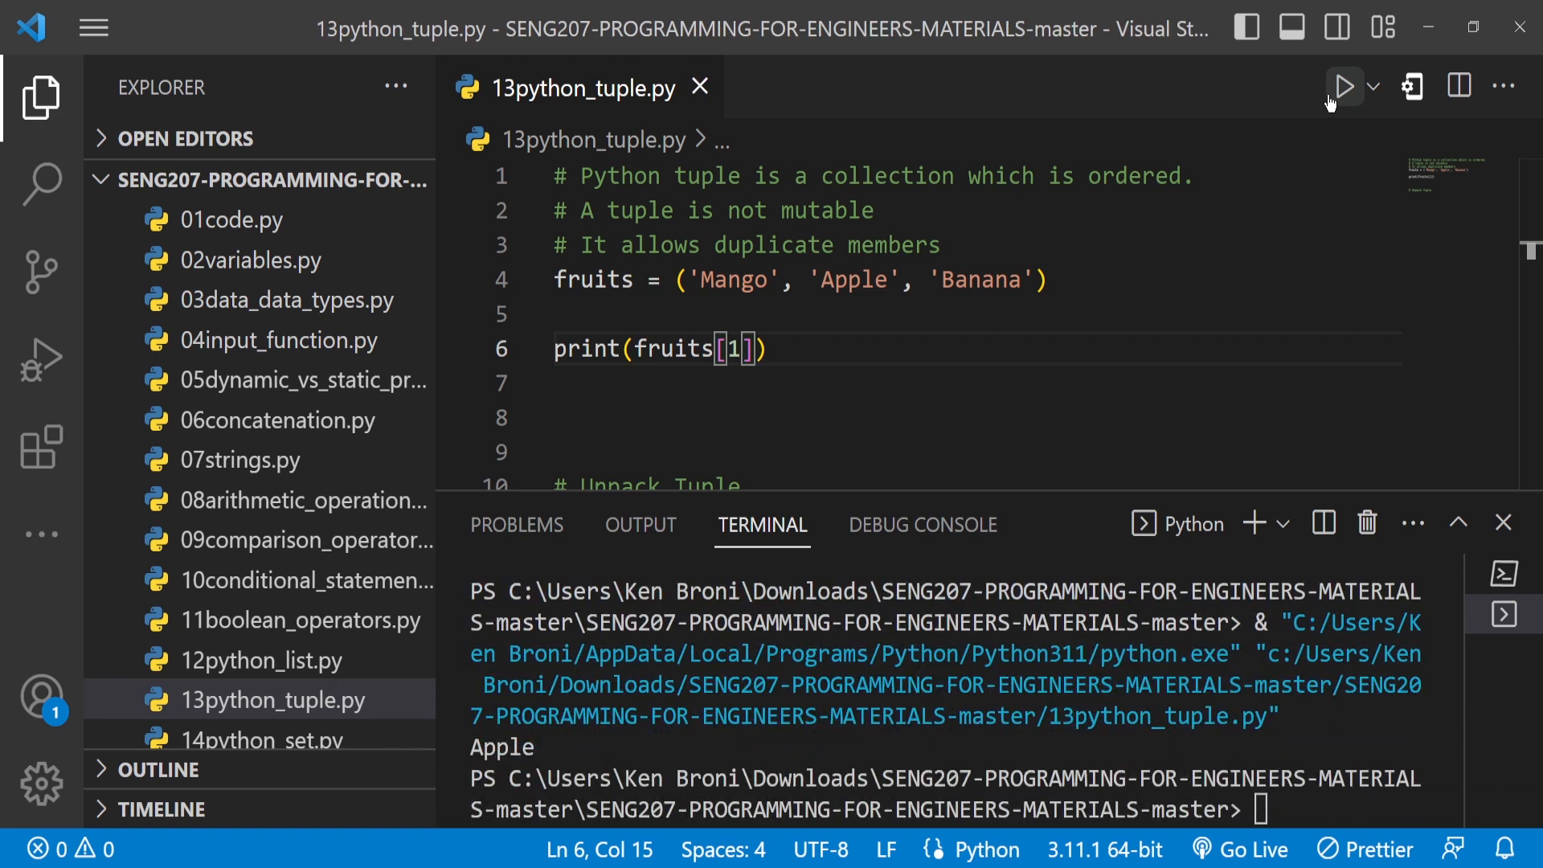
type("2")
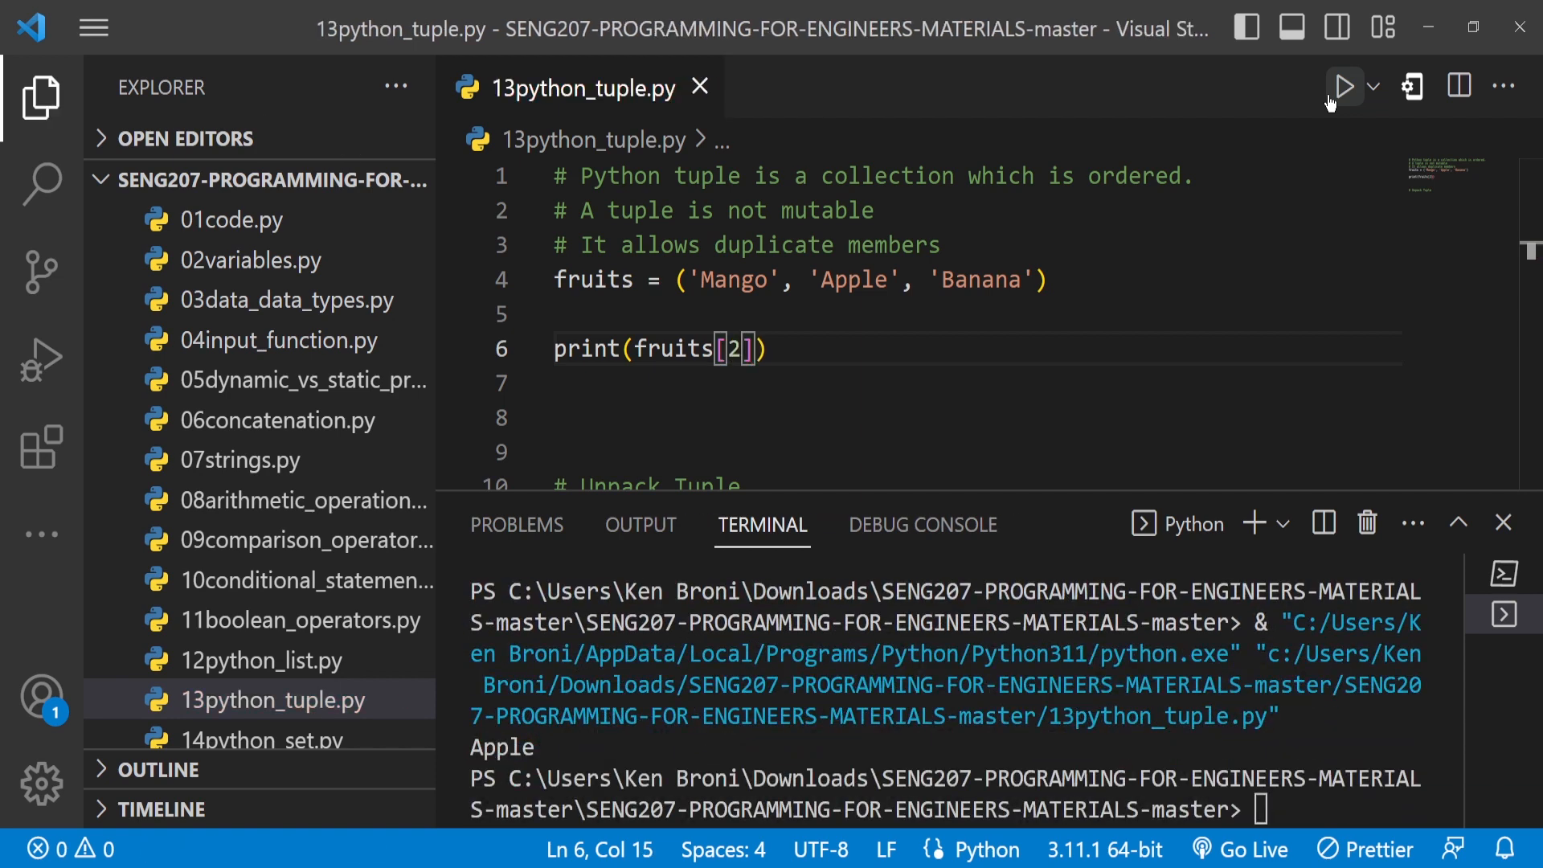
left_click(1342, 87)
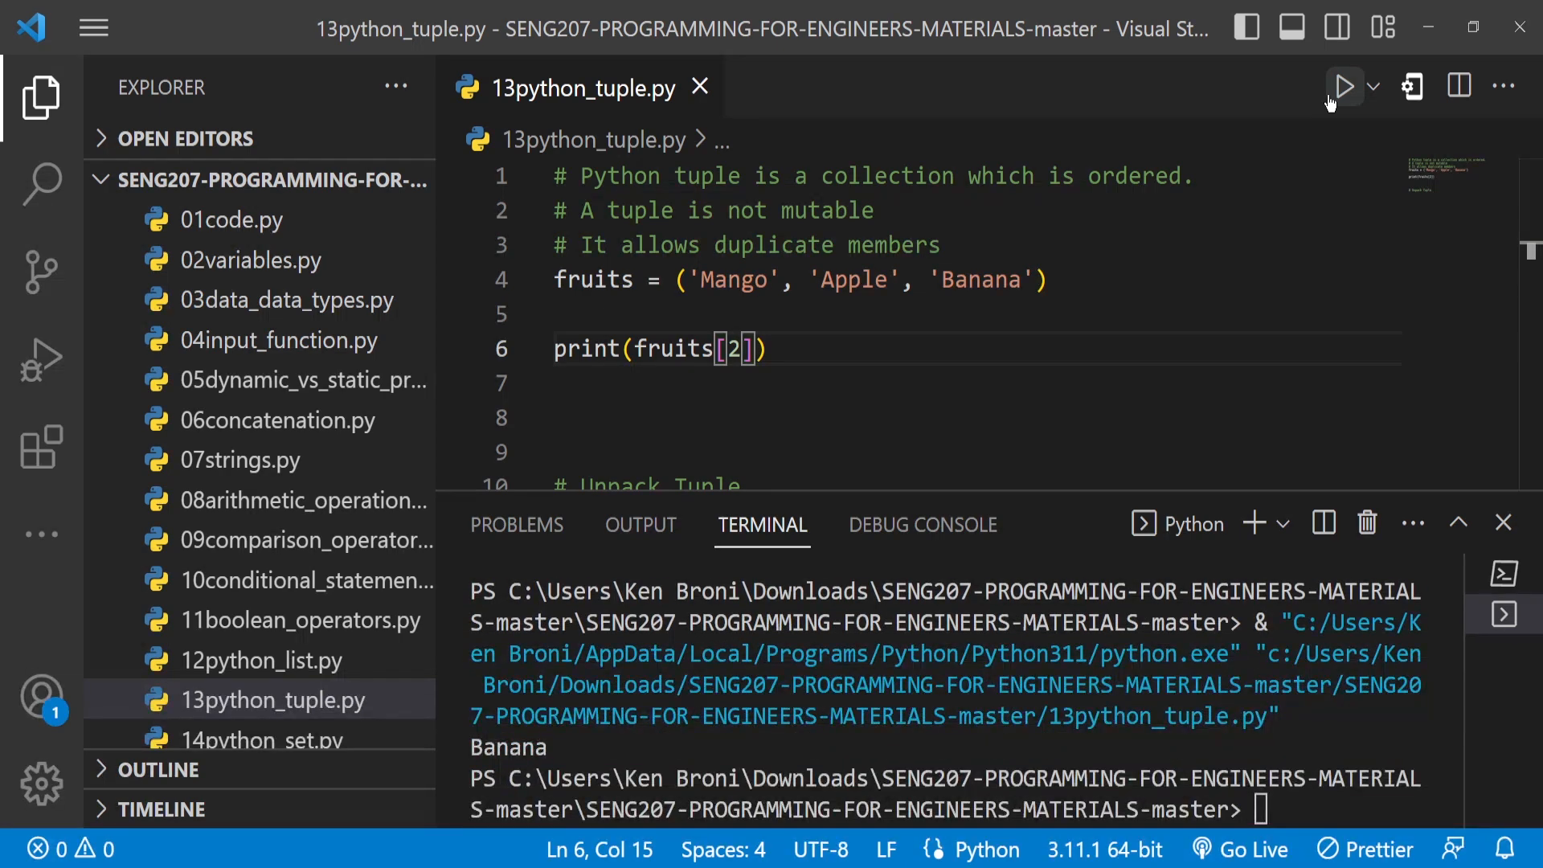
type("-1")
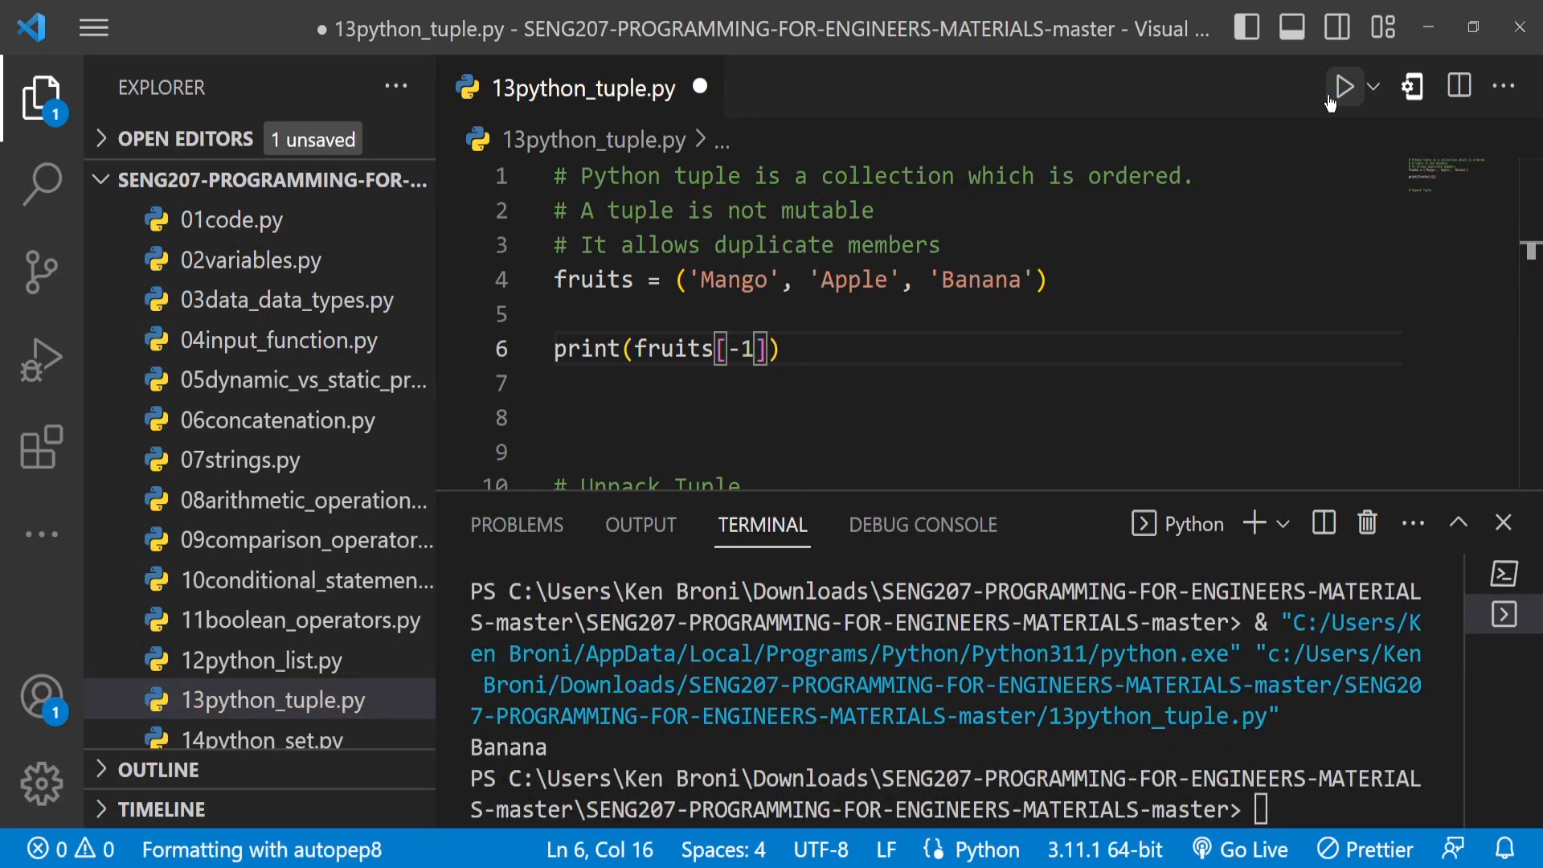
key("ctrl+s")
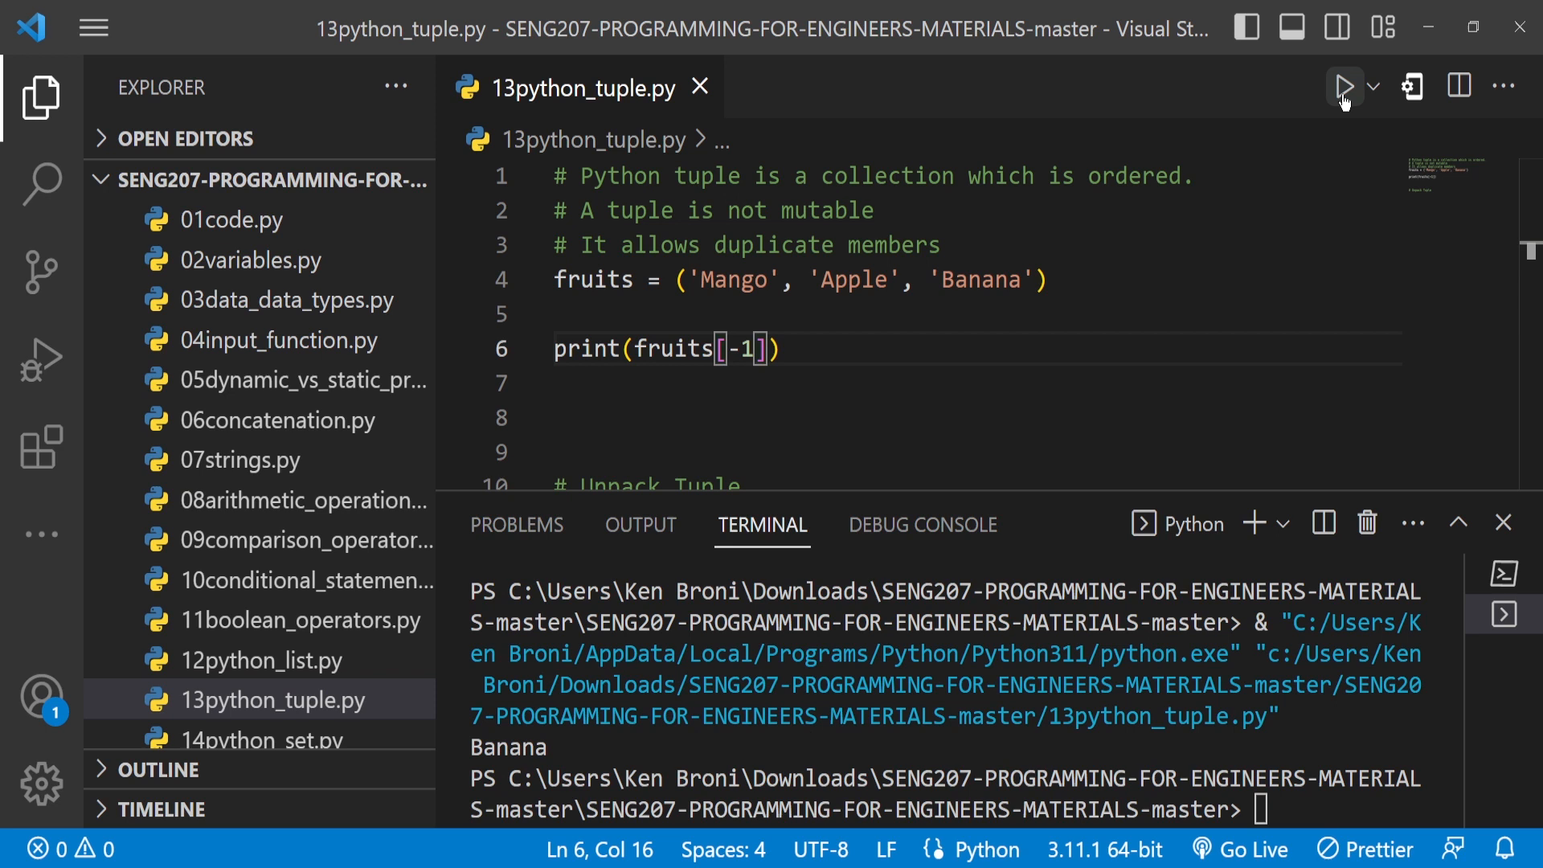
mouse_move(821, 257)
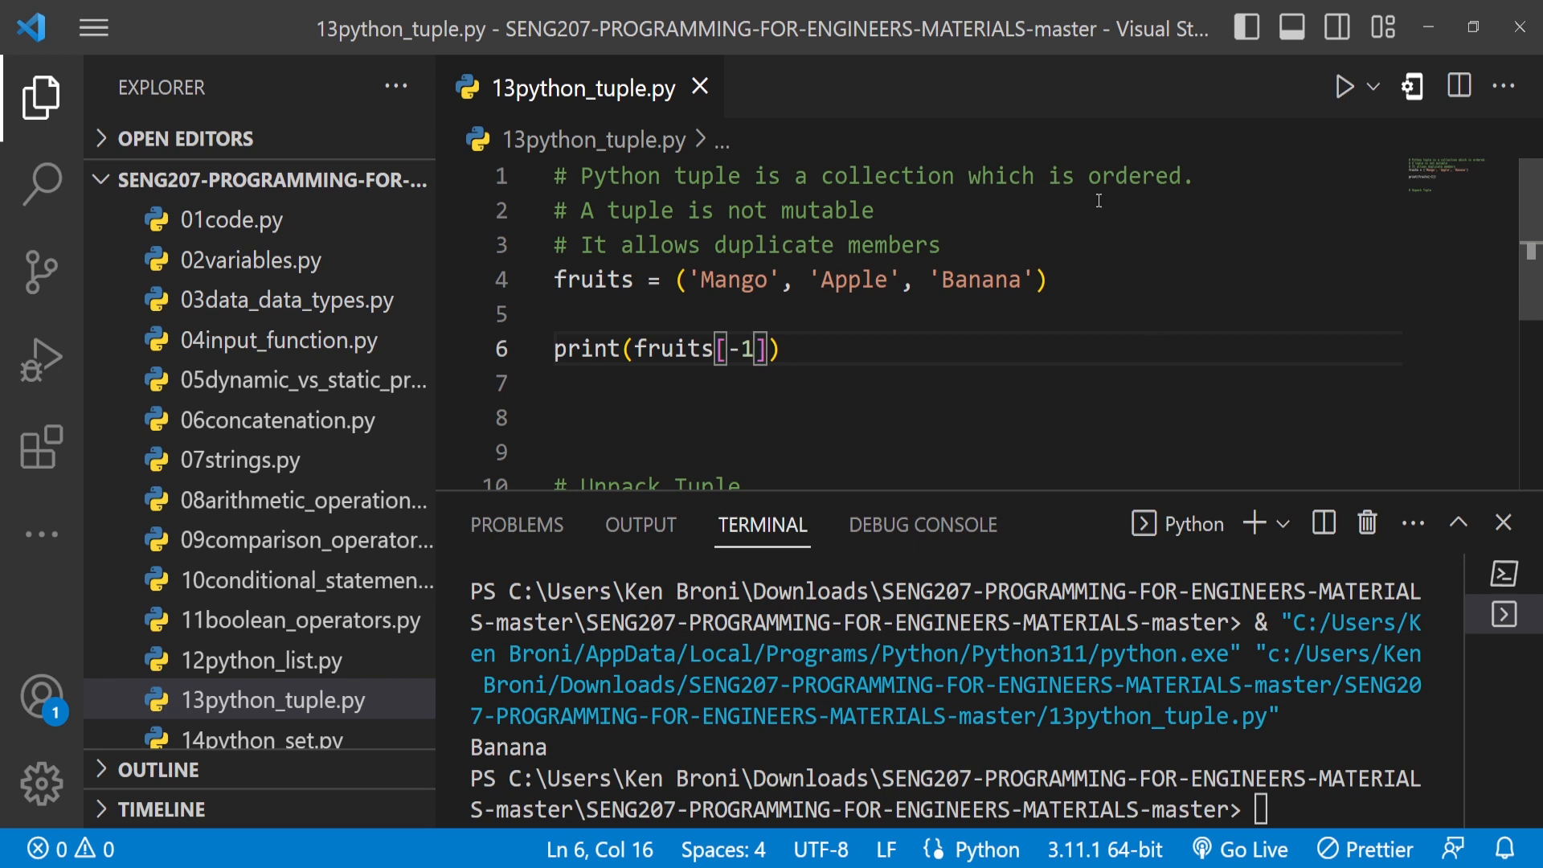
- Highlight ordered and mutable in the comment, then add a blank line below the fruits tuple
double_click(1137, 177)
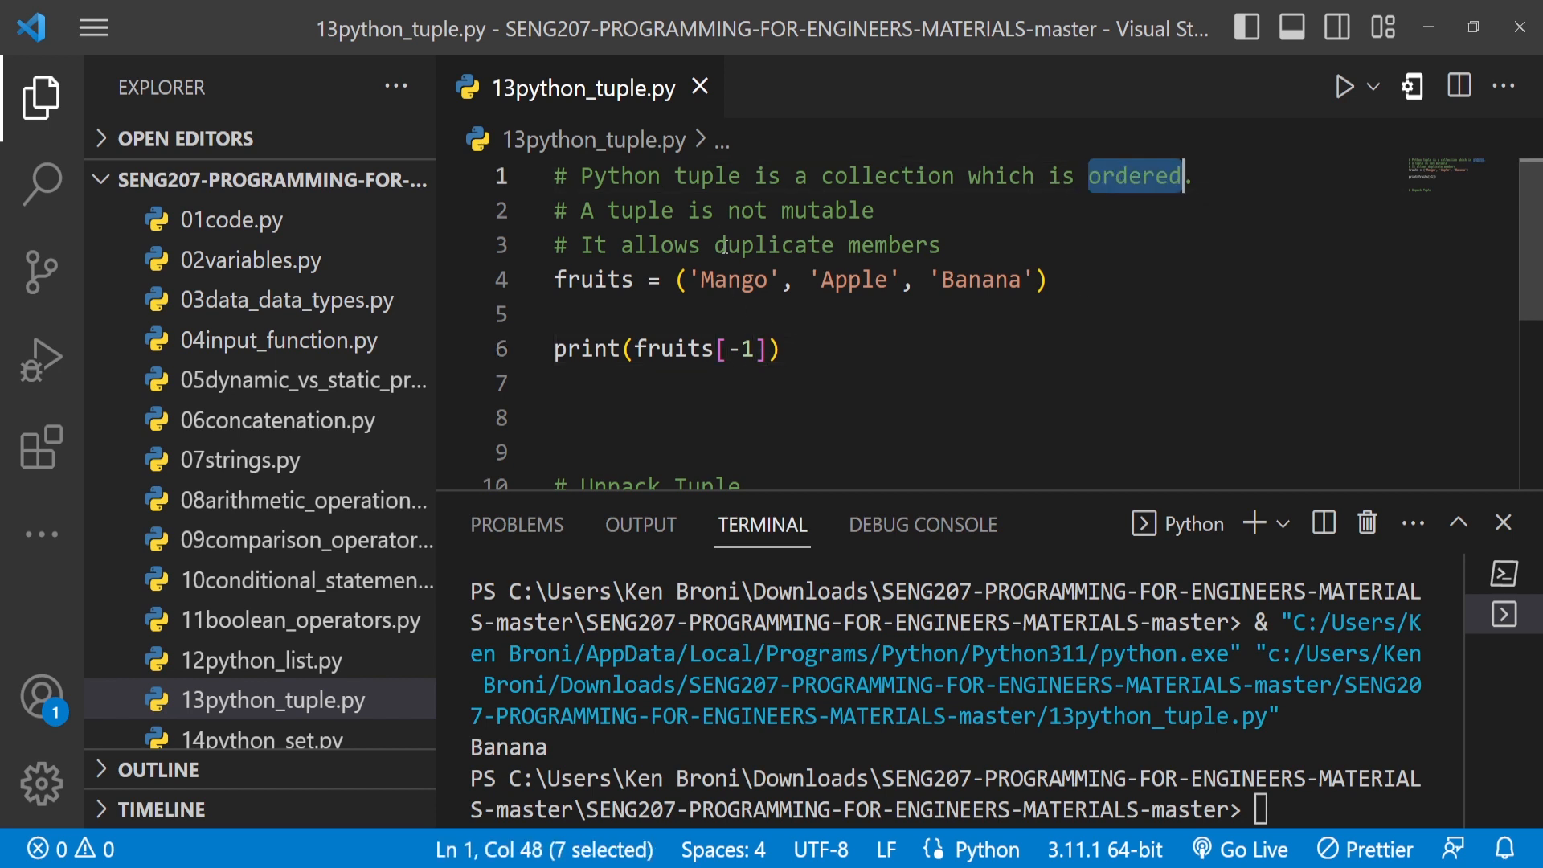
mouse_move(953, 270)
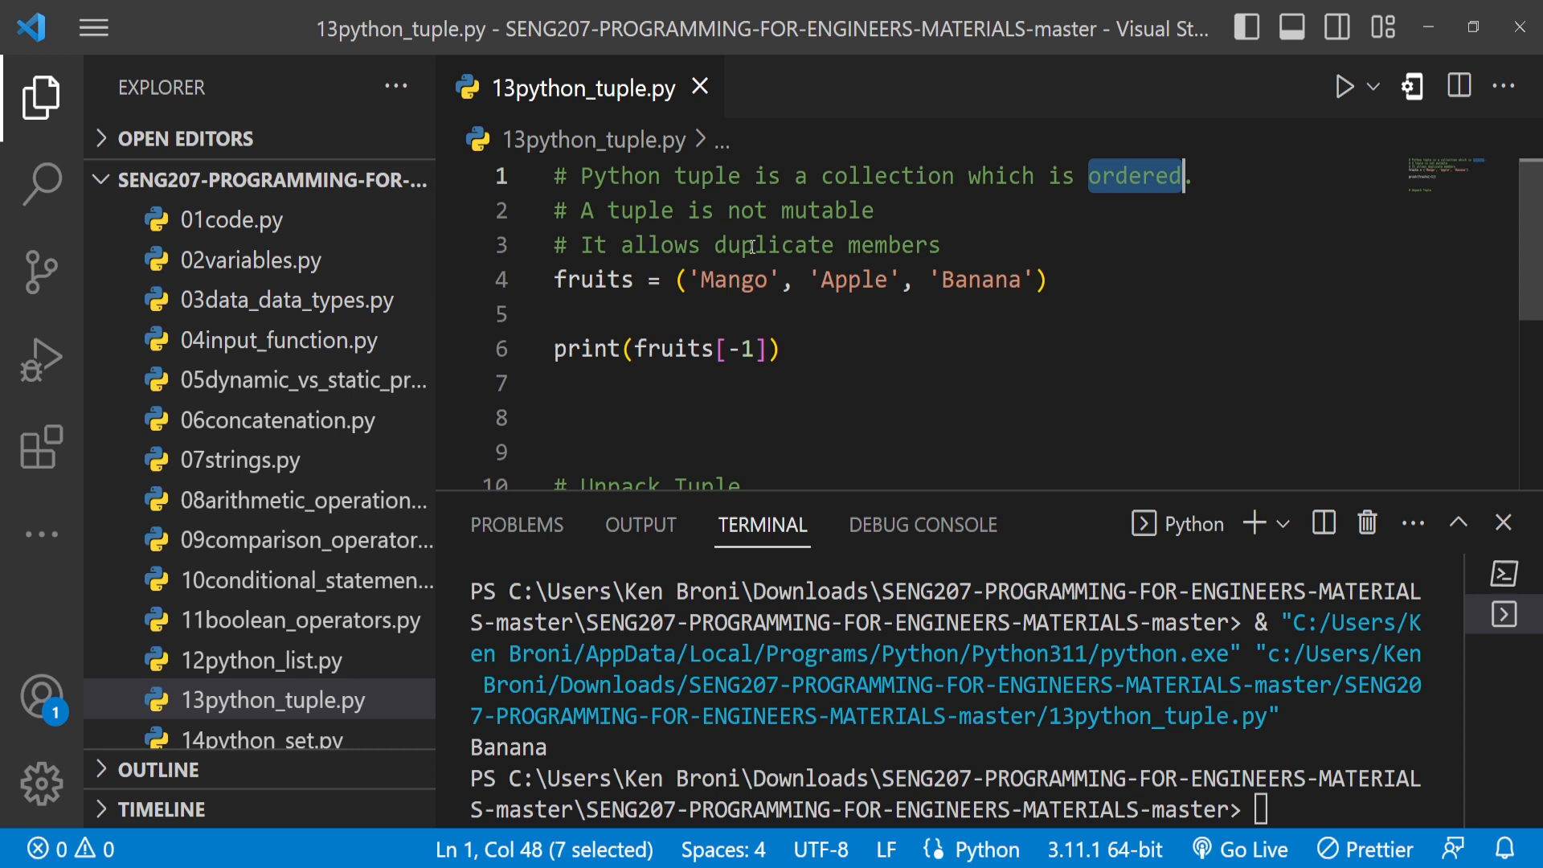
mouse_move(970, 246)
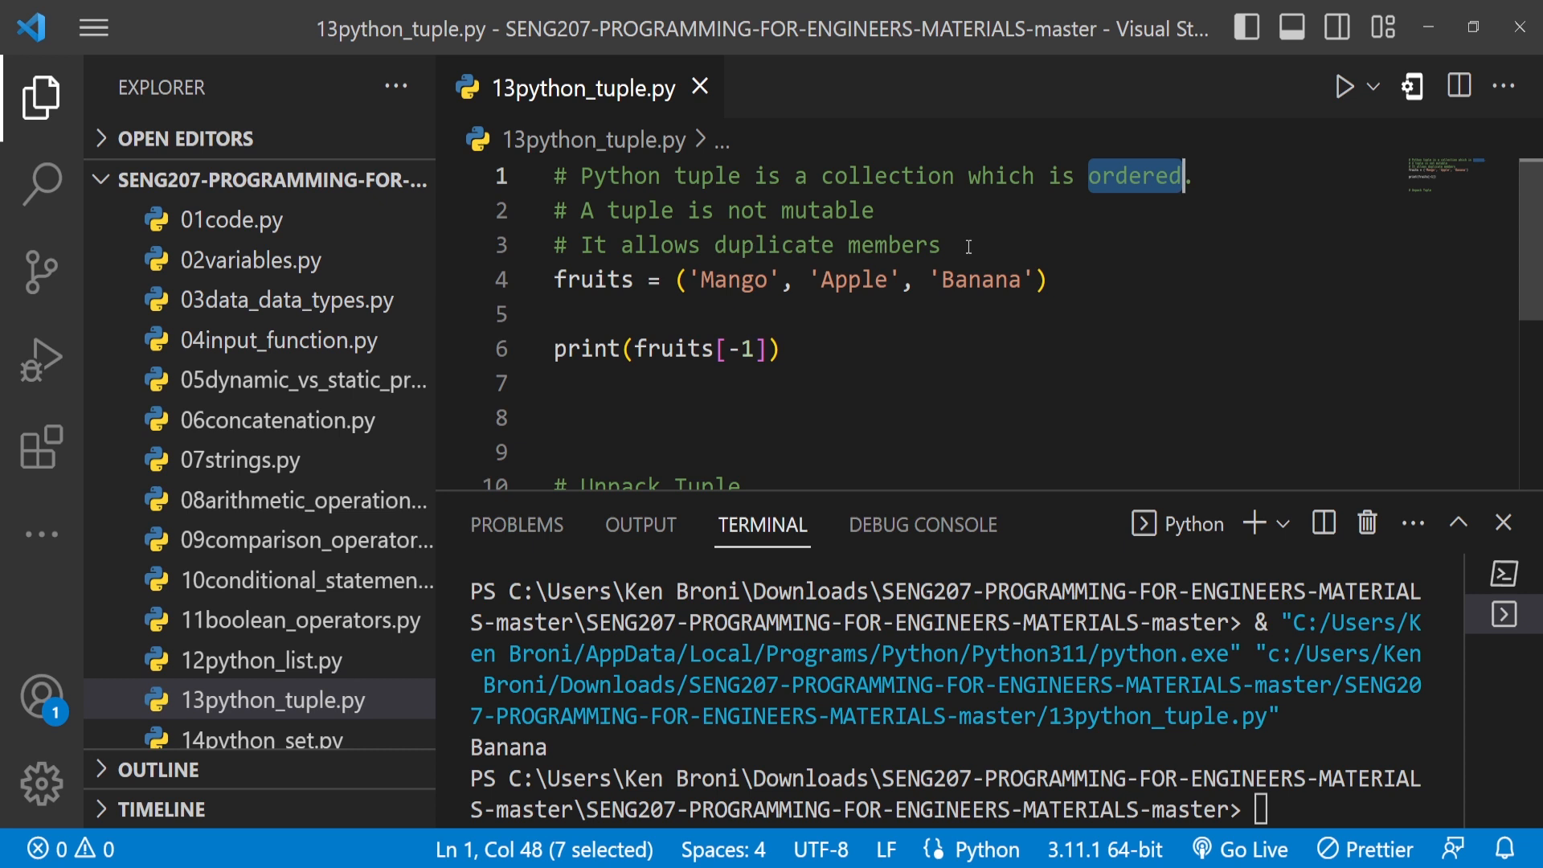
double_click(828, 210)
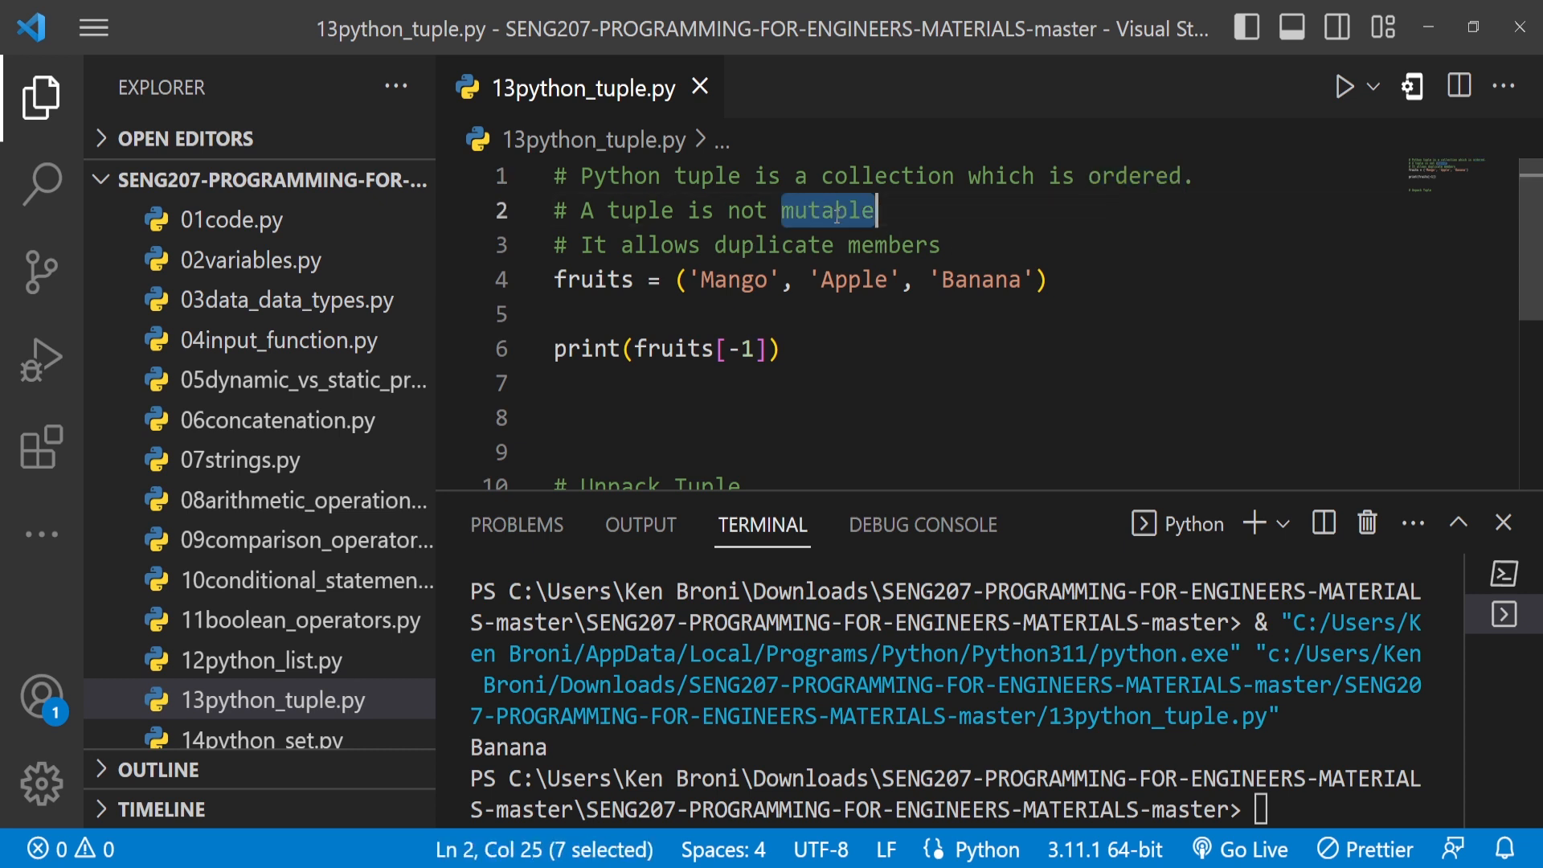
mouse_move(805, 346)
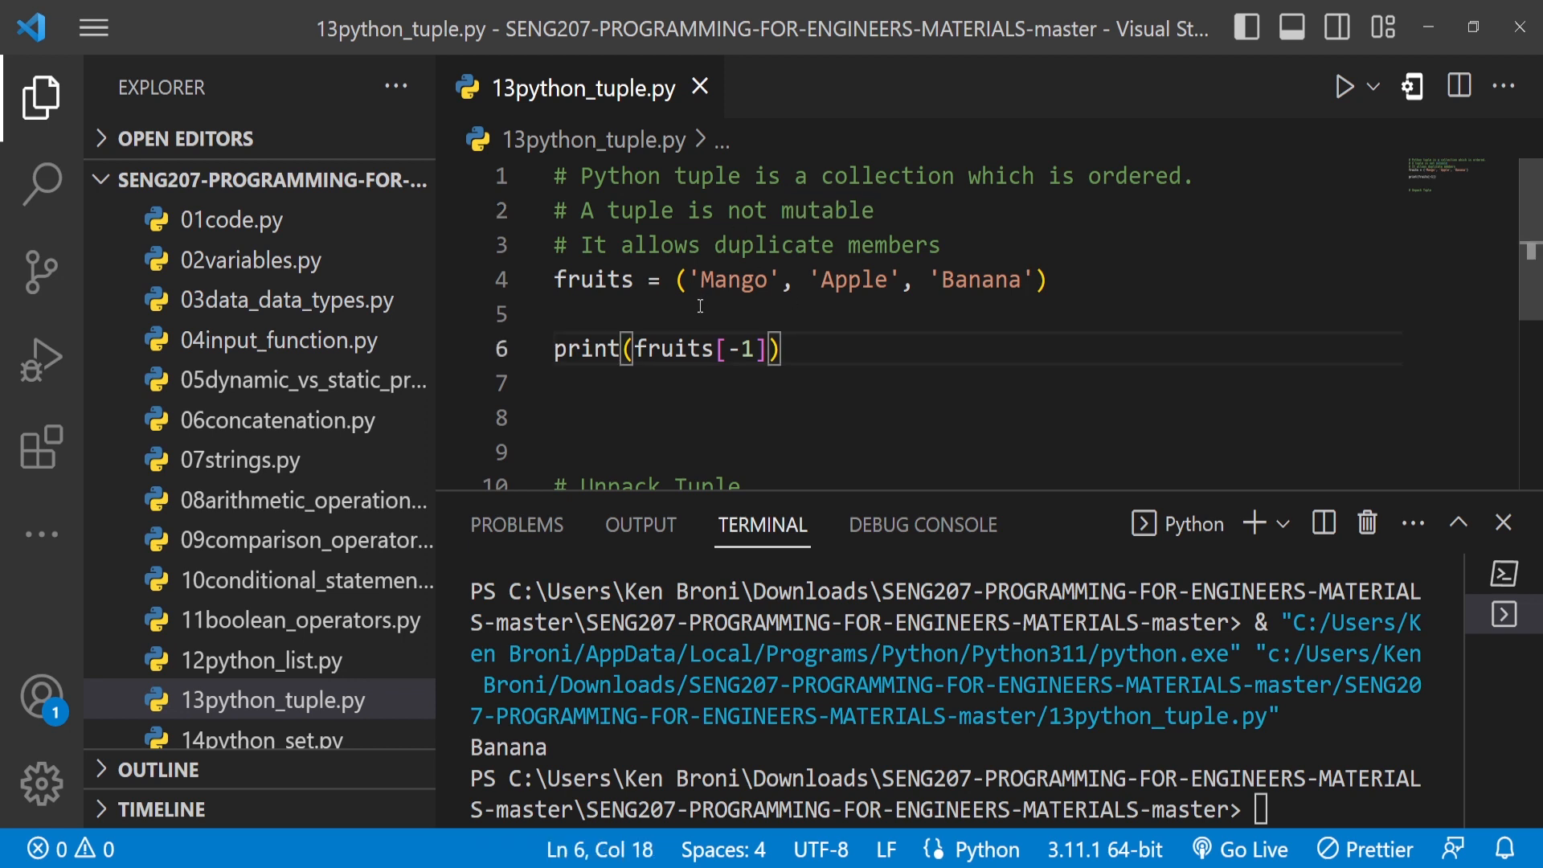
mouse_move(738, 288)
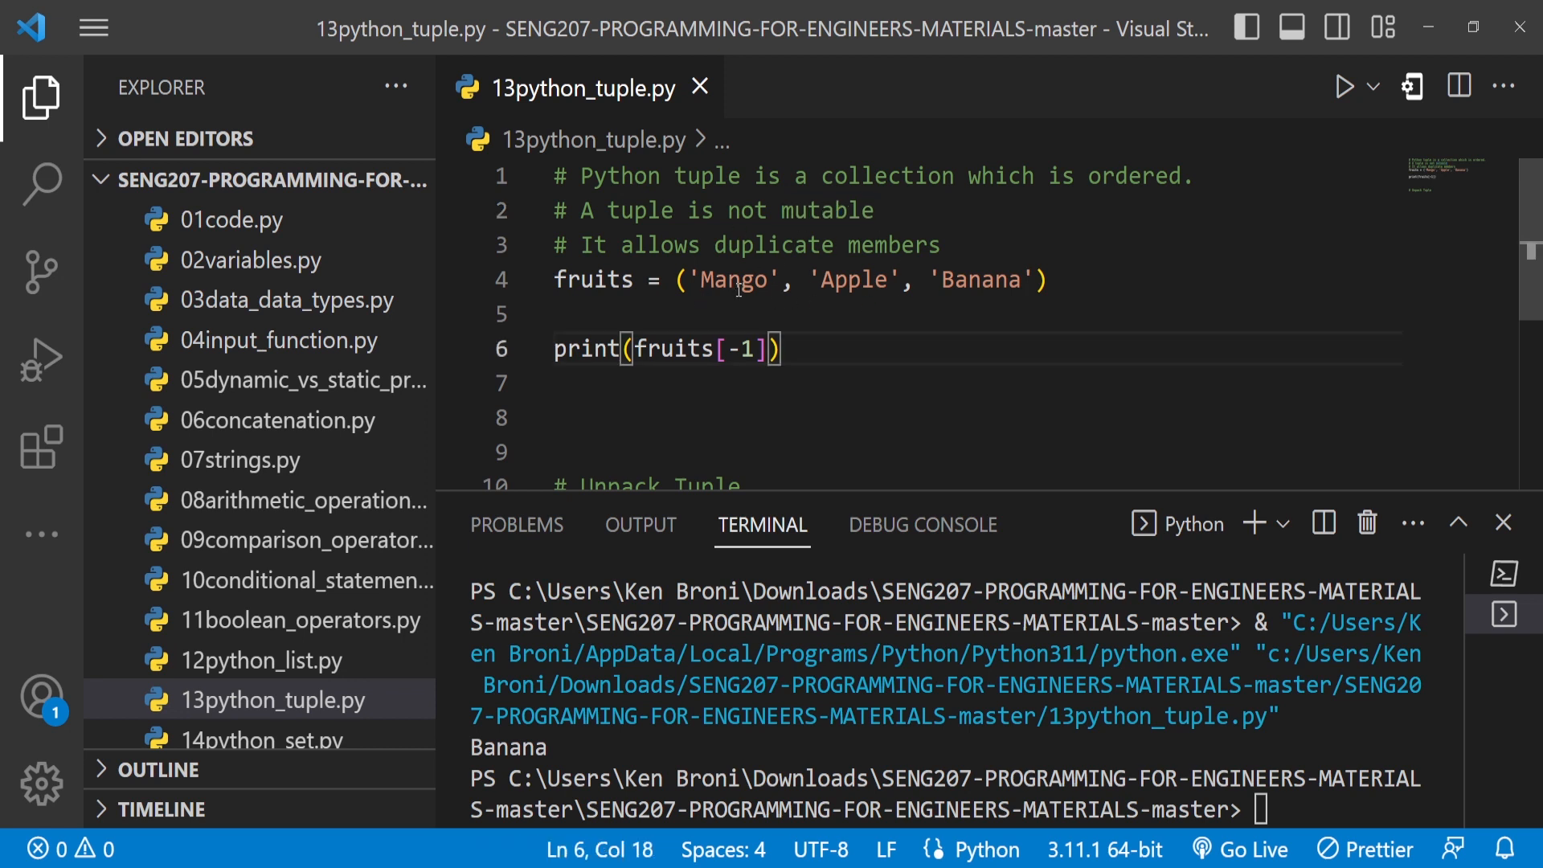
left_click(973, 279)
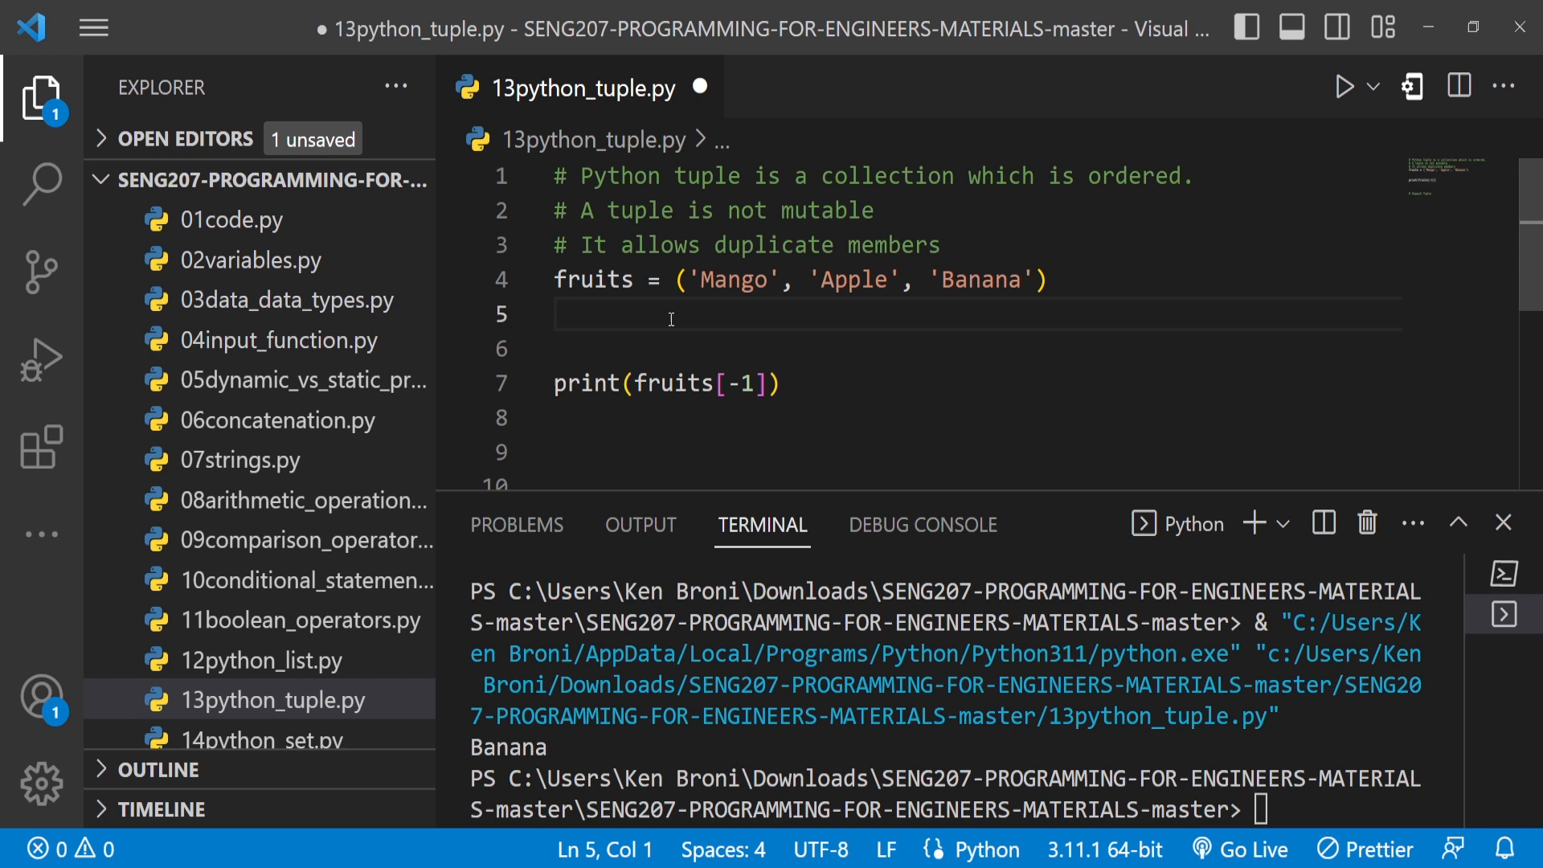
- Assign fruits[0] = 'Orange' and run to get the tuple item-assignment TypeError
type("fu")
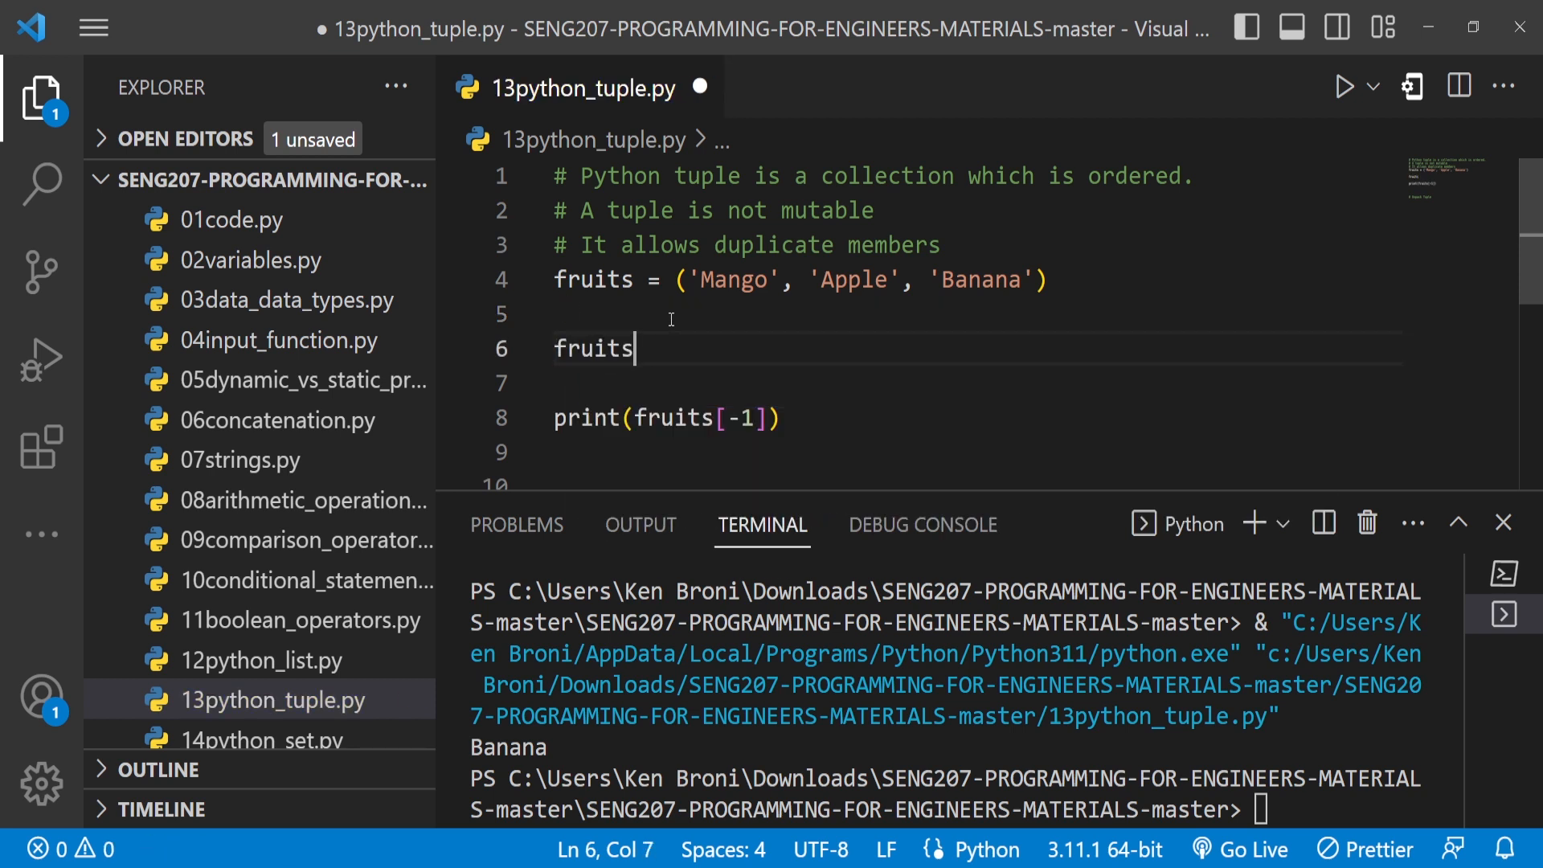
type("[0]")
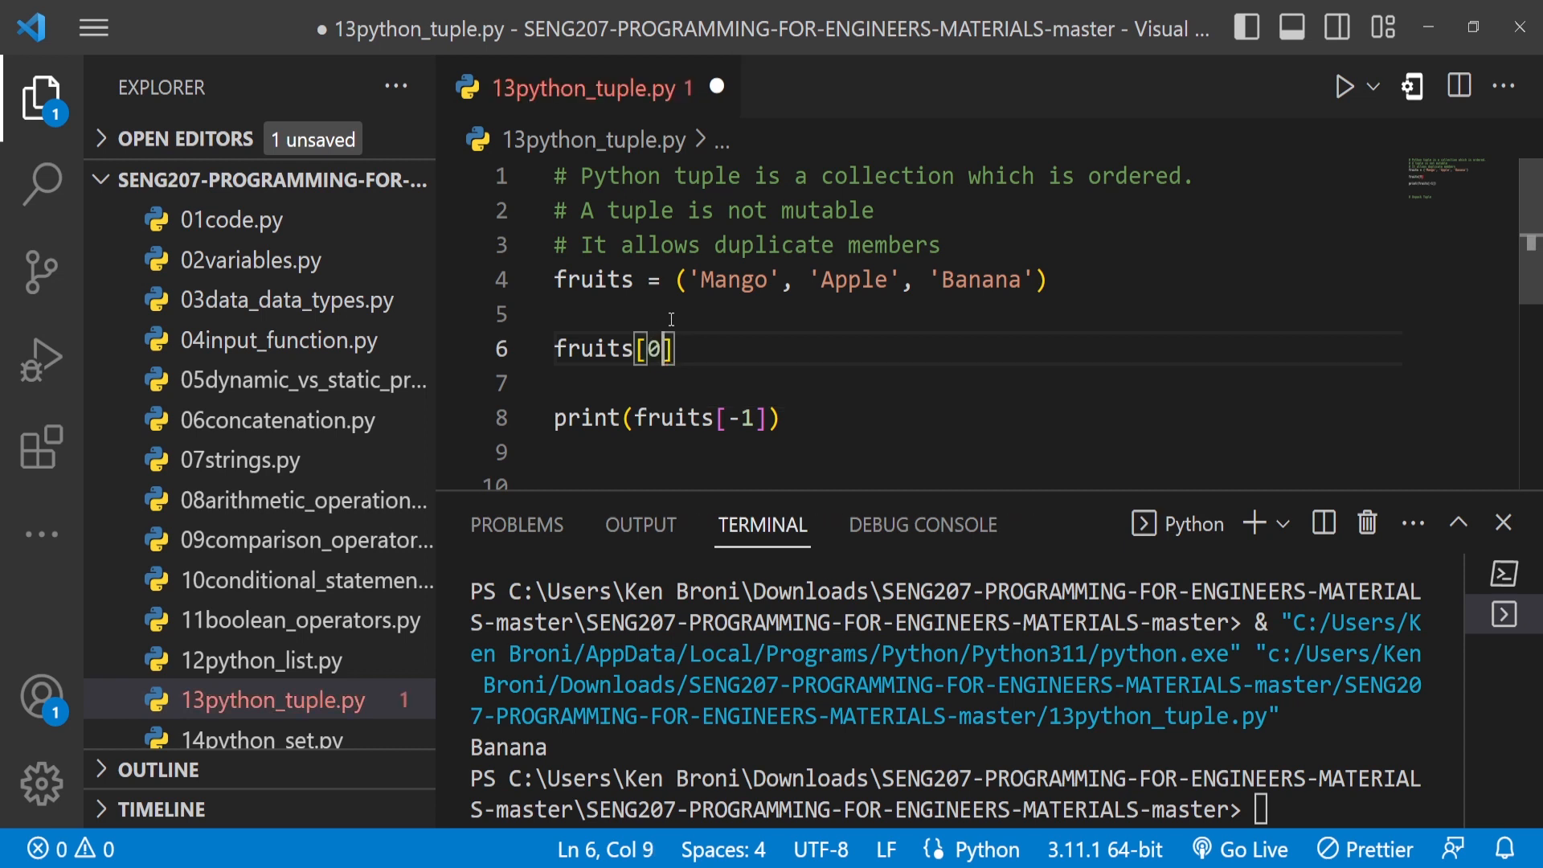
type("=")
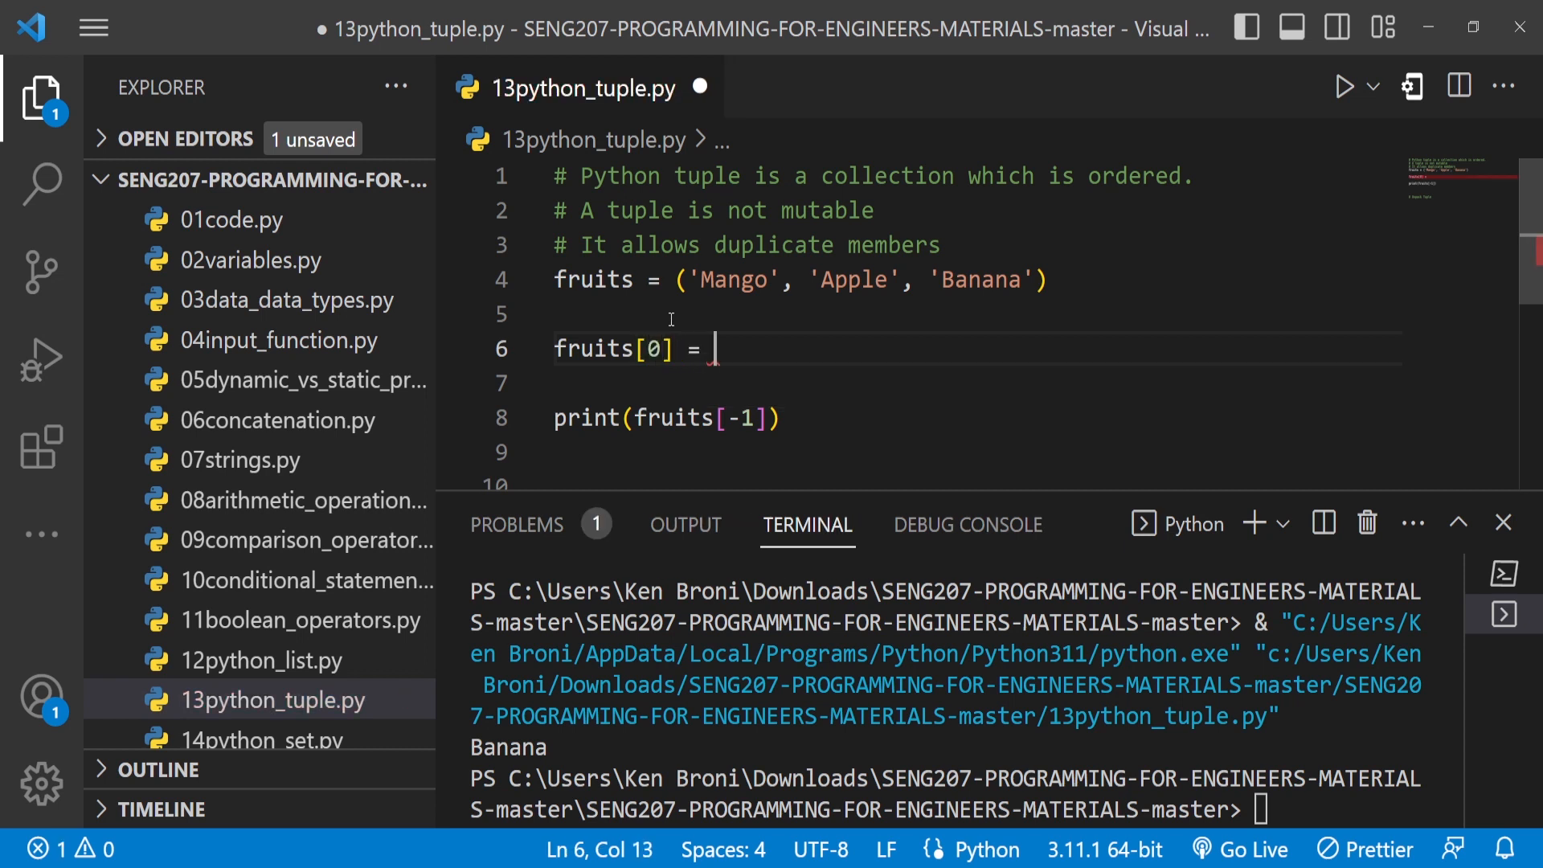
type("'")
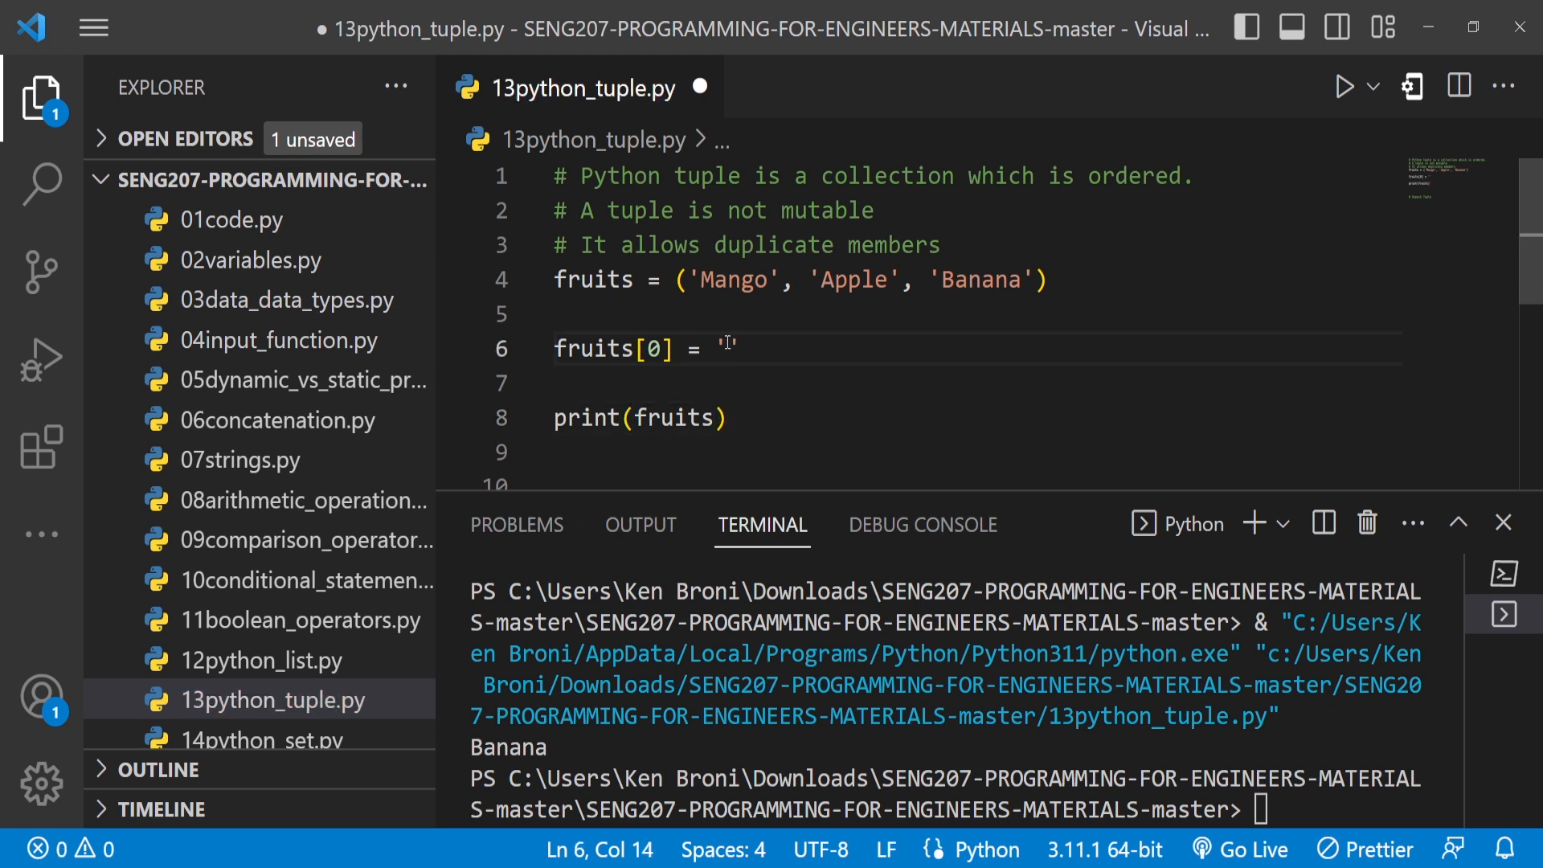
type("Or")
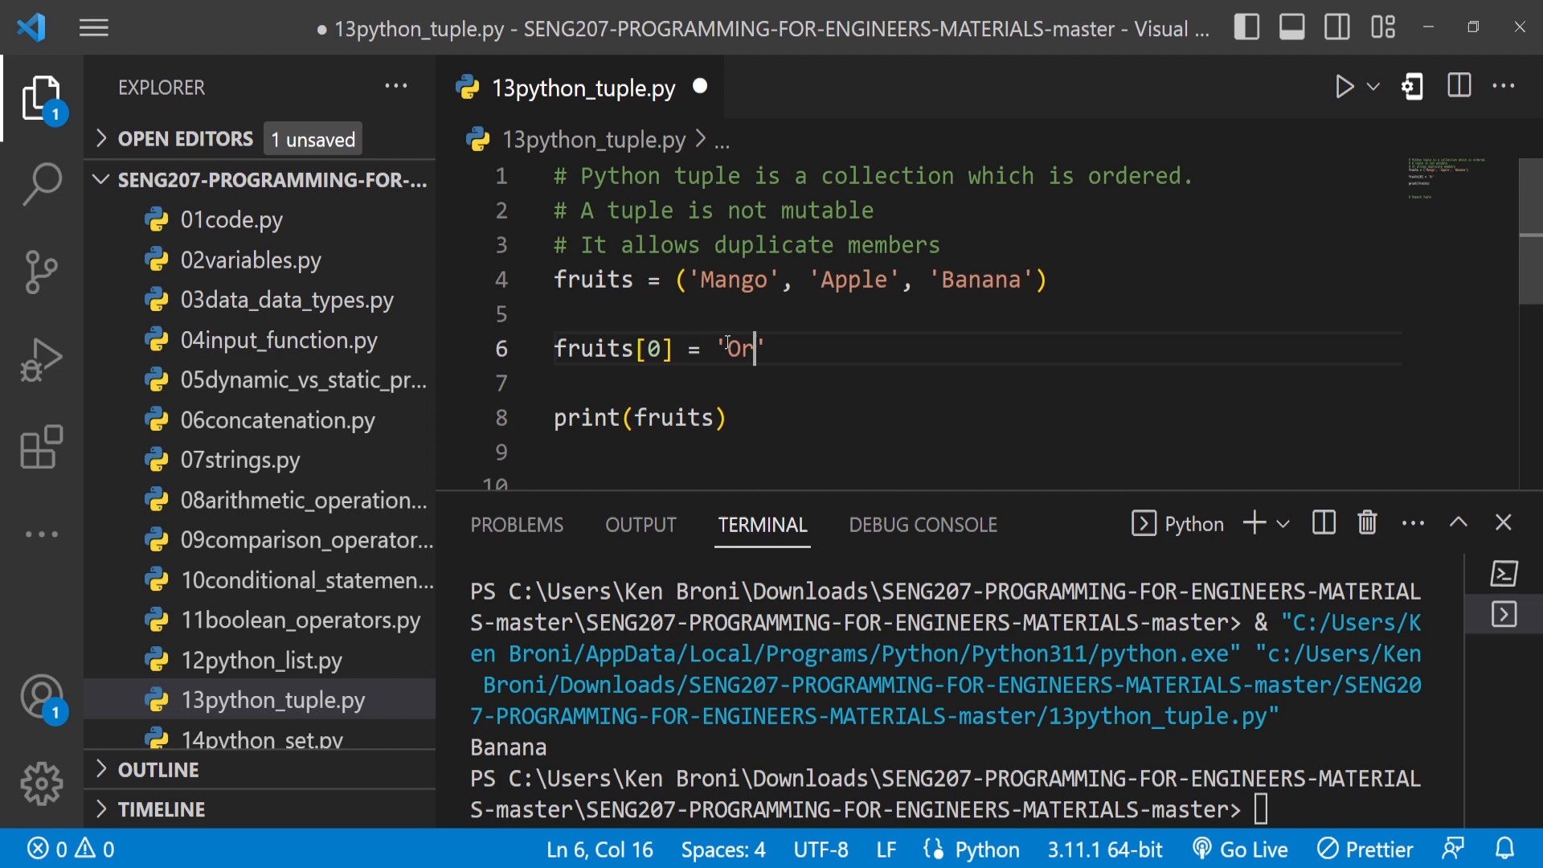
type("ange")
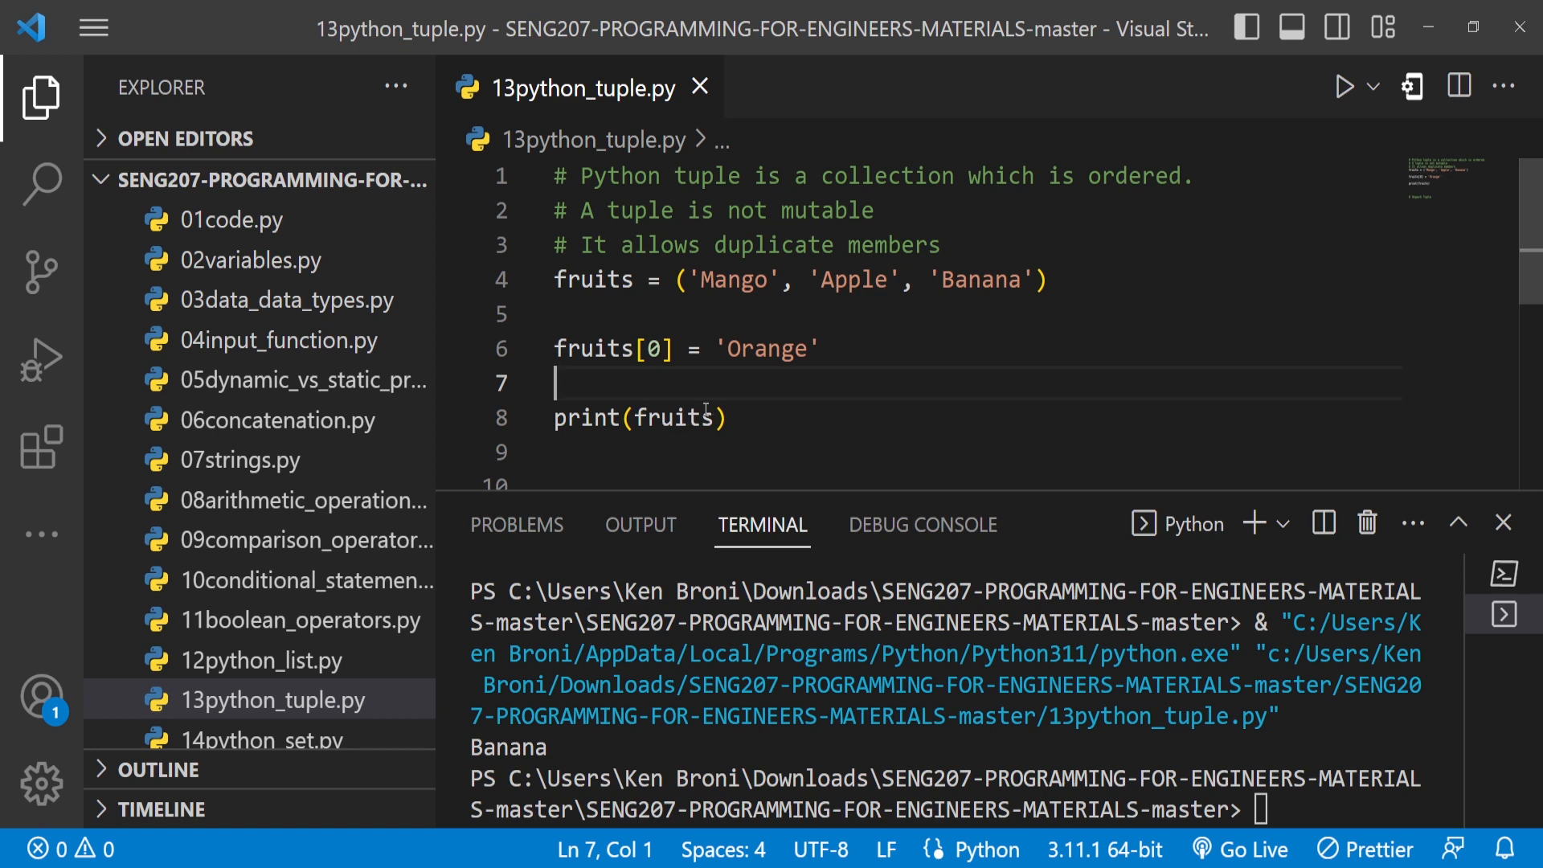
mouse_move(736, 221)
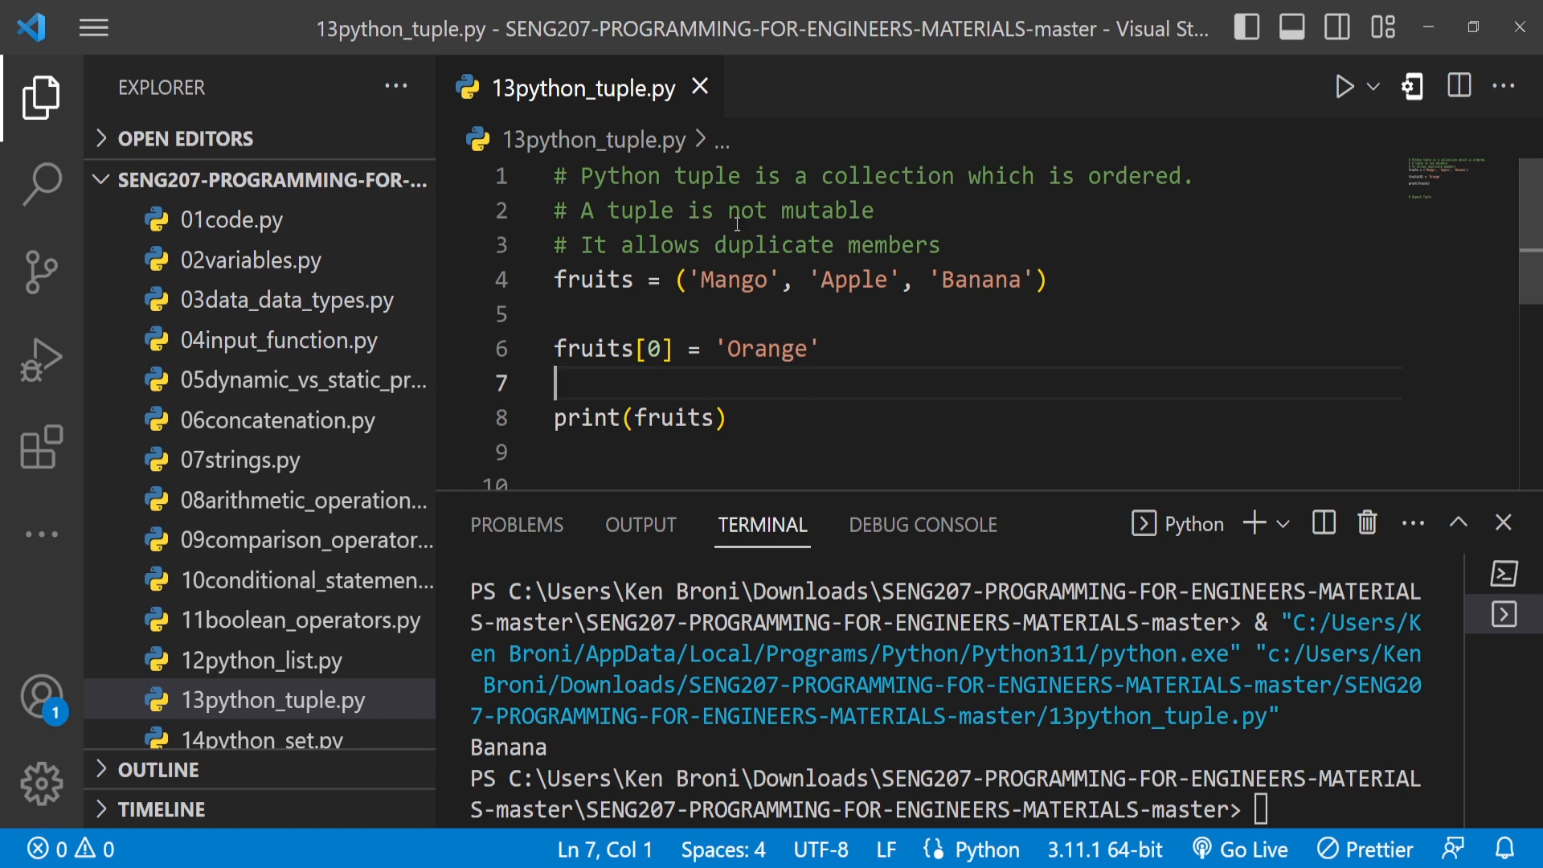
left_click(1342, 87)
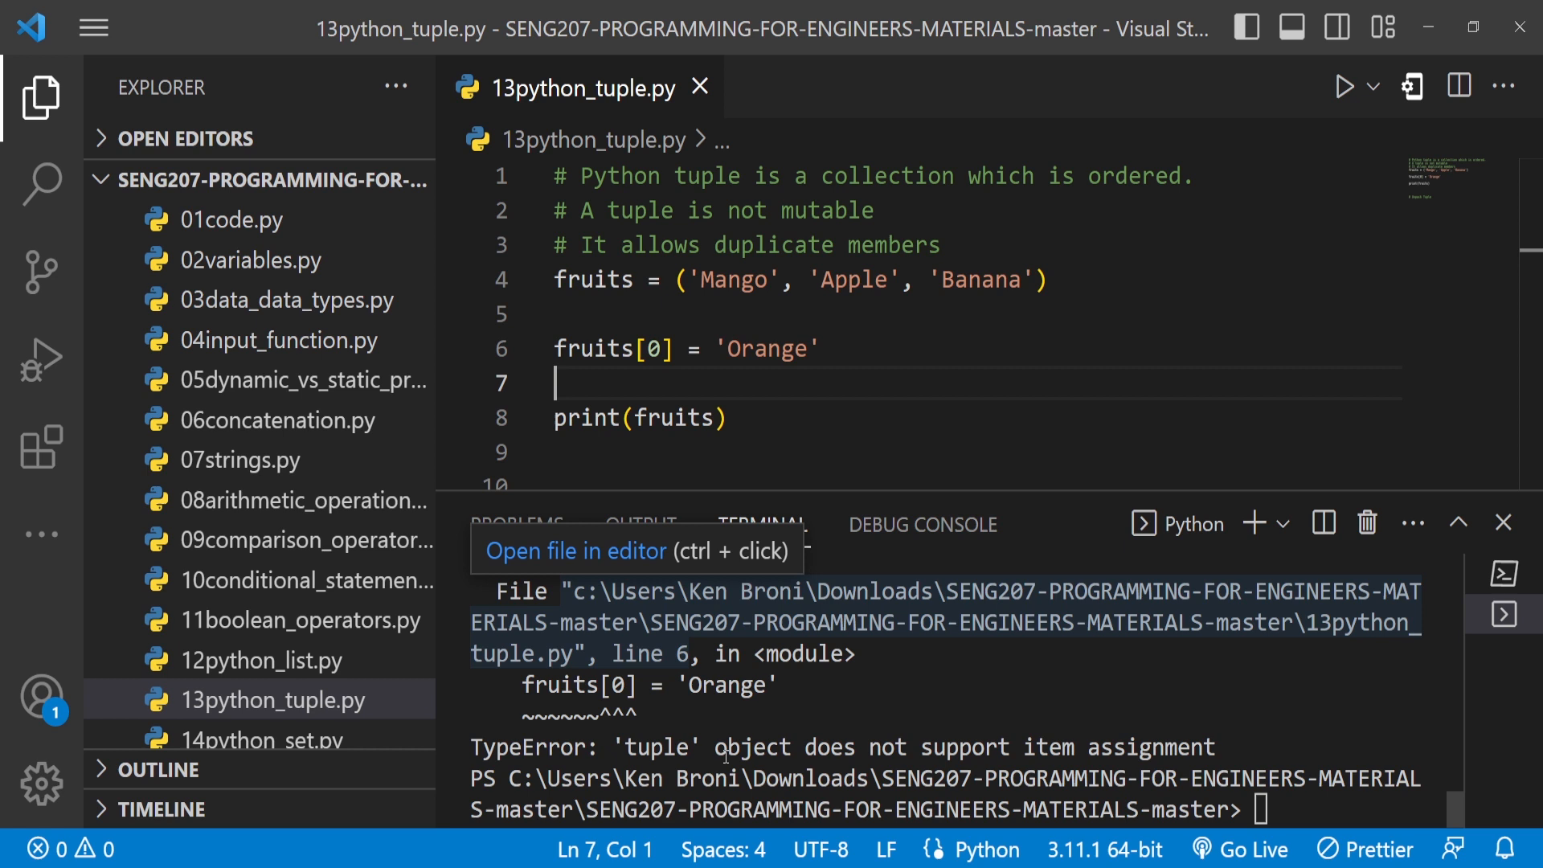
mouse_move(1168, 717)
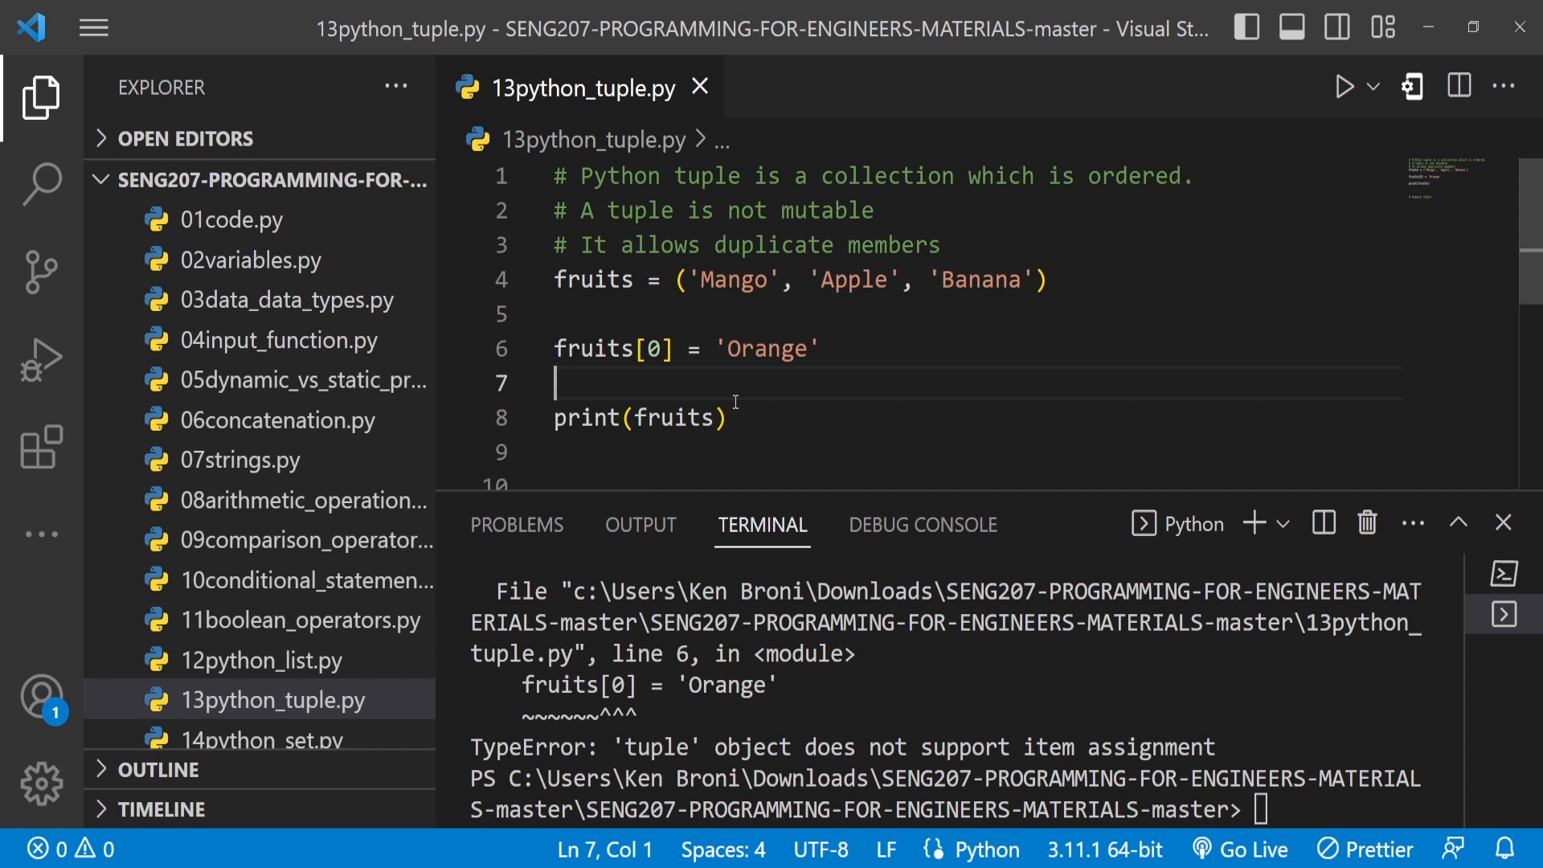
- Change line 8 to print(fruits.append('Orange'))
left_click(728, 418)
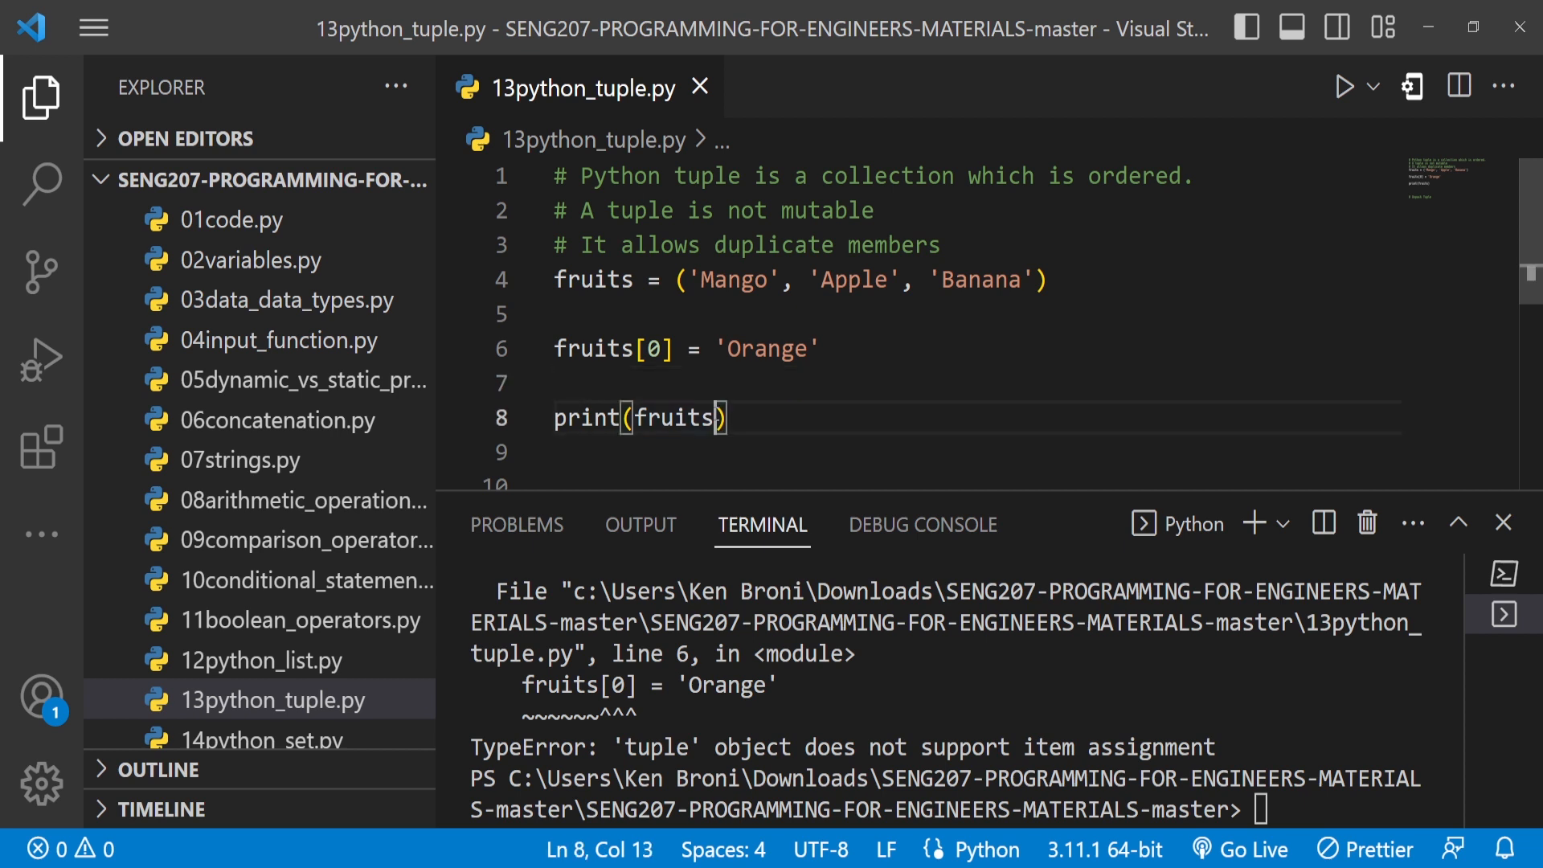
type(".")
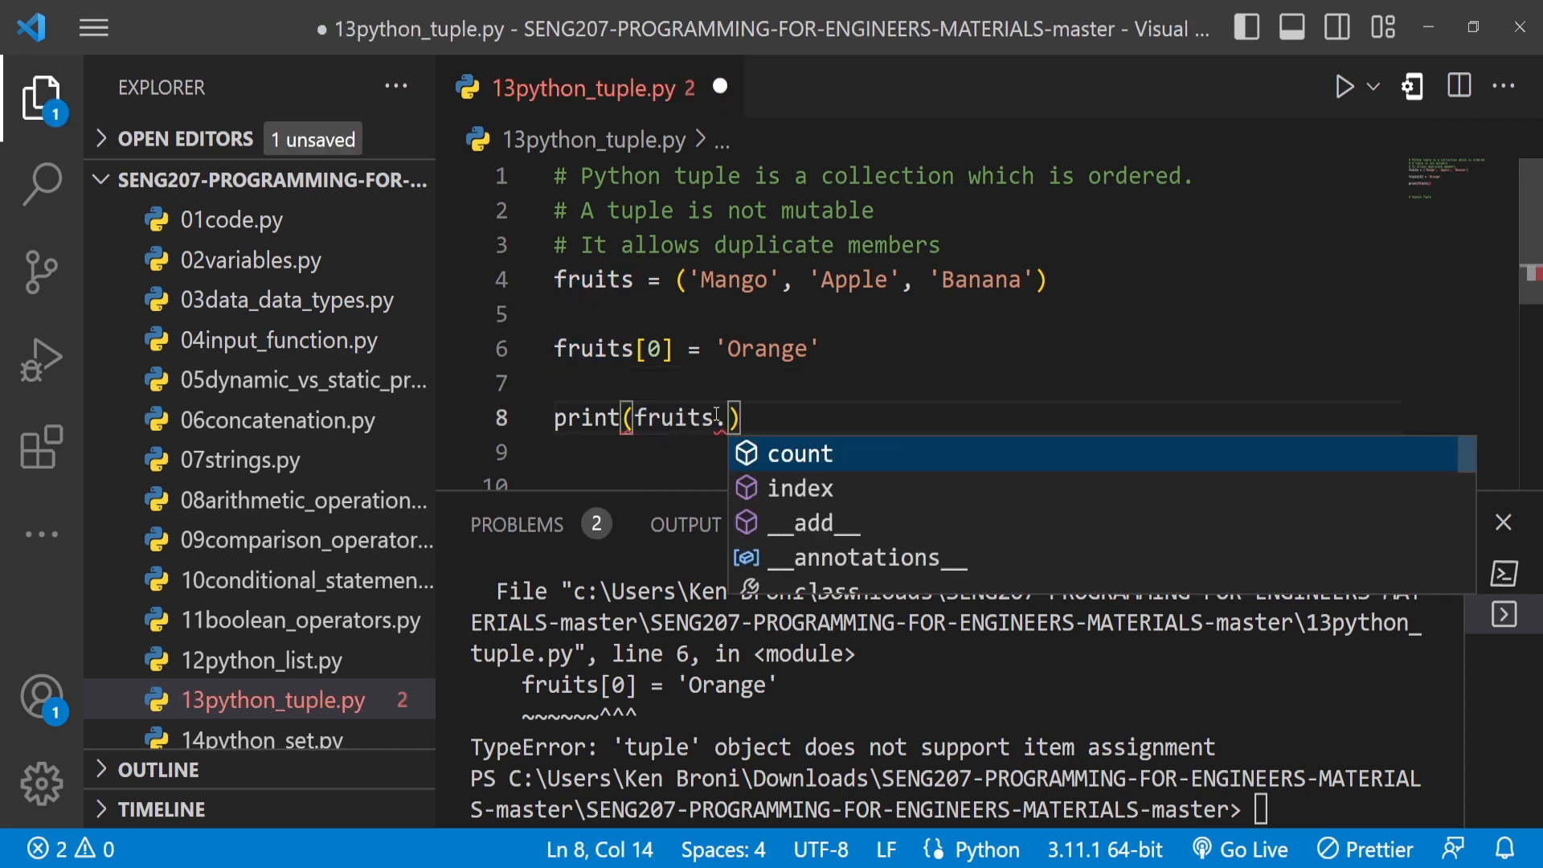
type(".appe")
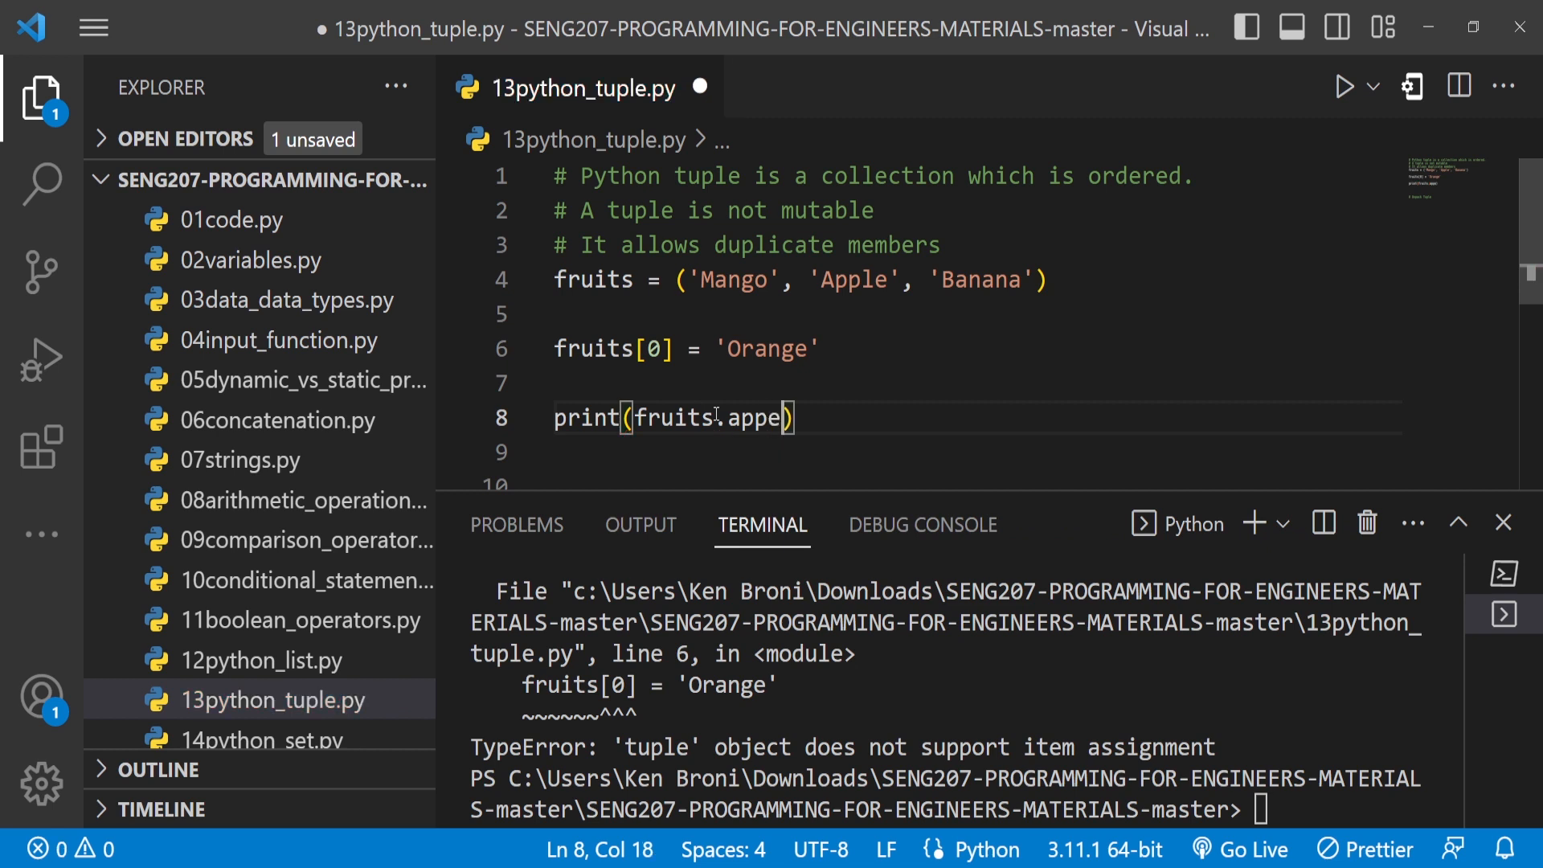
type("nd()")
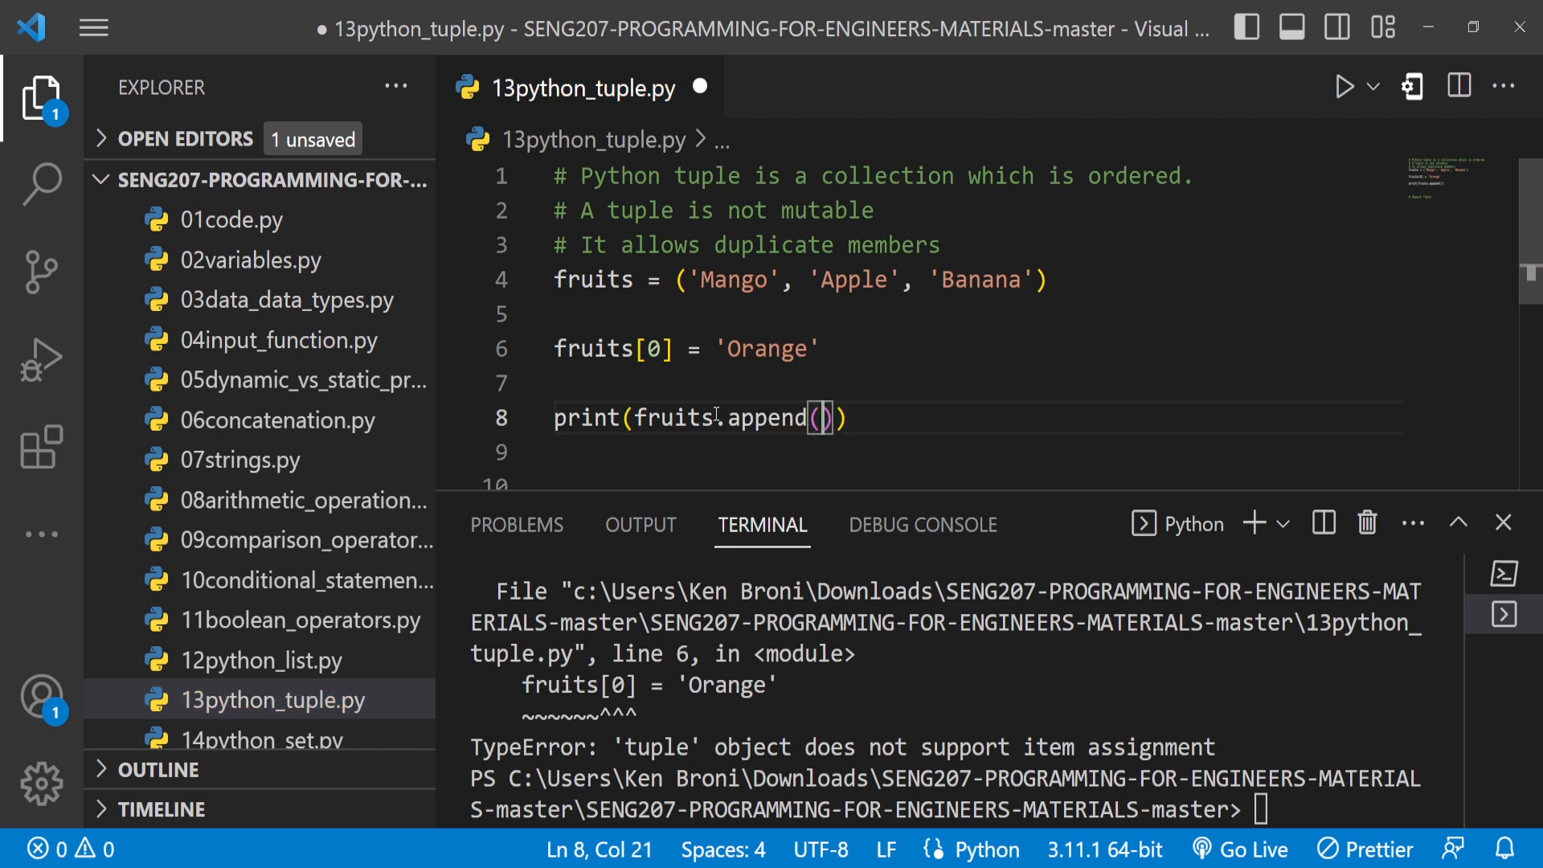
type("'")
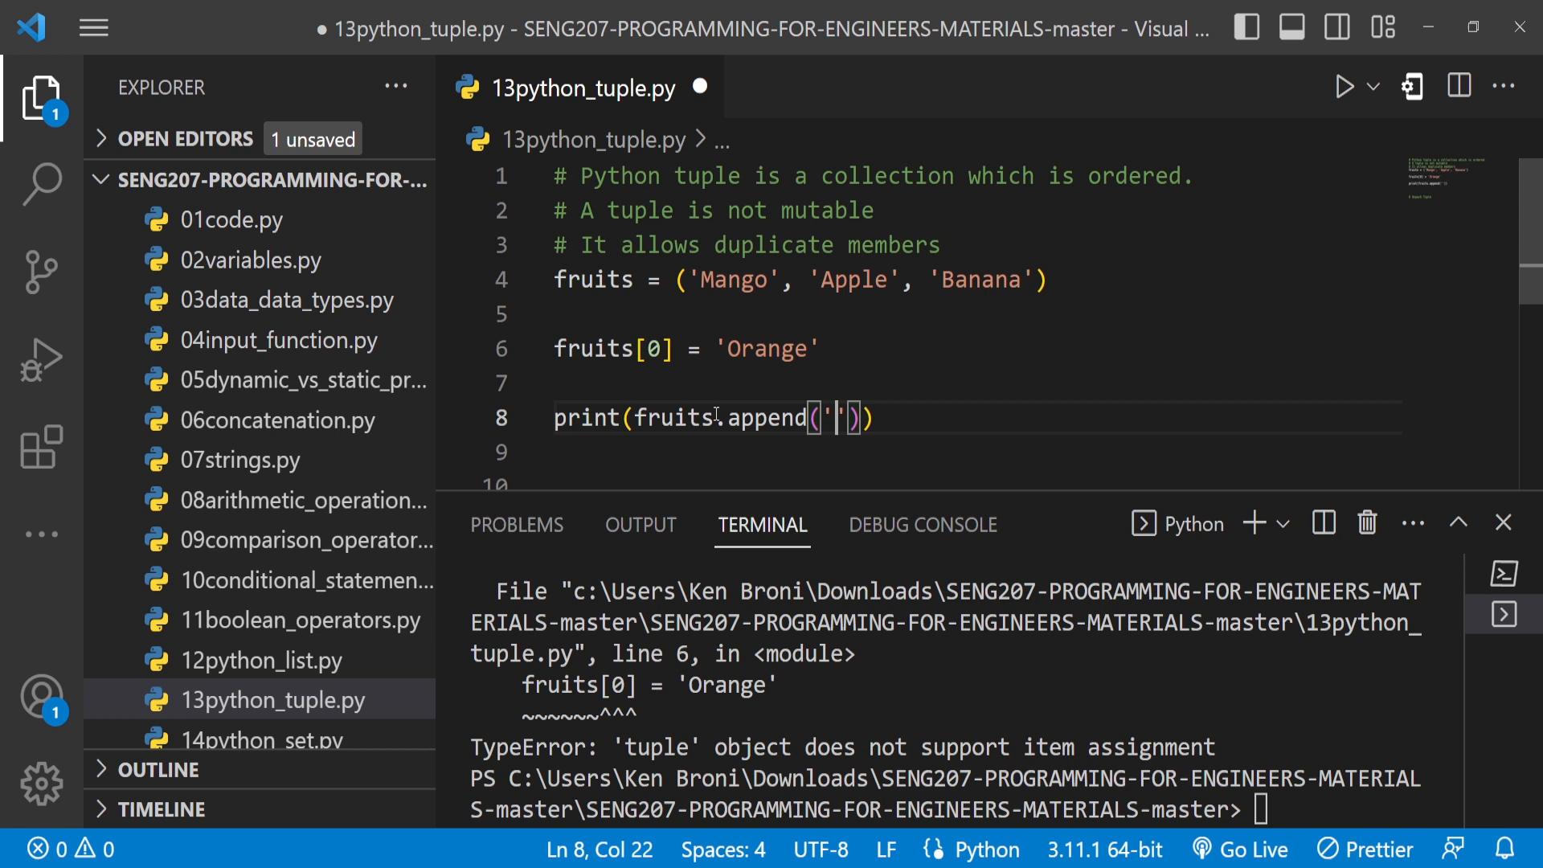
type("Orange")
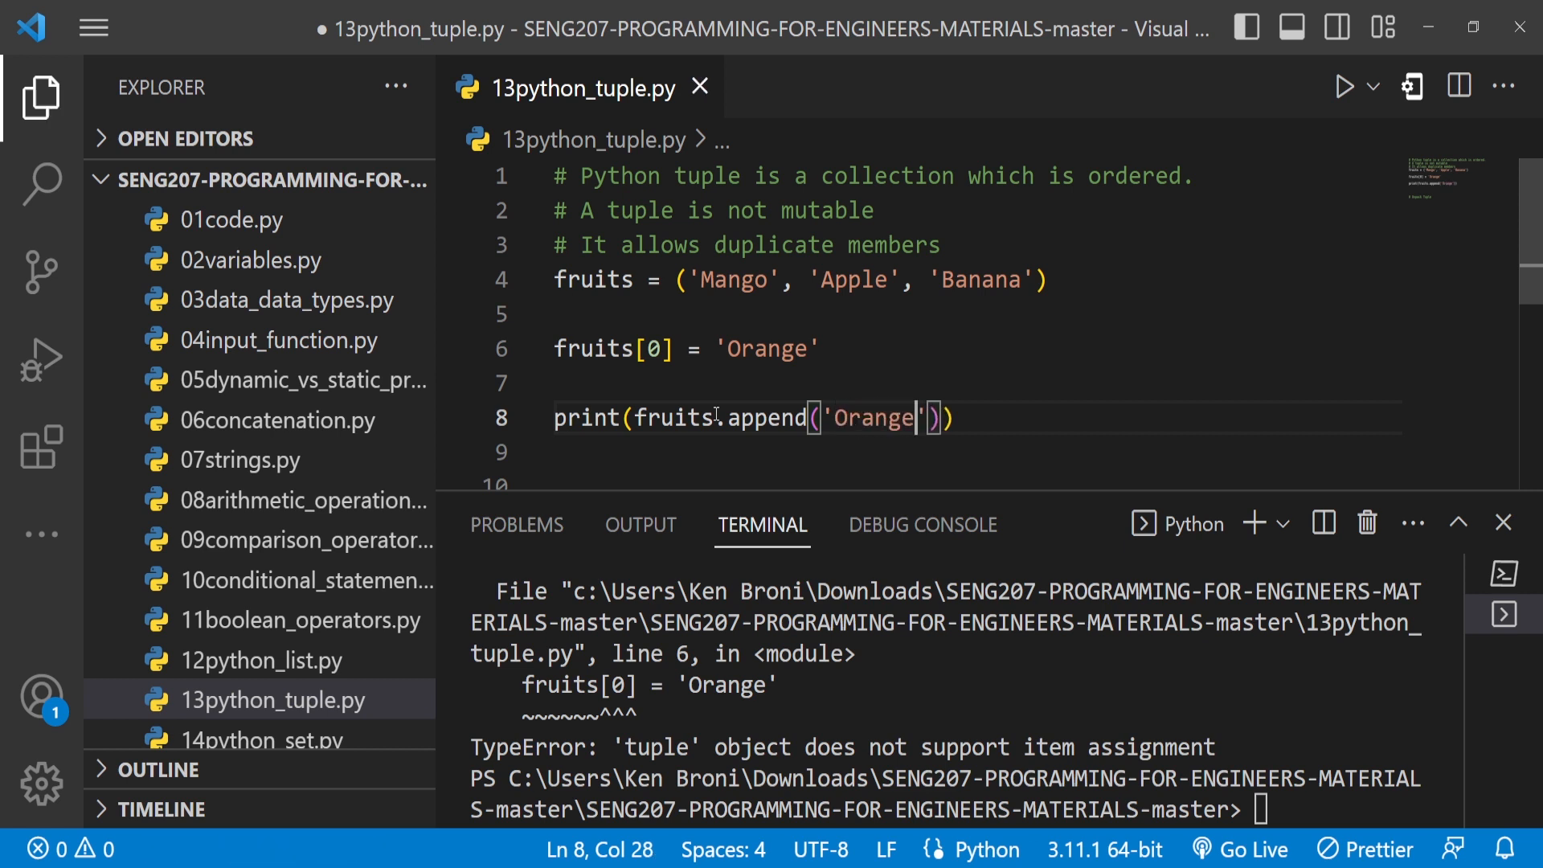
- Comment out the assignment, run to get the 'append' AttributeError, and save
left_click(829, 349)
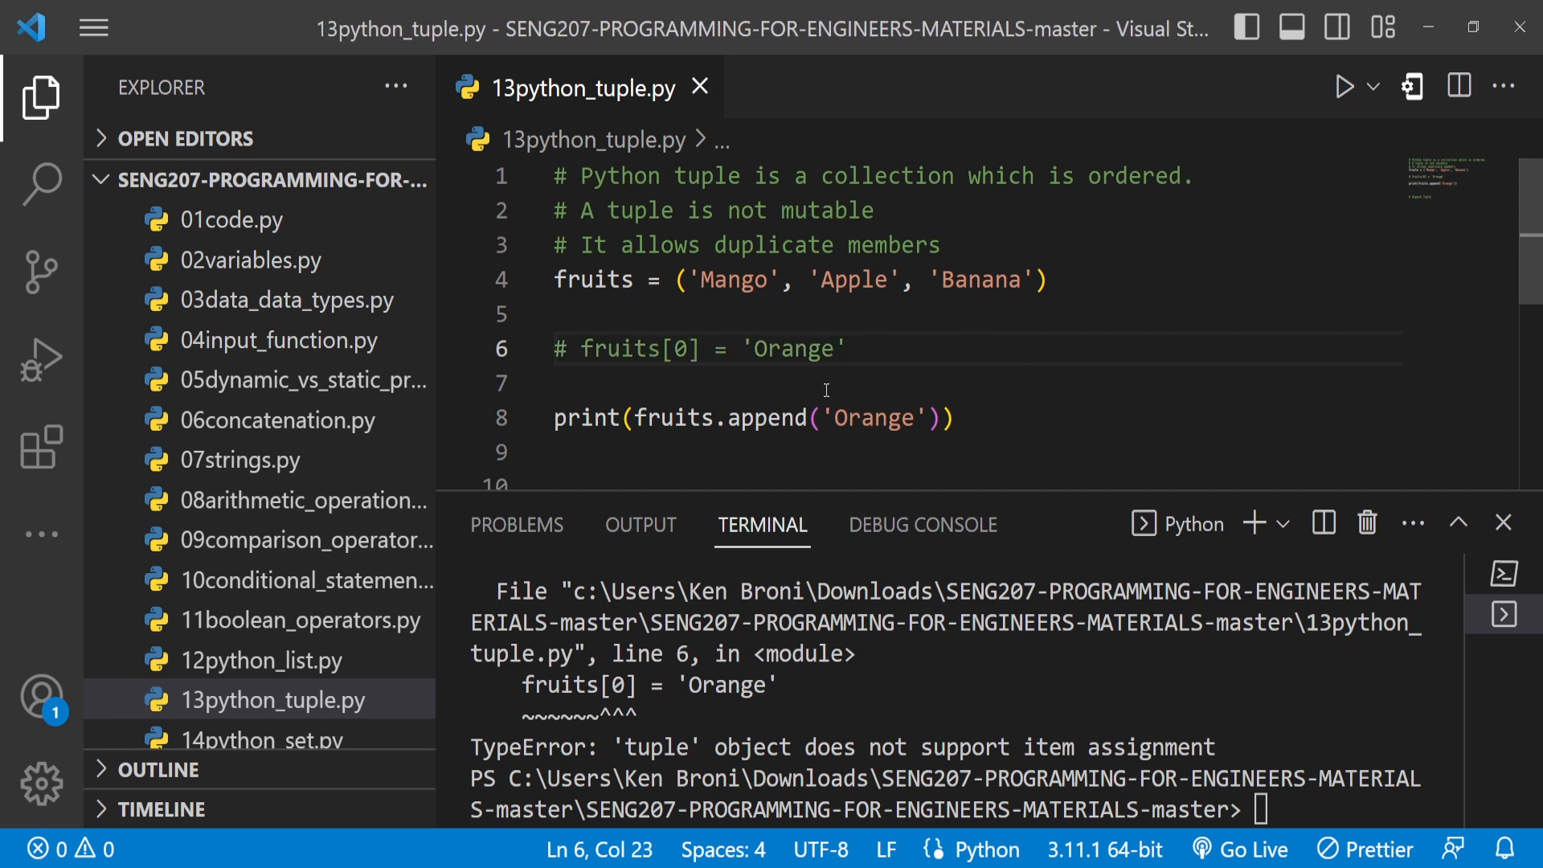
left_click(1343, 87)
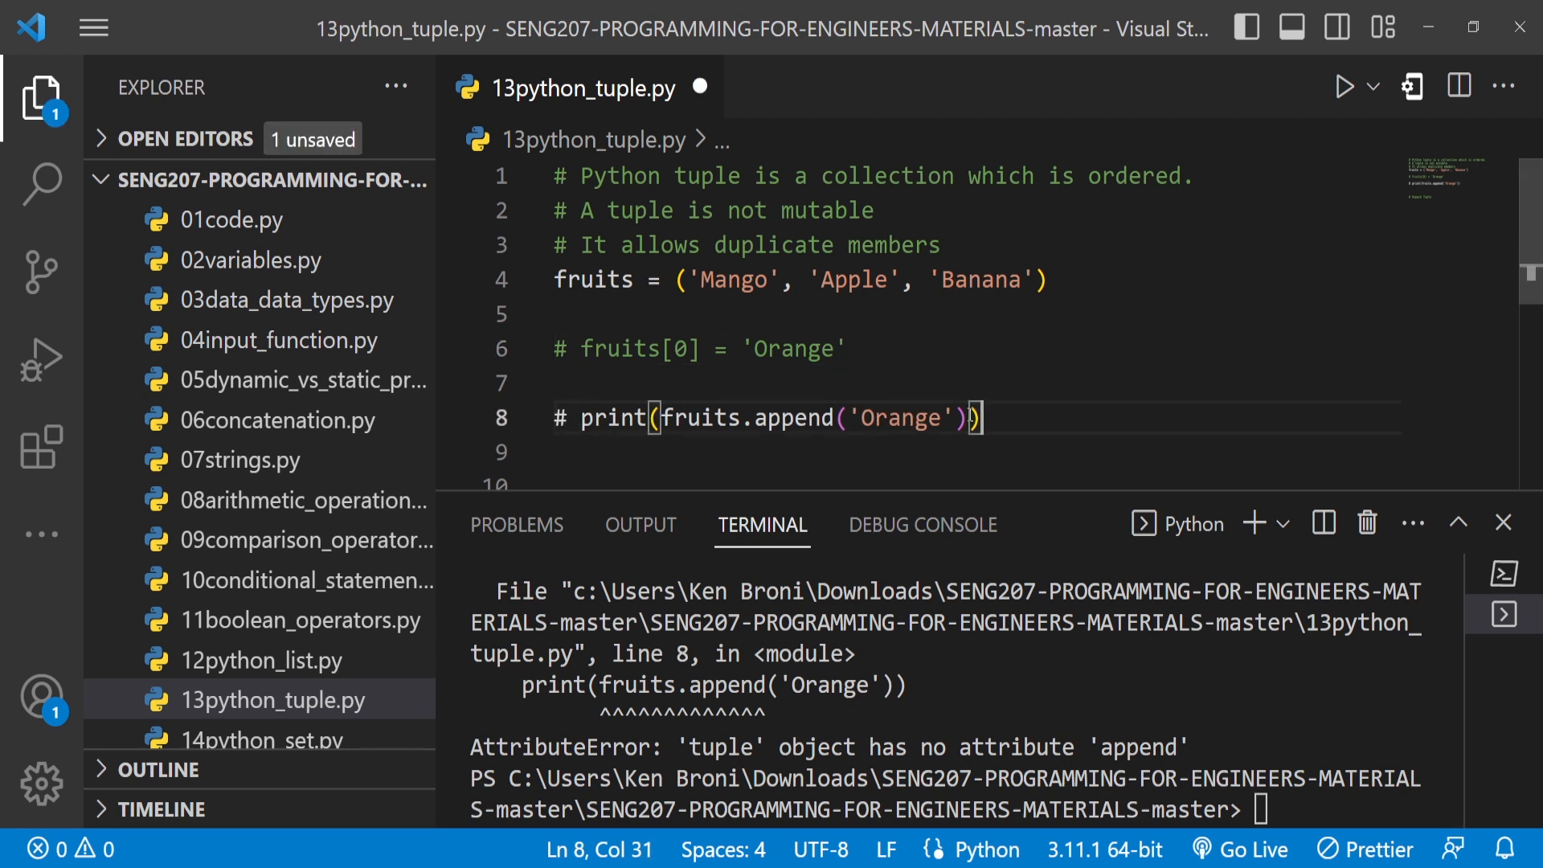
key("ctrl+s")
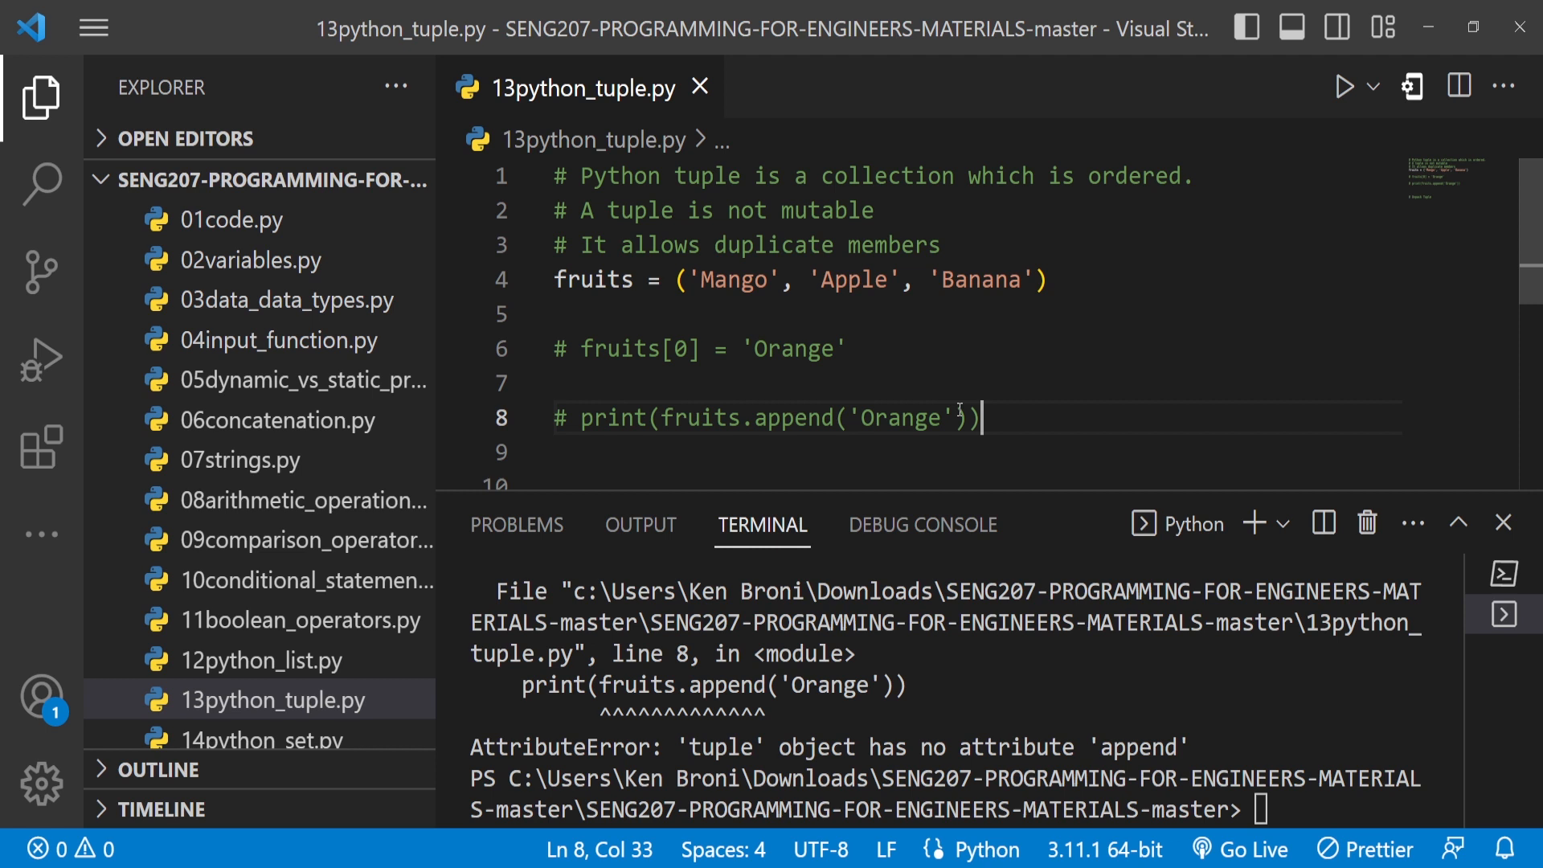
- Add a # Unpack Tuple comment and the line x, y = (2, 0)
type("# Unpack Tuple")
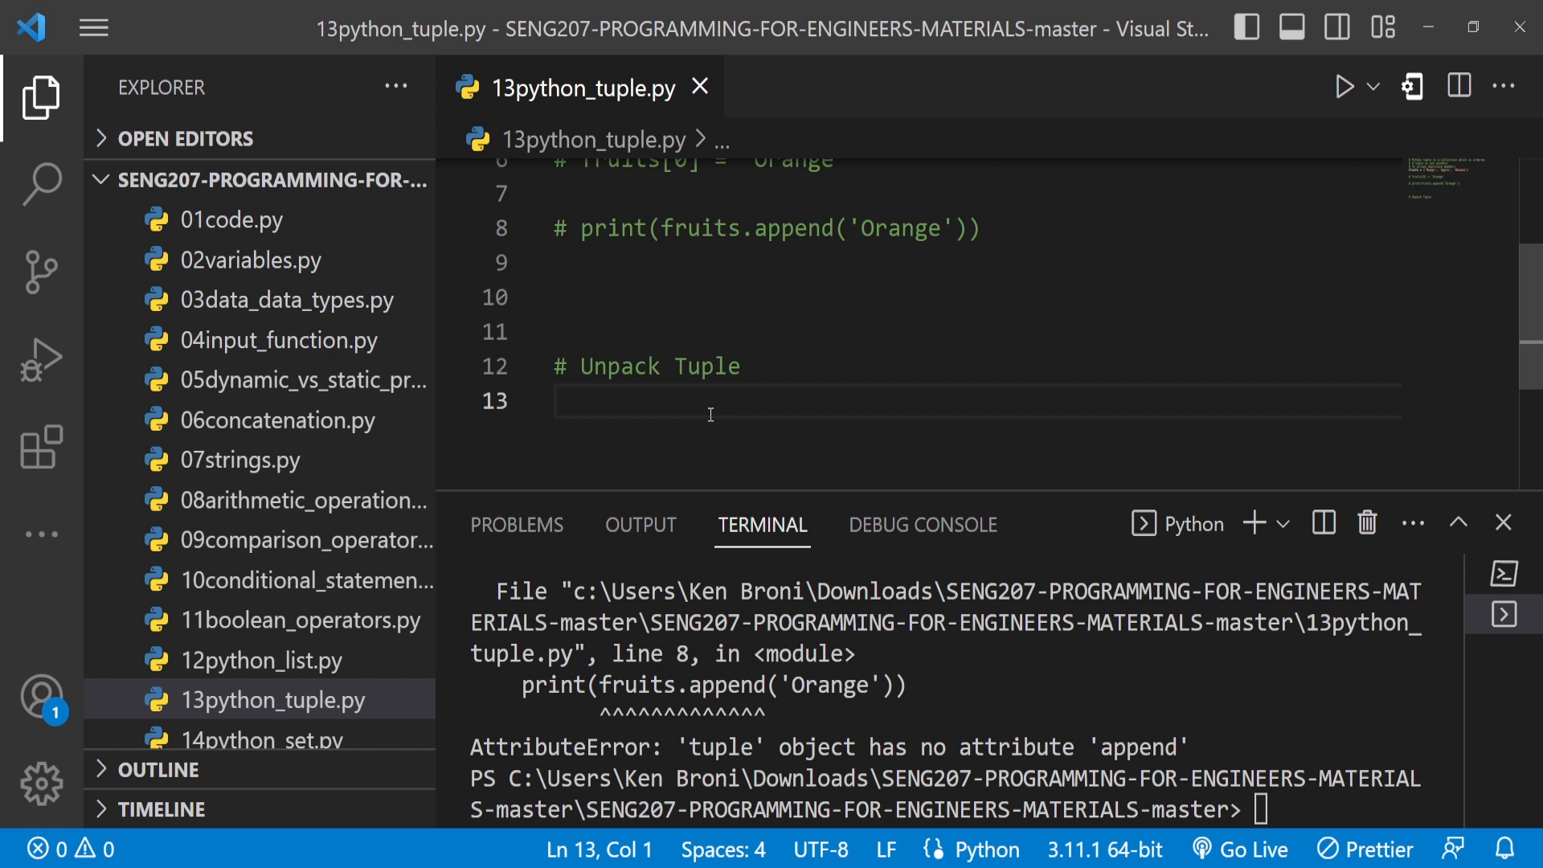
type("x, y =")
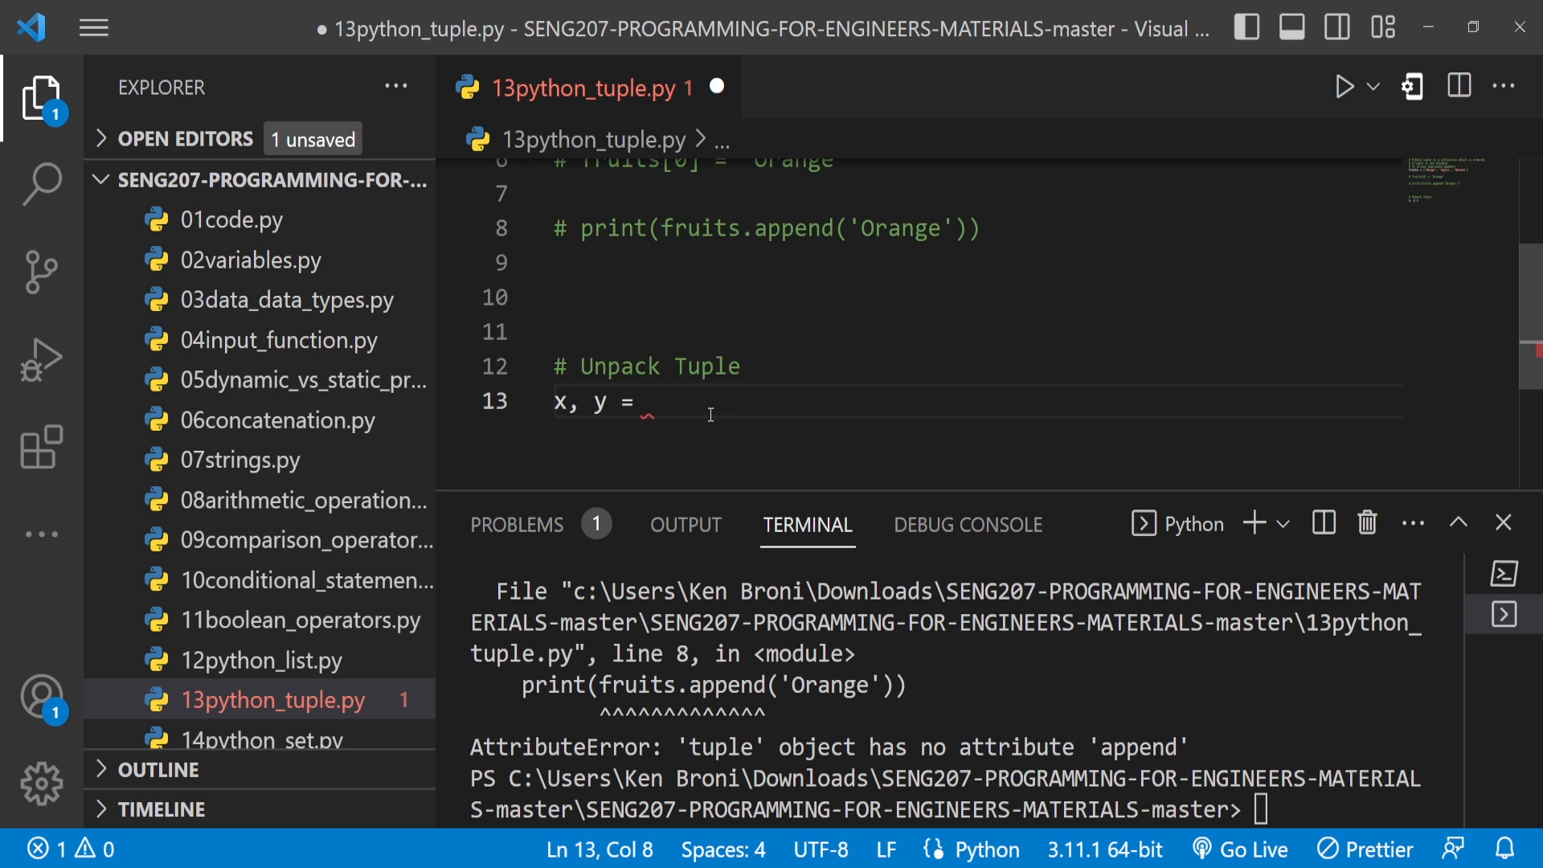
type("()")
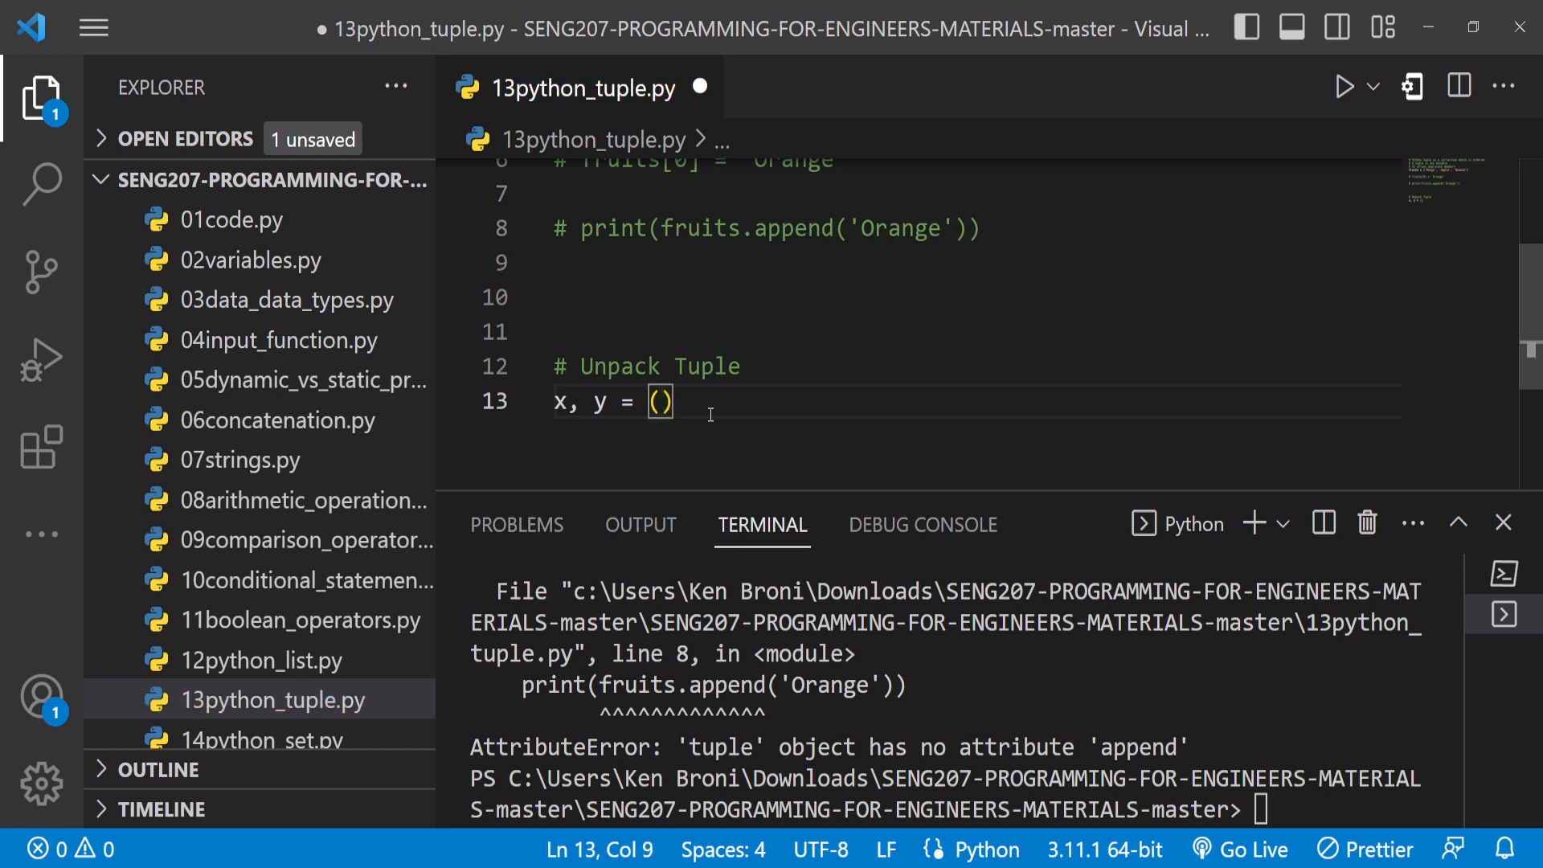
type("2,")
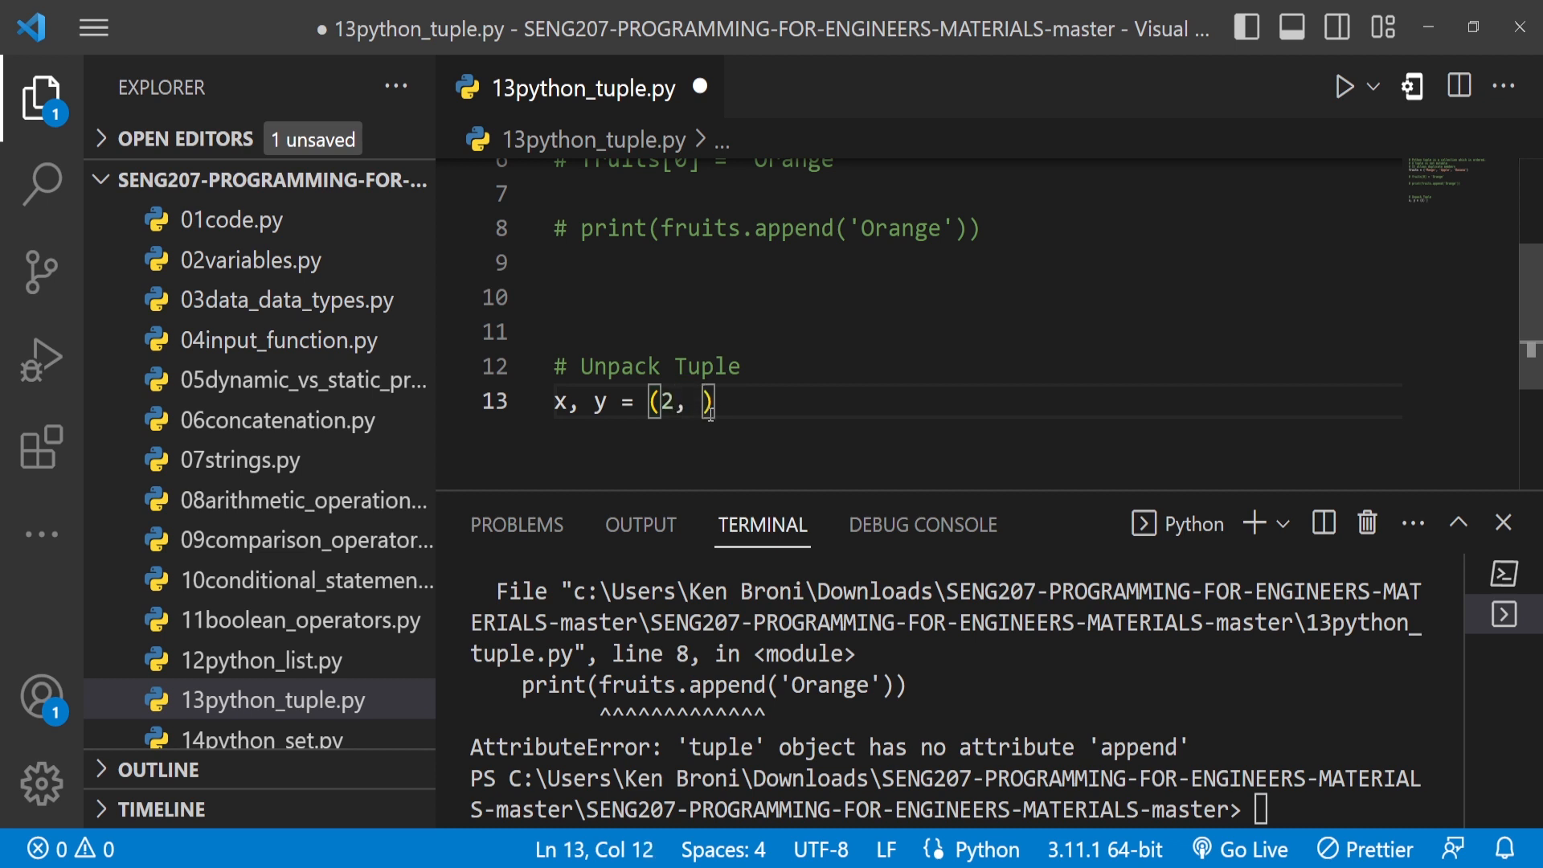
type("0")
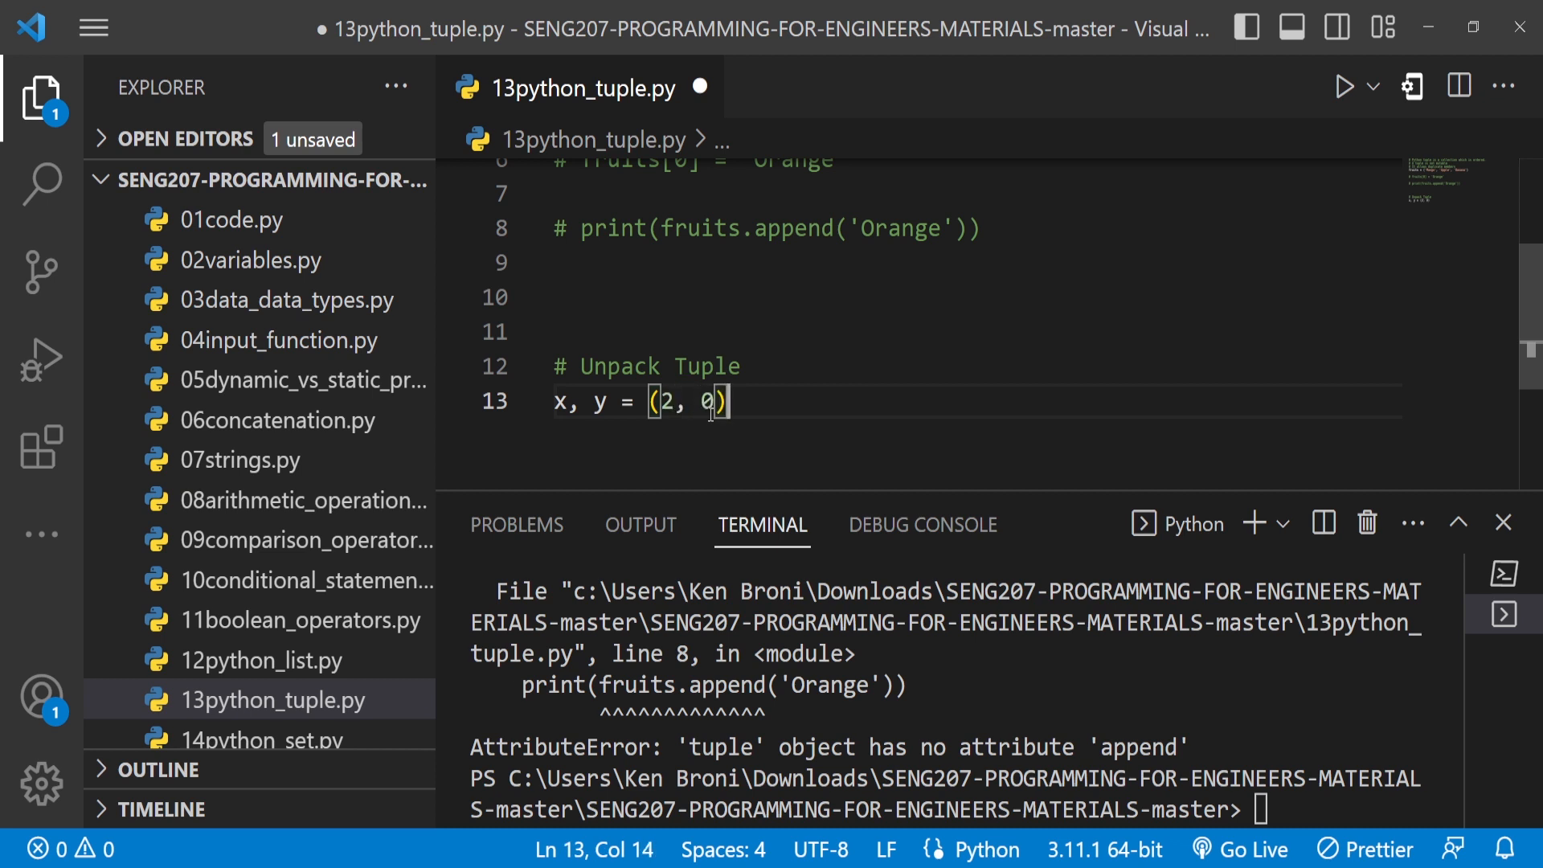
key("Enter")
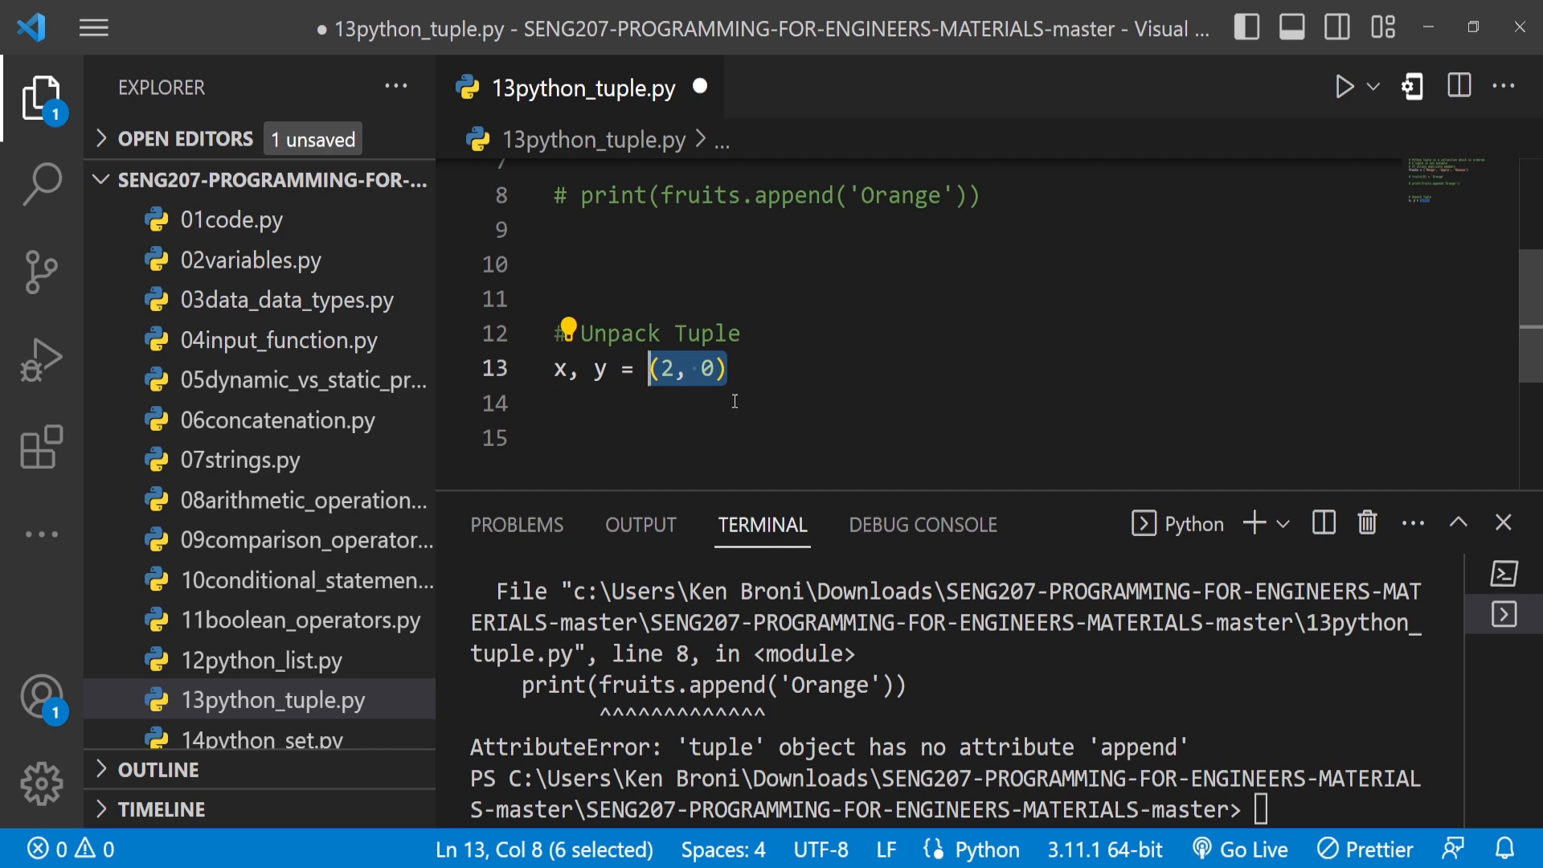
- Add a print(x) line below the unpacking and save
left_click(586, 437)
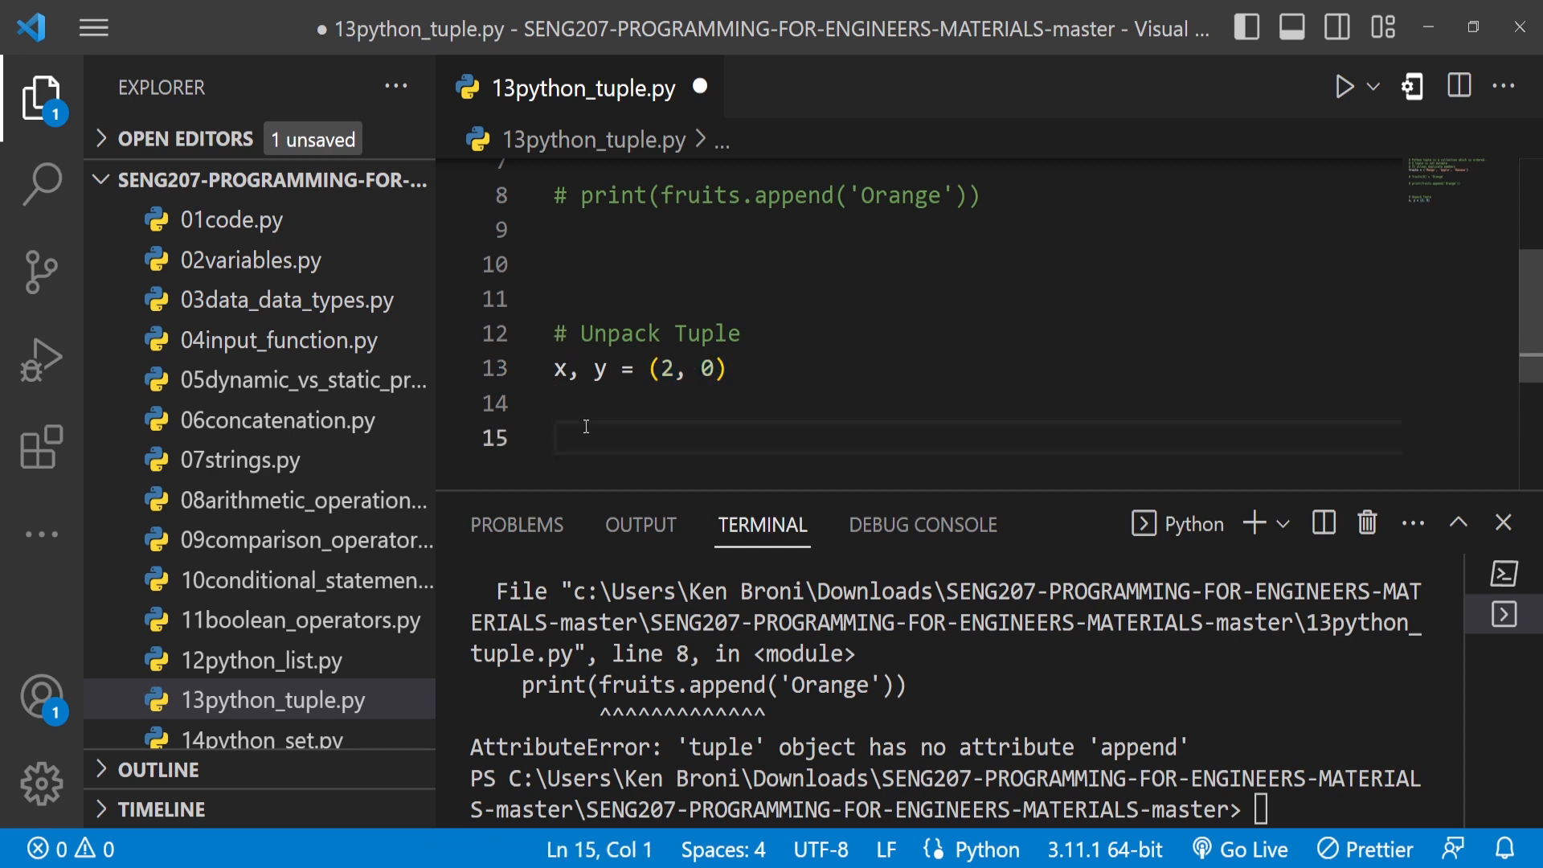
scroll("up", 3)
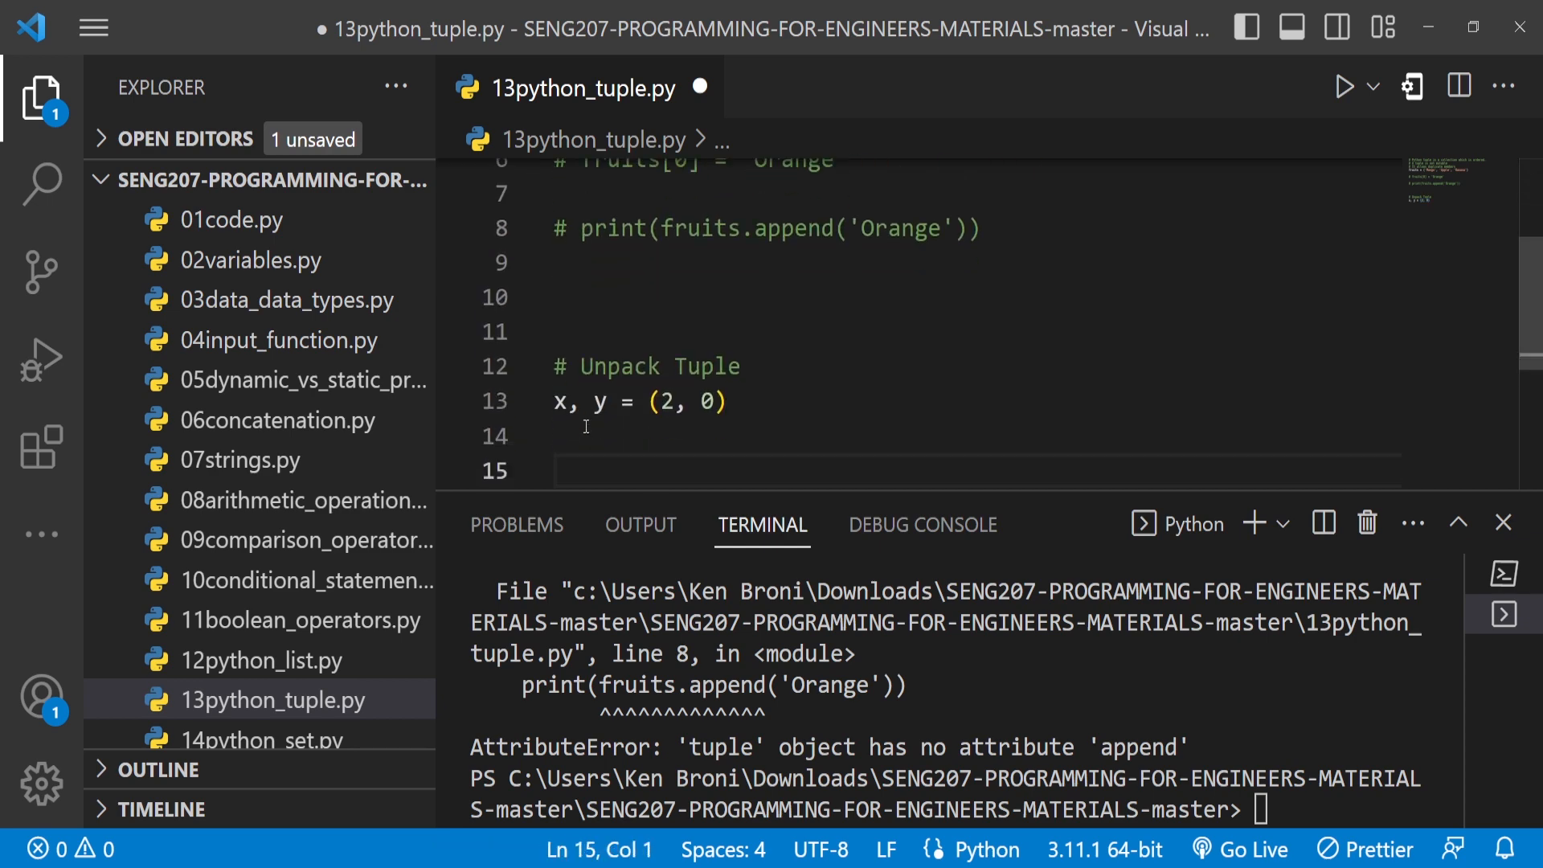
type("print(x")
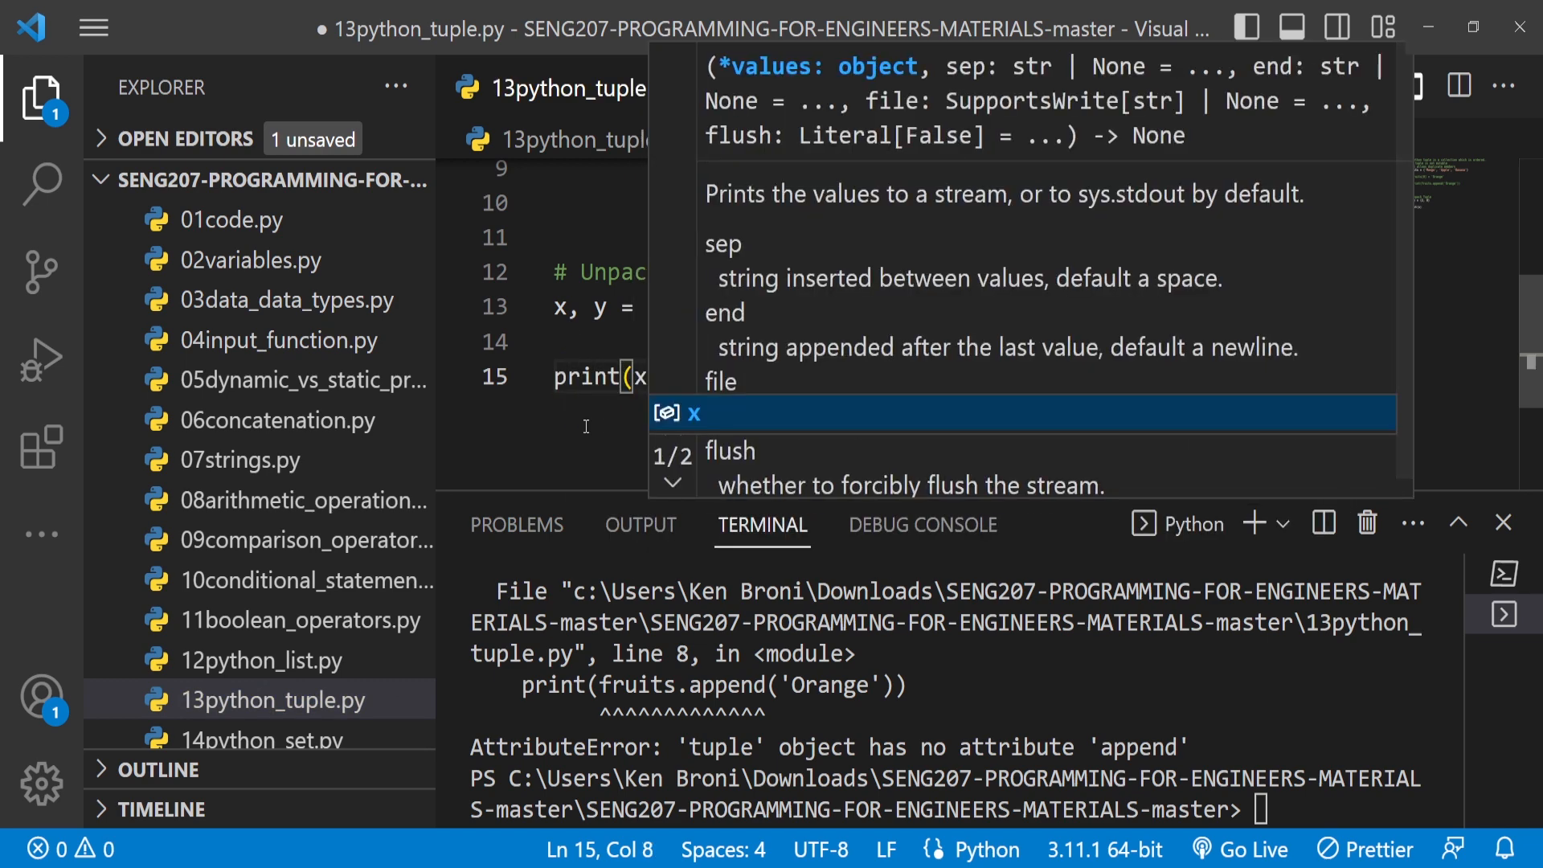
key("Escape")
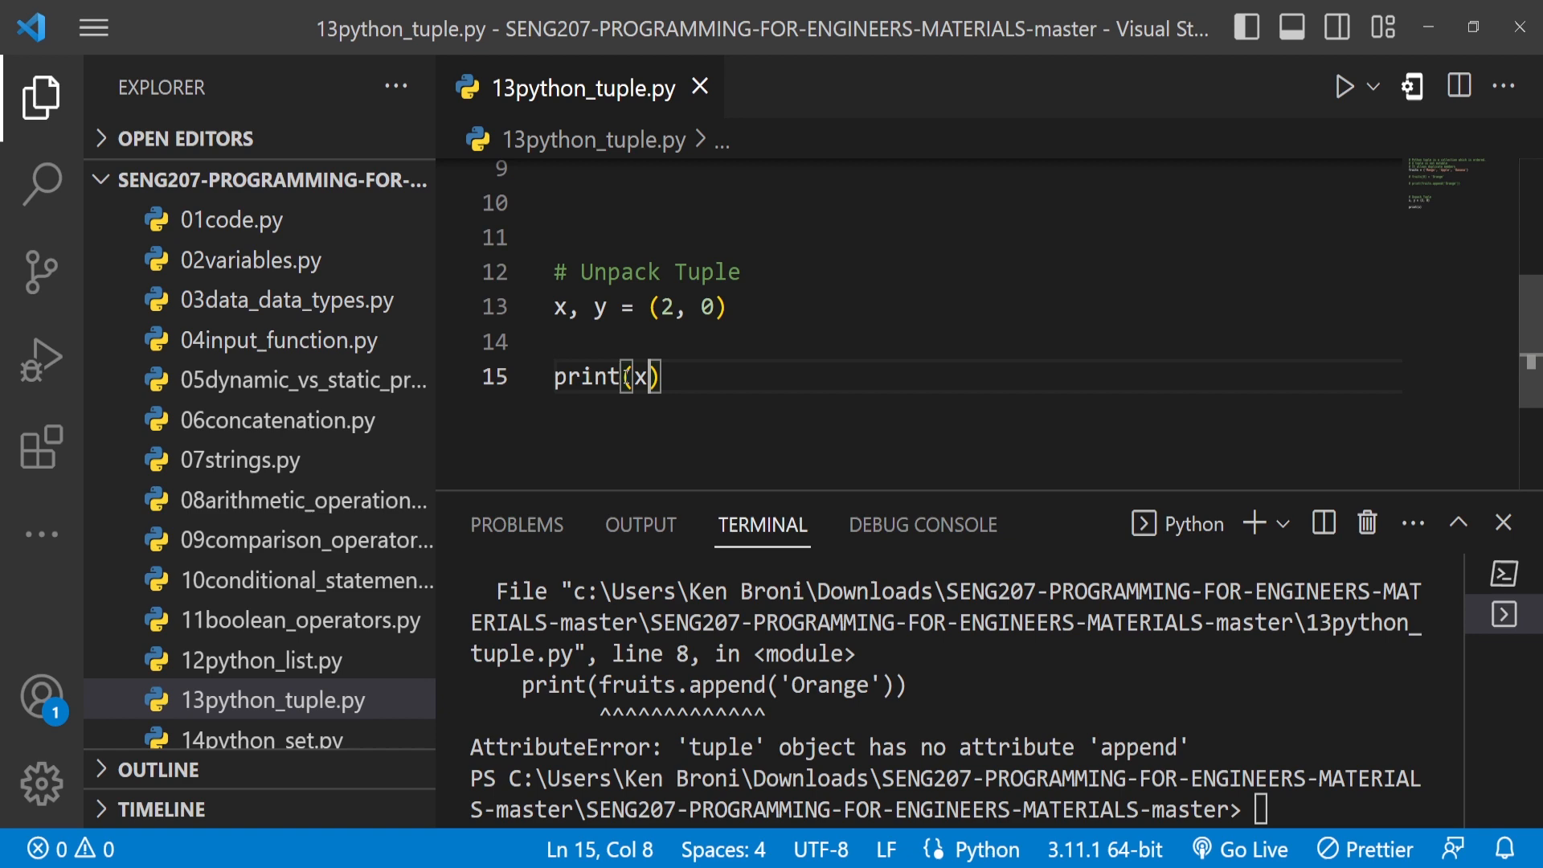
left_click(1344, 87)
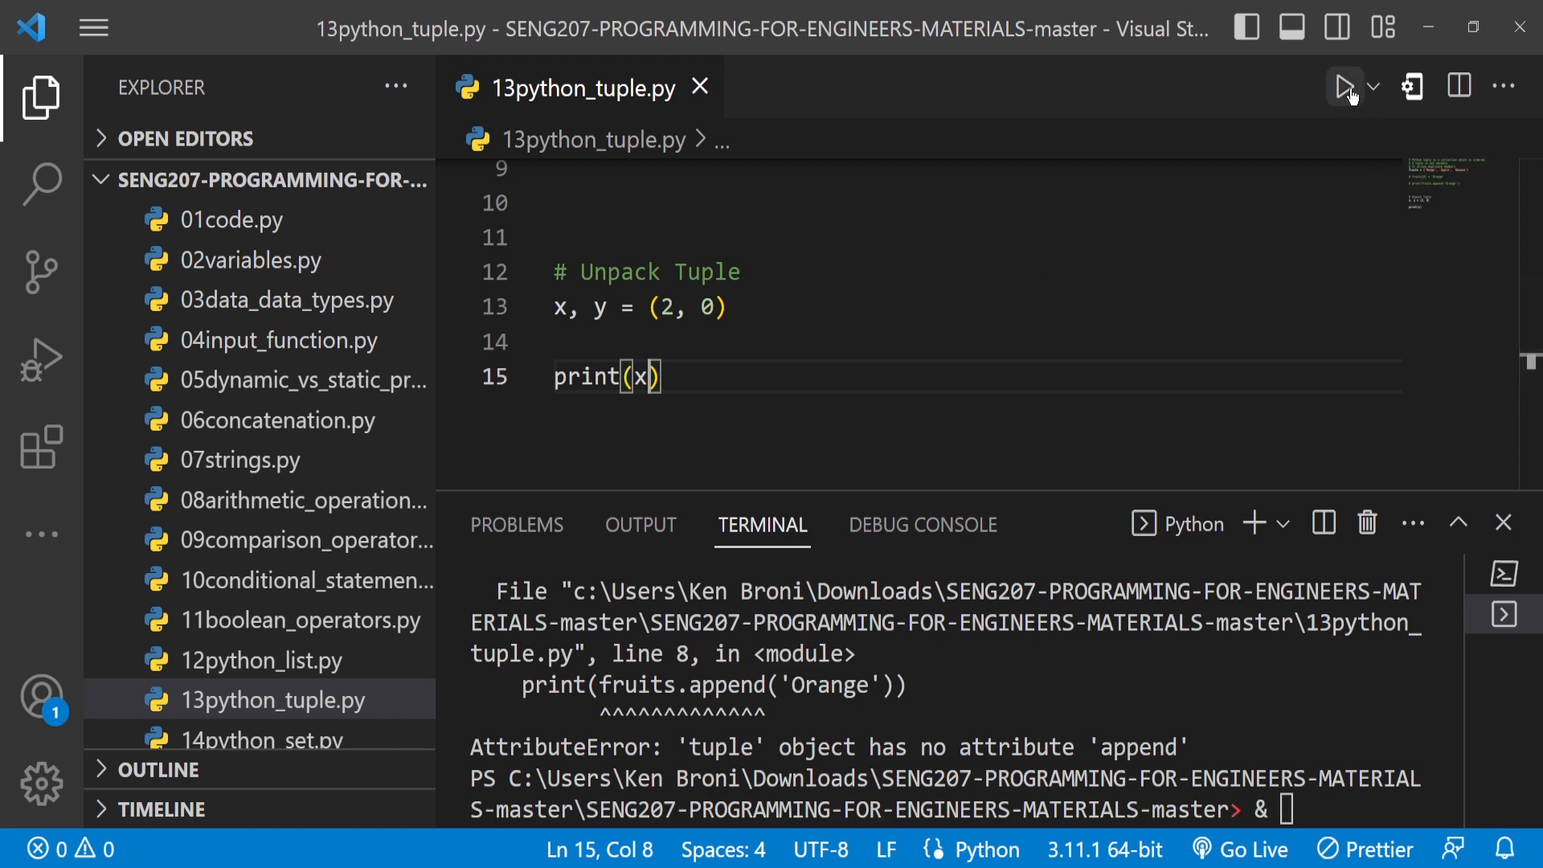
left_click(1344, 87)
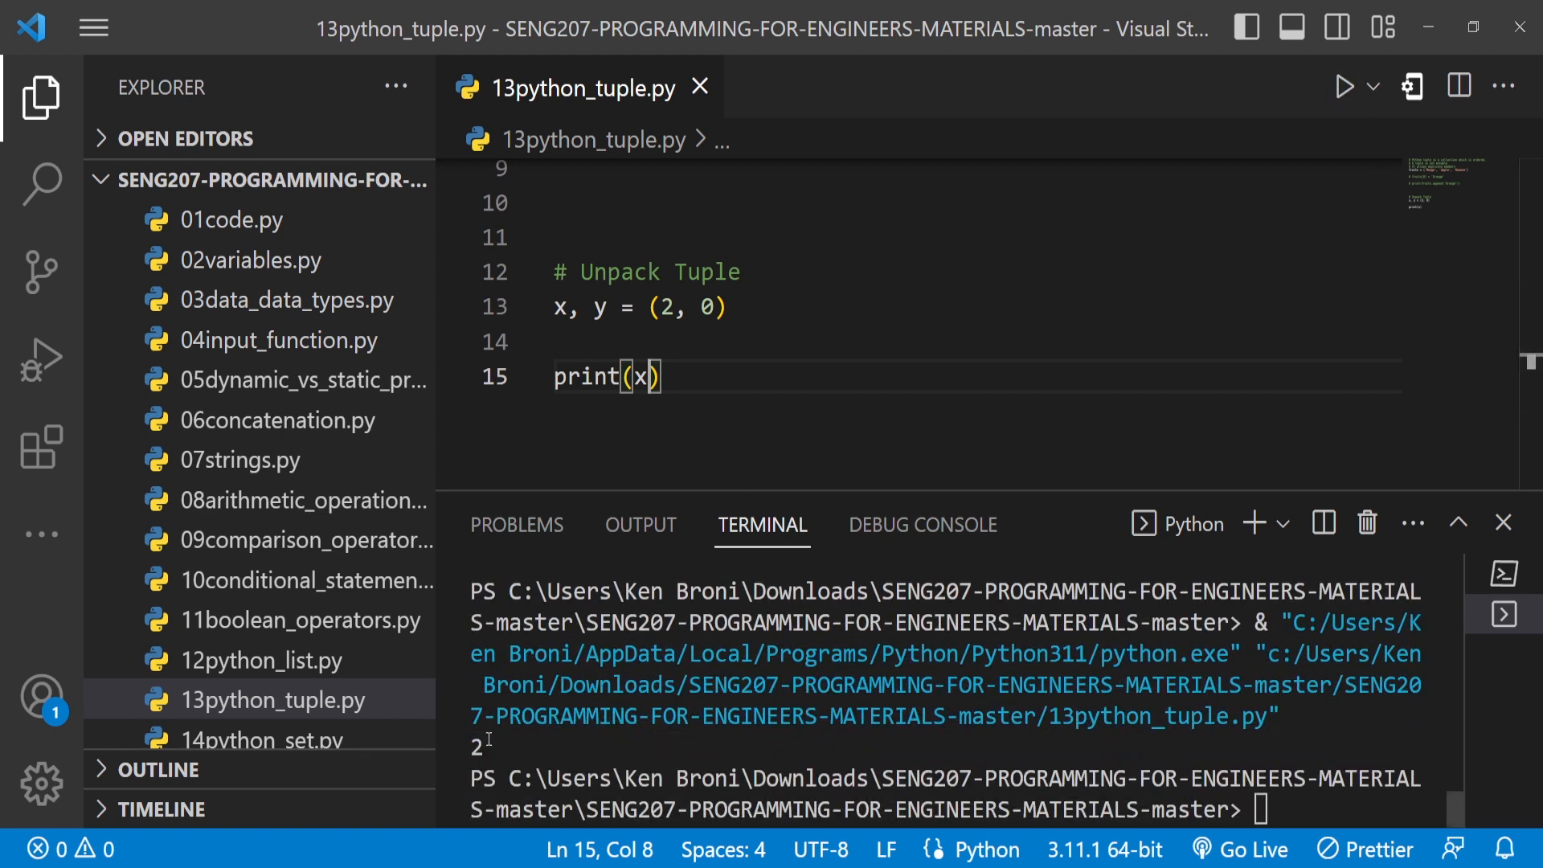
key("Backspace")
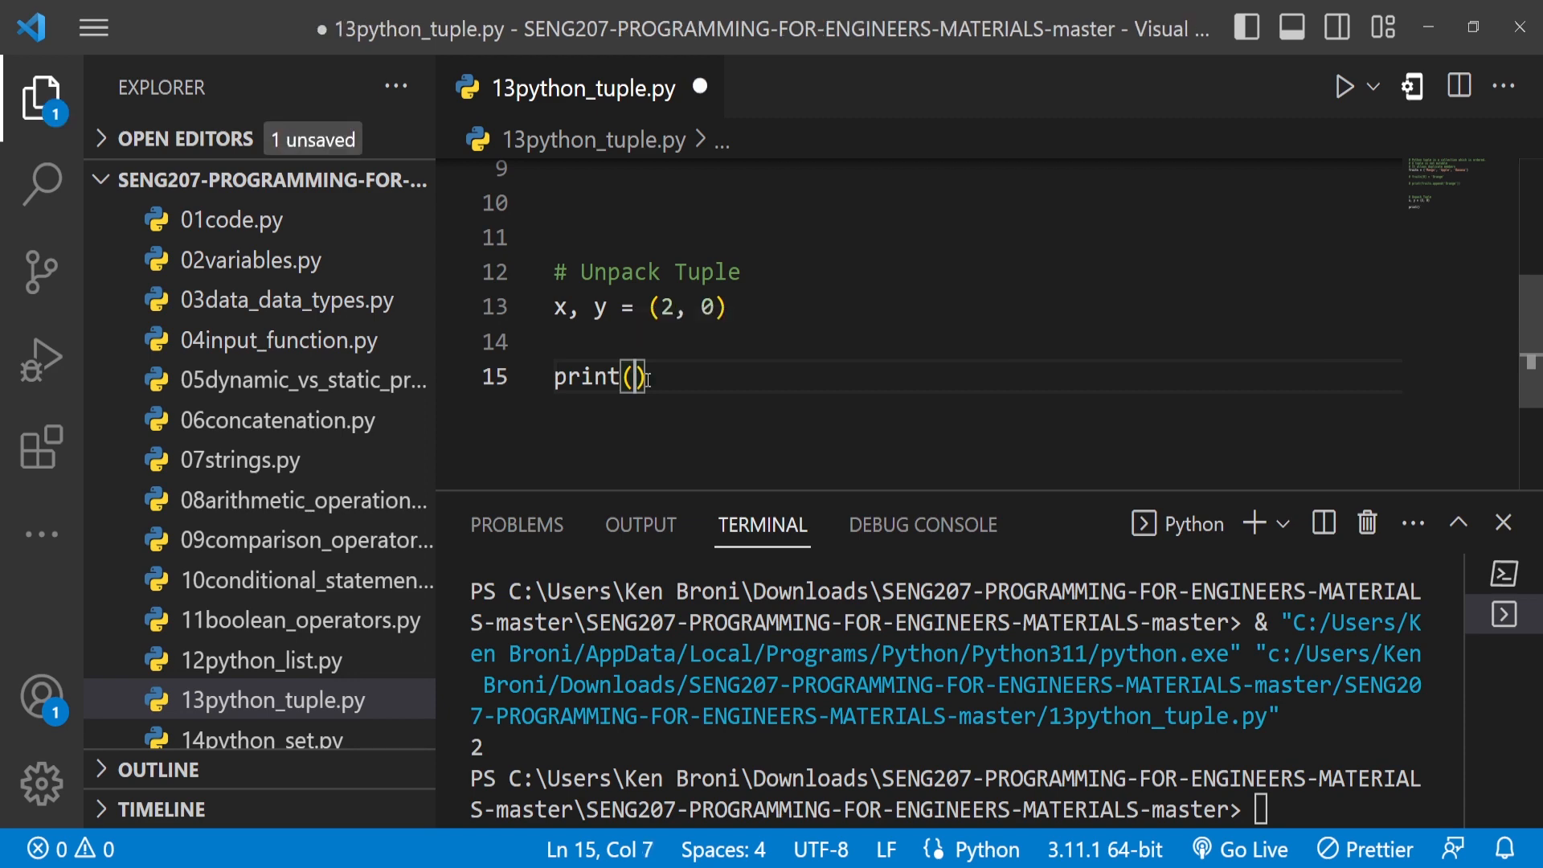
type("y")
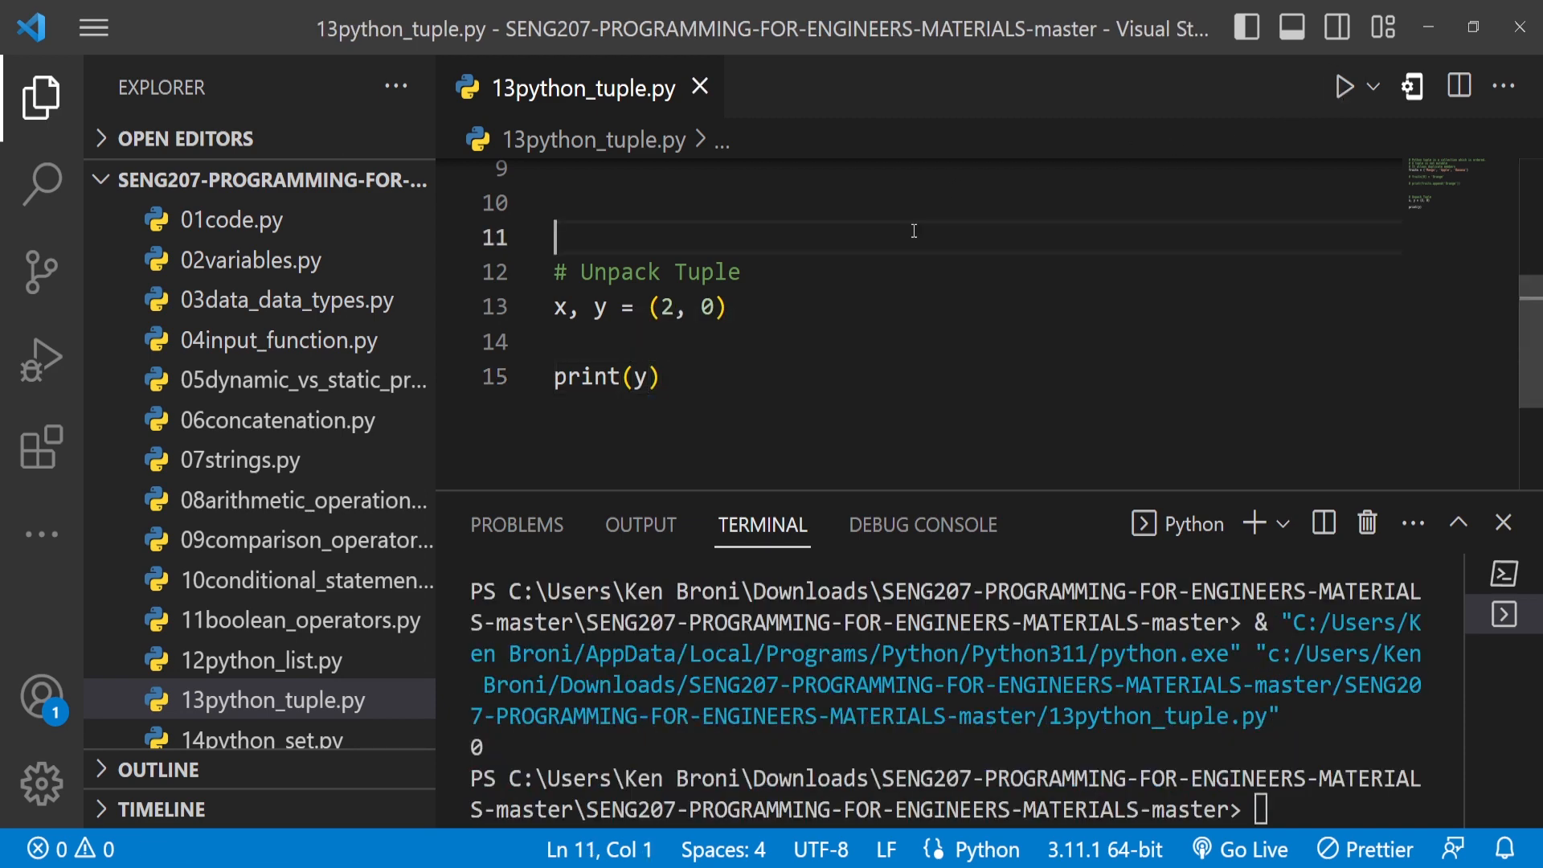
left_click(720, 306)
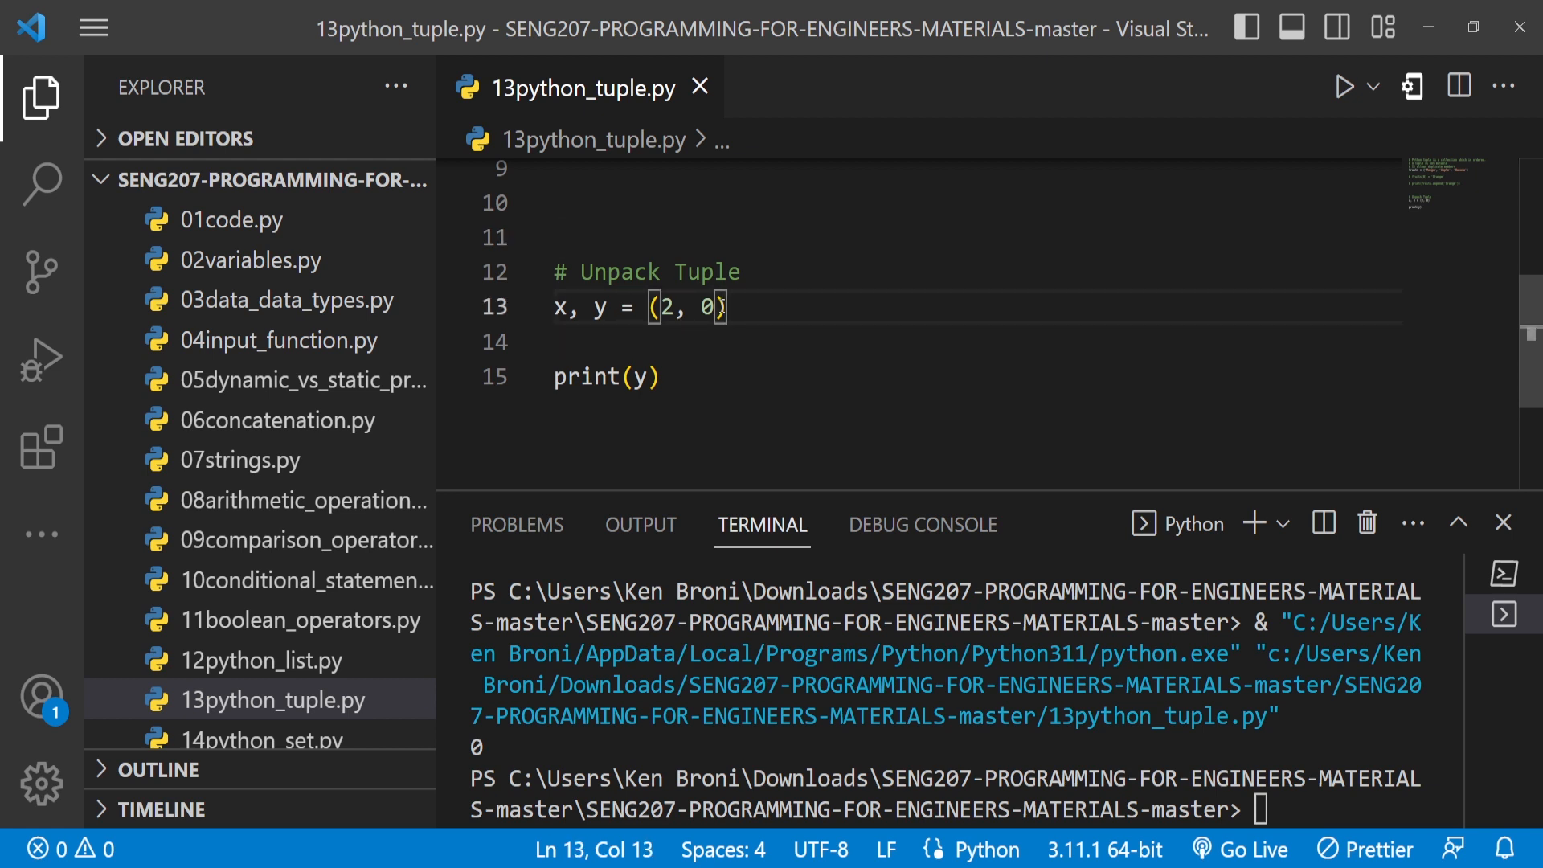
- Extend the tuple to (2, 0, 9) and run to hit the too-many-values ValueError
type(", 9")
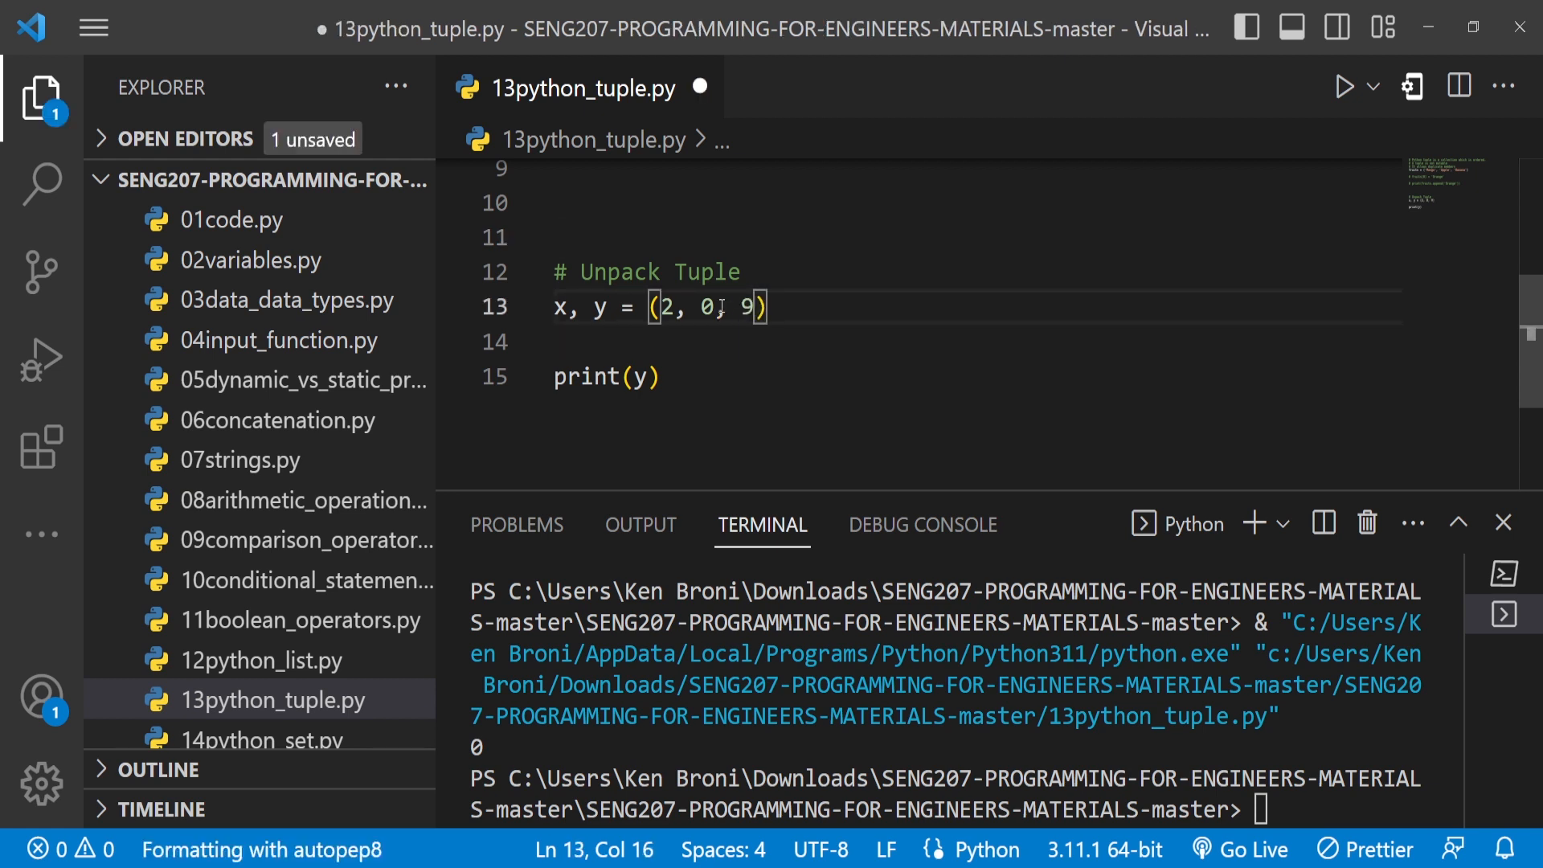
key("ctrl+s")
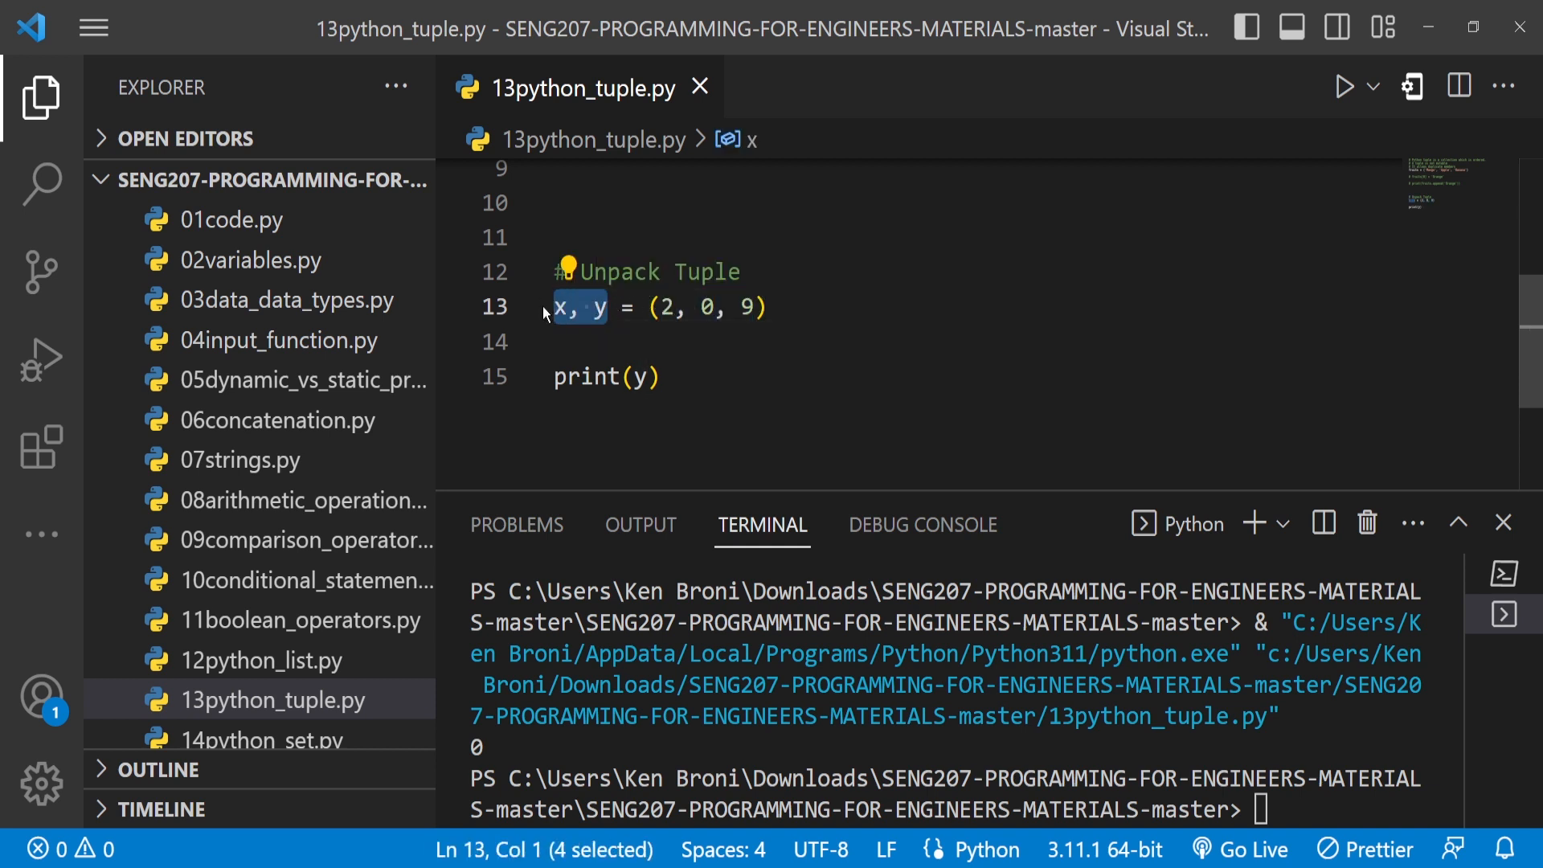
left_click(669, 307)
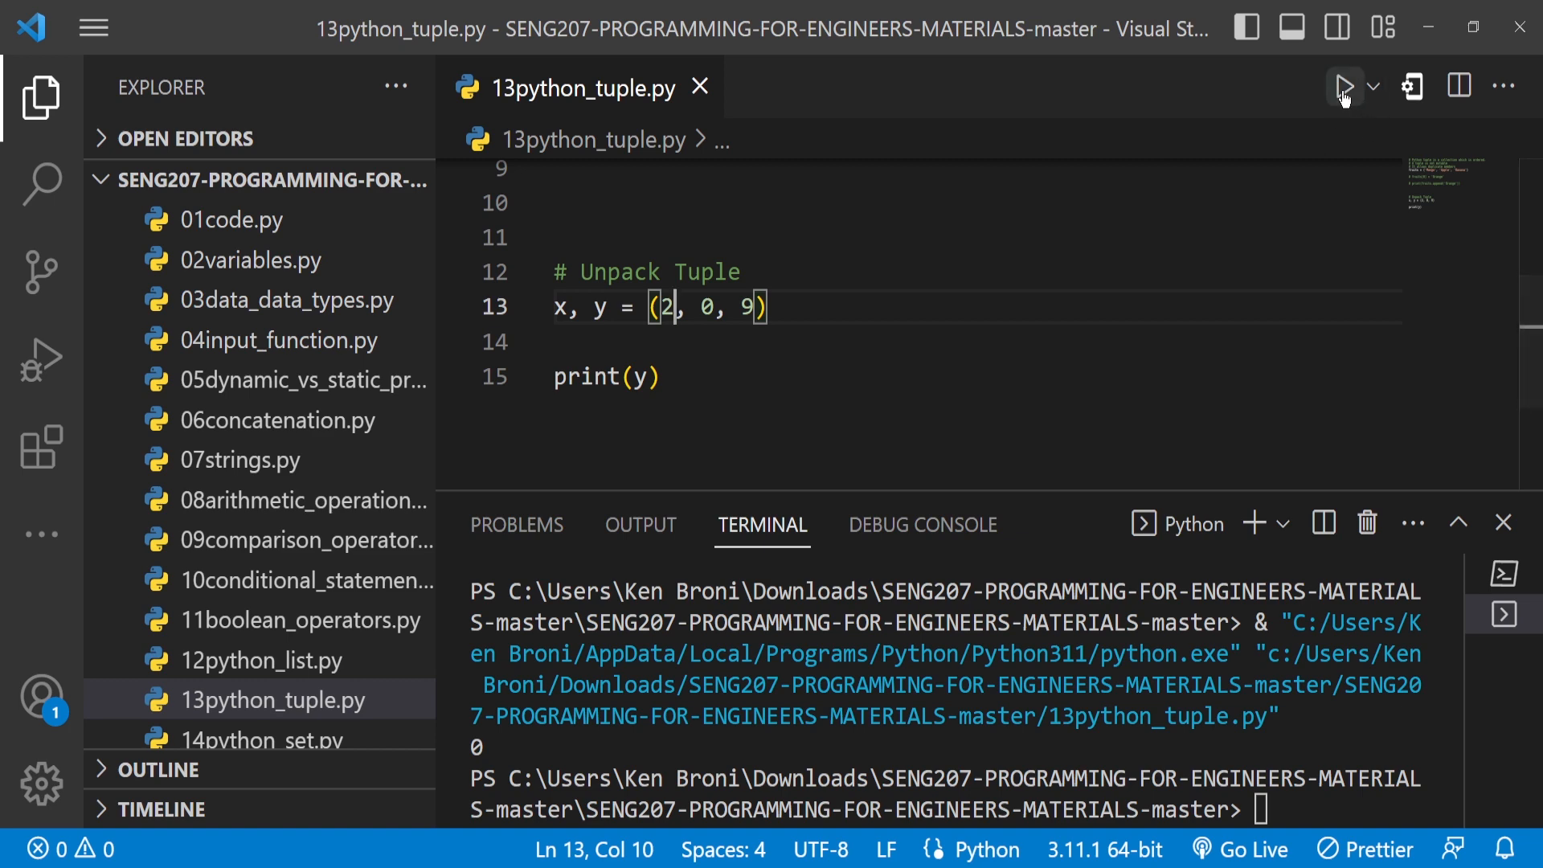
left_click(1345, 87)
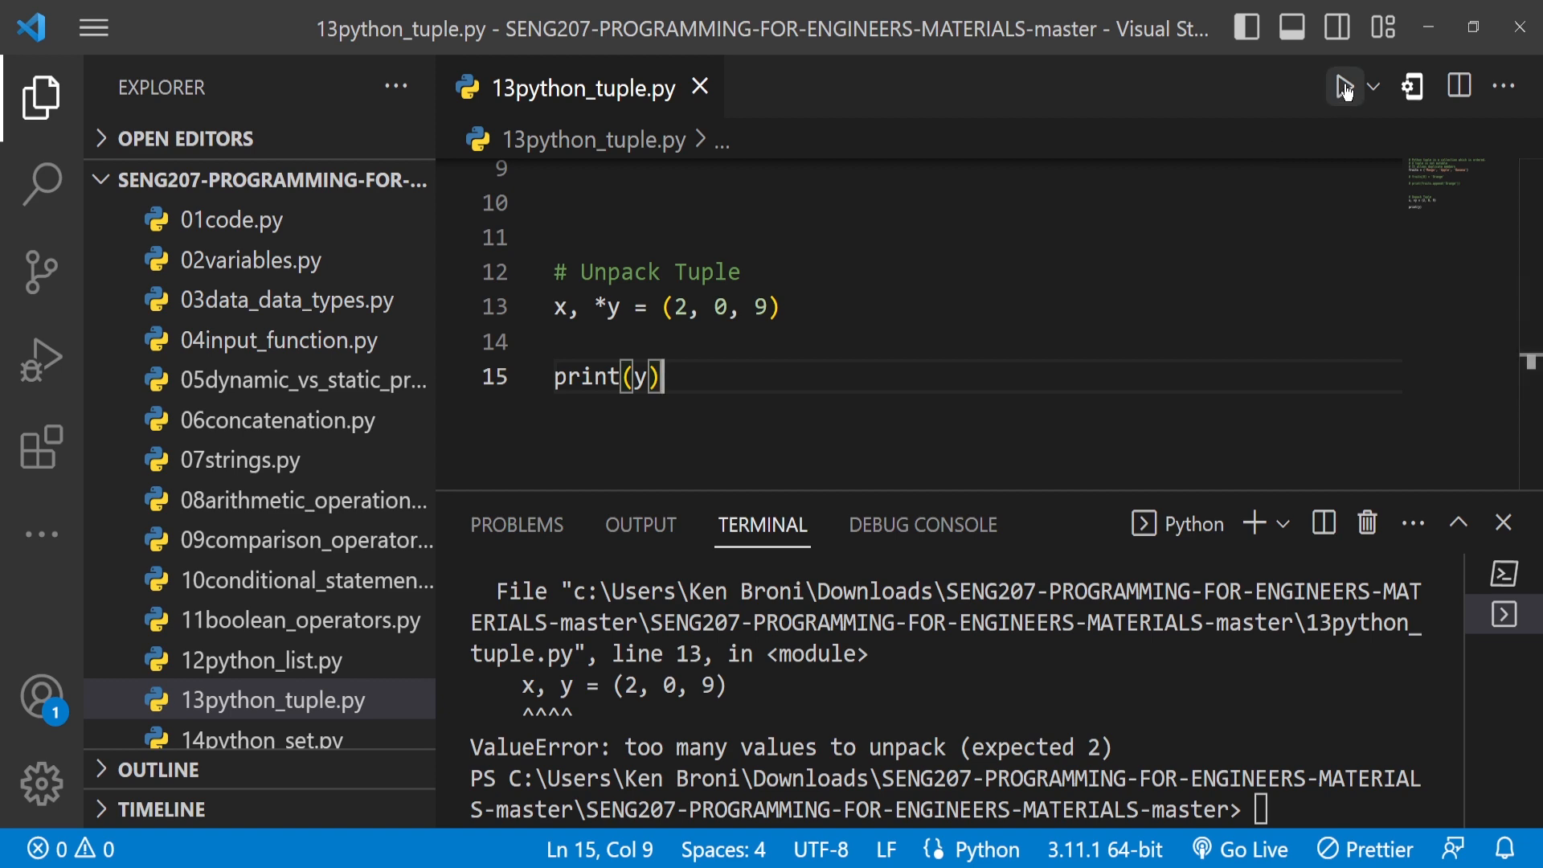
- Run the starred unpacking x, *y = (2, 0, 9) and check that y prints [0, 9]
left_click(1343, 87)
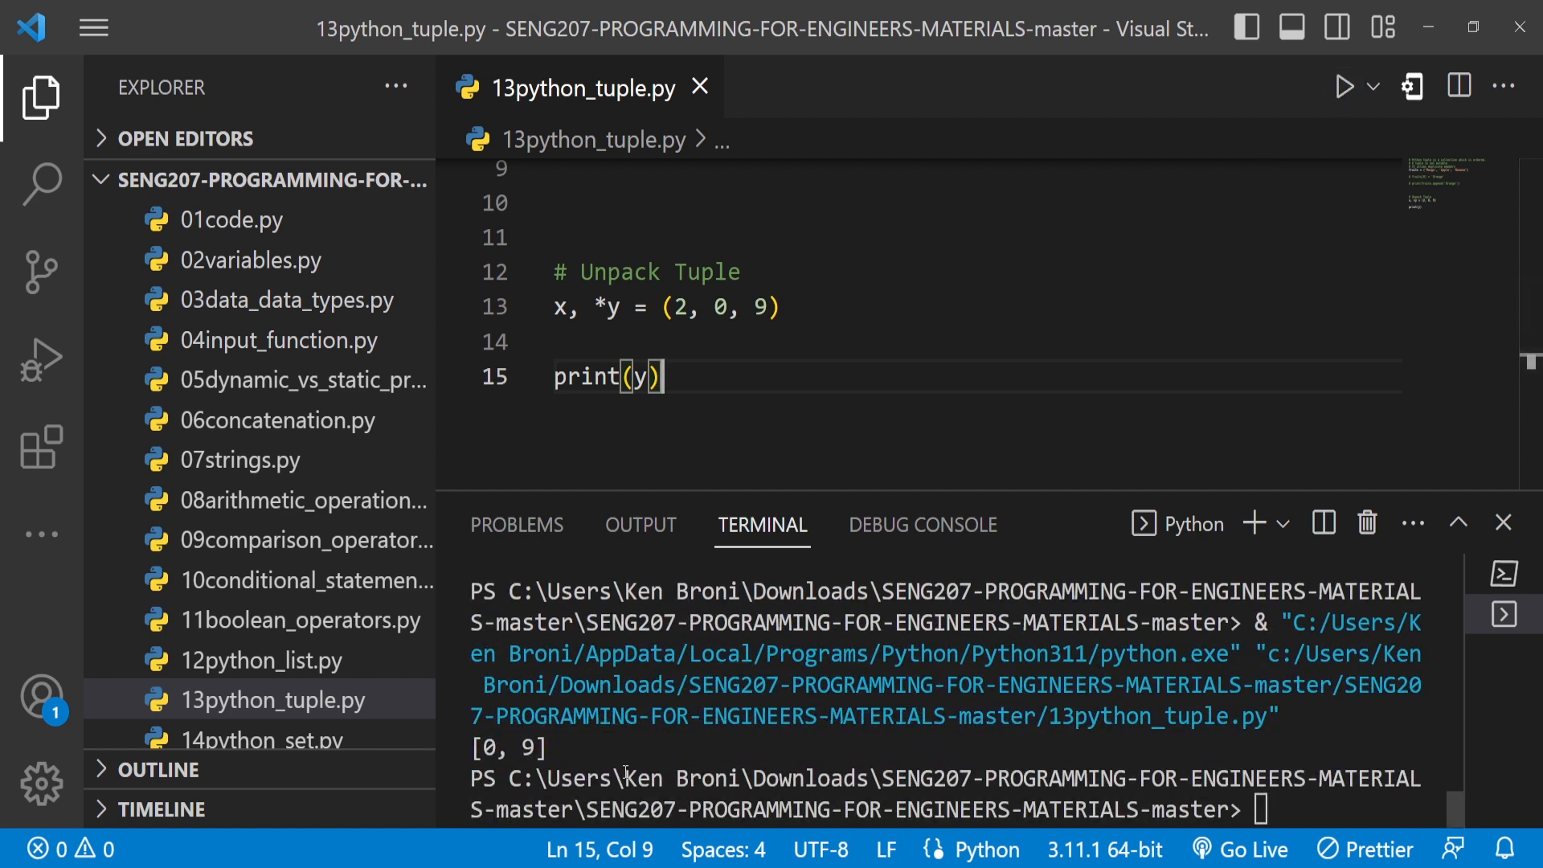
double_click(511, 747)
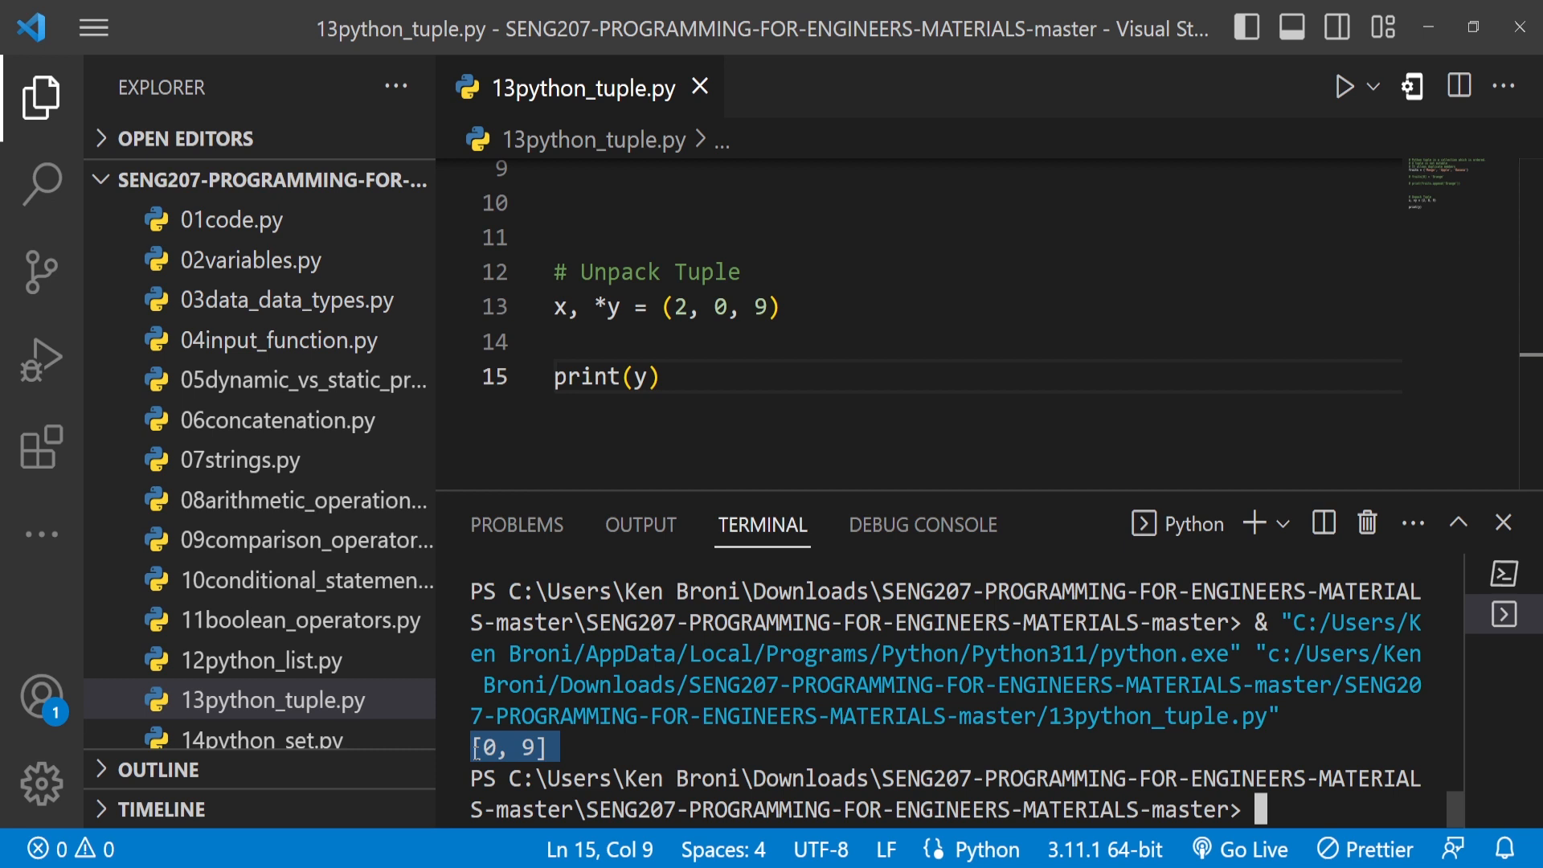
mouse_move(588, 341)
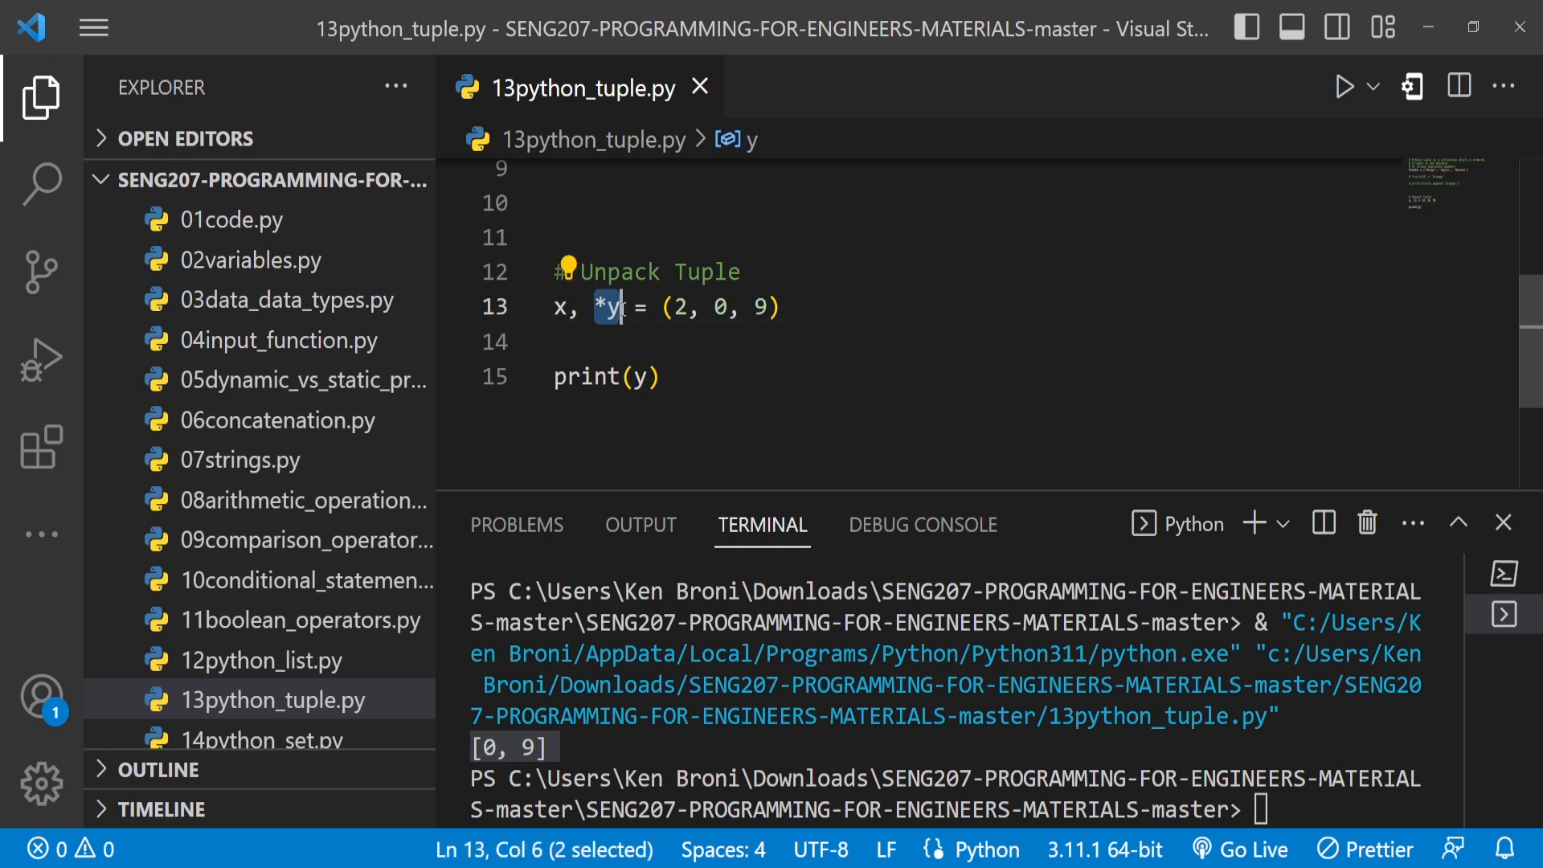
mouse_move(612, 307)
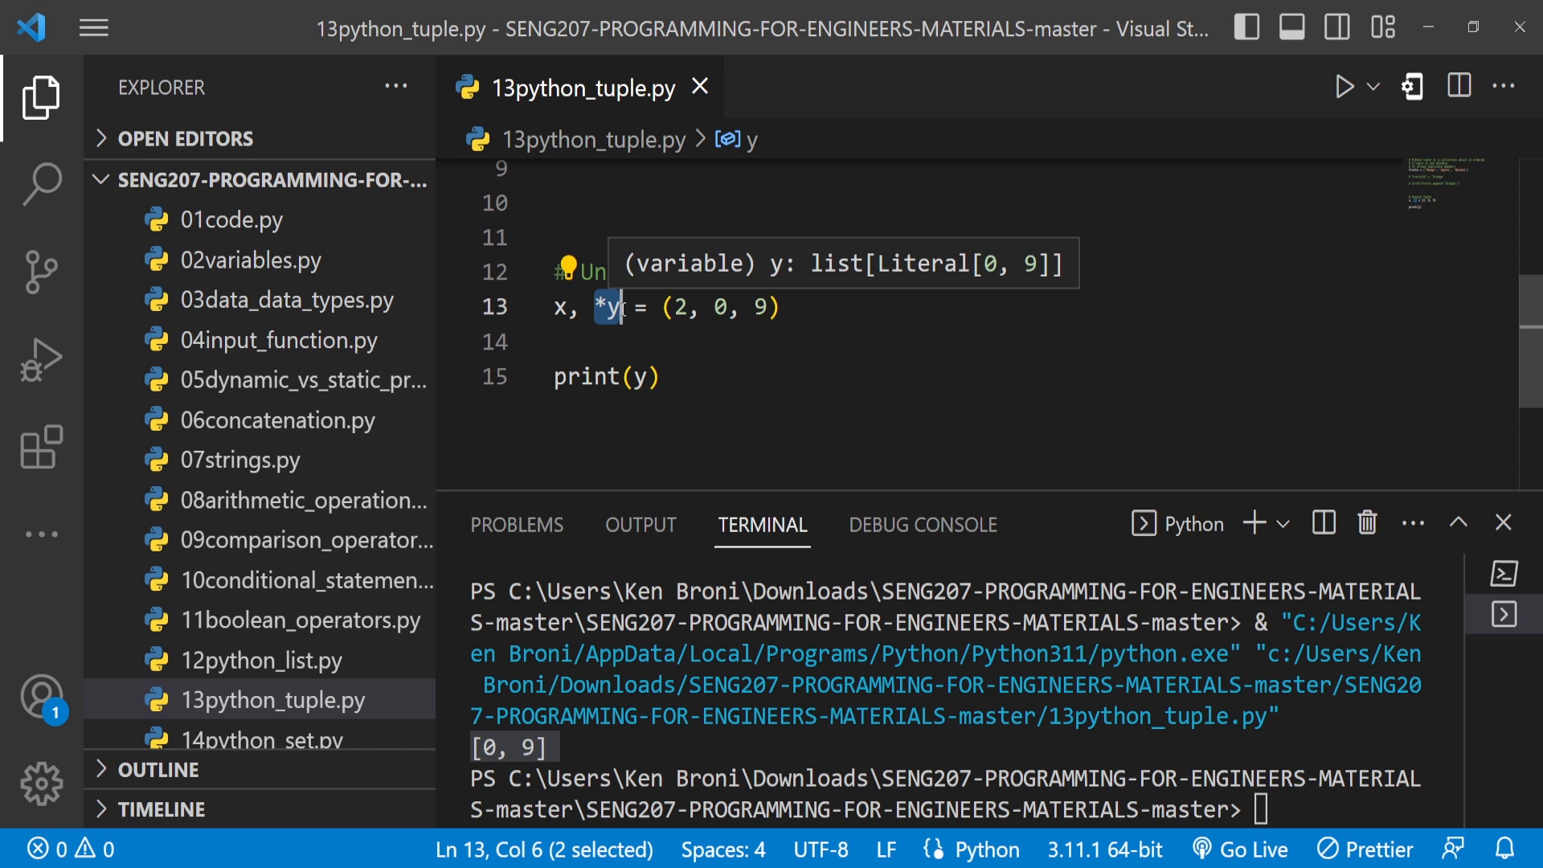
- Change print(y) to print(x) and run again to get 2
left_click(640, 376)
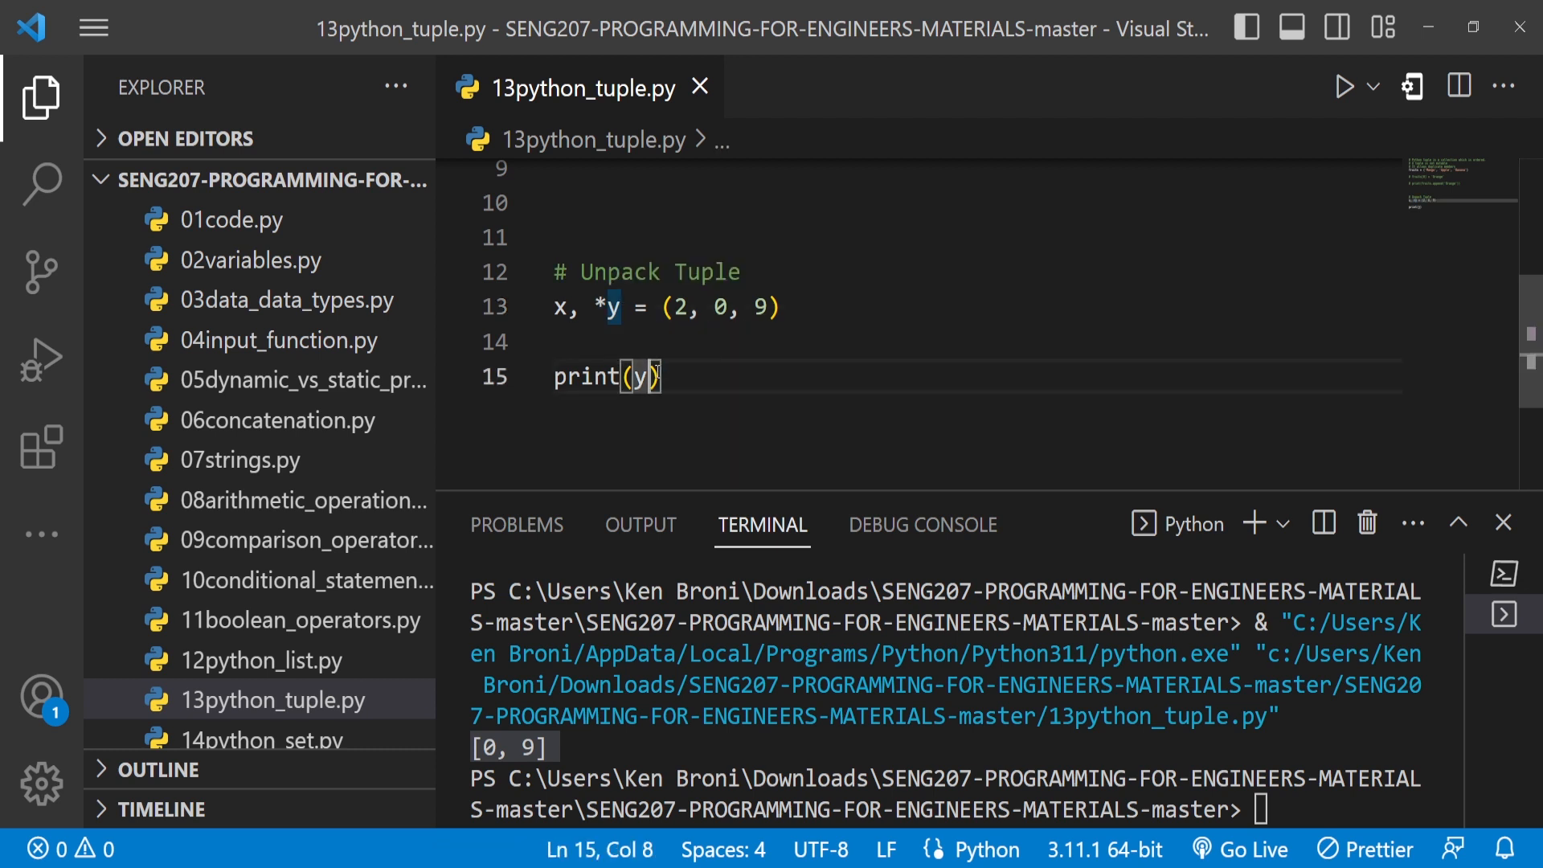
type("x")
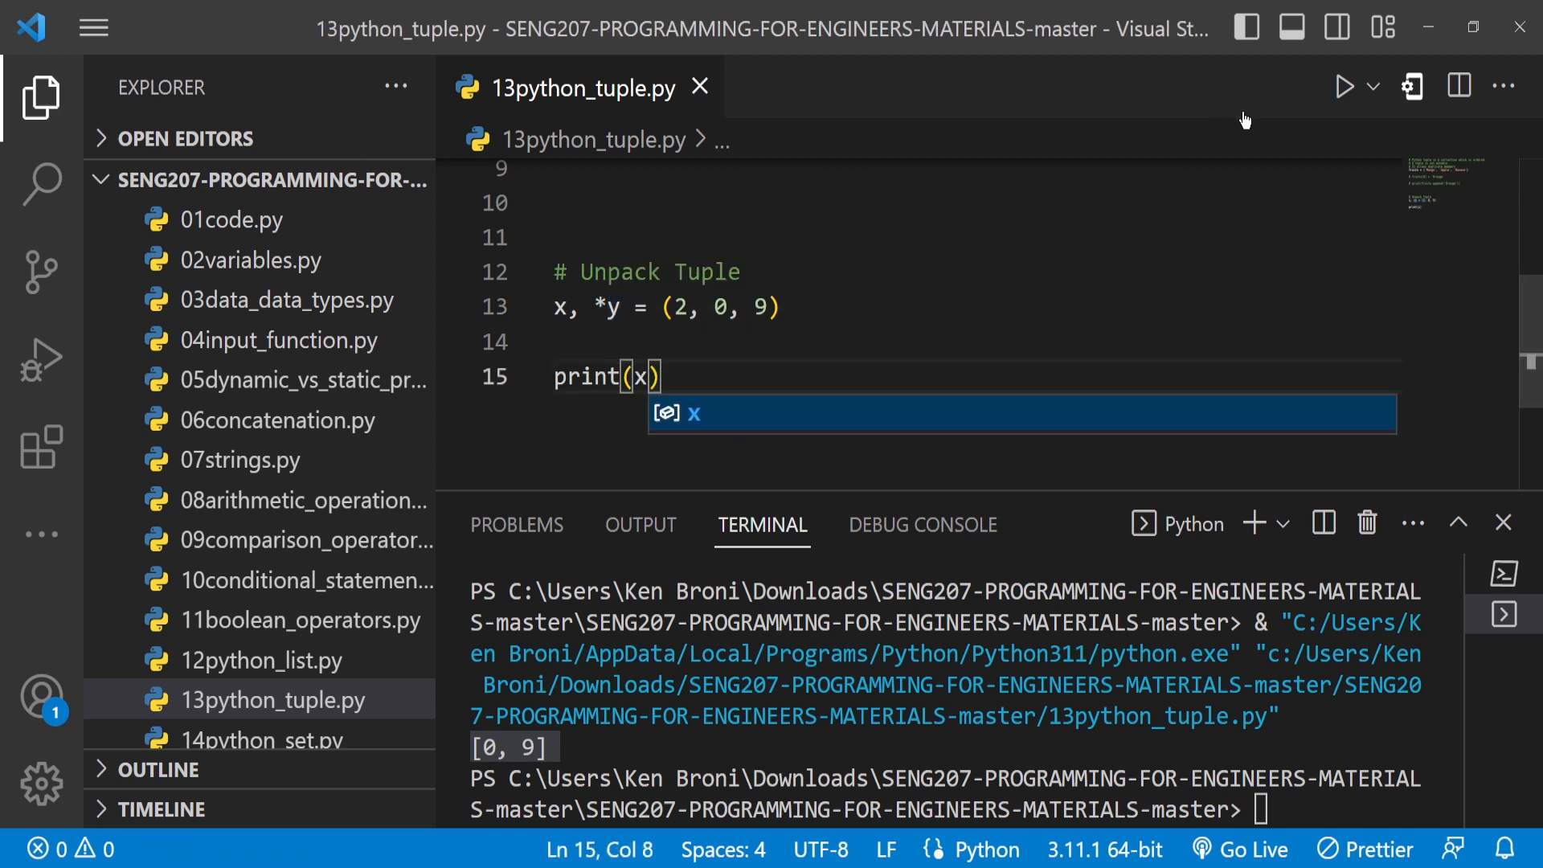
left_click(1344, 87)
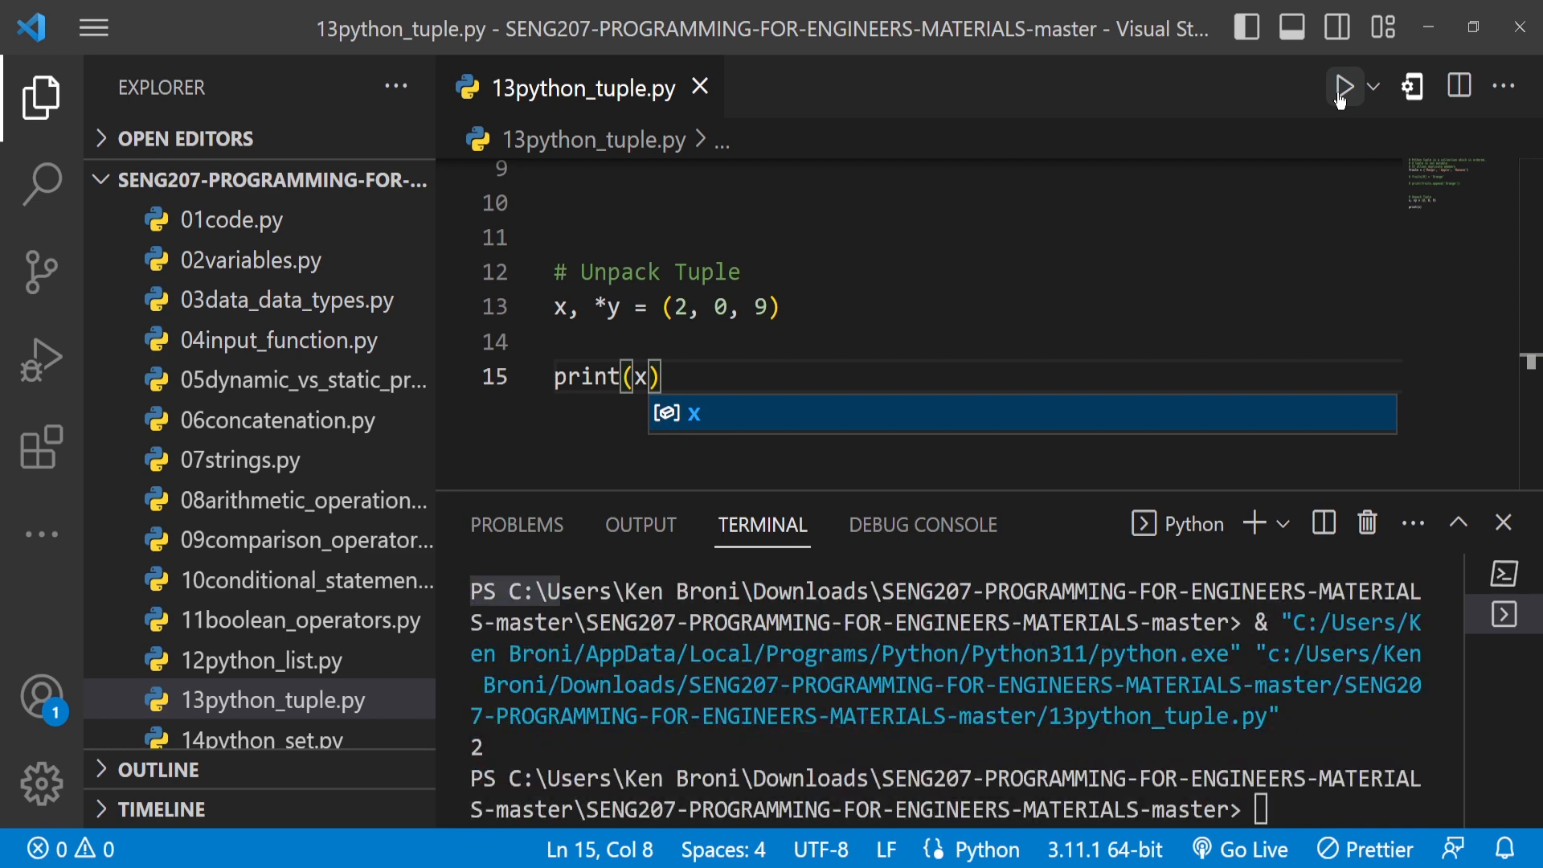
mouse_move(1008, 309)
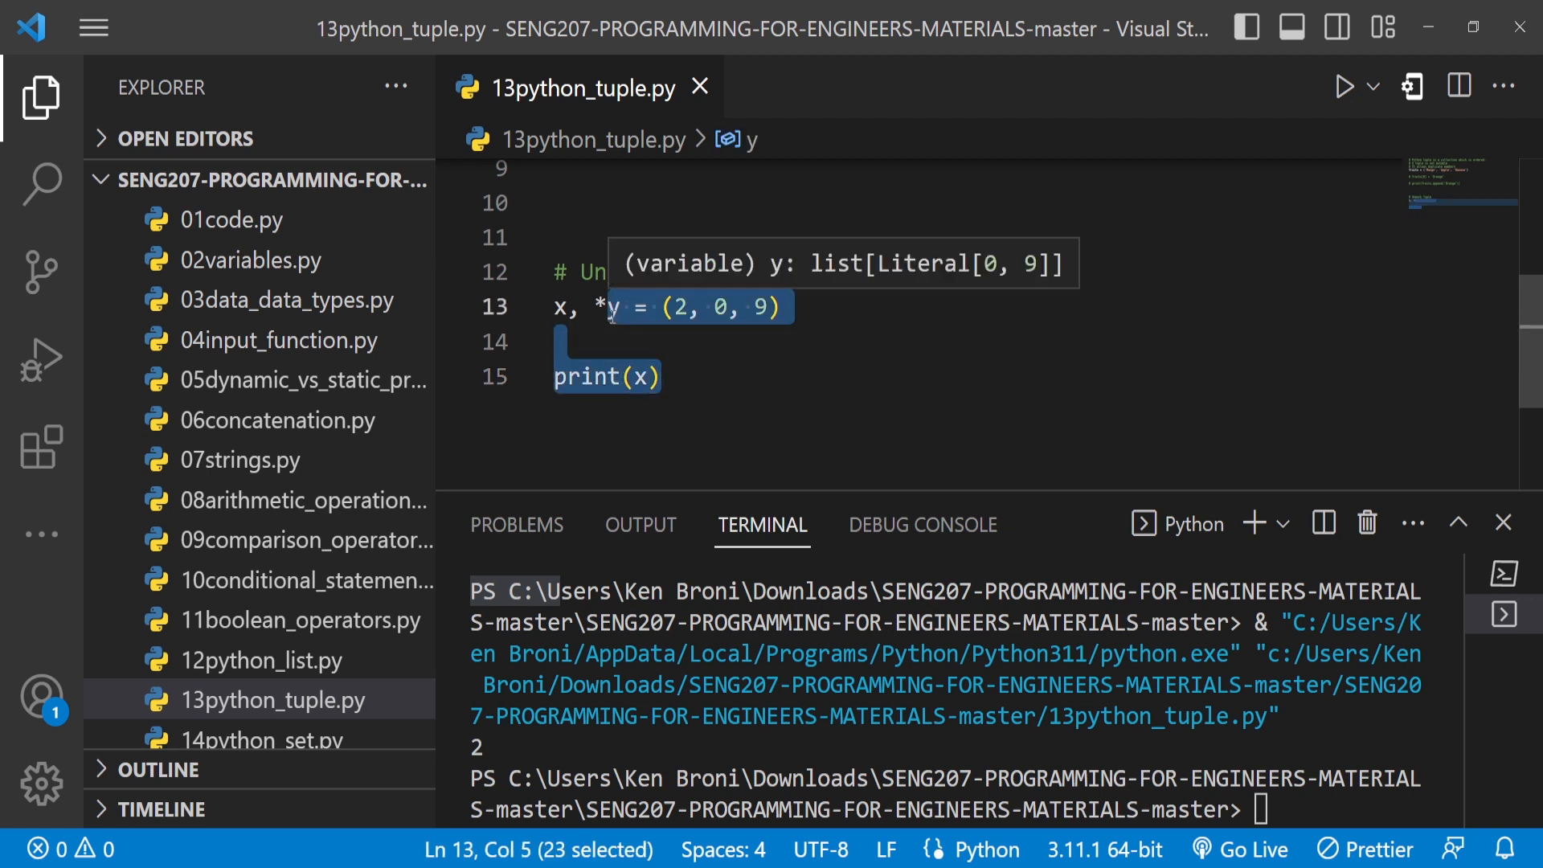
- Comment out the unpacking lines with Ctrl+/ and scroll back up to line 6
key("ctrl+/")
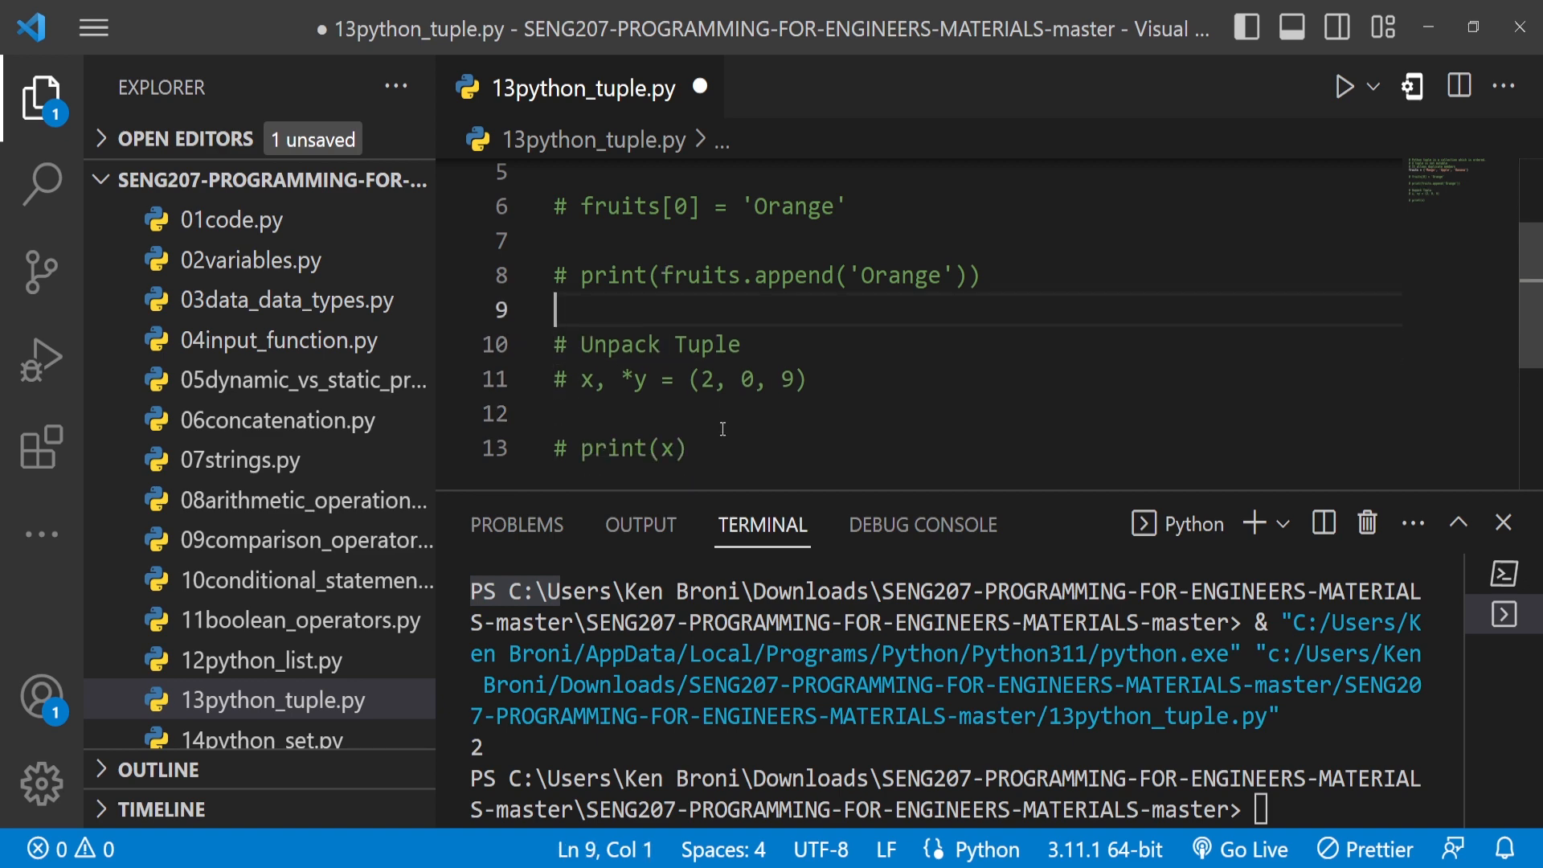
scroll("up", 3)
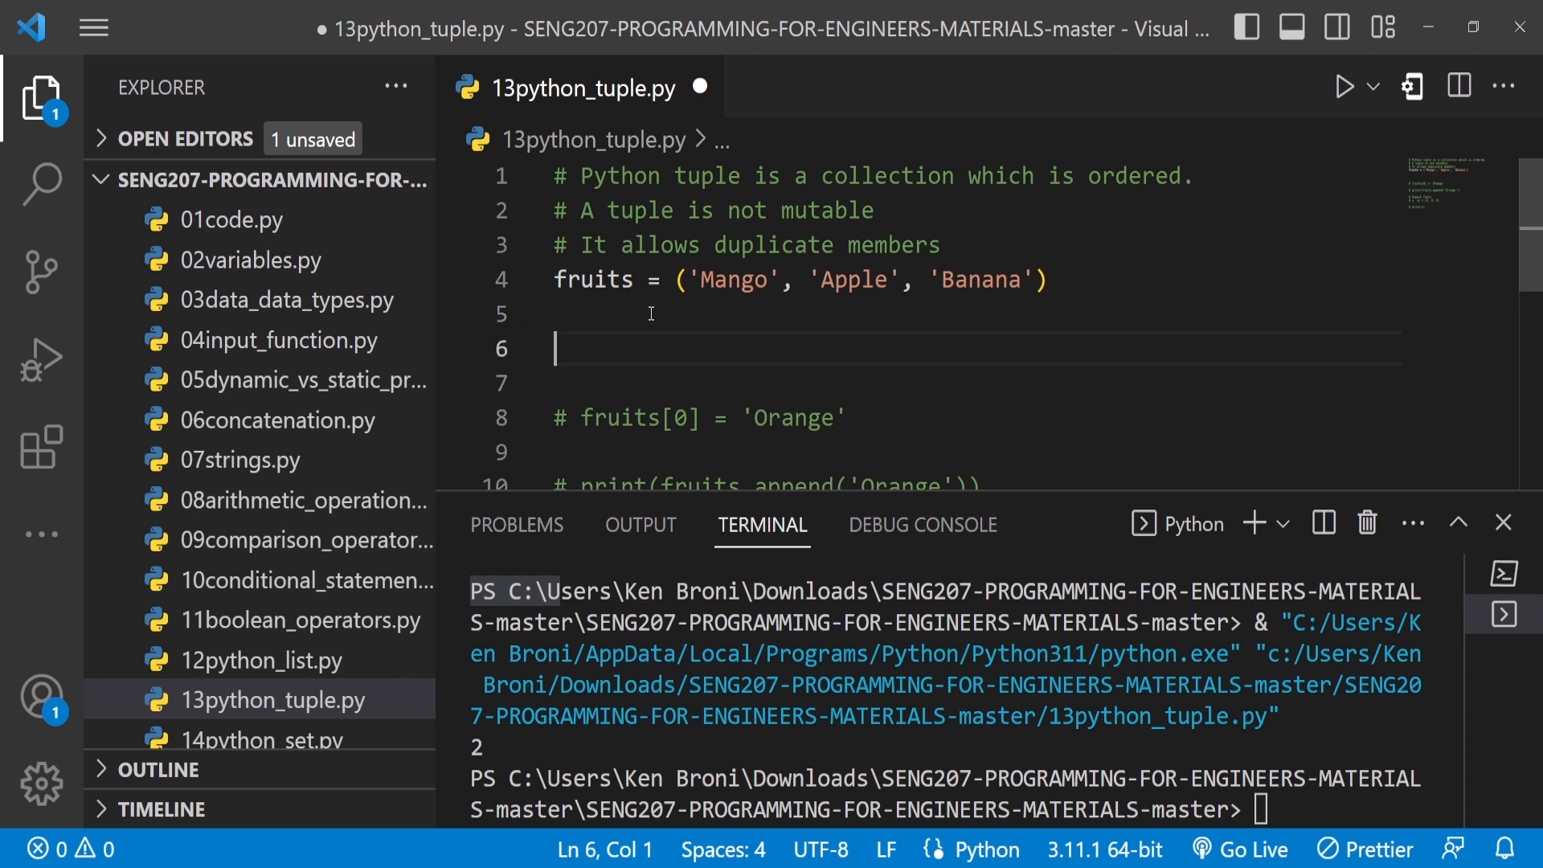
- Write fruits. on line 6 and choose count from the IntelliSense suggestions
type("fro")
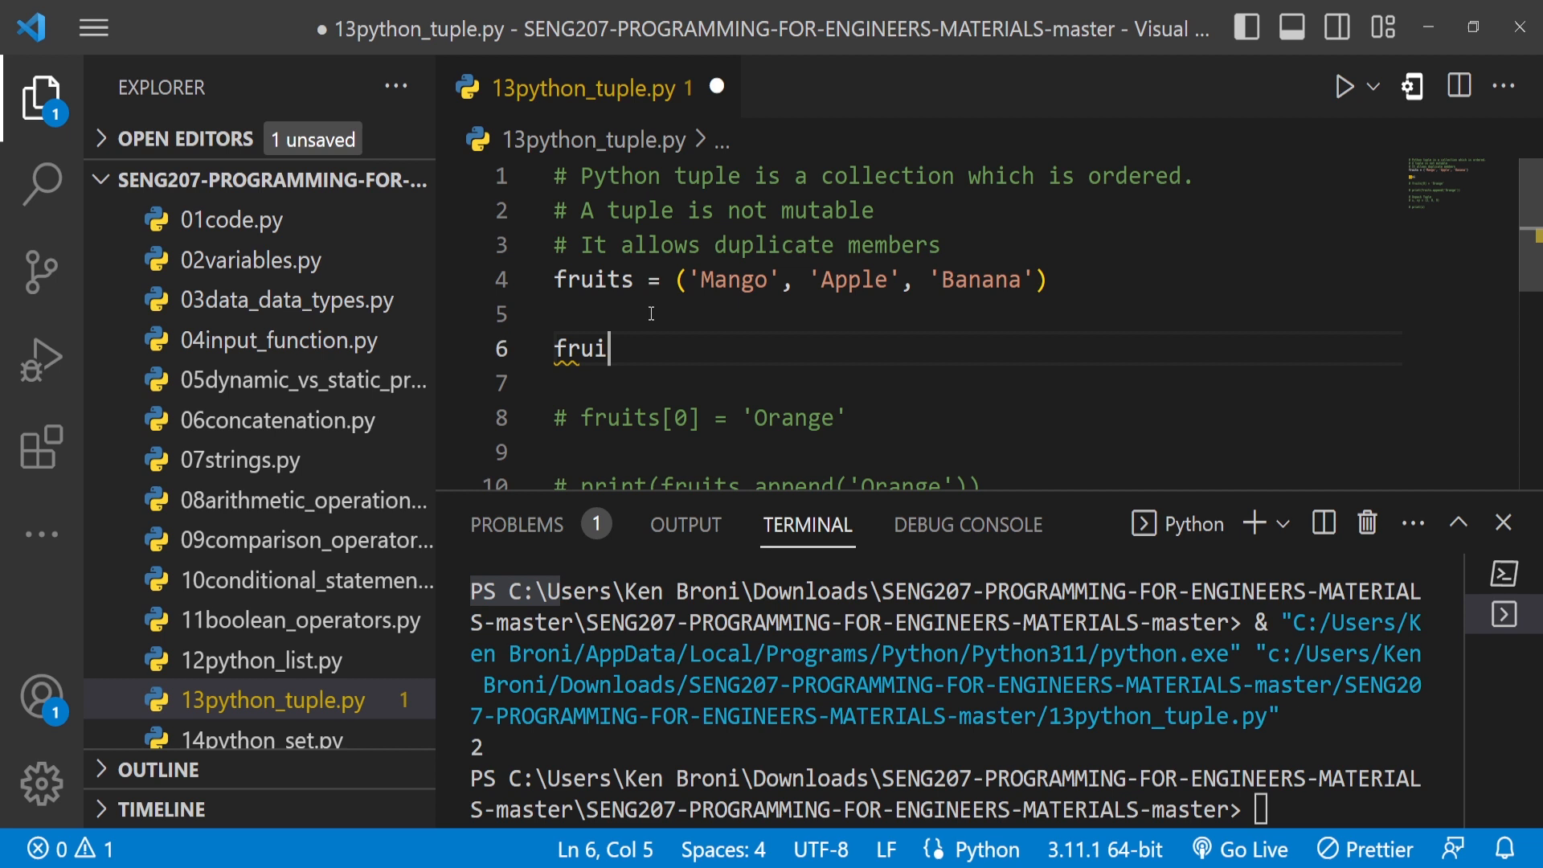
type("ts")
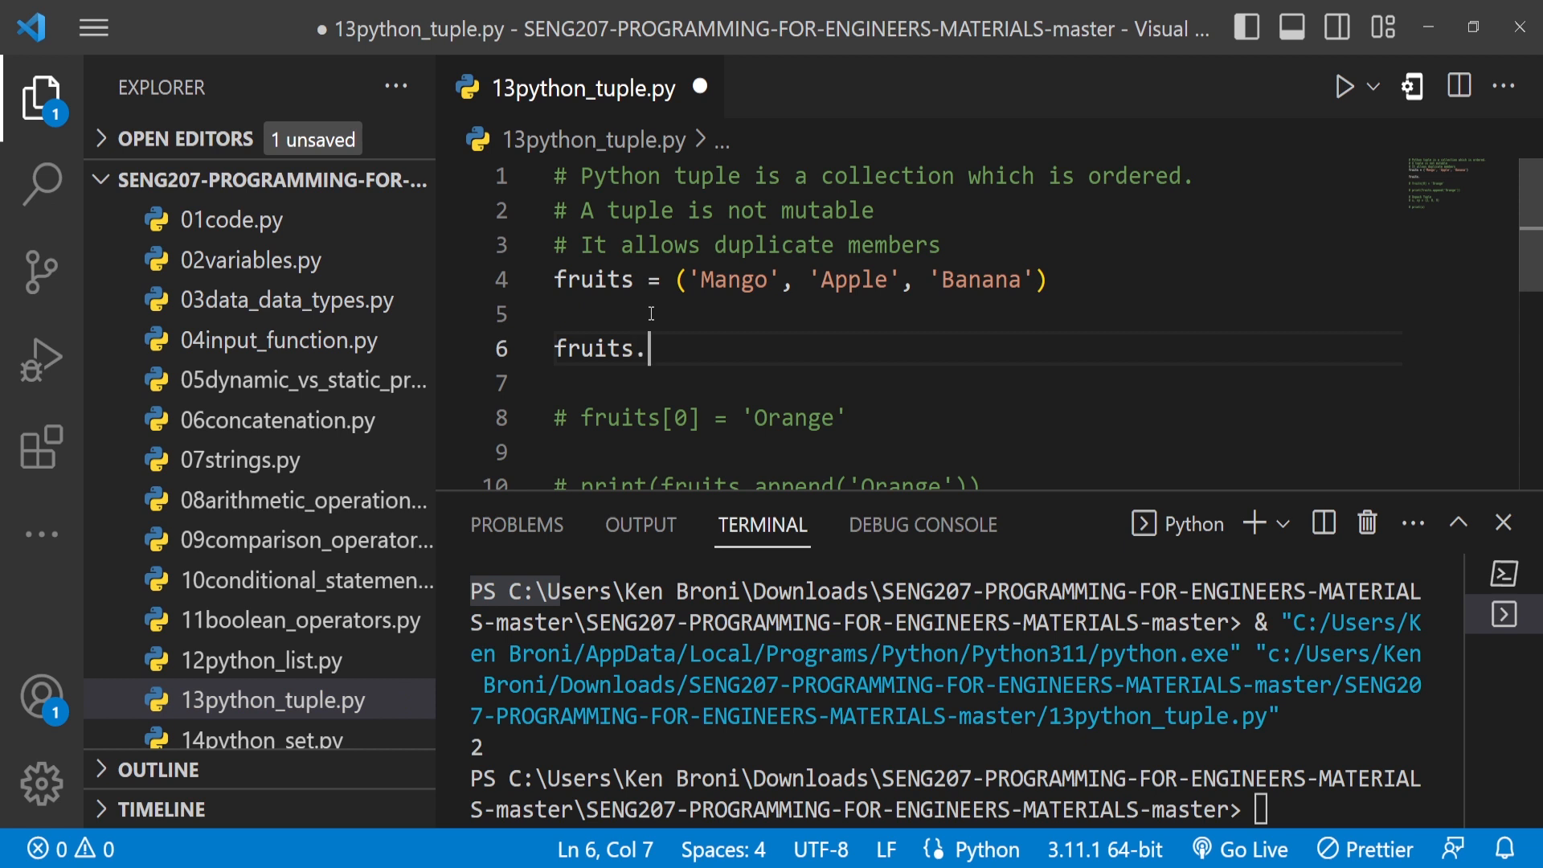
type(".")
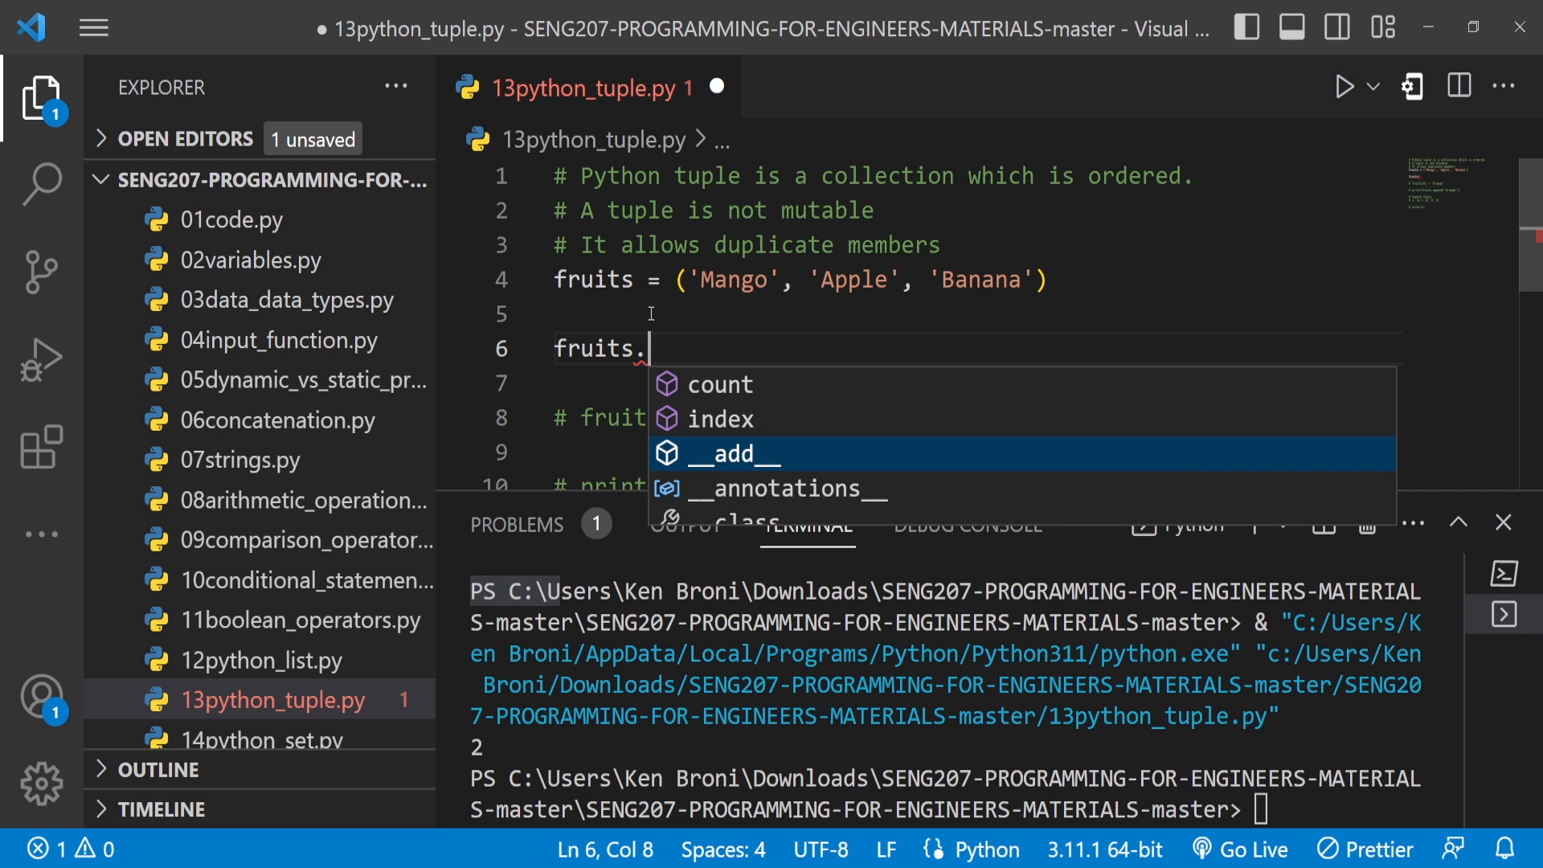
scroll("down", 3)
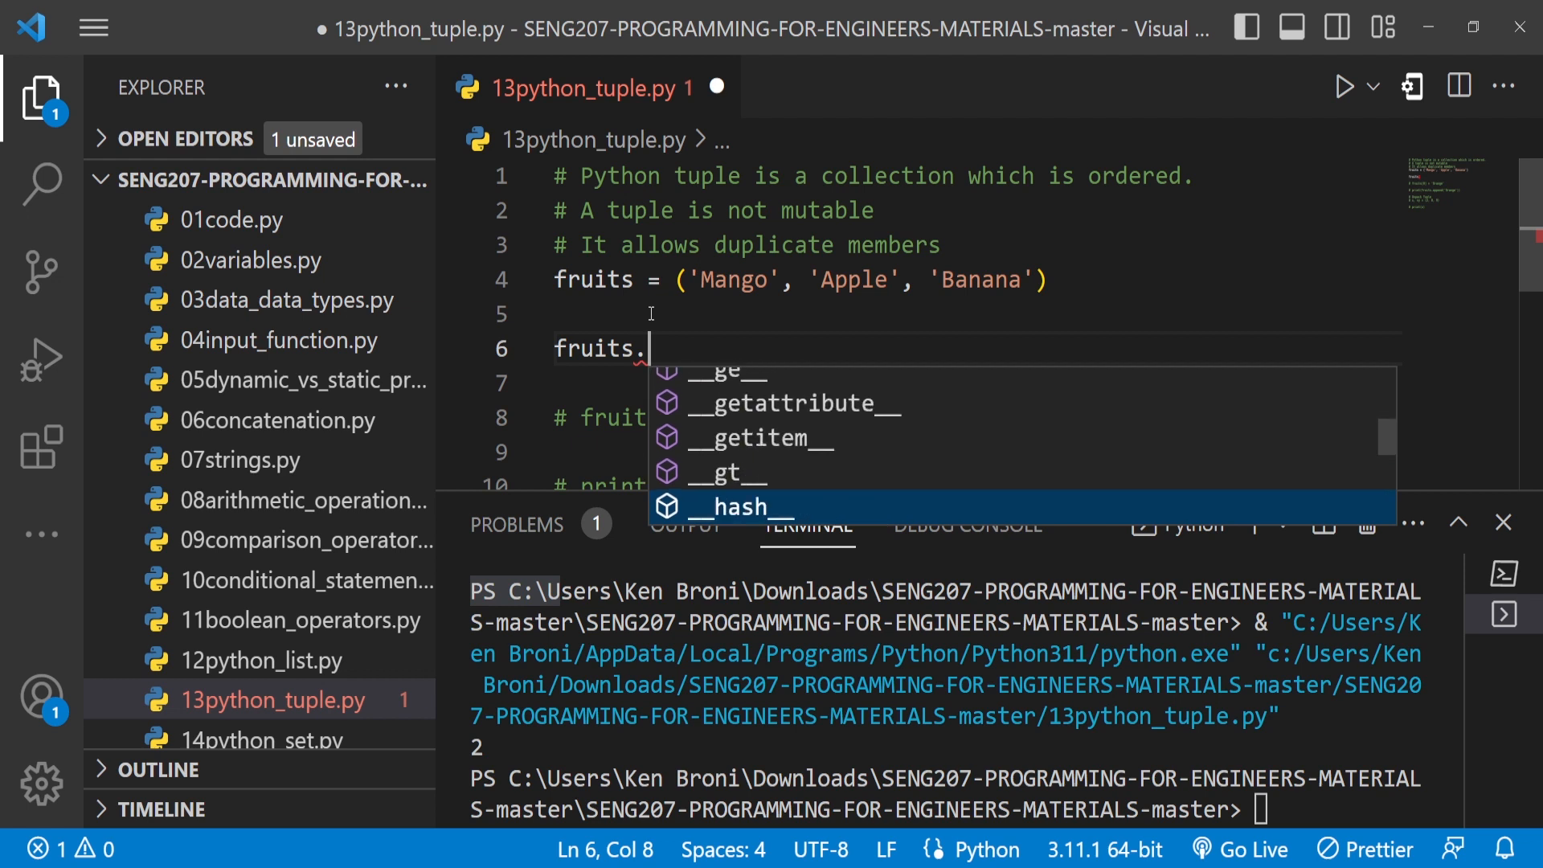
scroll("down", 3)
type("count")
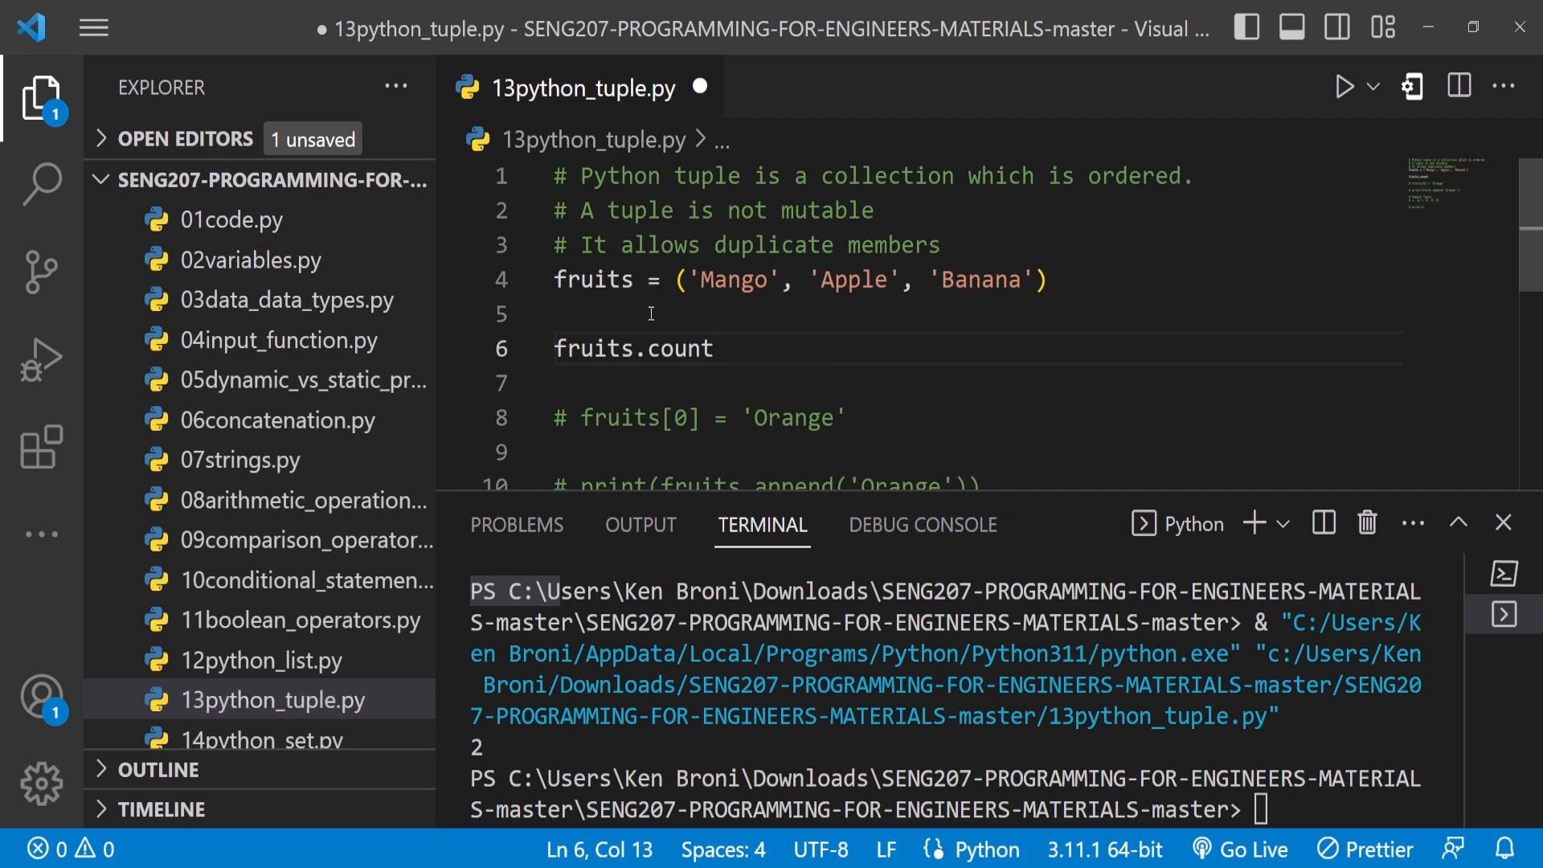
- Add another 'Banana' to the fruits tuple and make line 6 read fruits.count('Banana')
type("(")
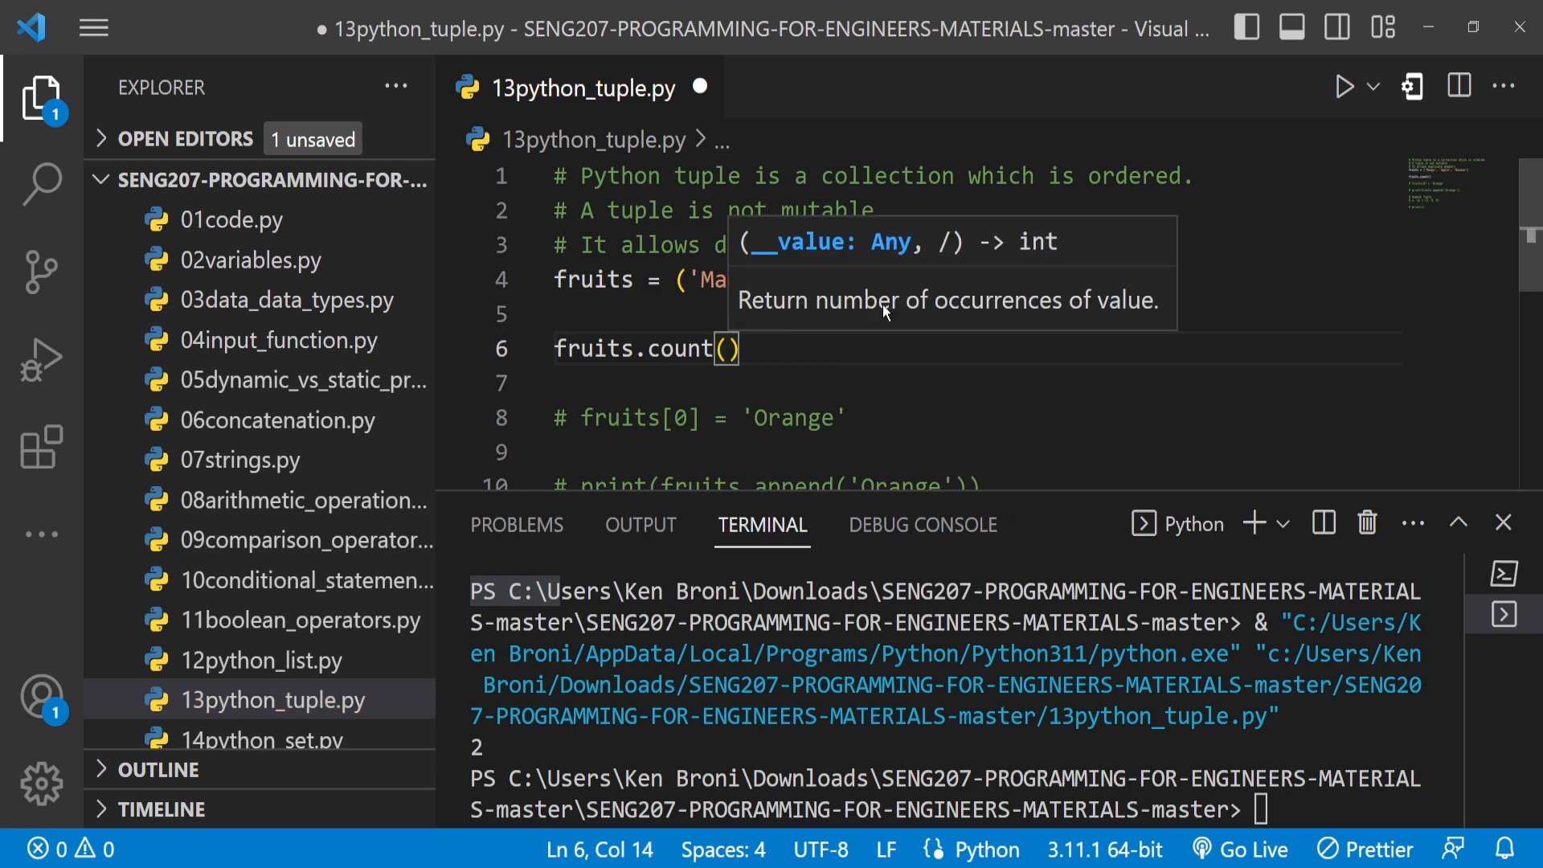
mouse_move(656, 346)
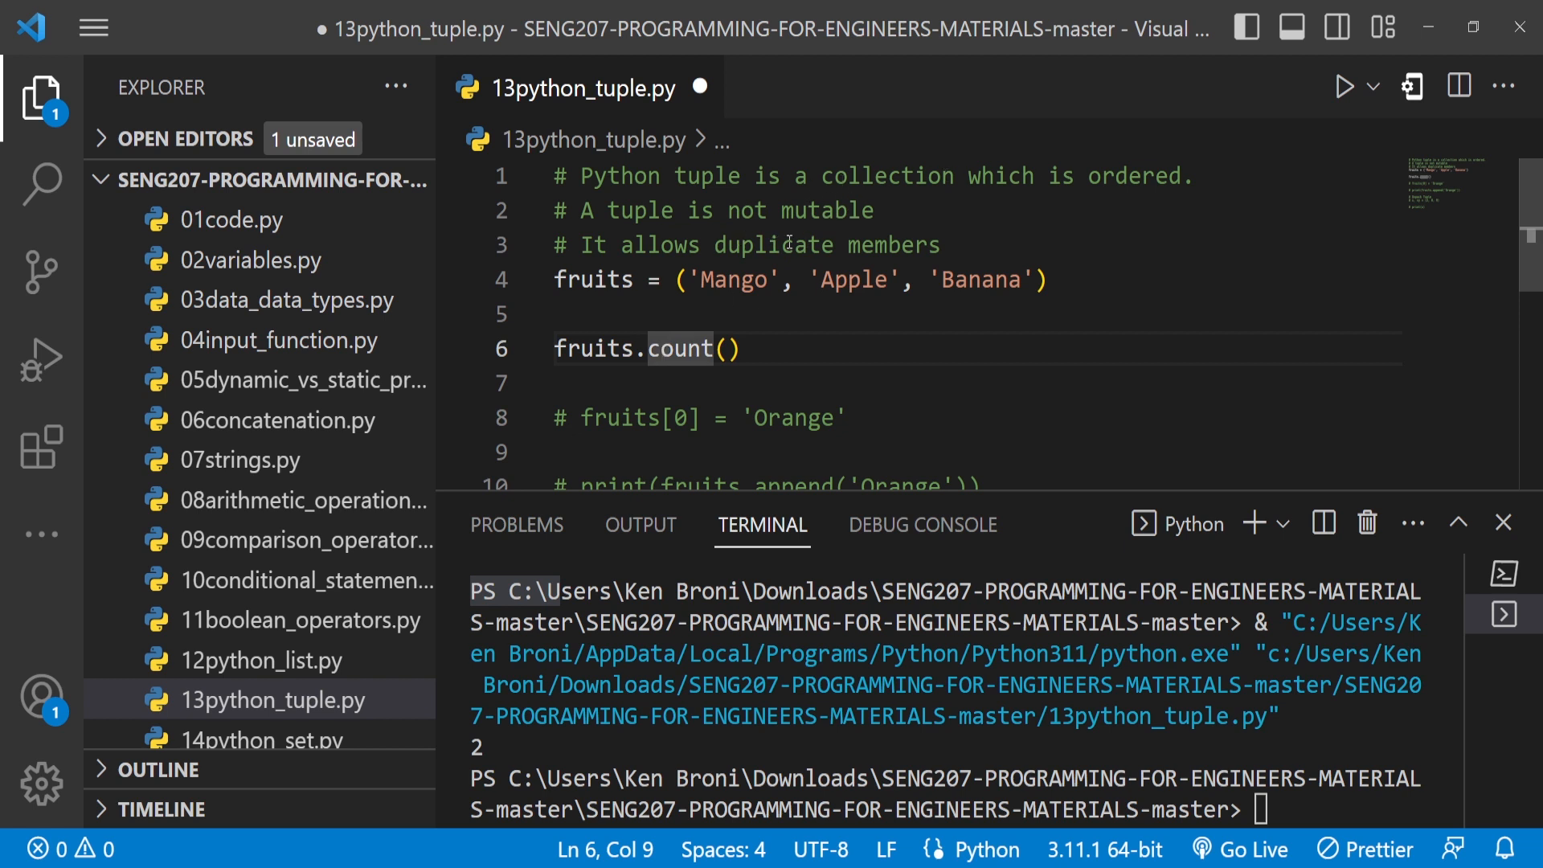
double_click(981, 280)
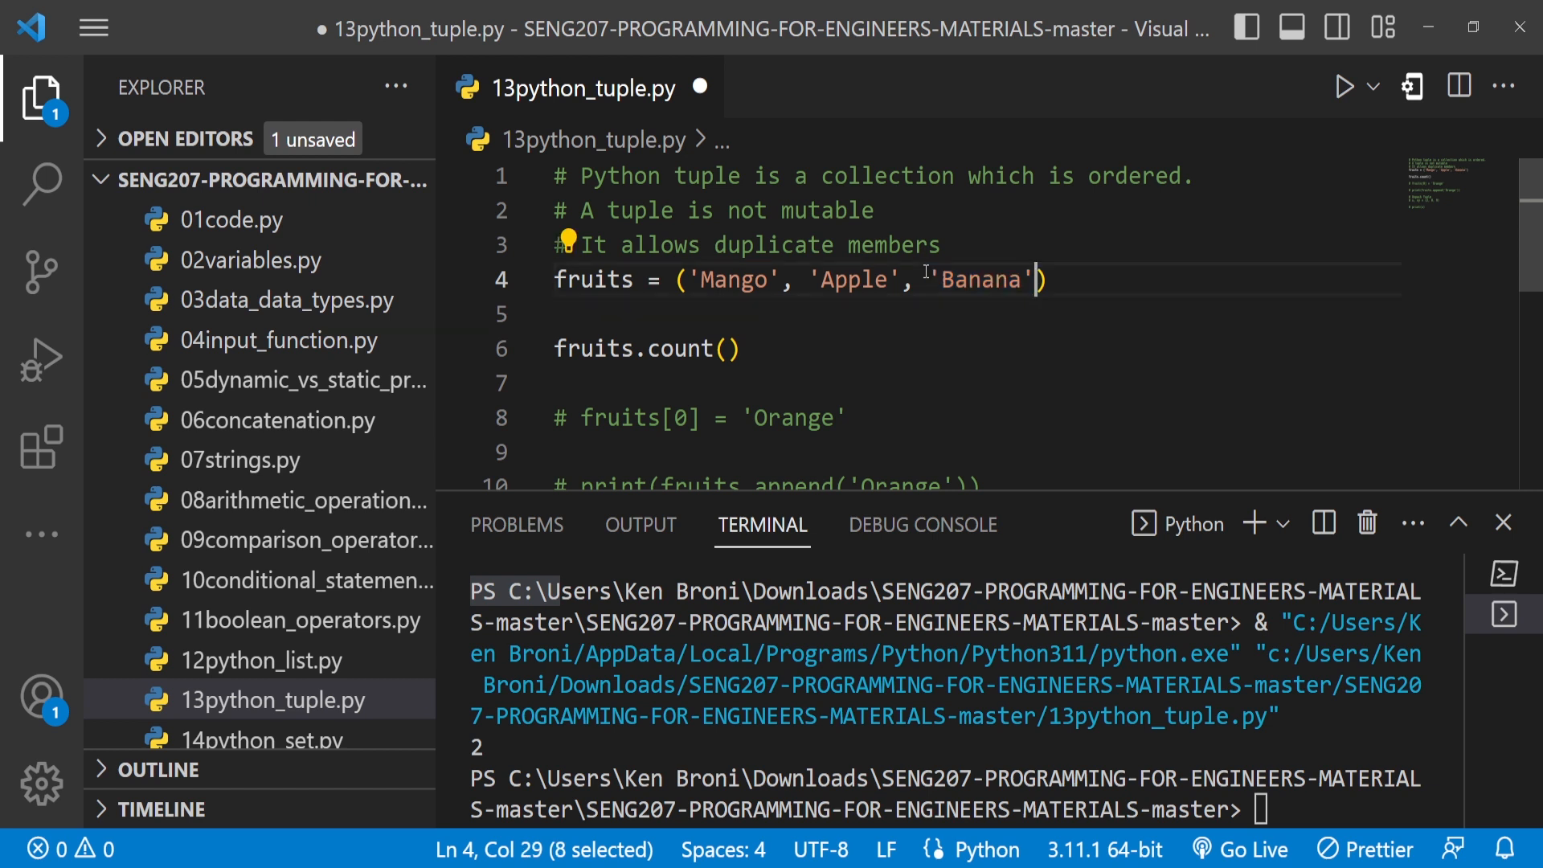
type(", 'Banana'")
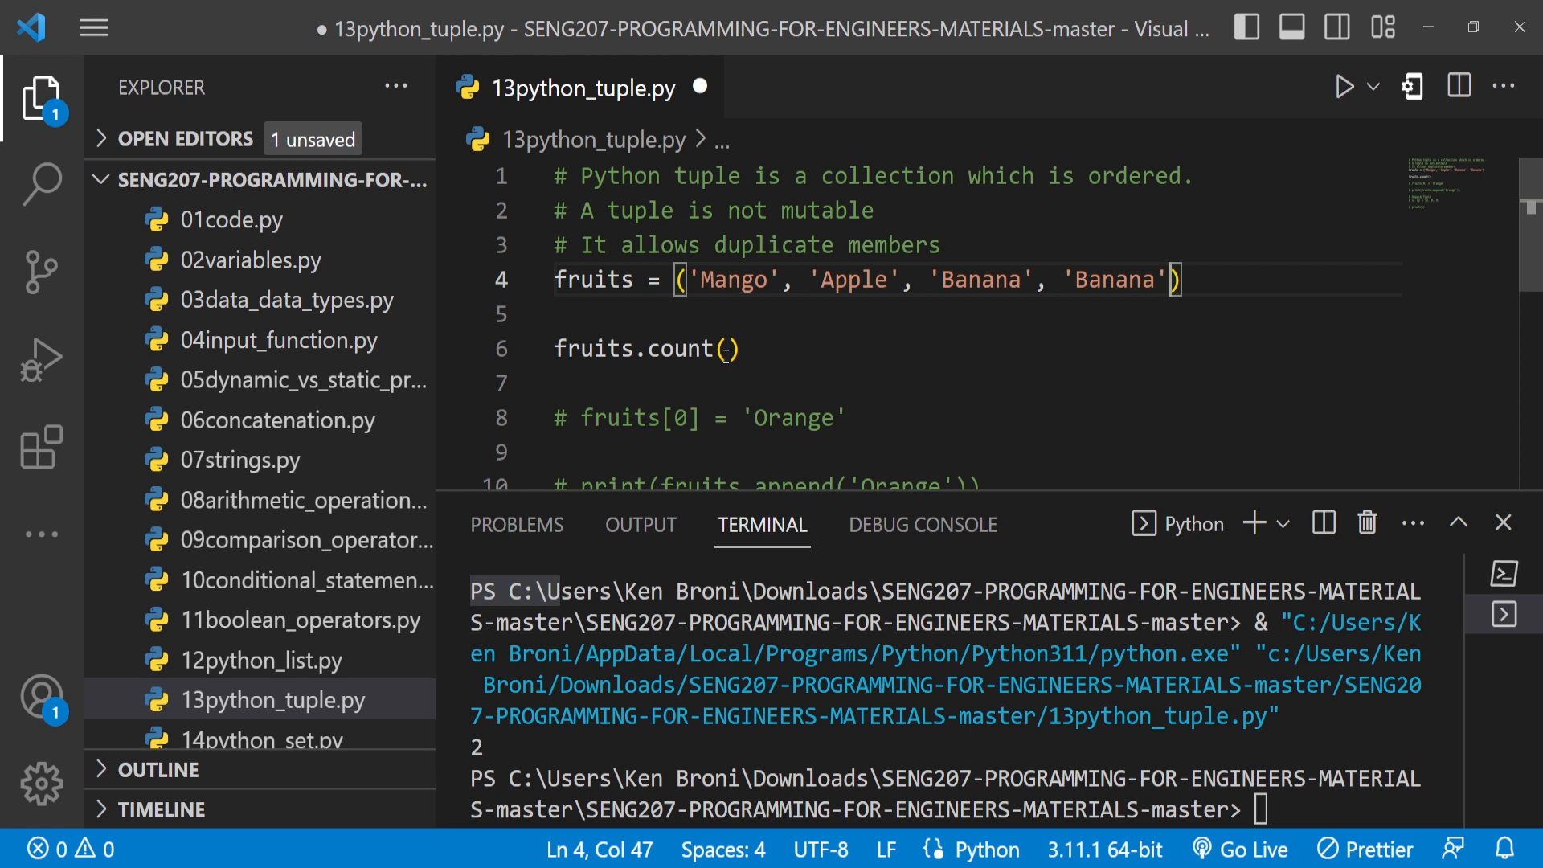
left_click(732, 349)
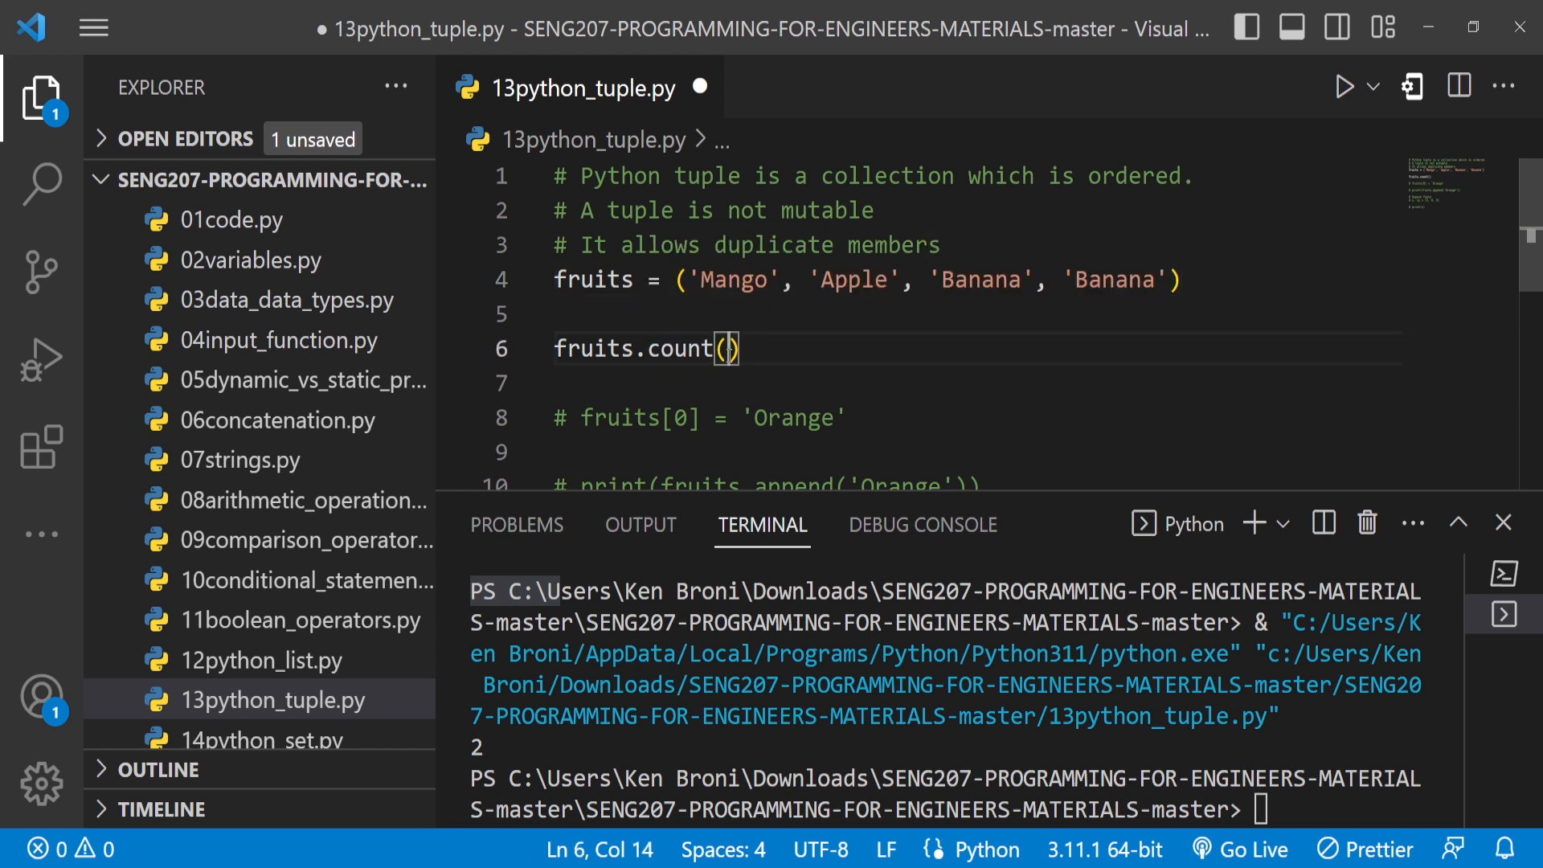
type("'Banana'")
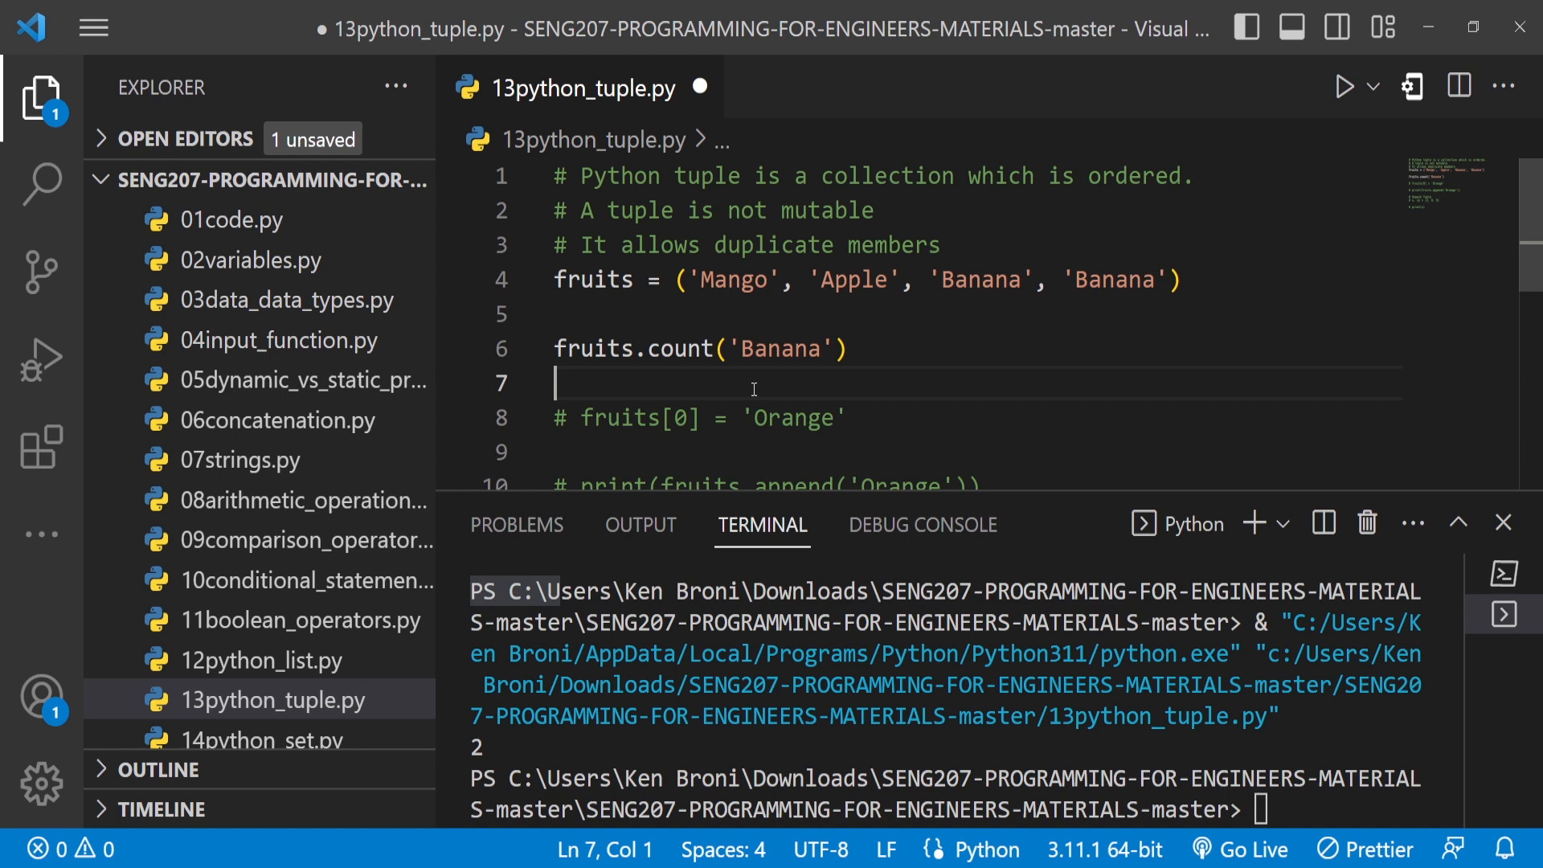
mouse_move(655, 349)
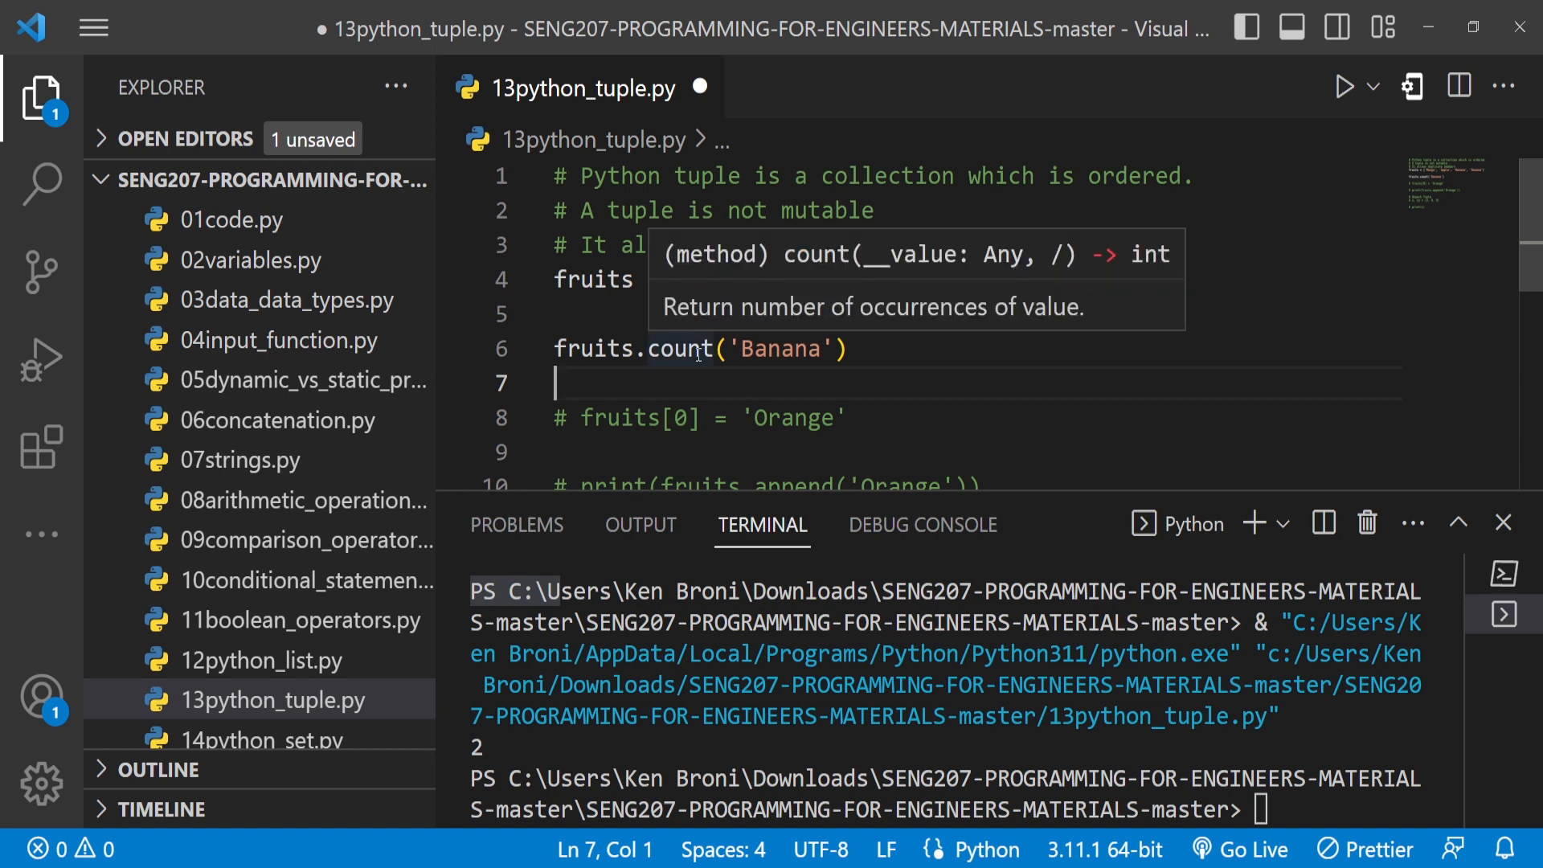
- Wrap the count call in print(), save the file and run it to see the Banana count
left_click(593, 349)
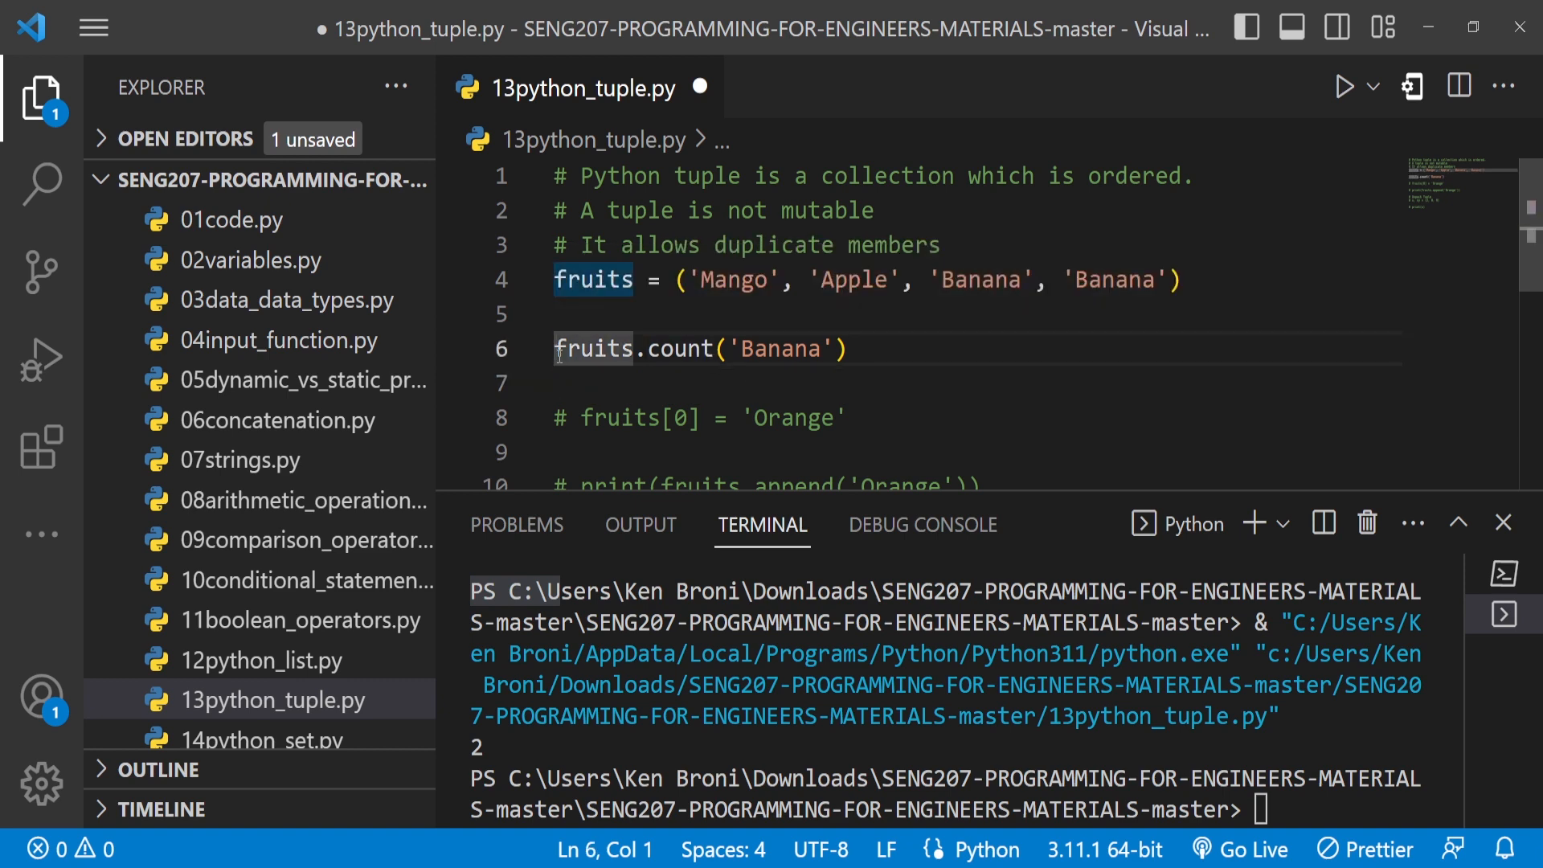
type("print(")
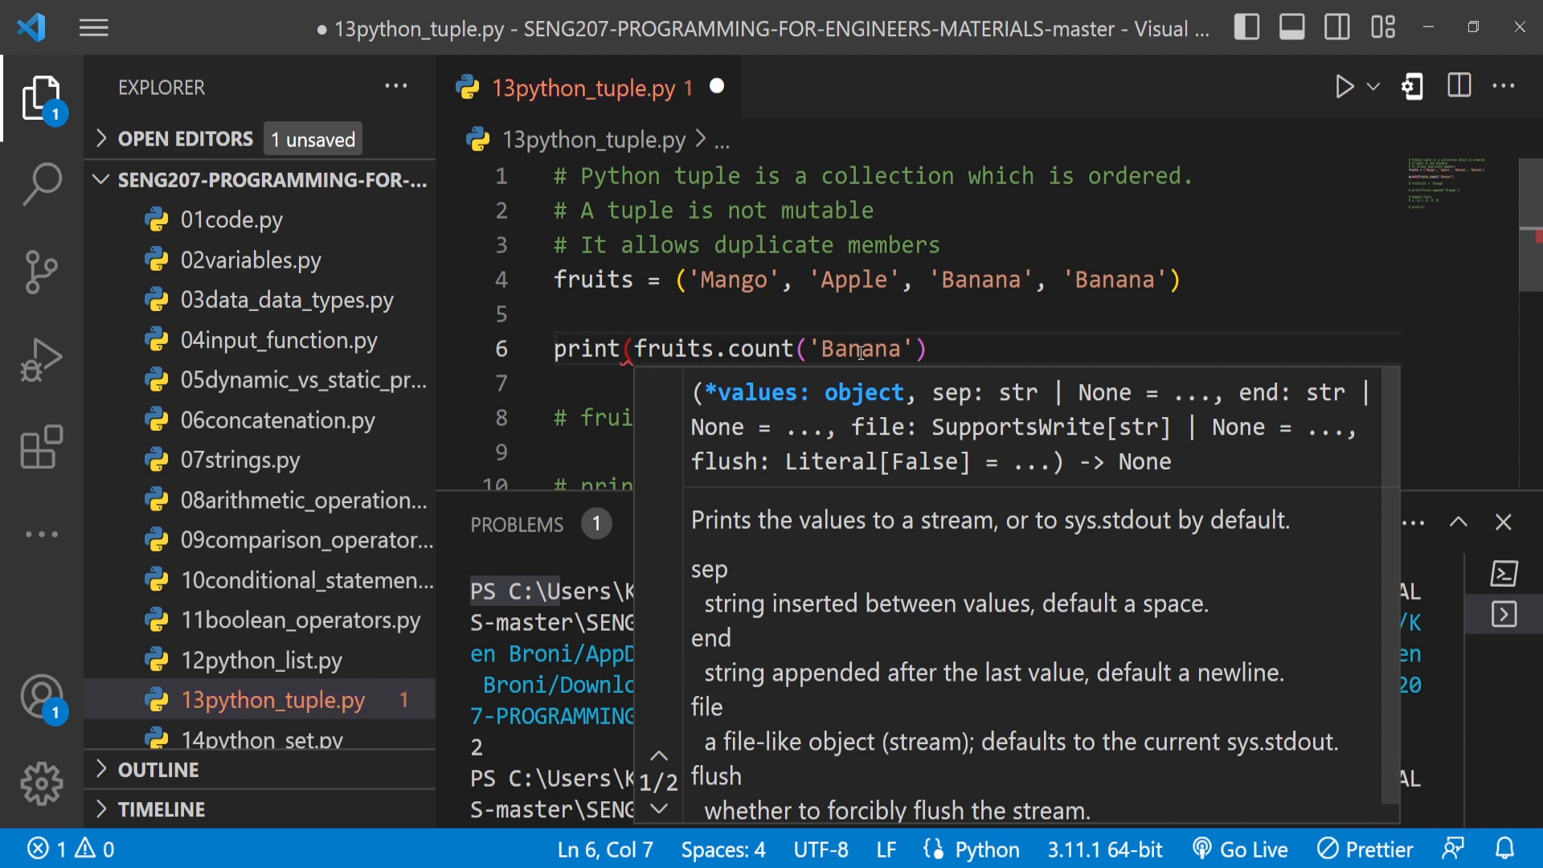
left_click(949, 348)
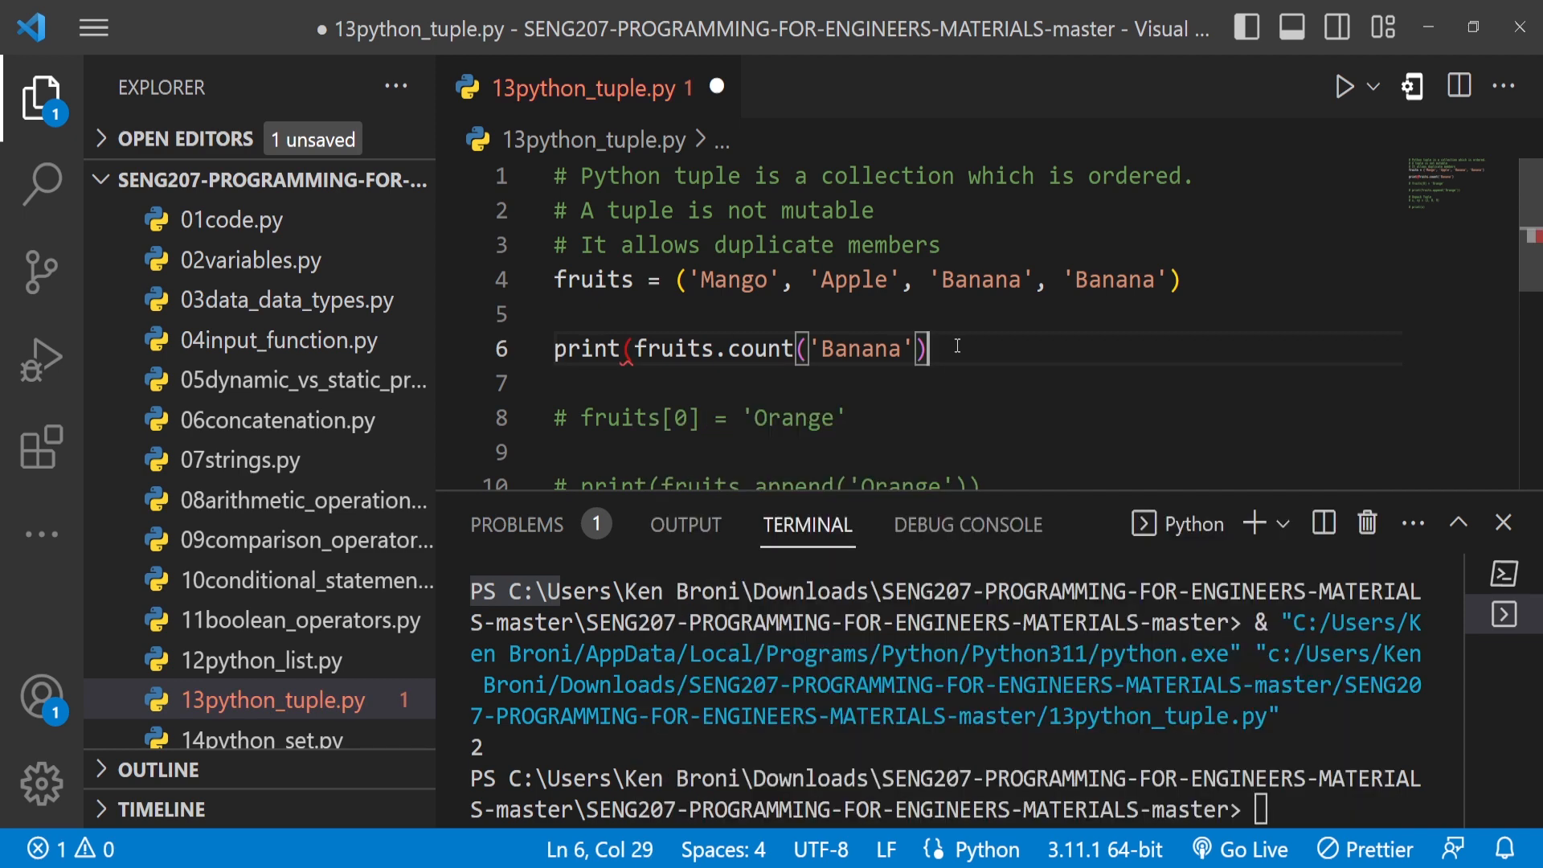
key("ctrl+s")
type(")")
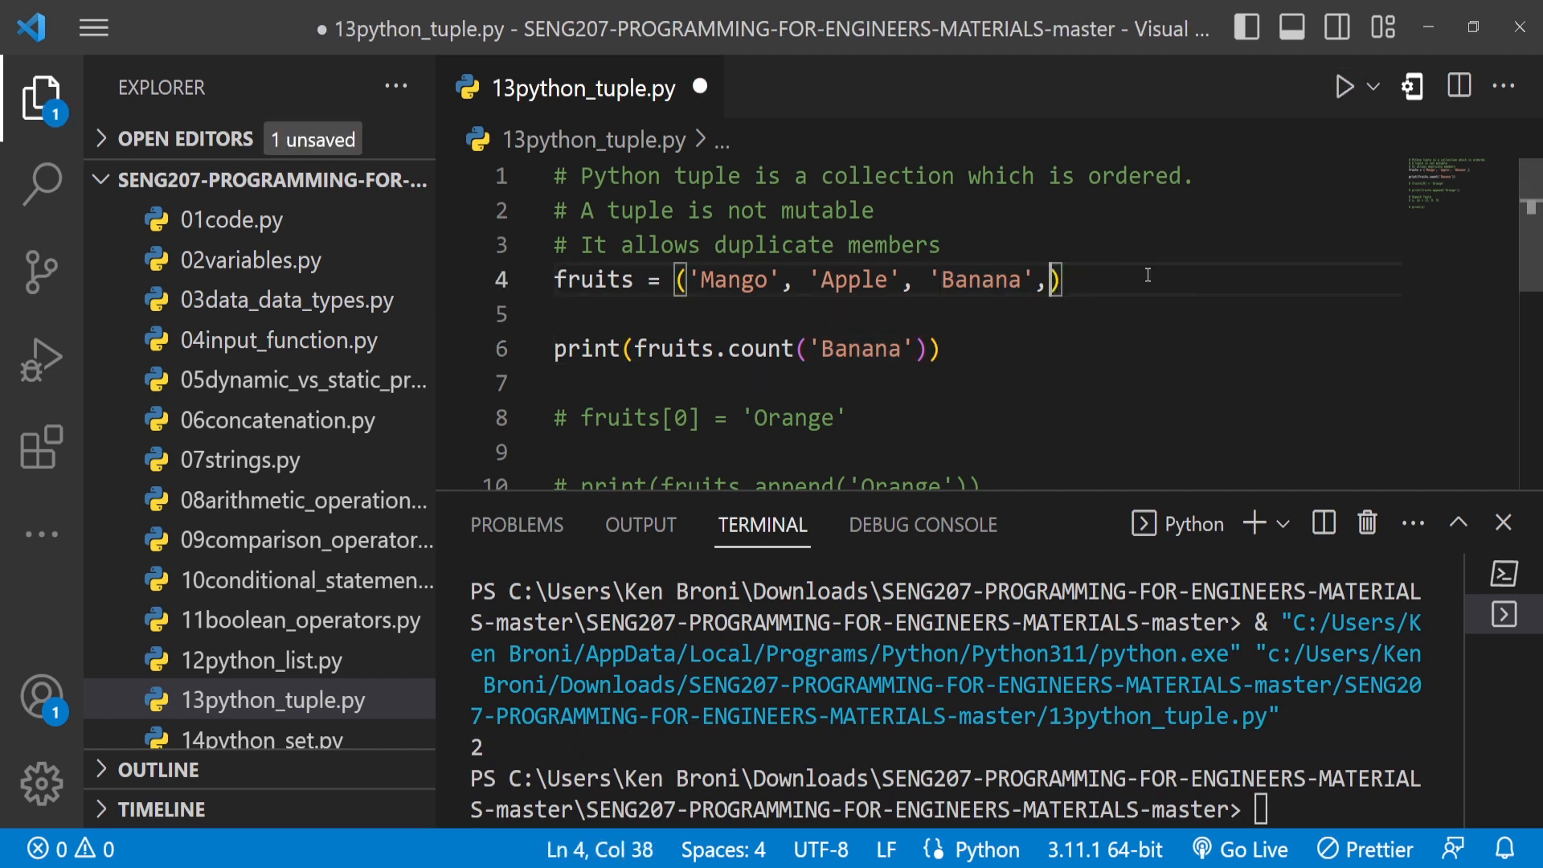
key("Backspace")
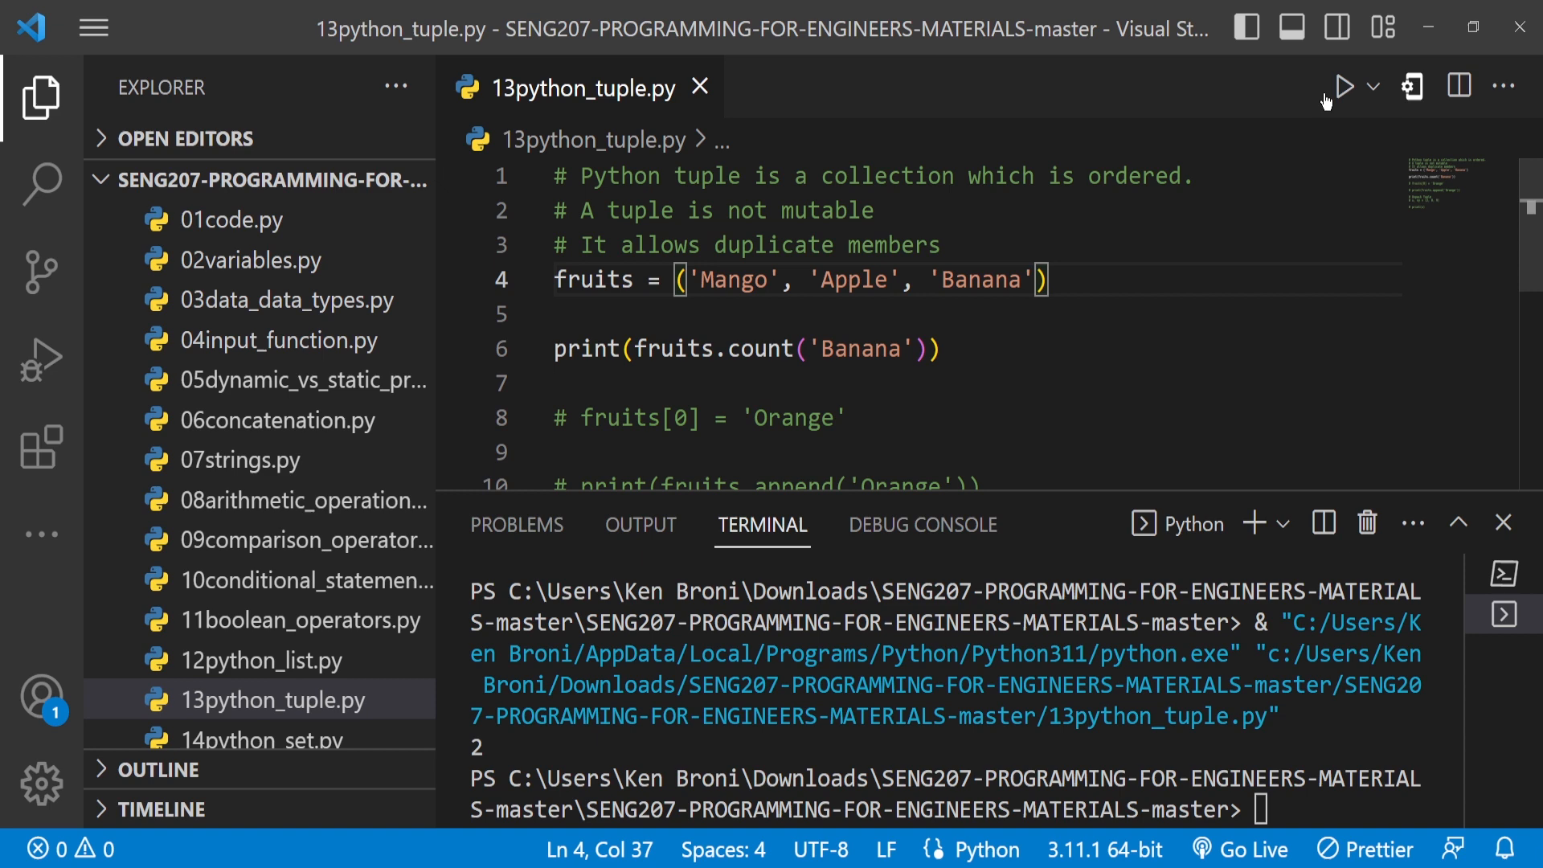
left_click(1344, 87)
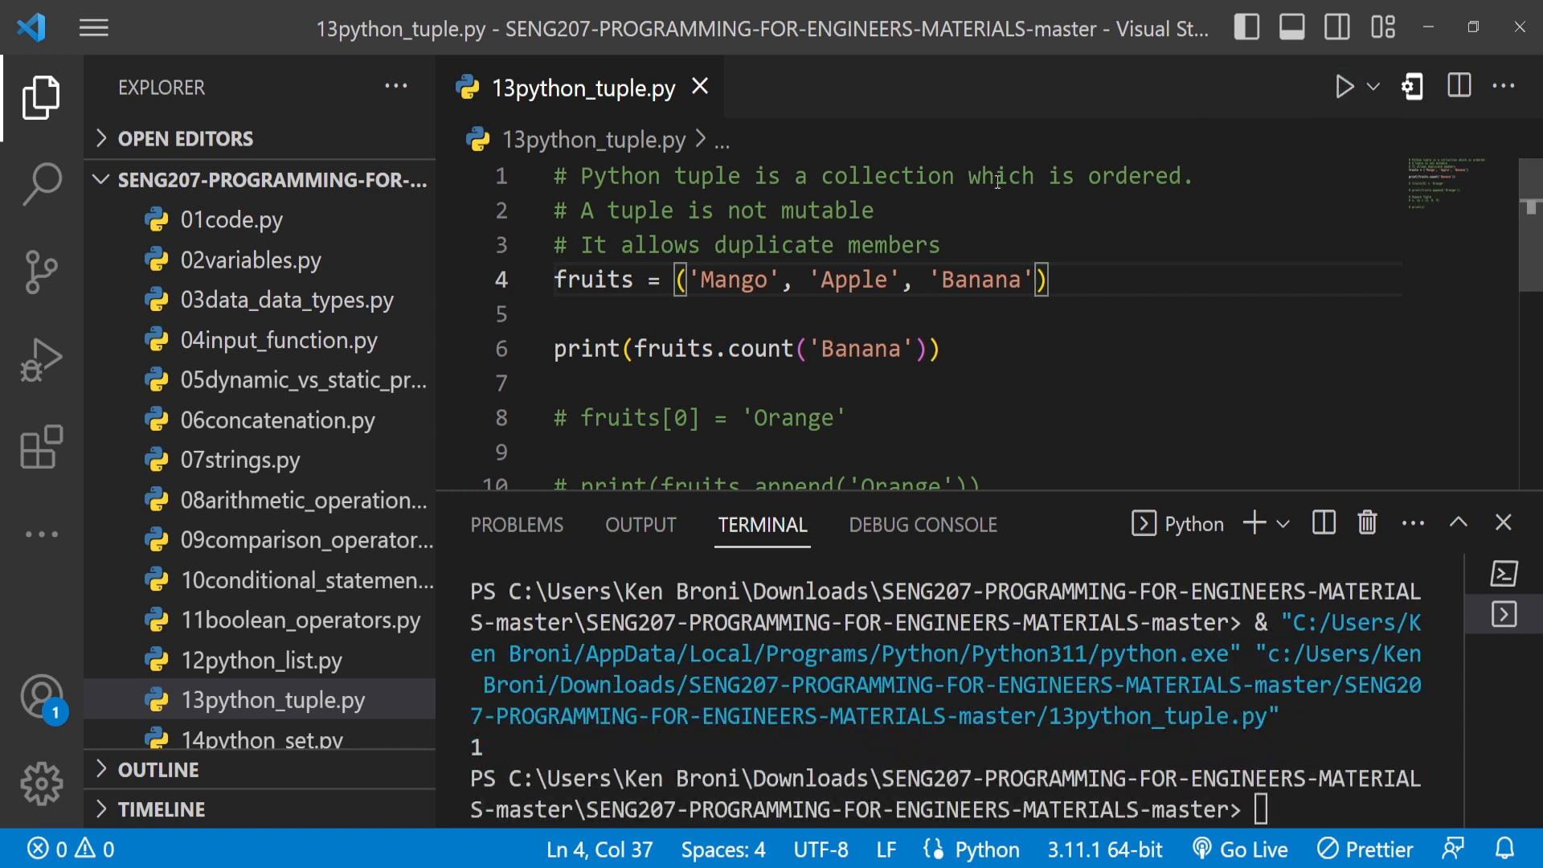
- Replace 'Banana' with 'Apple' in the count call and start a blank line below it
double_click(853, 279)
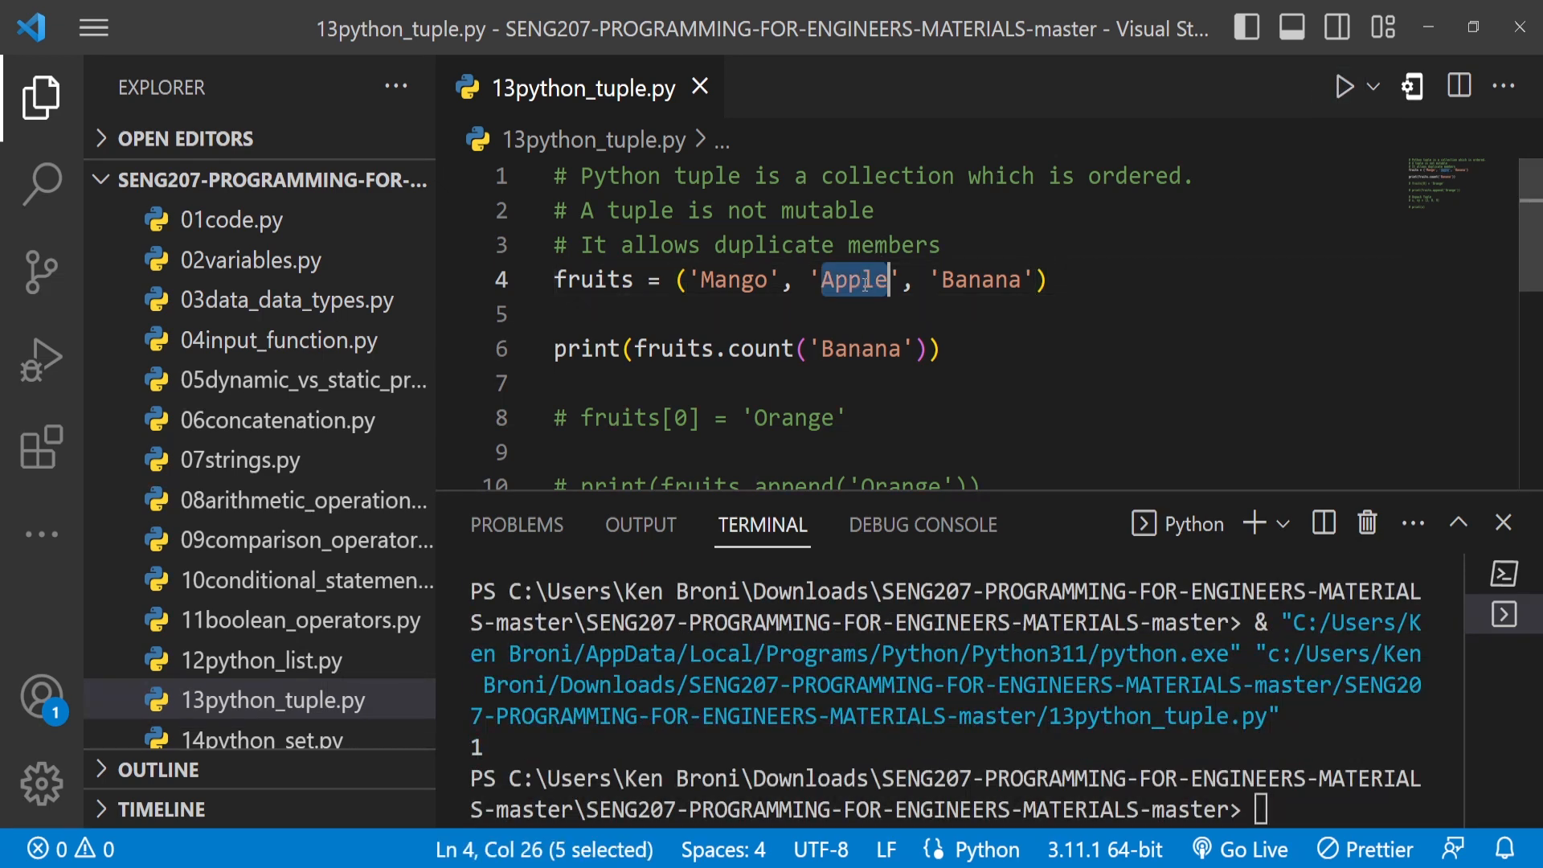
double_click(862, 348)
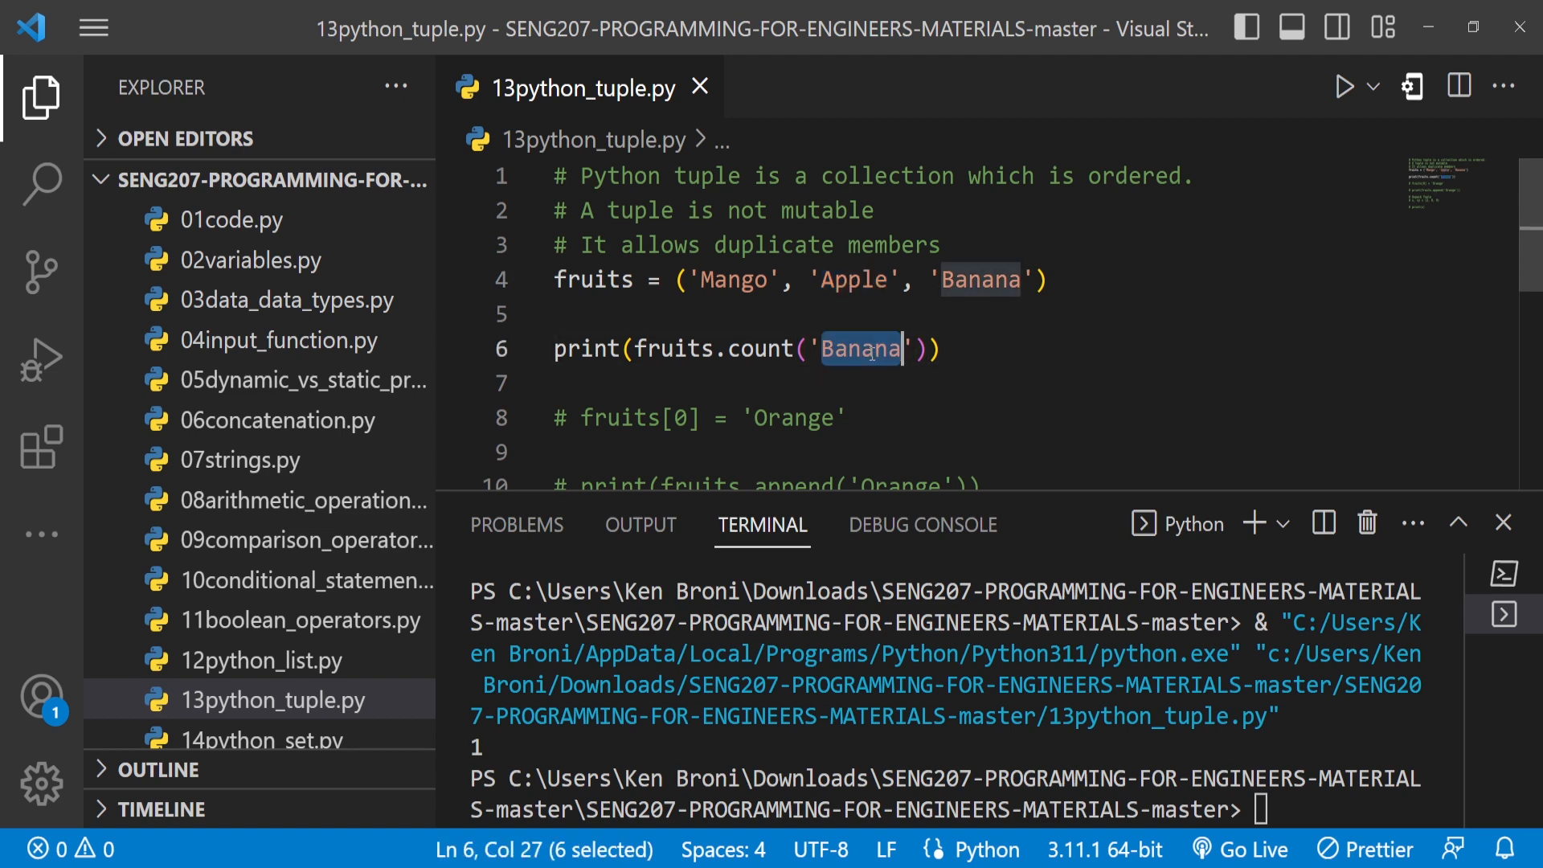
type("Apple")
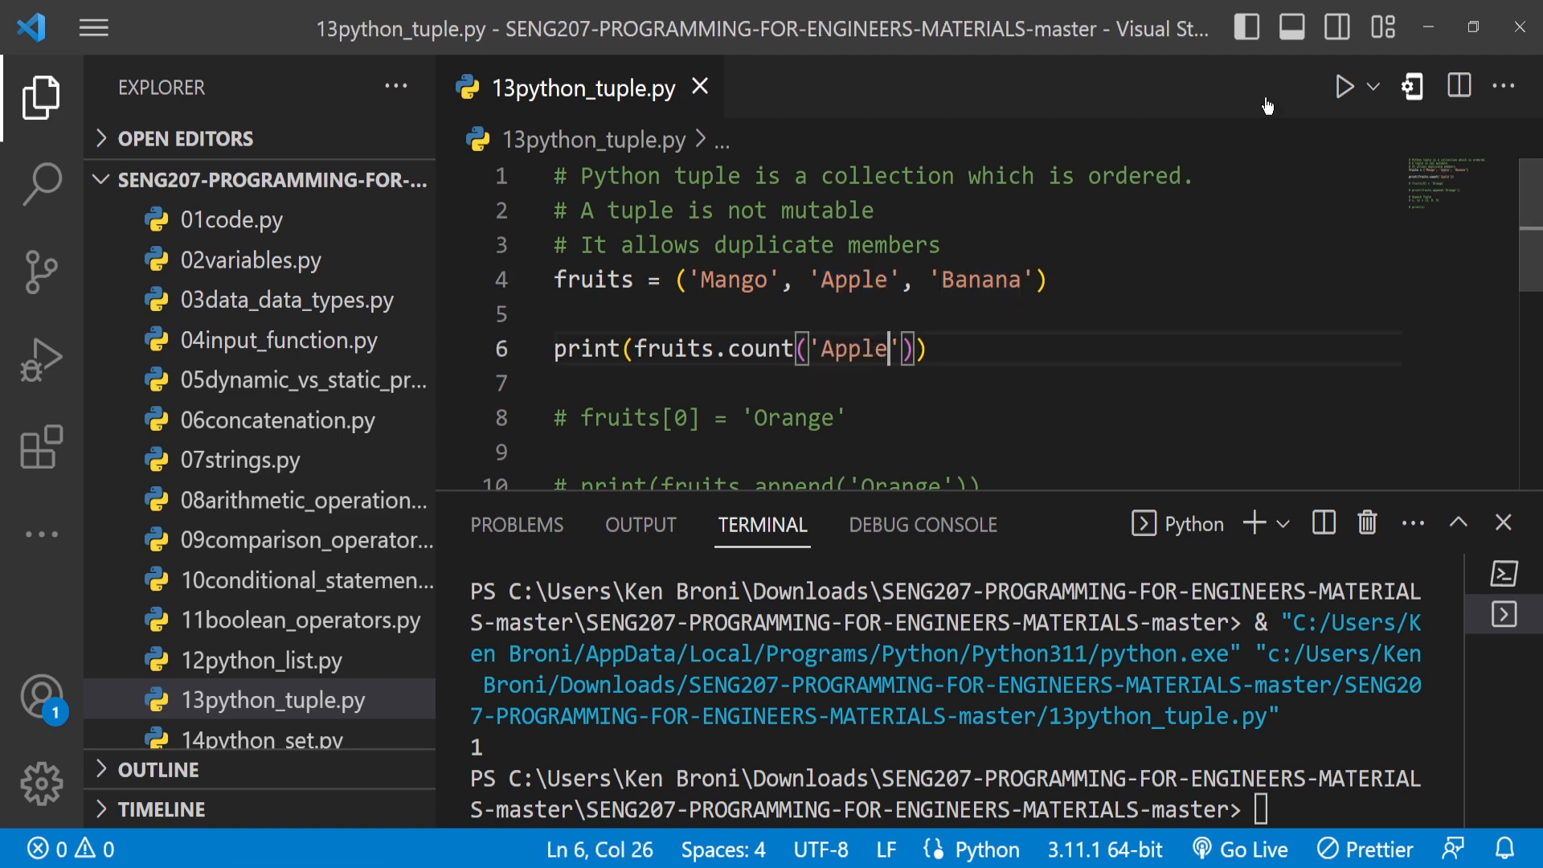
mouse_move(1347, 86)
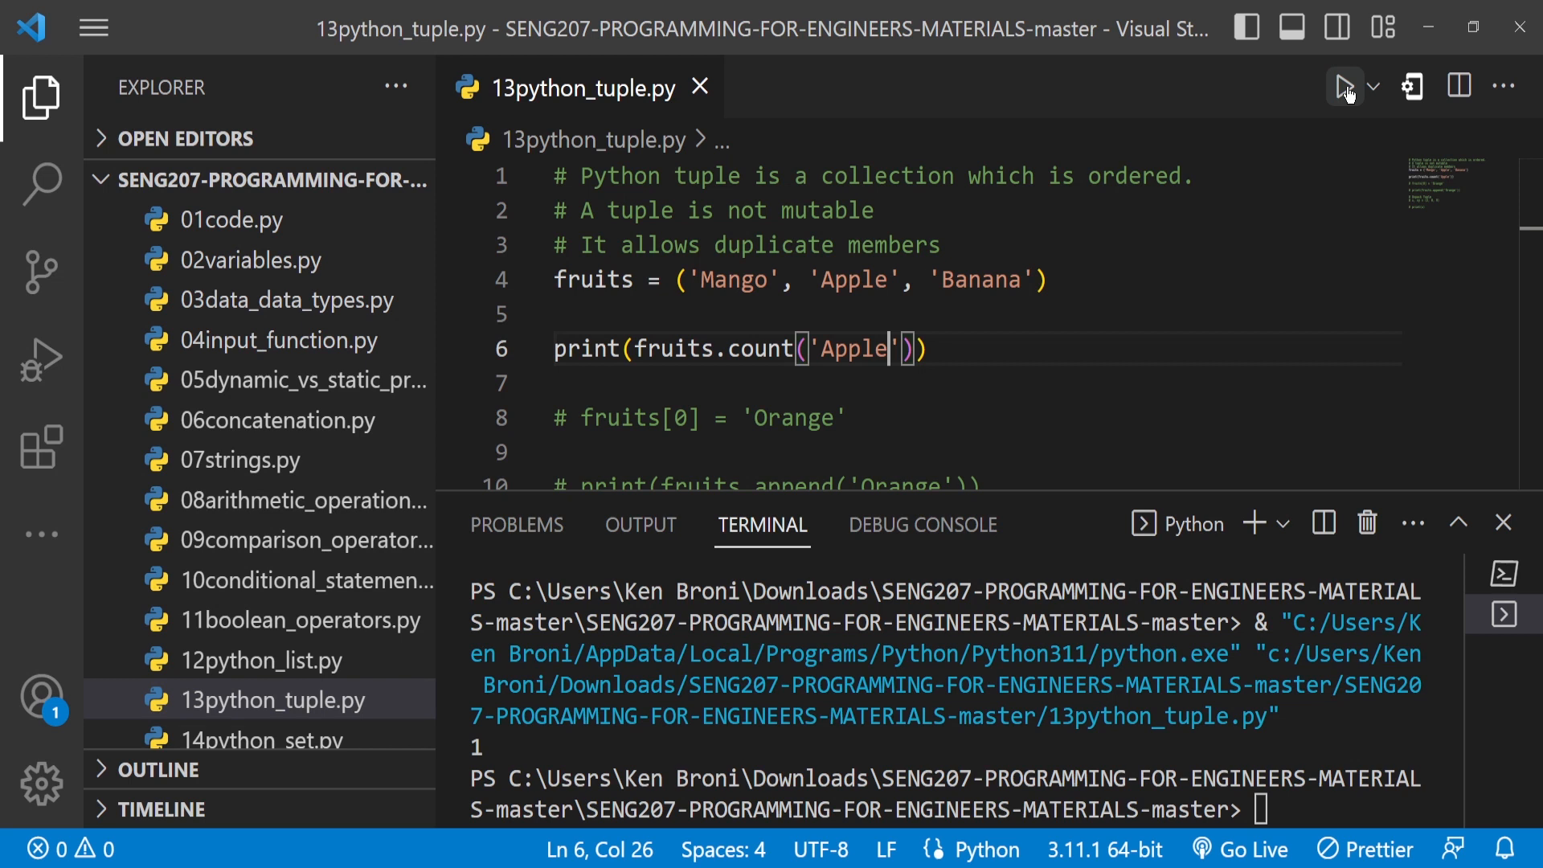
mouse_move(972, 341)
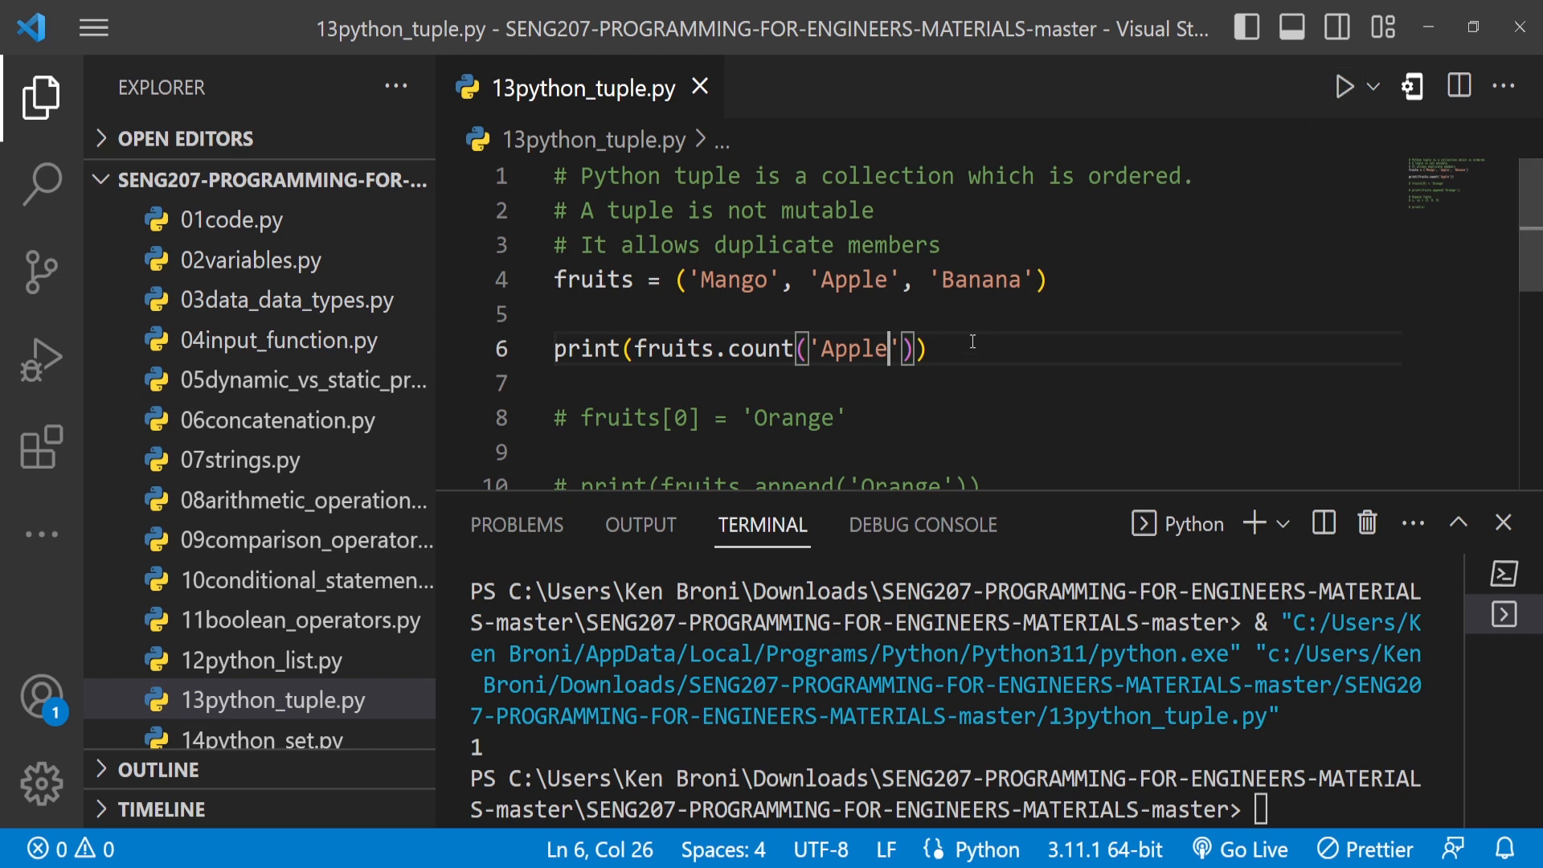
key("Enter")
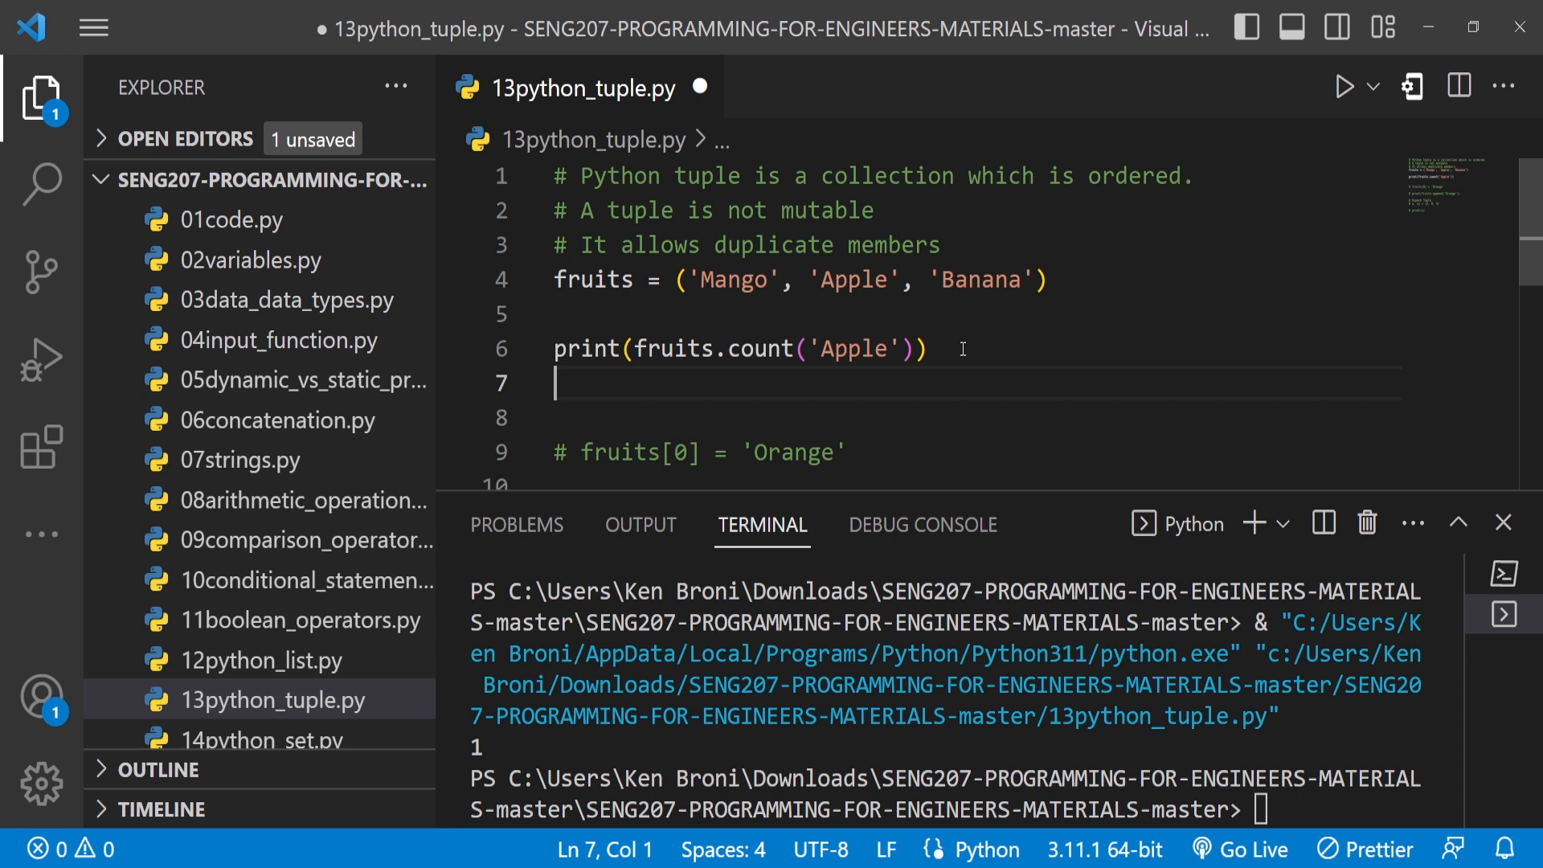
- Write print(fruits.index('Mango')) on line 7, then return to the count line
type("fruits")
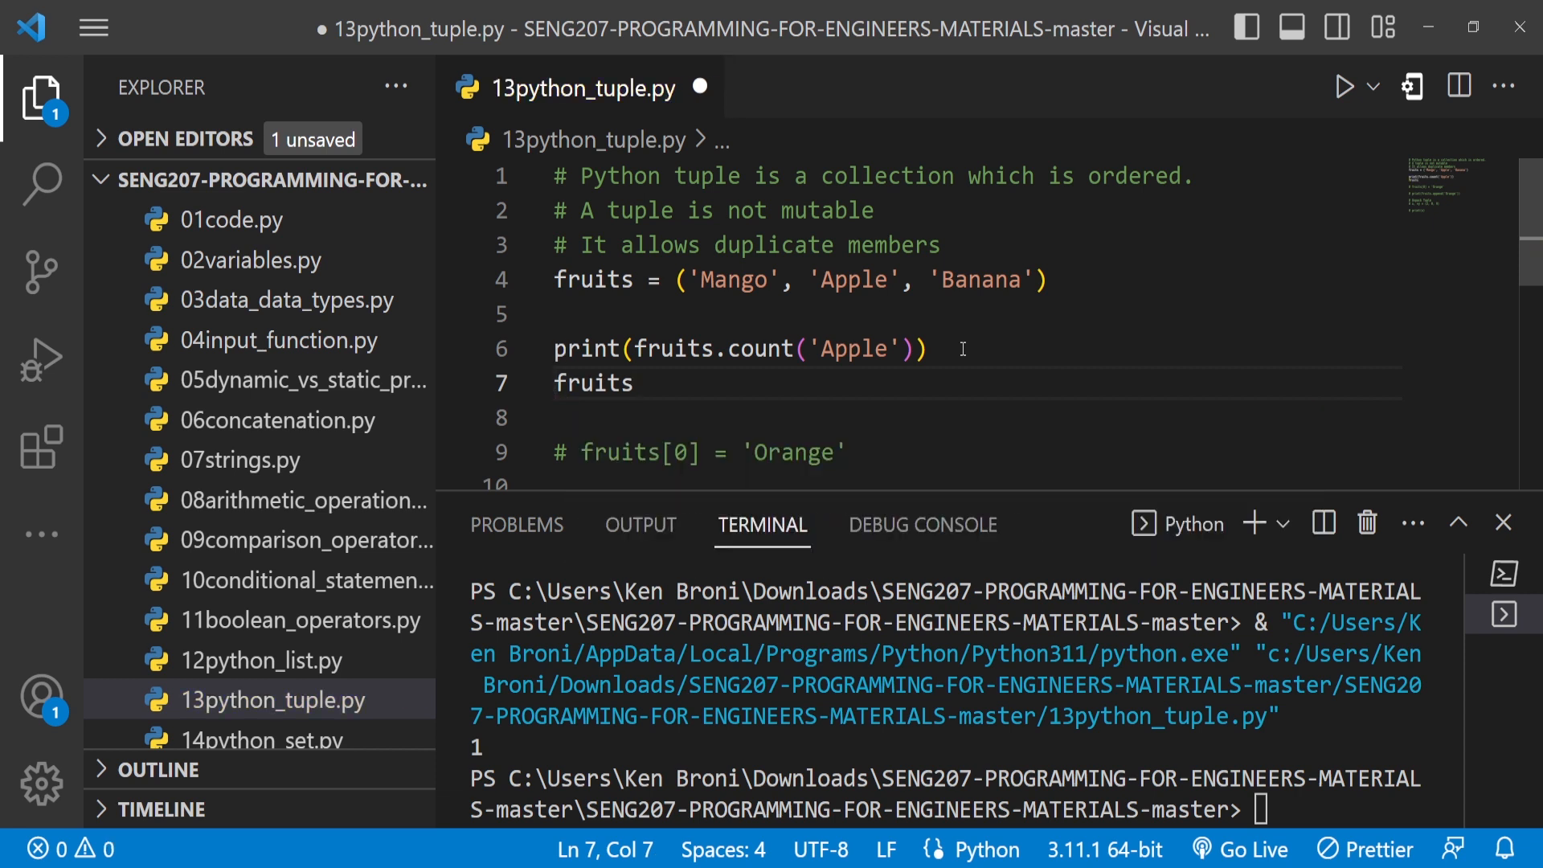
type(".index")
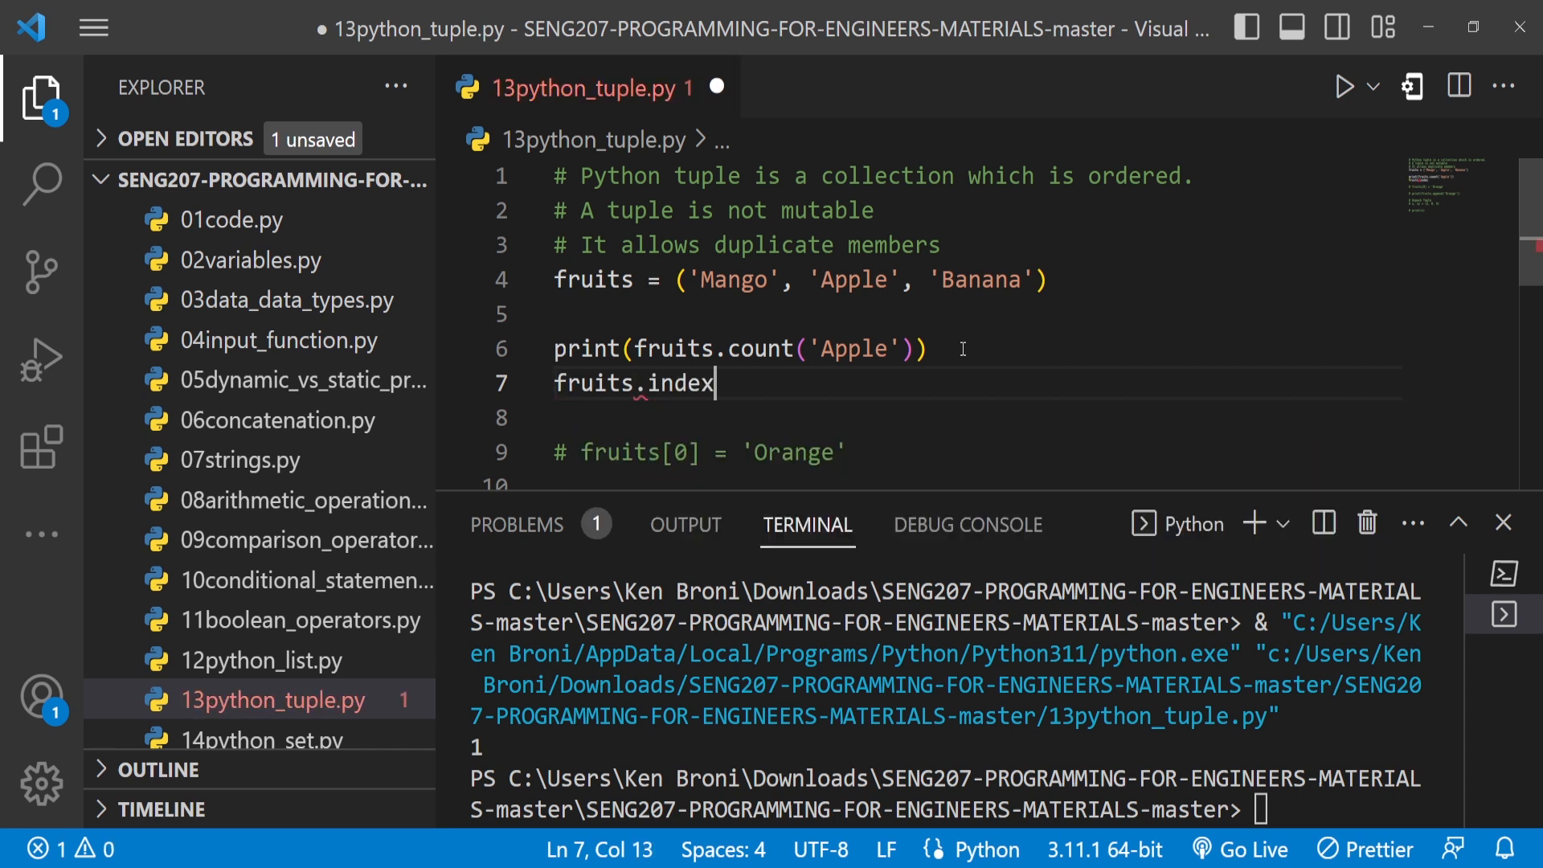
type("(")
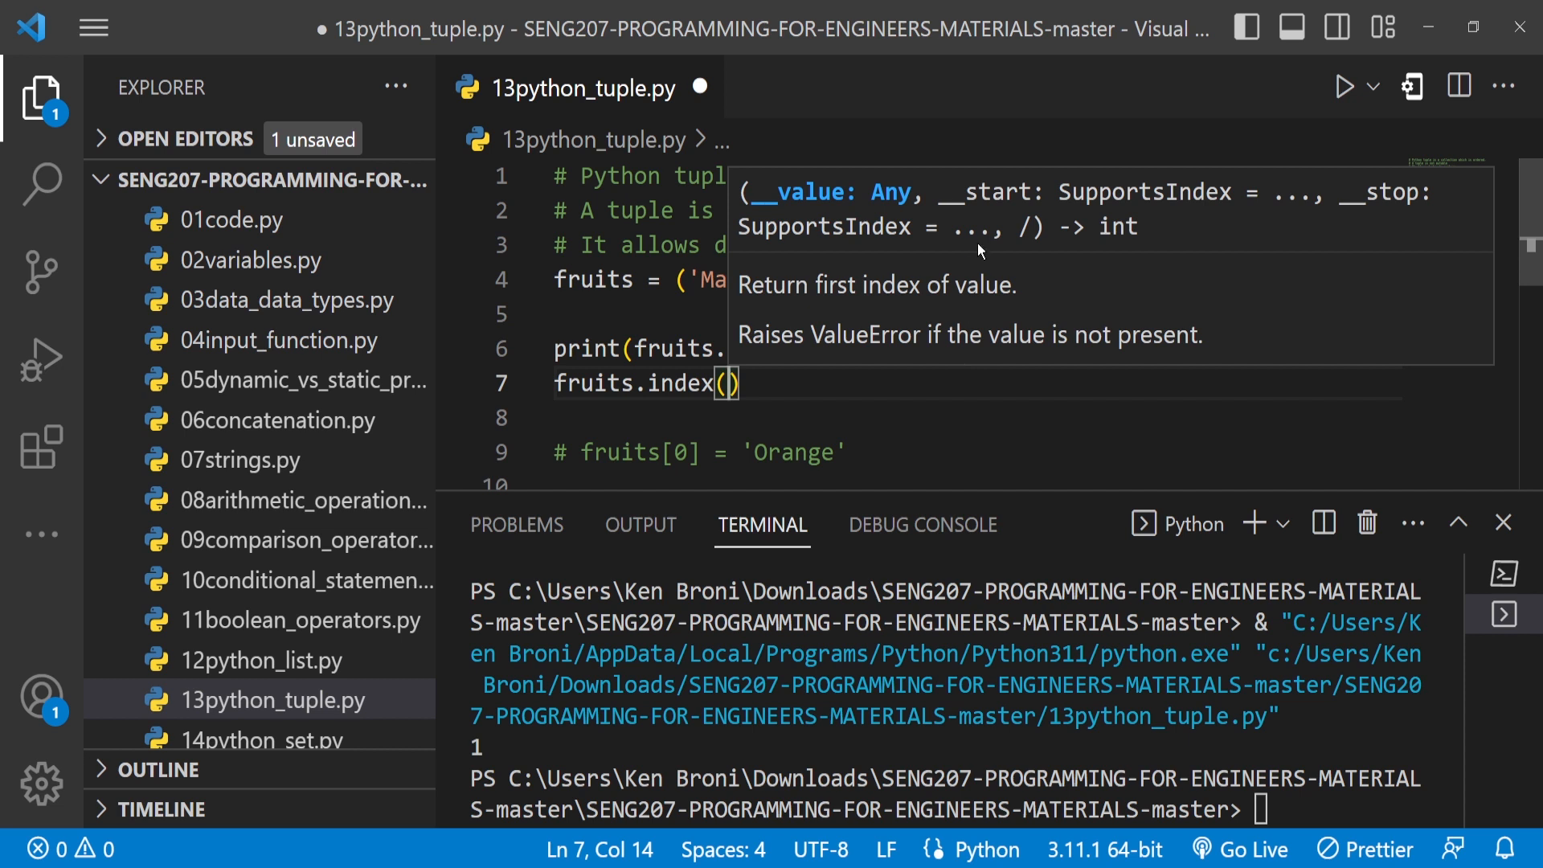
mouse_move(896, 302)
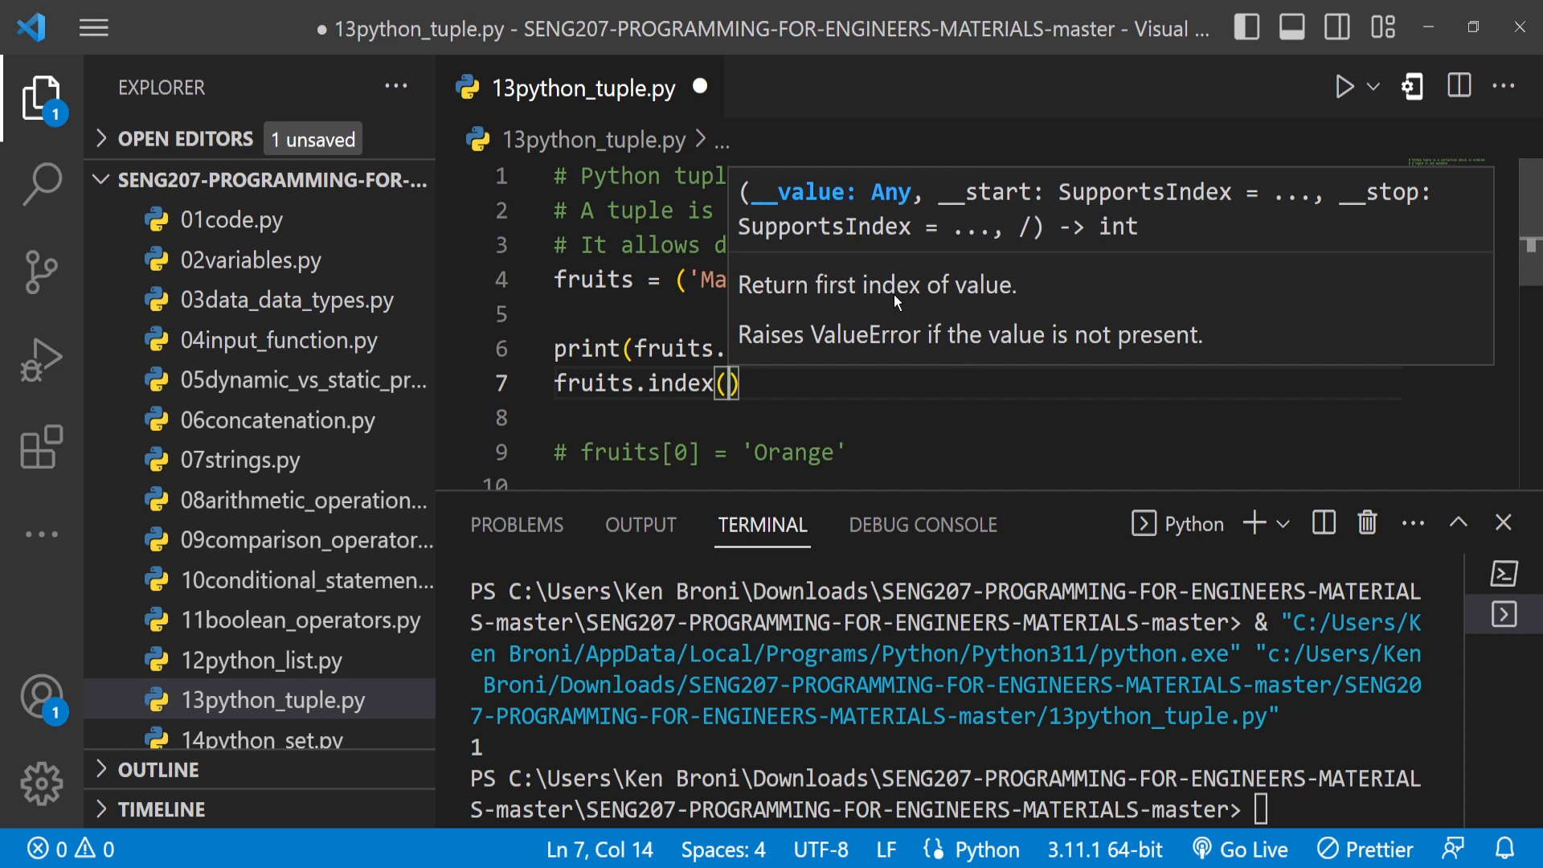
mouse_move(685, 318)
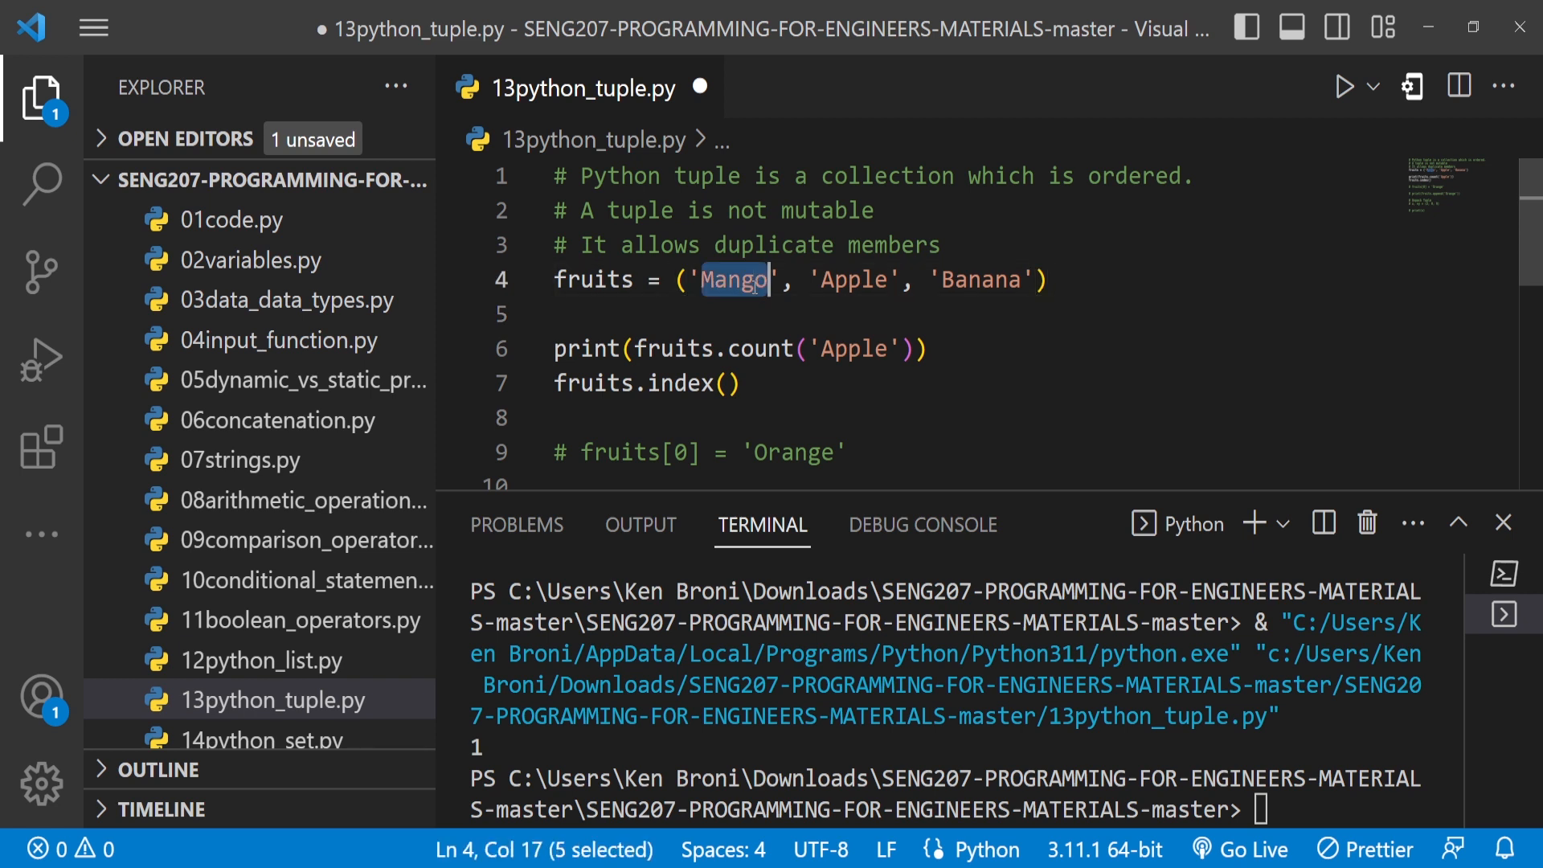
left_click(725, 383)
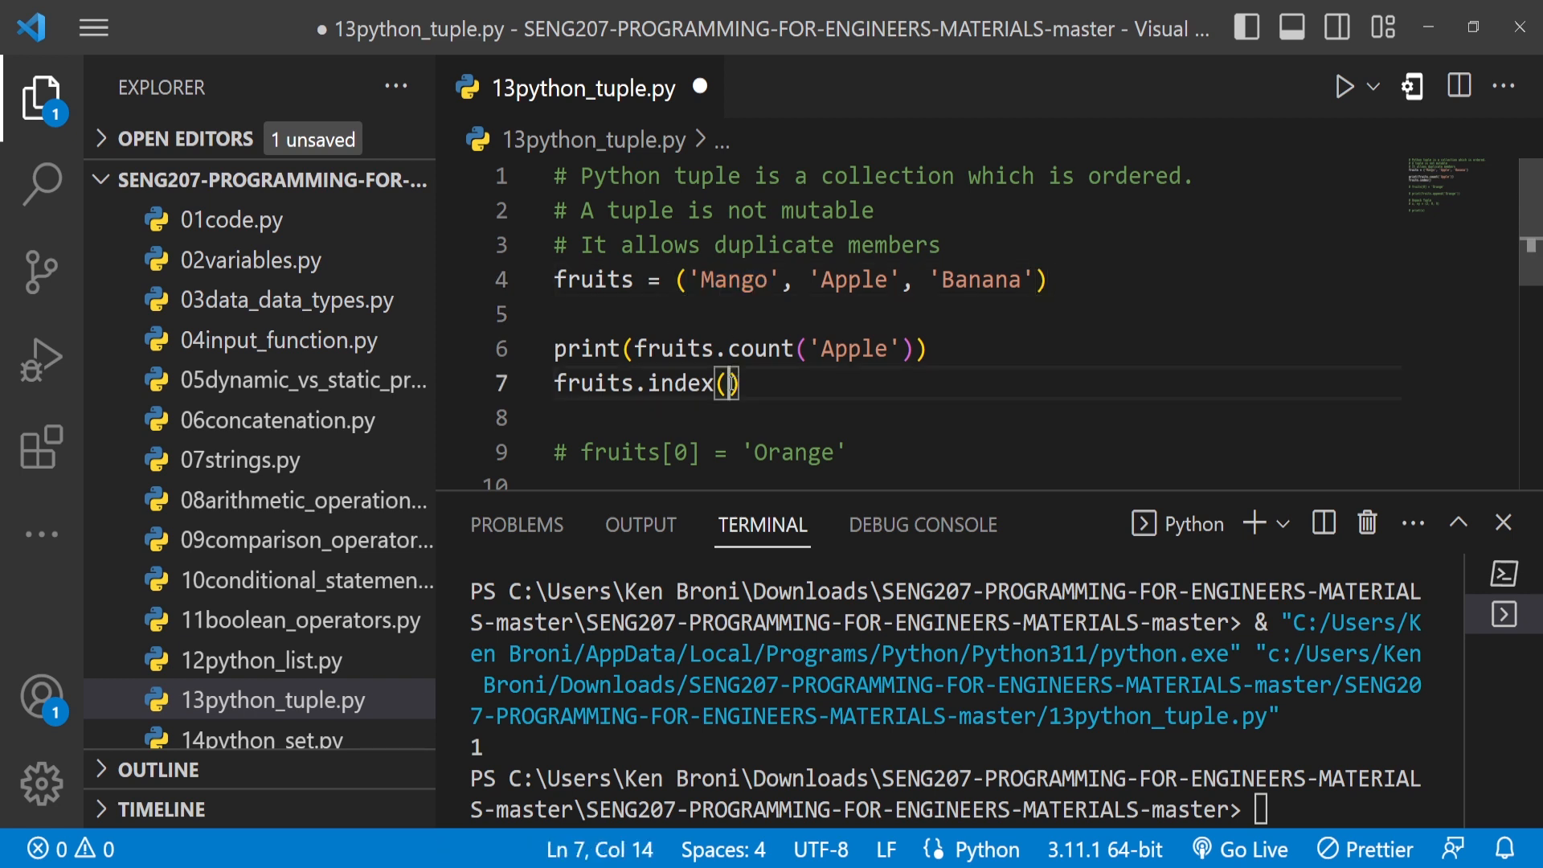
type("'Mango'")
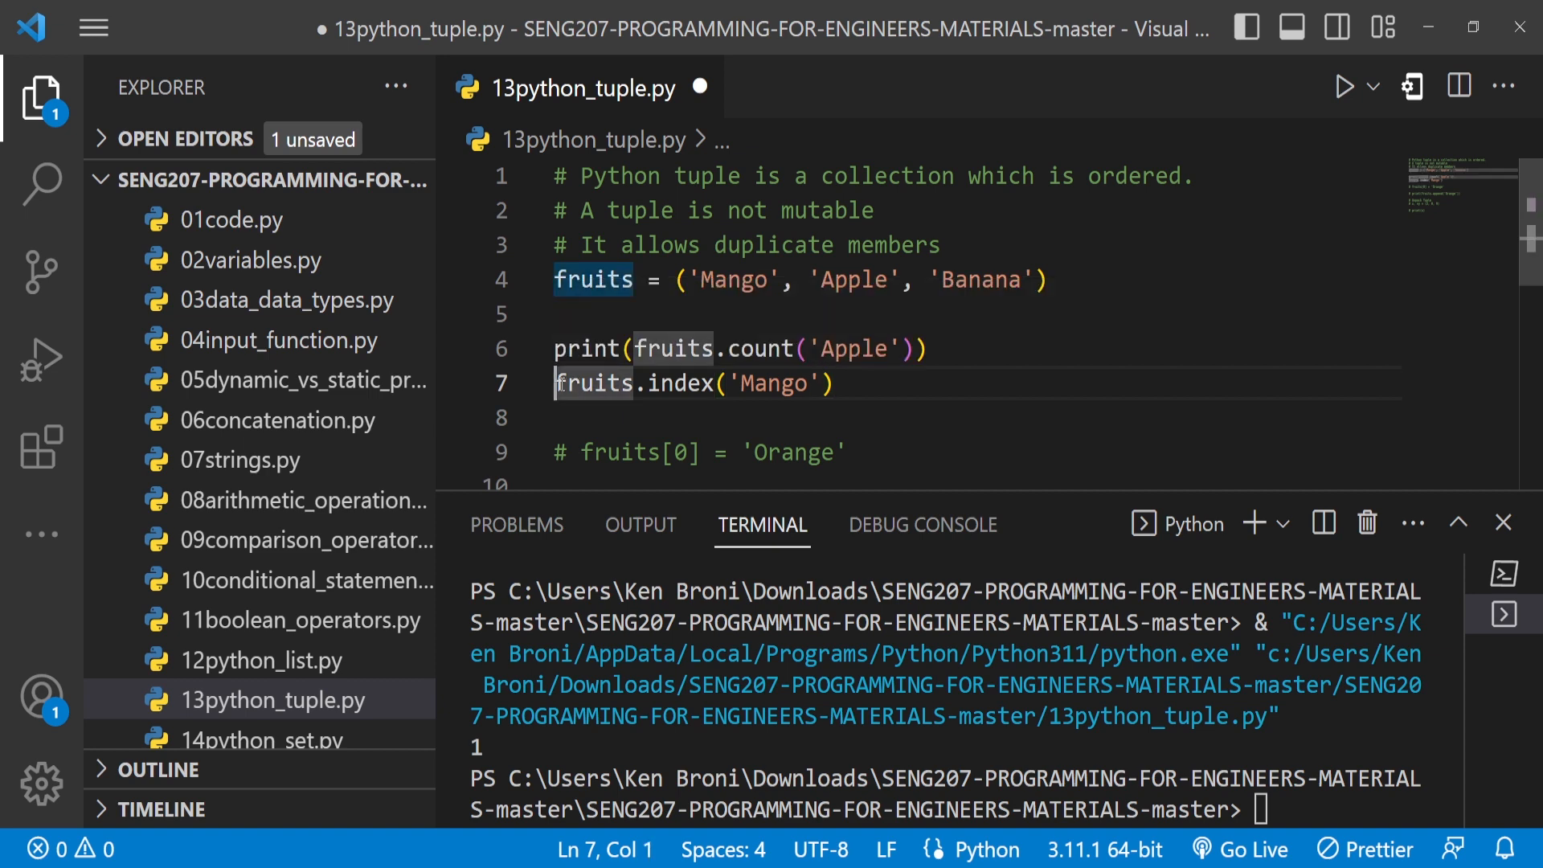
type("print(")
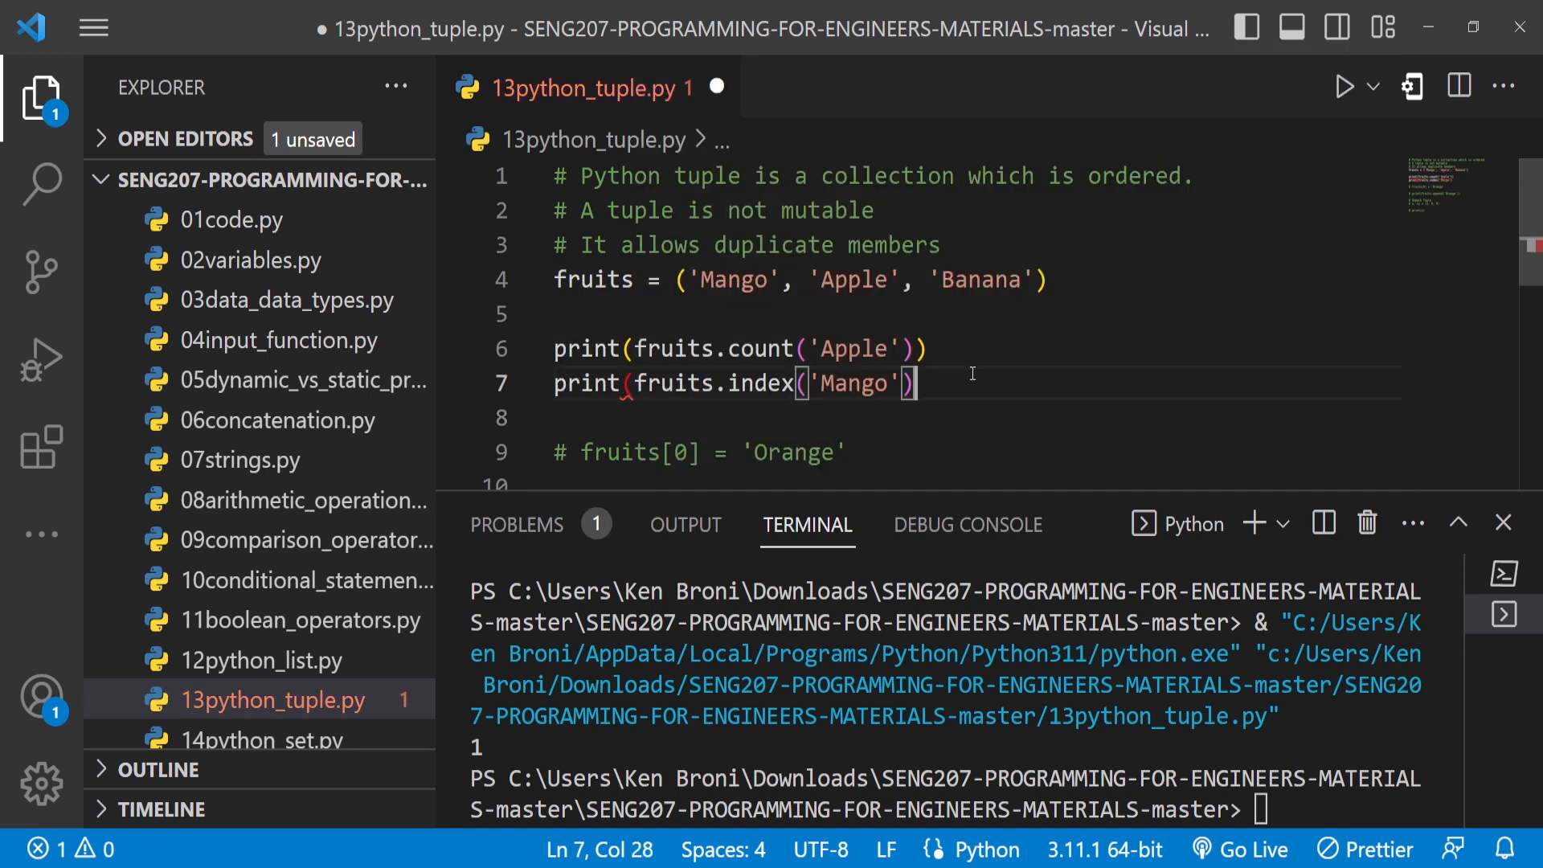
left_click(928, 348)
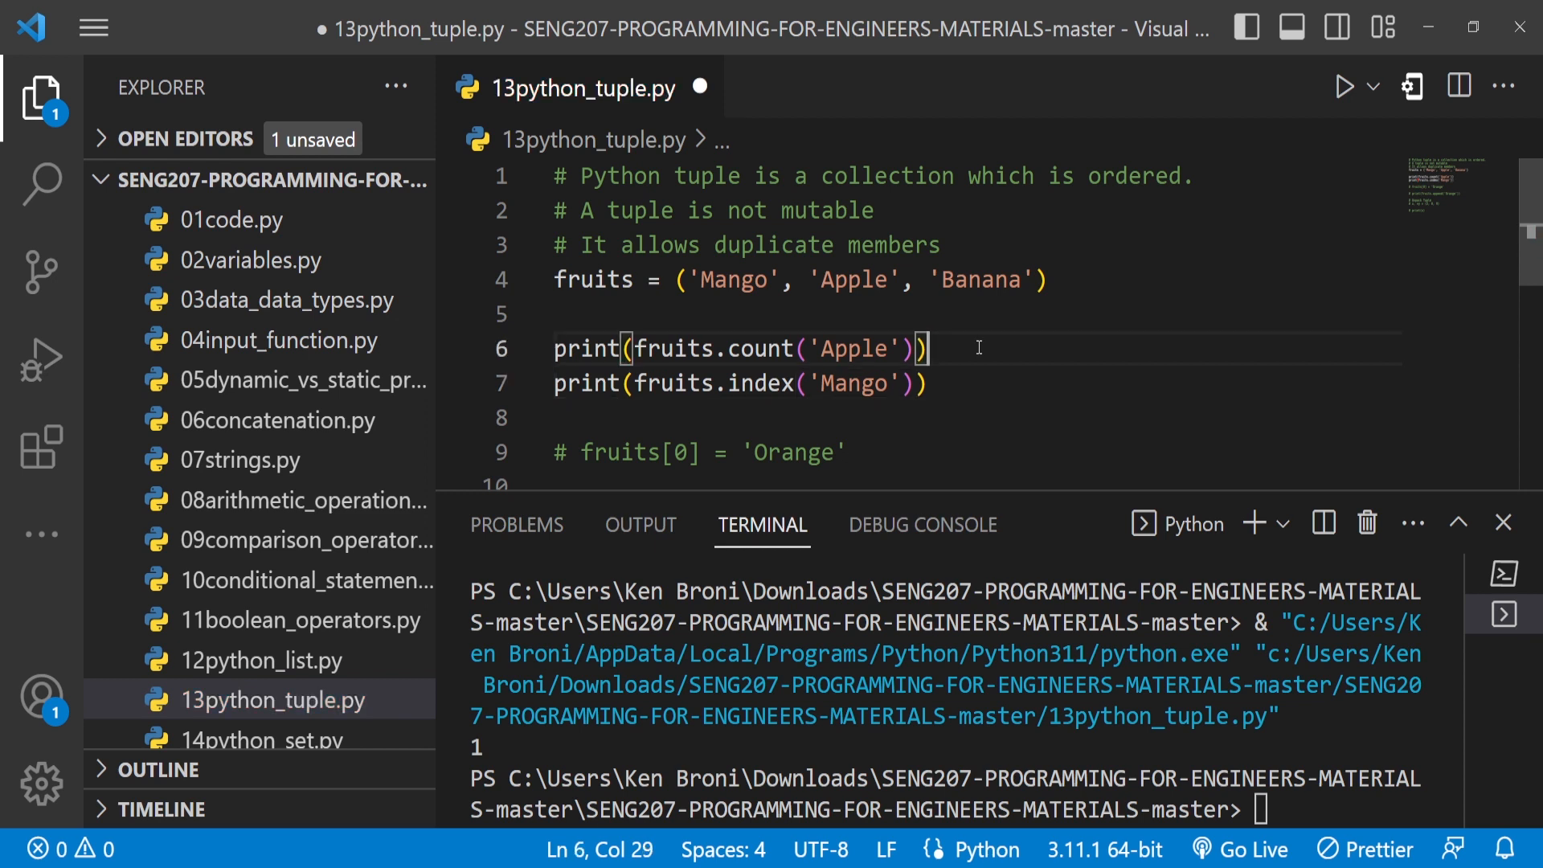
- Comment out the count line and run index('Mango') to print 0
key("ctrl+/")
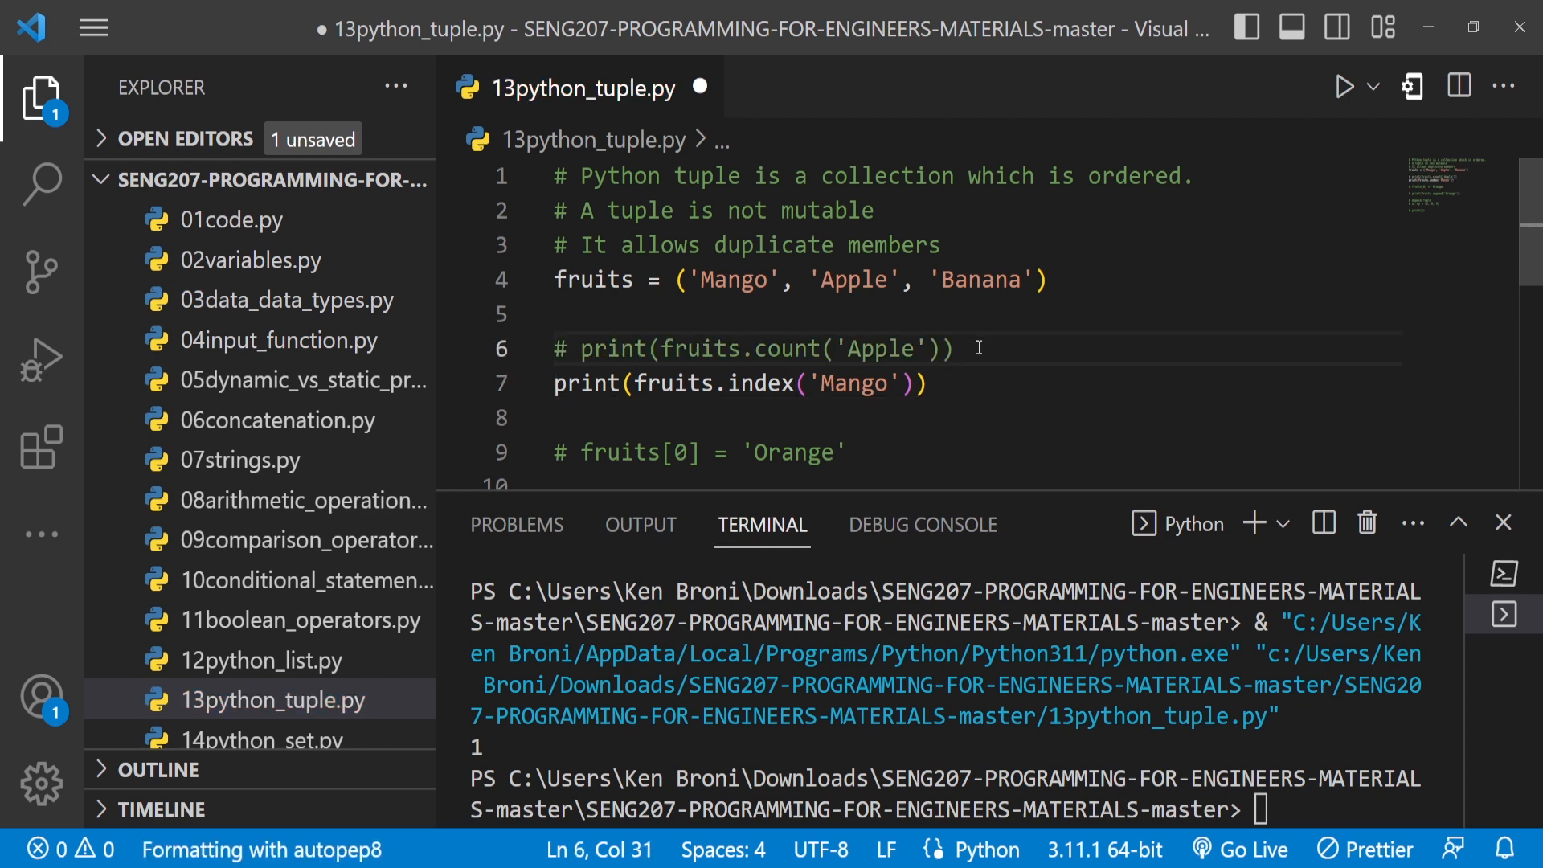
left_click(1345, 87)
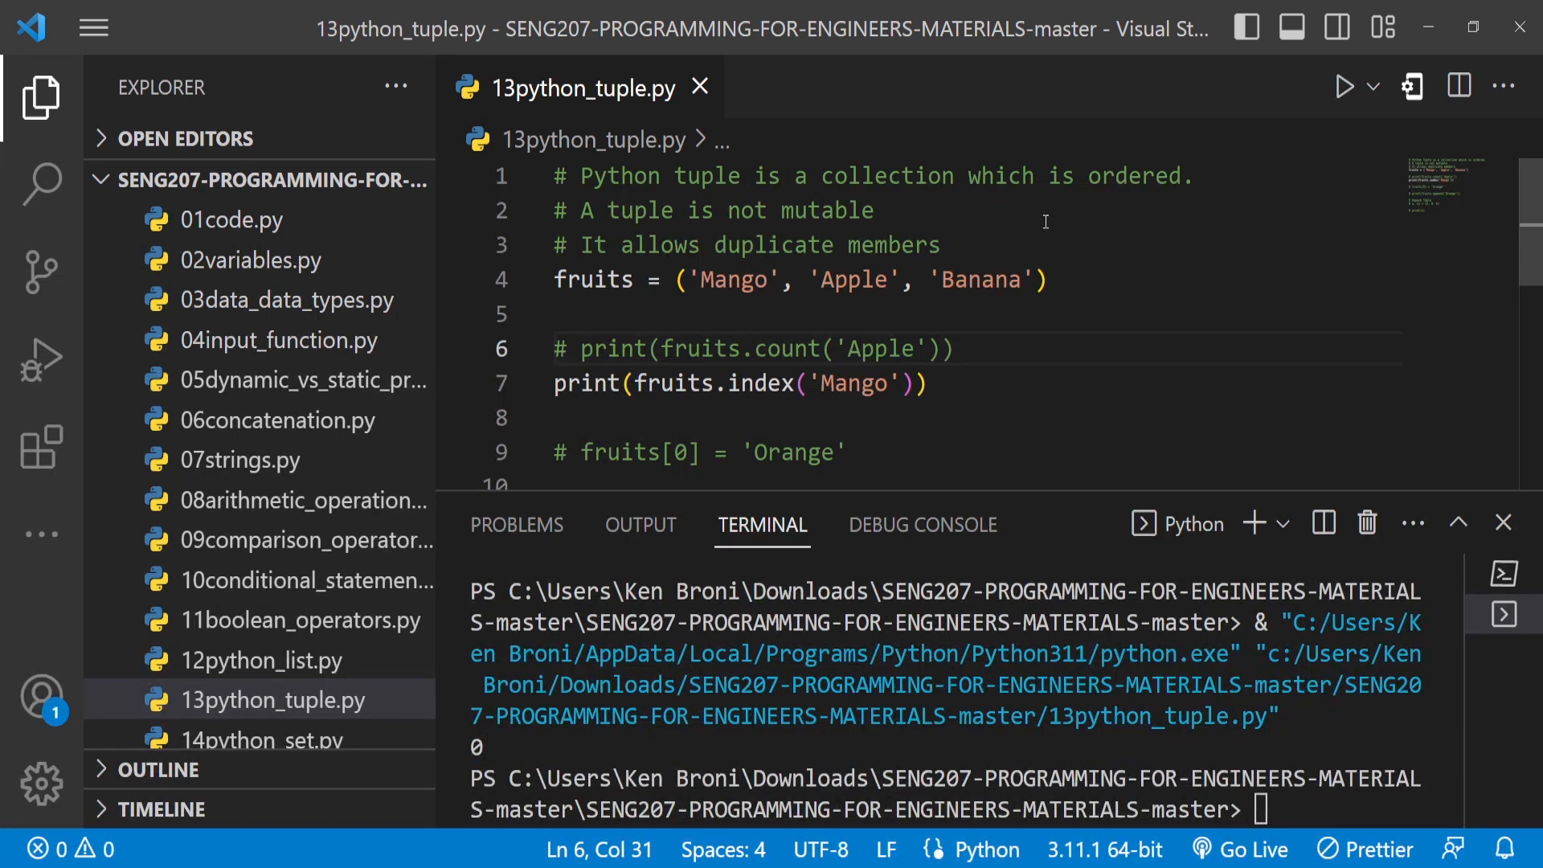
mouse_move(751, 305)
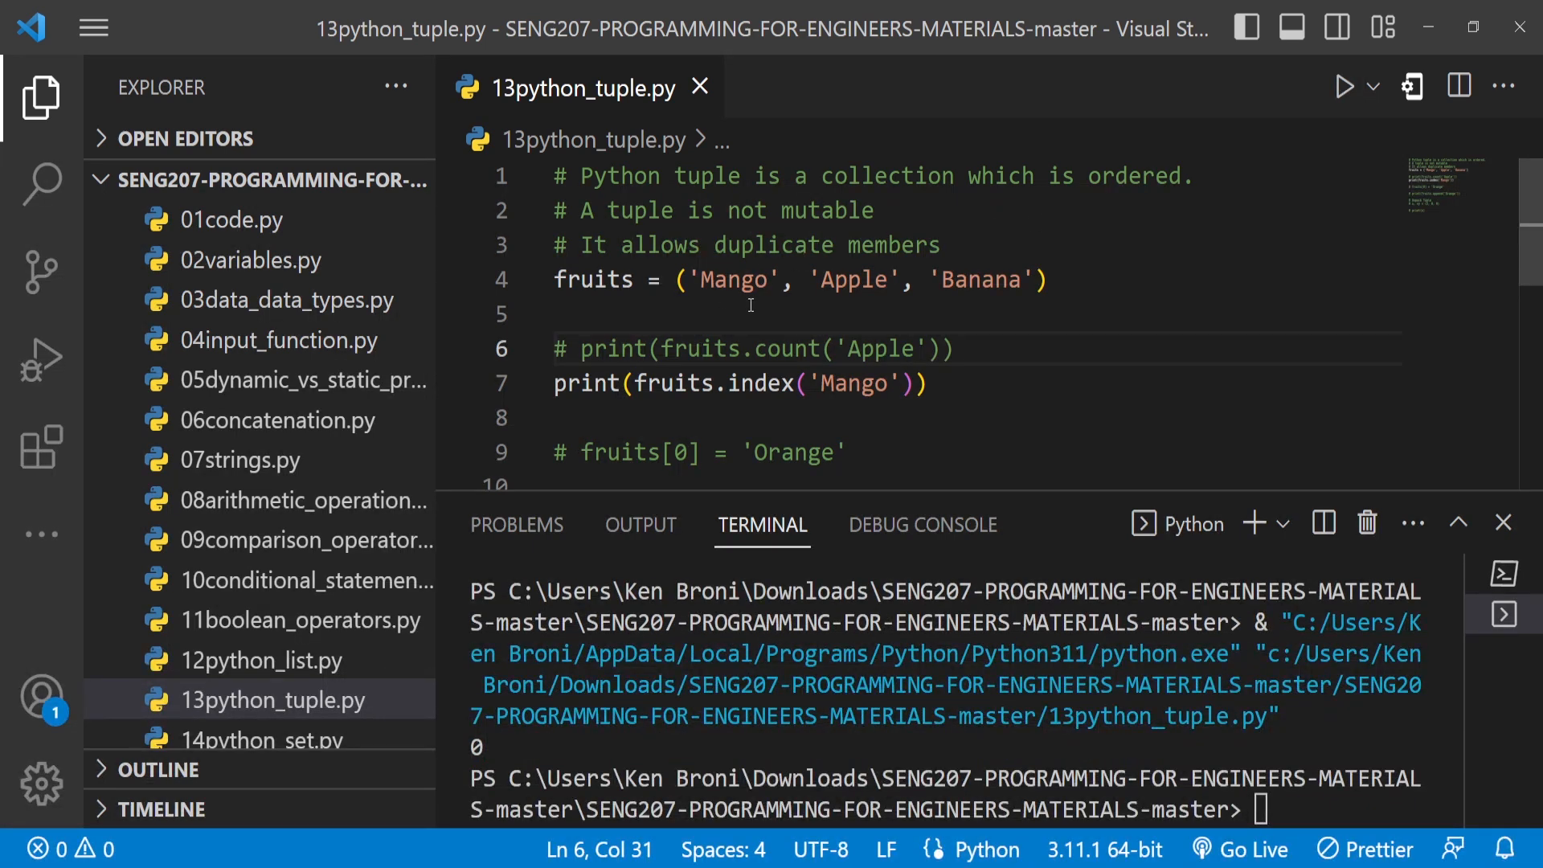
double_click(853, 280)
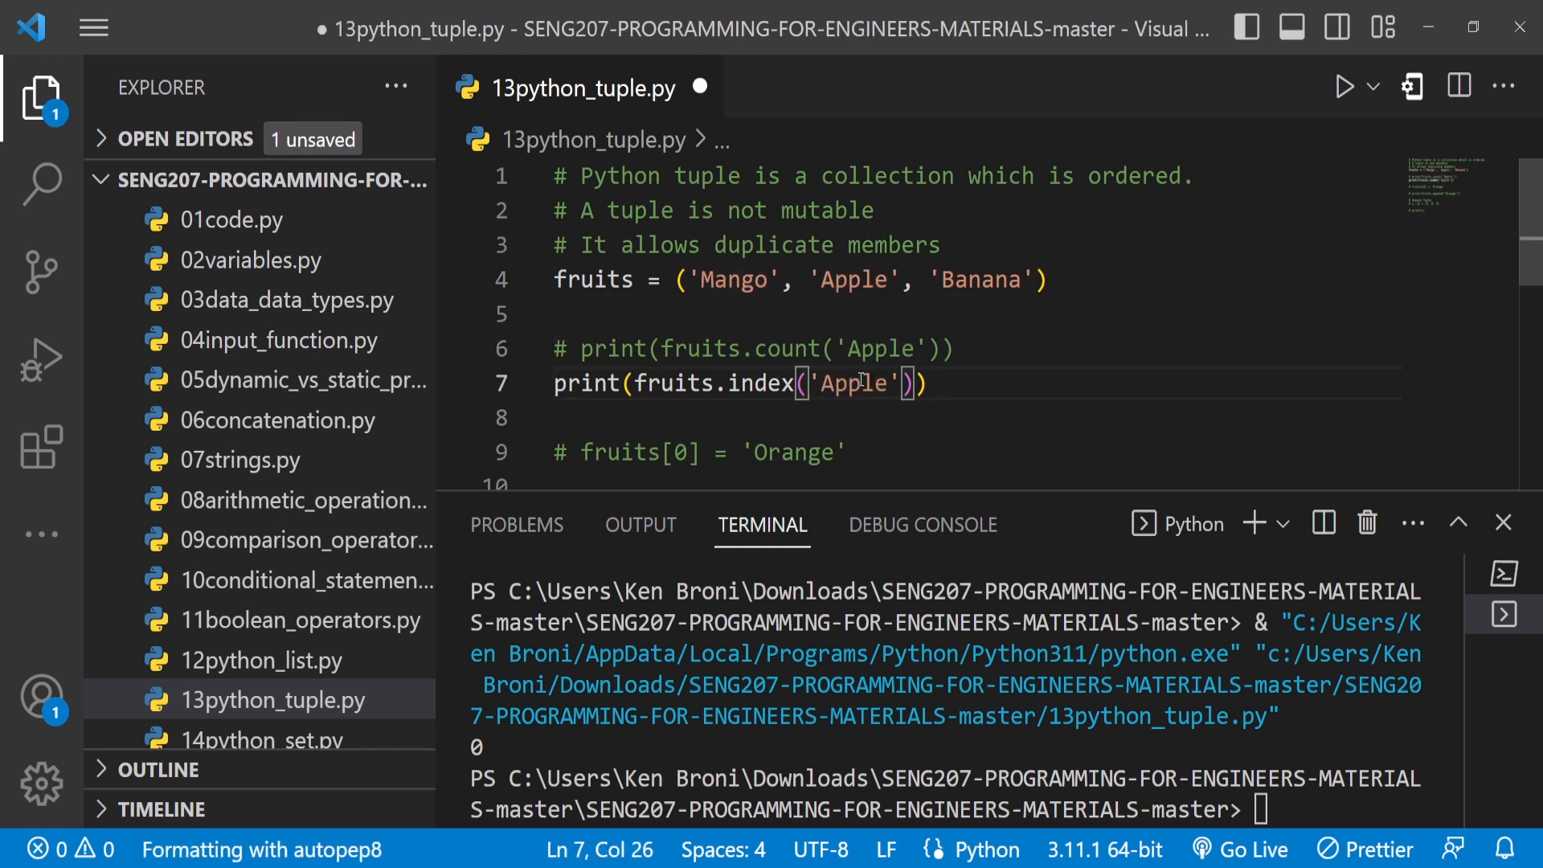
- Run index('Apple') to print 1, then save and comment out the index line
left_click(1342, 87)
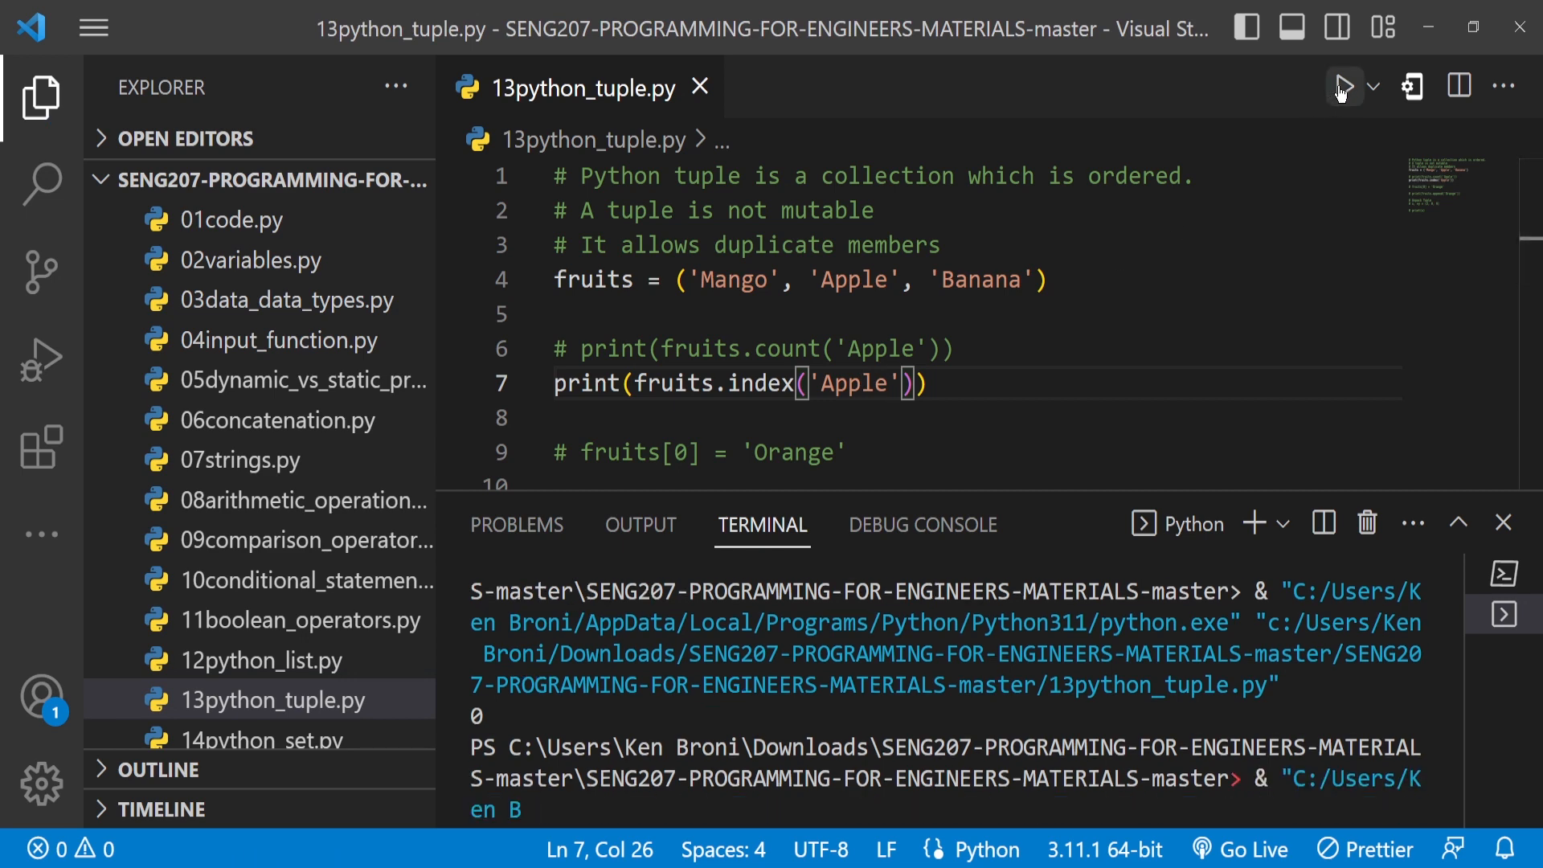
left_click(1342, 87)
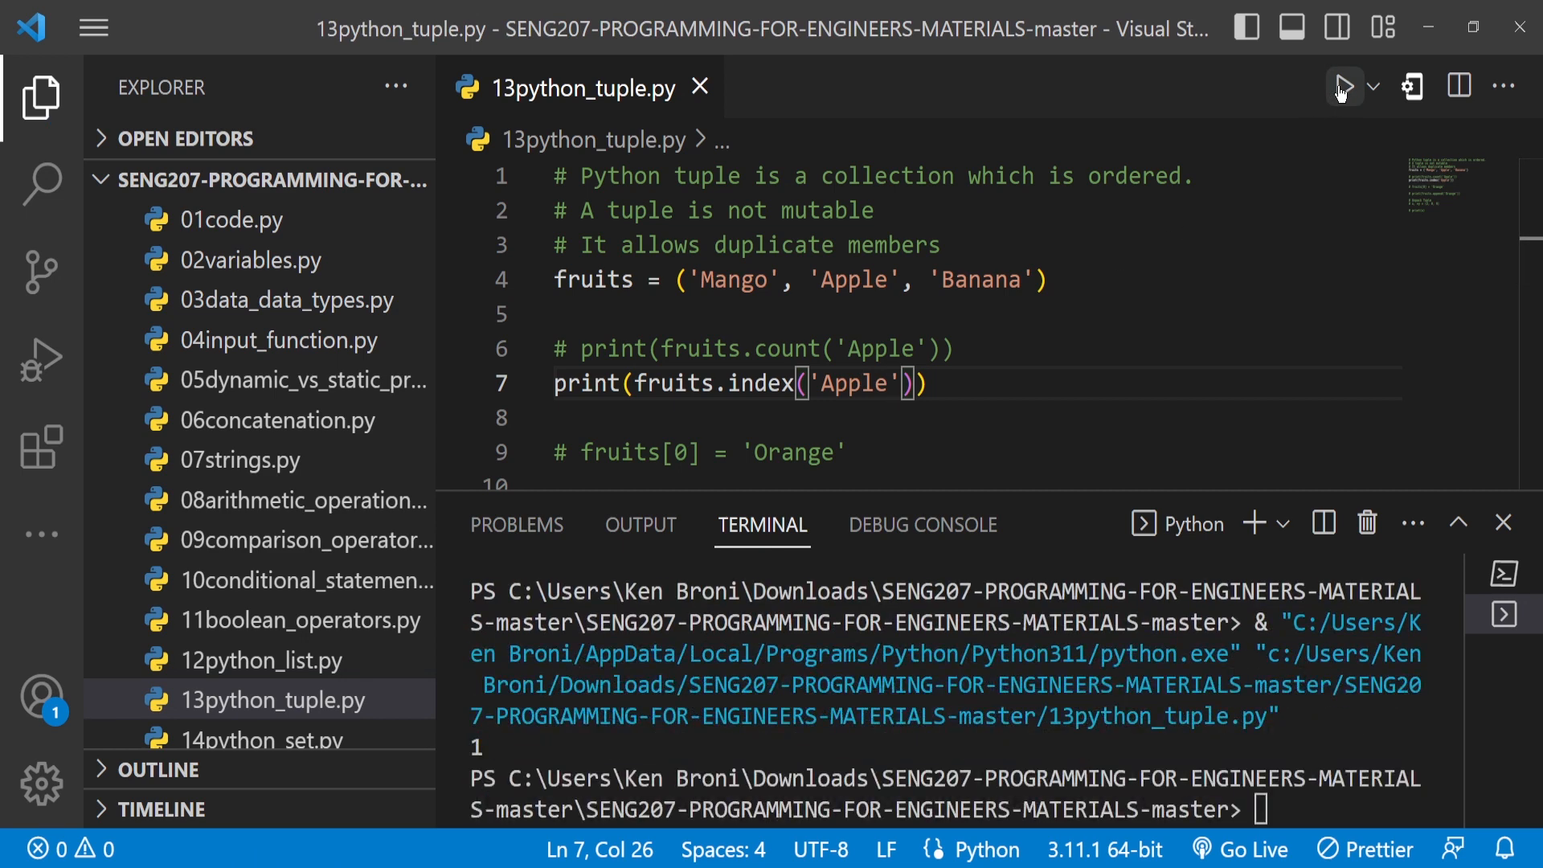
mouse_move(969, 423)
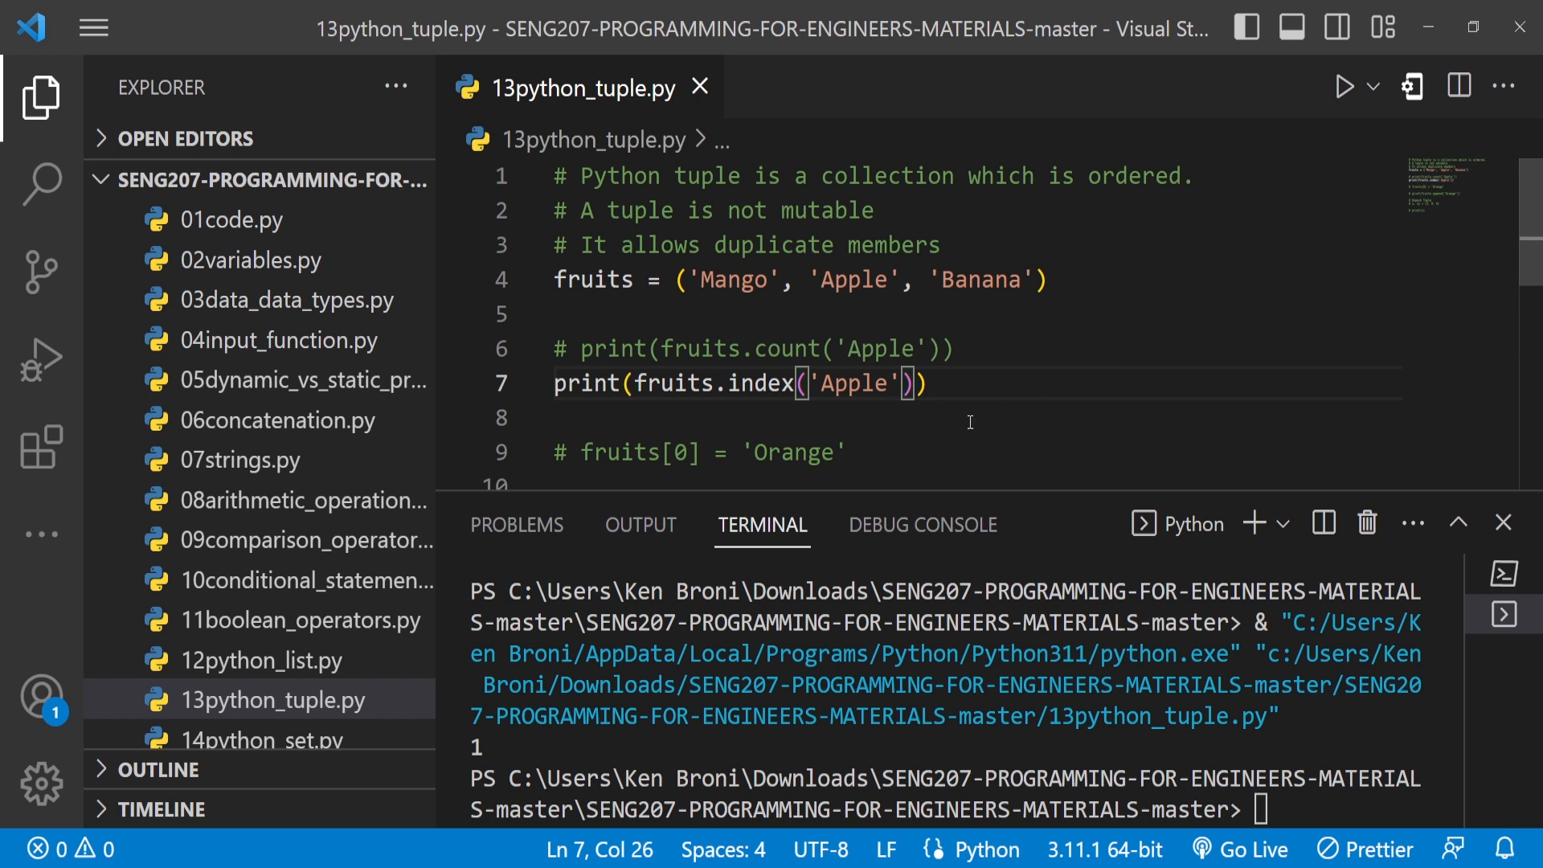
left_click(926, 383)
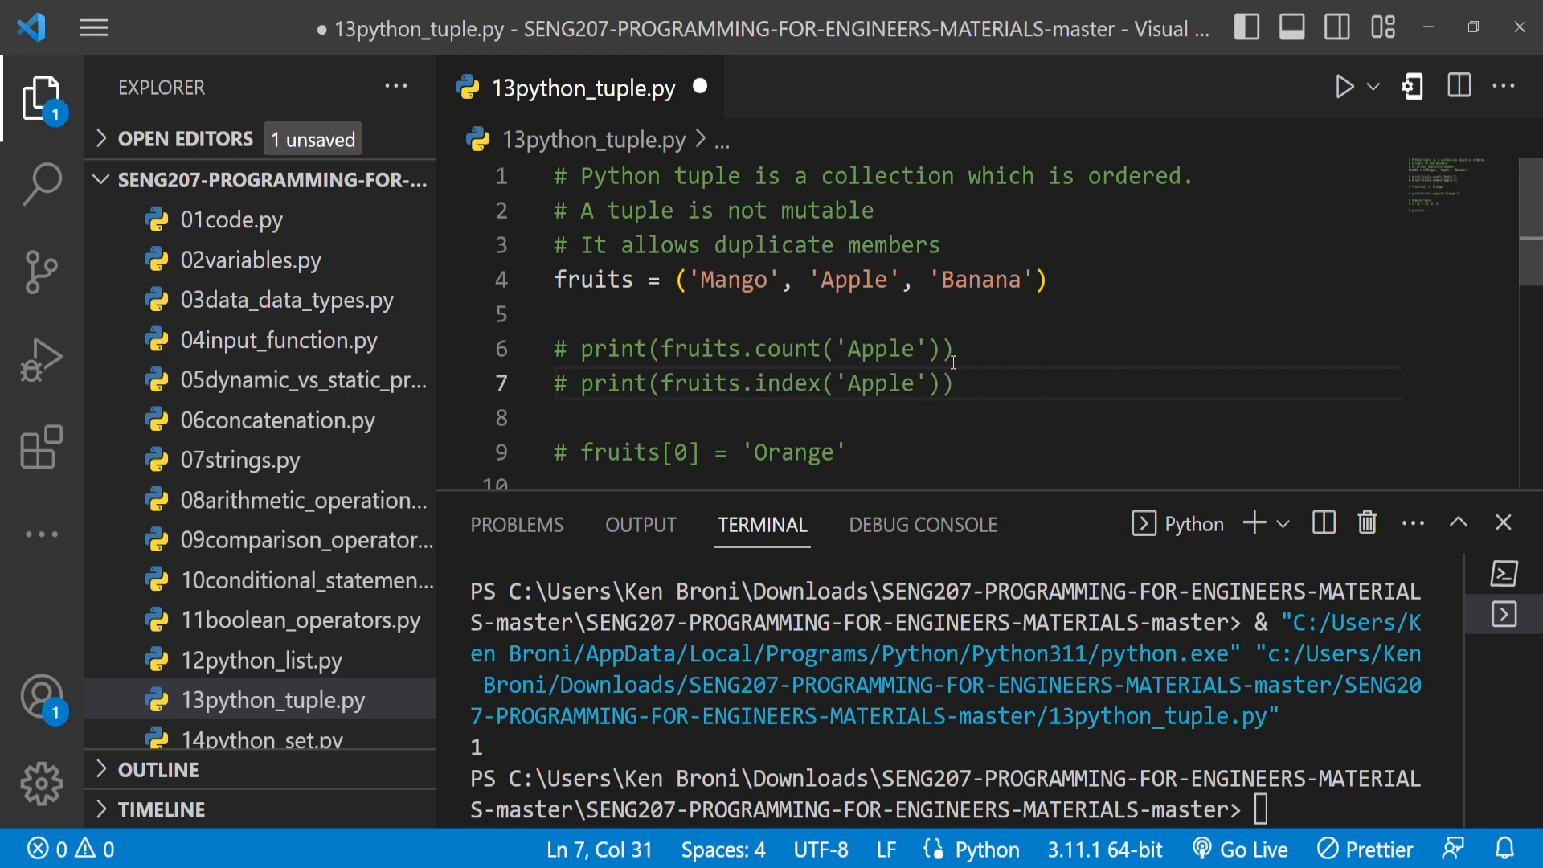
key("ctrl+s")
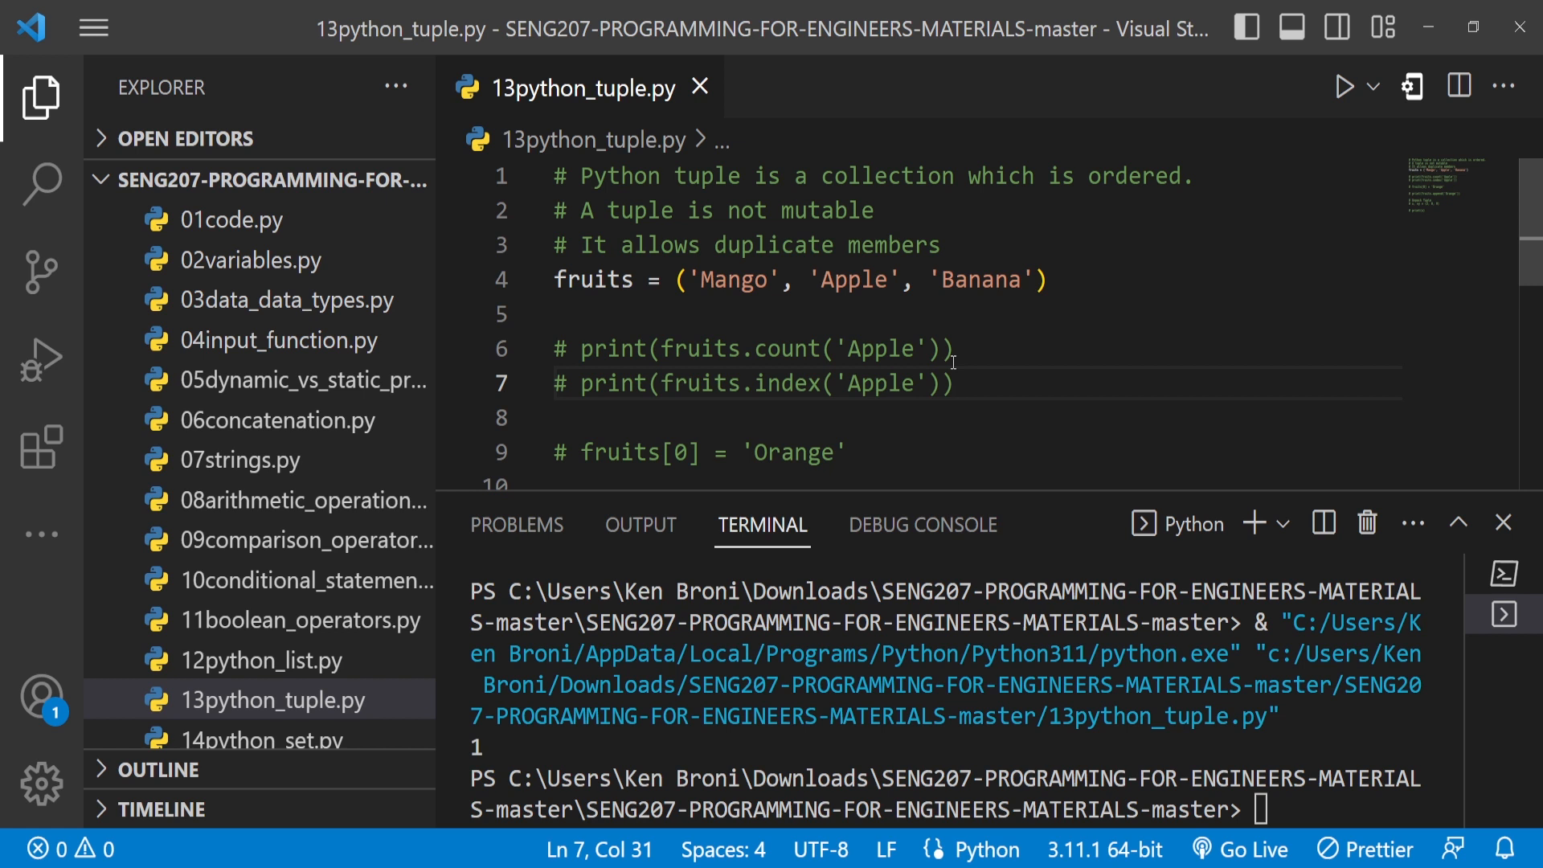
mouse_move(967, 326)
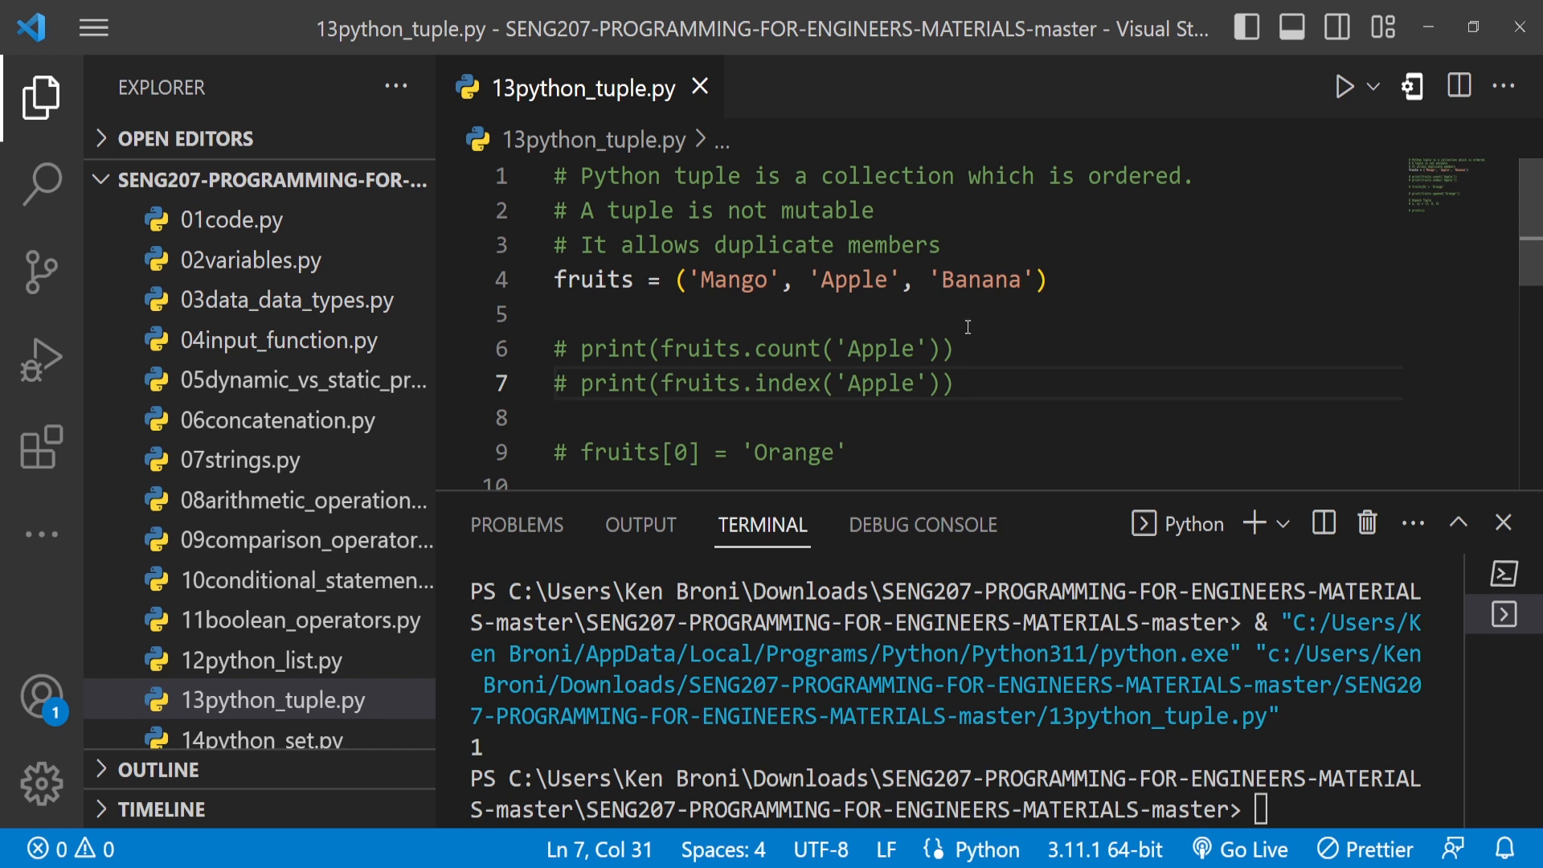
left_click(954, 383)
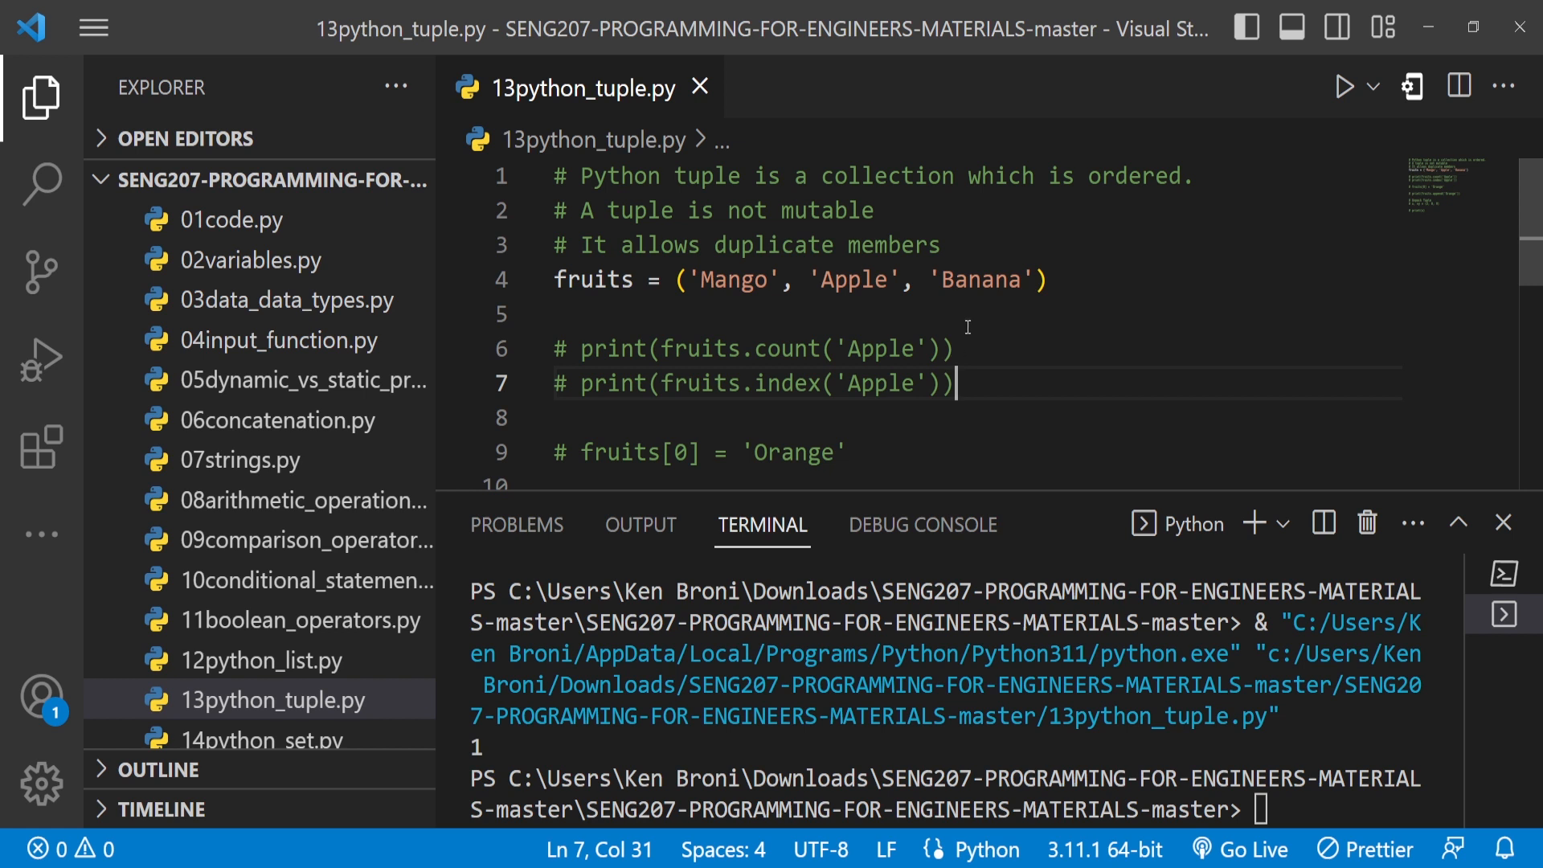